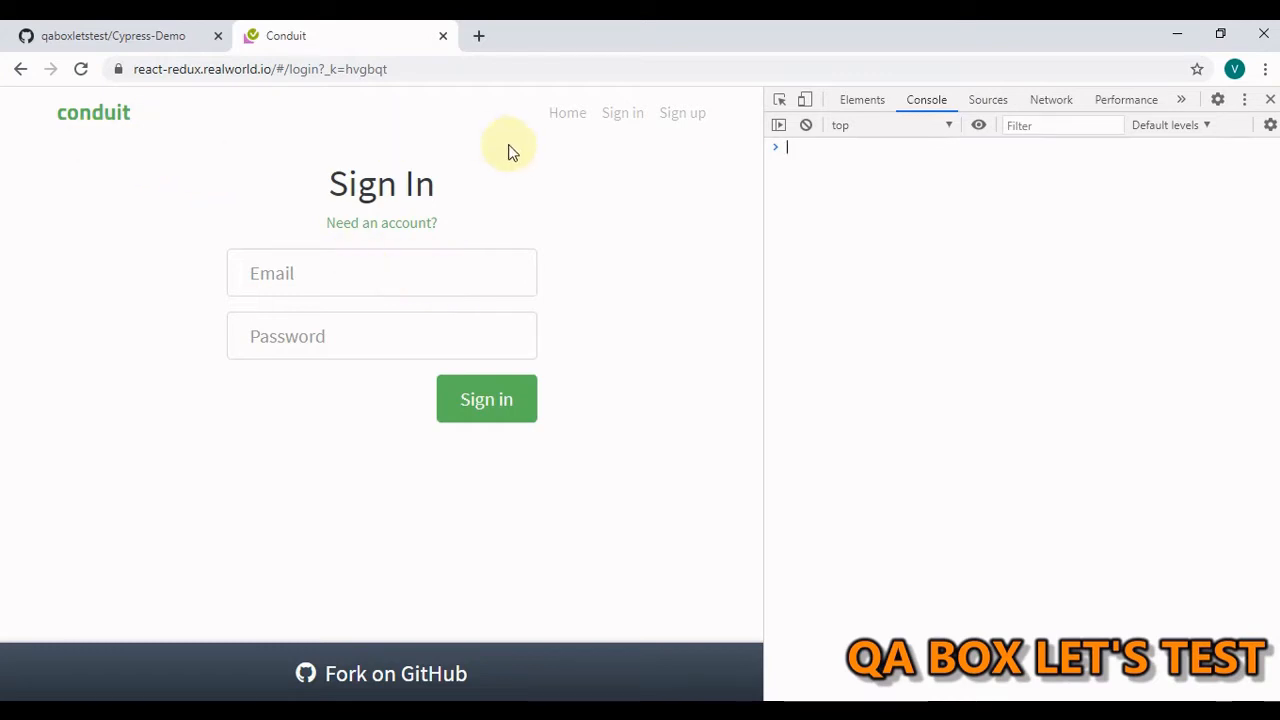
mouse_move(256, 468)
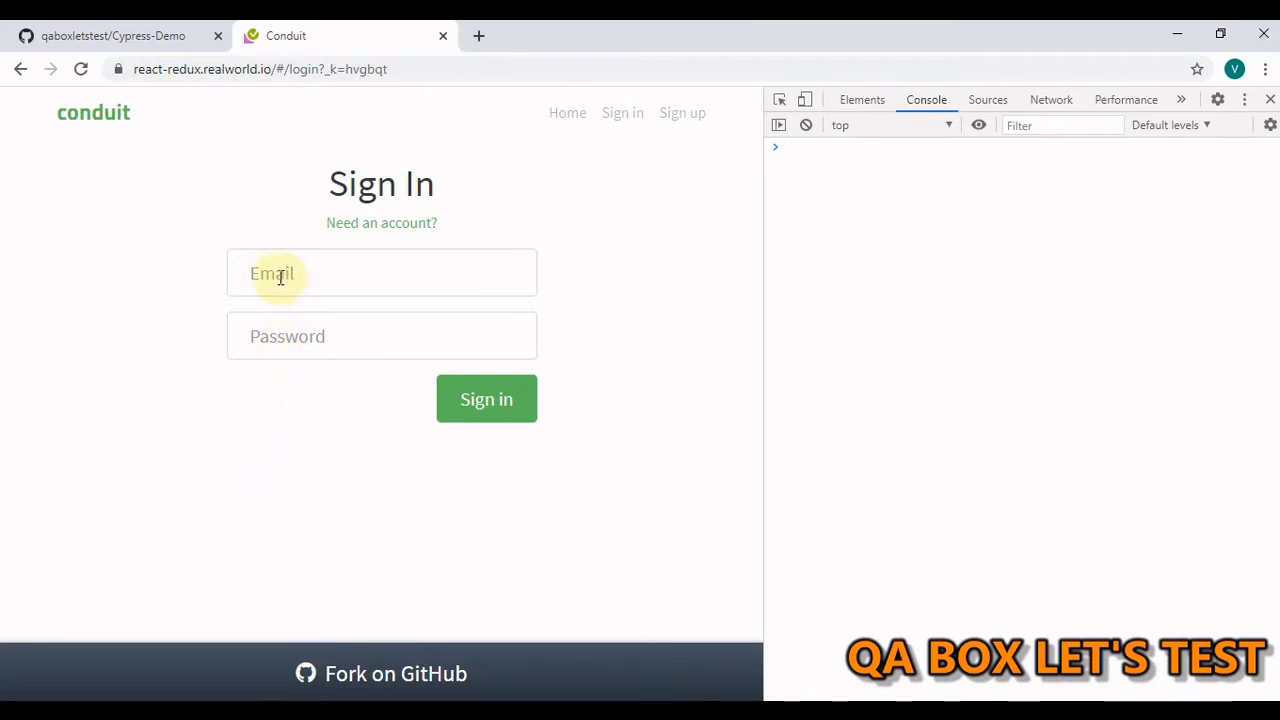
mouse_move(472, 284)
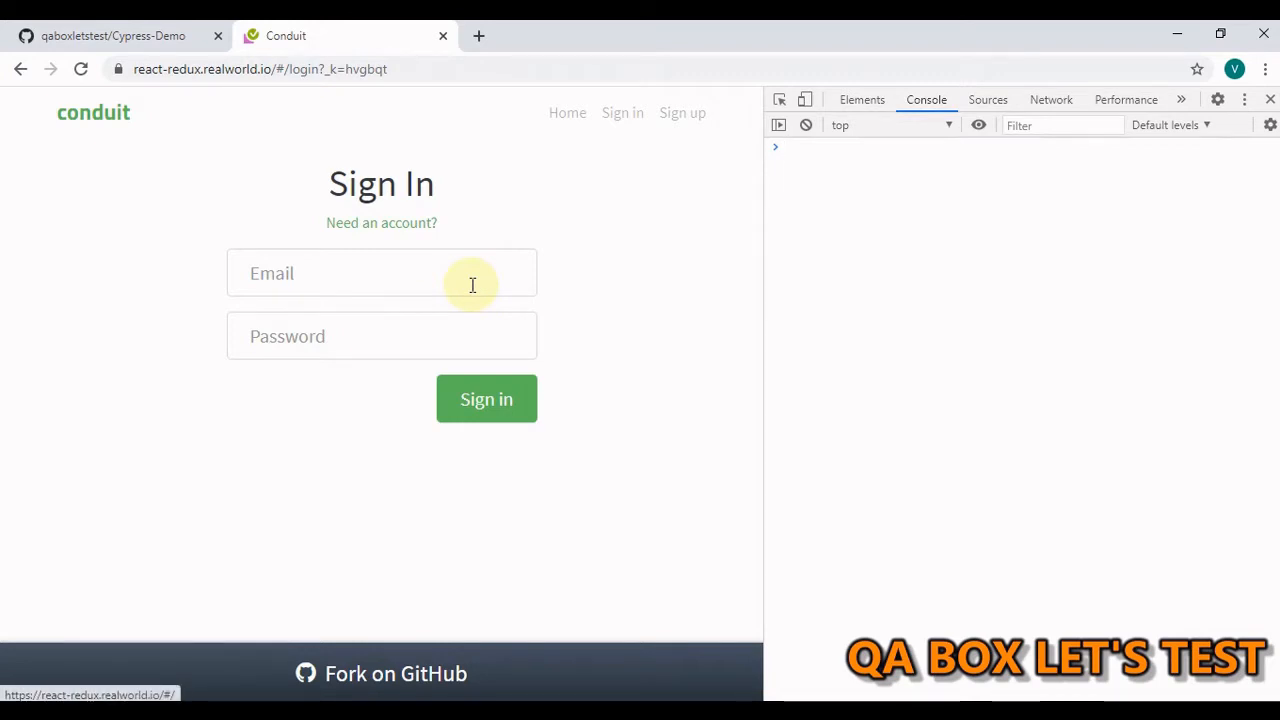
Evaluate window in the console and expand the returned Window object.
left_click(1000, 146)
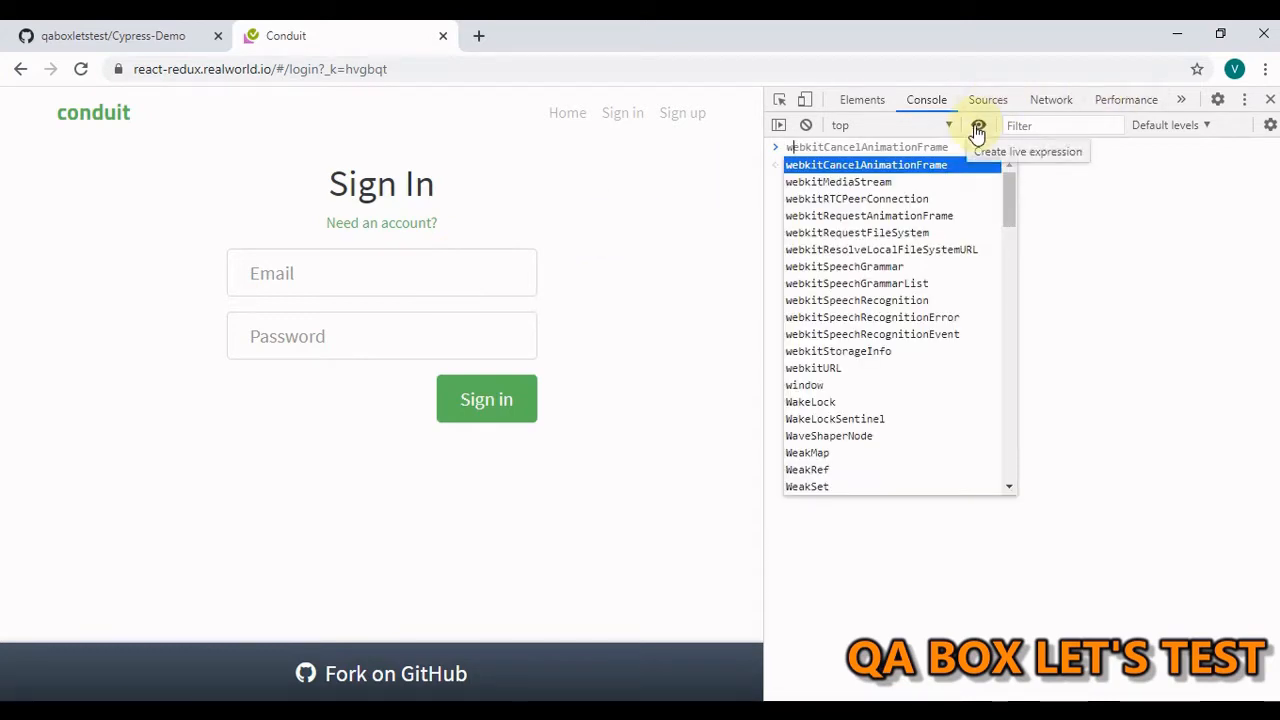
type("window")
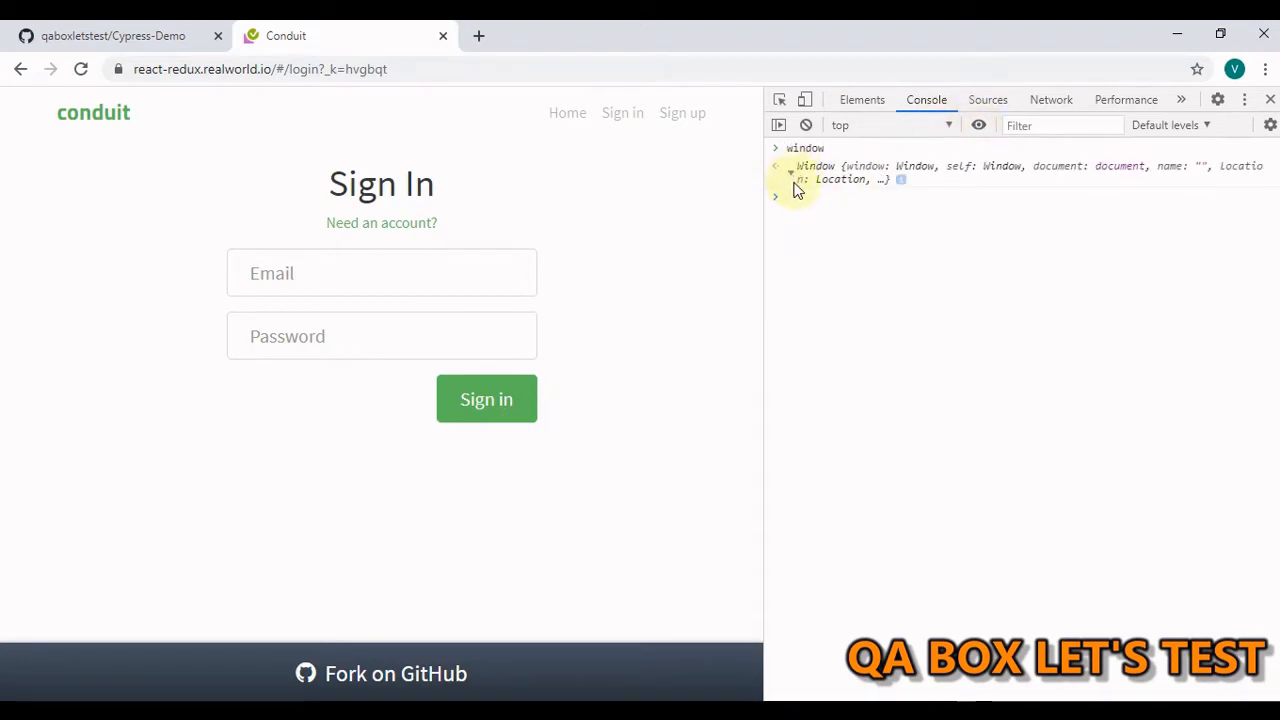
left_click(792, 172)
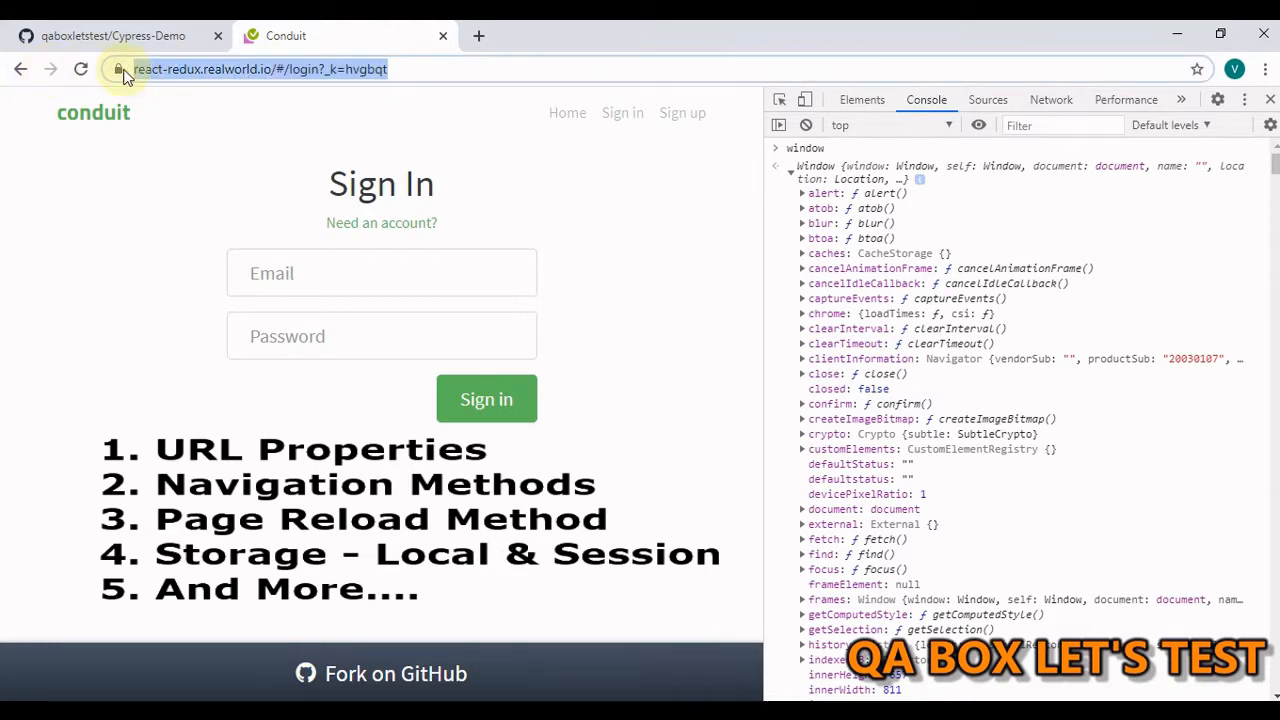
mouse_move(896, 312)
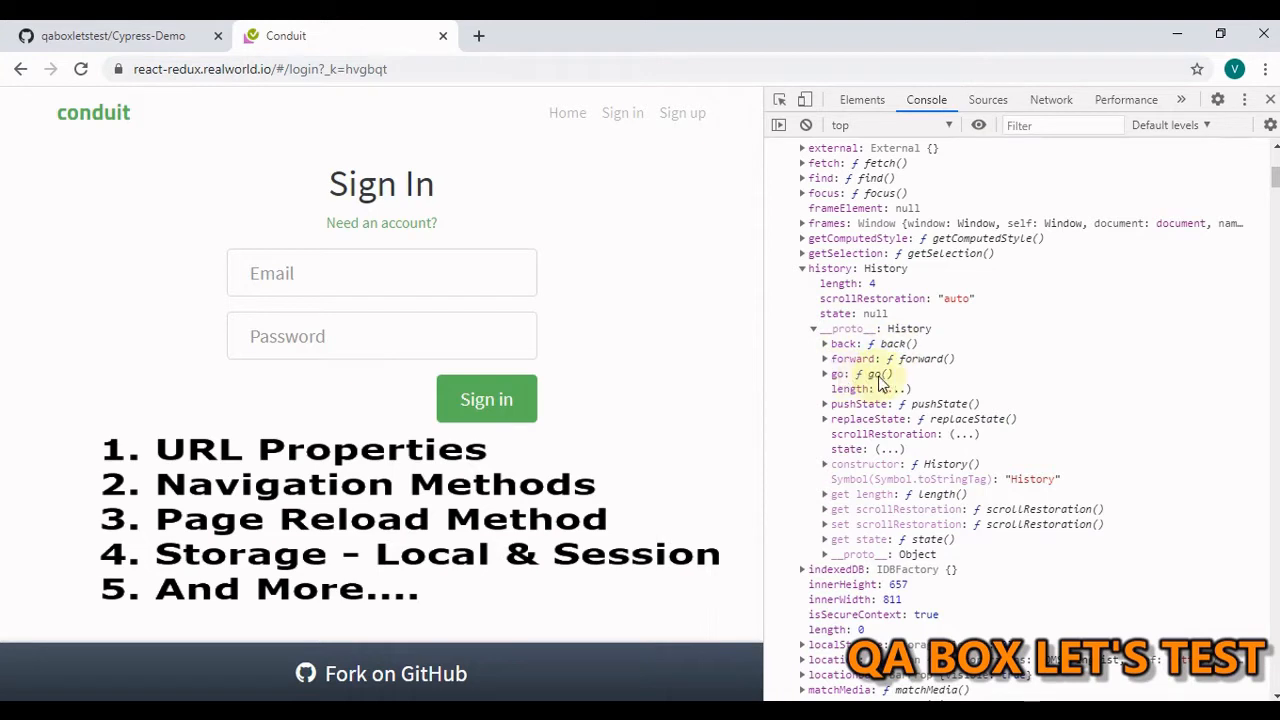
mouse_move(798, 292)
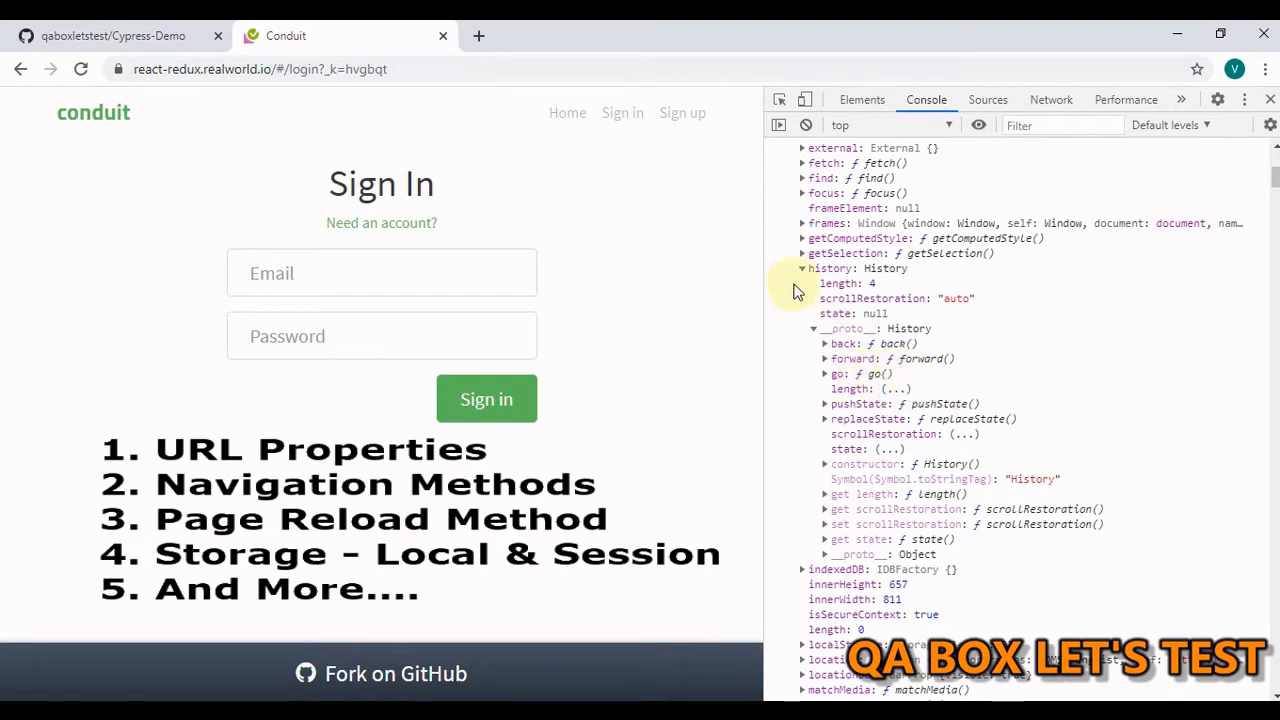
Inspect the window's history, location and localStorage properties by expanding and collapsing them.
left_click(802, 268)
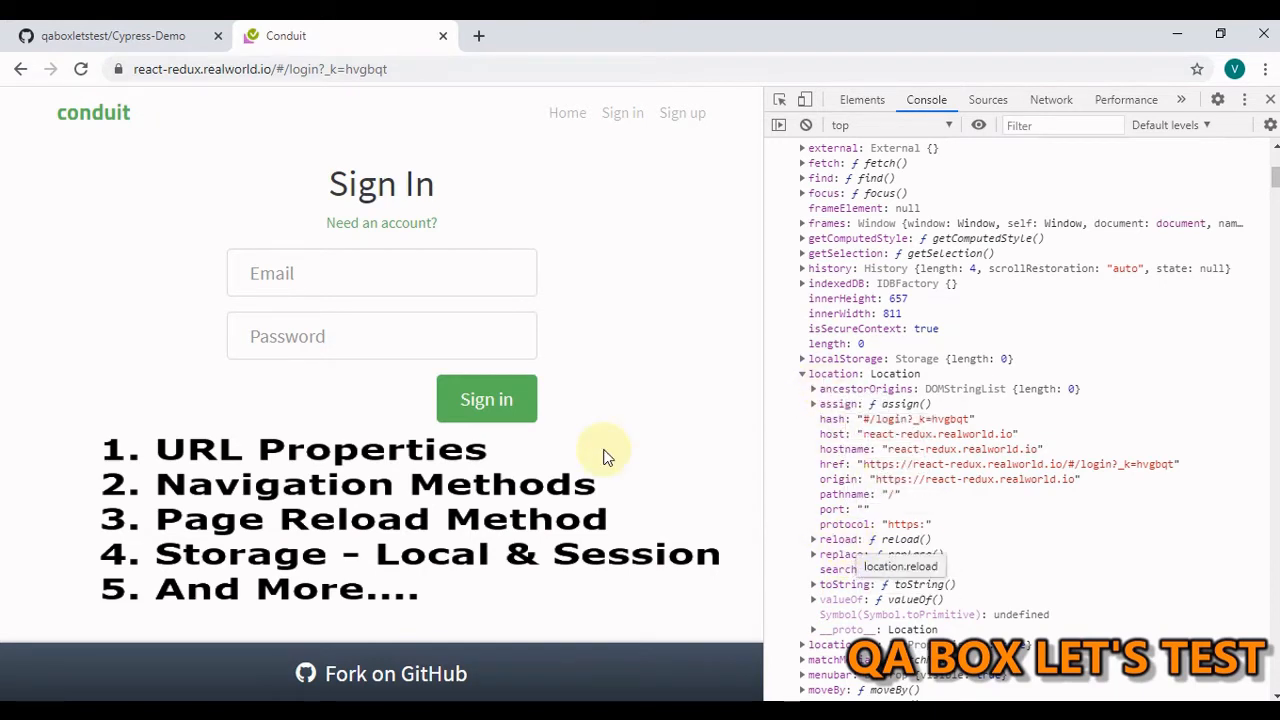
mouse_move(764, 300)
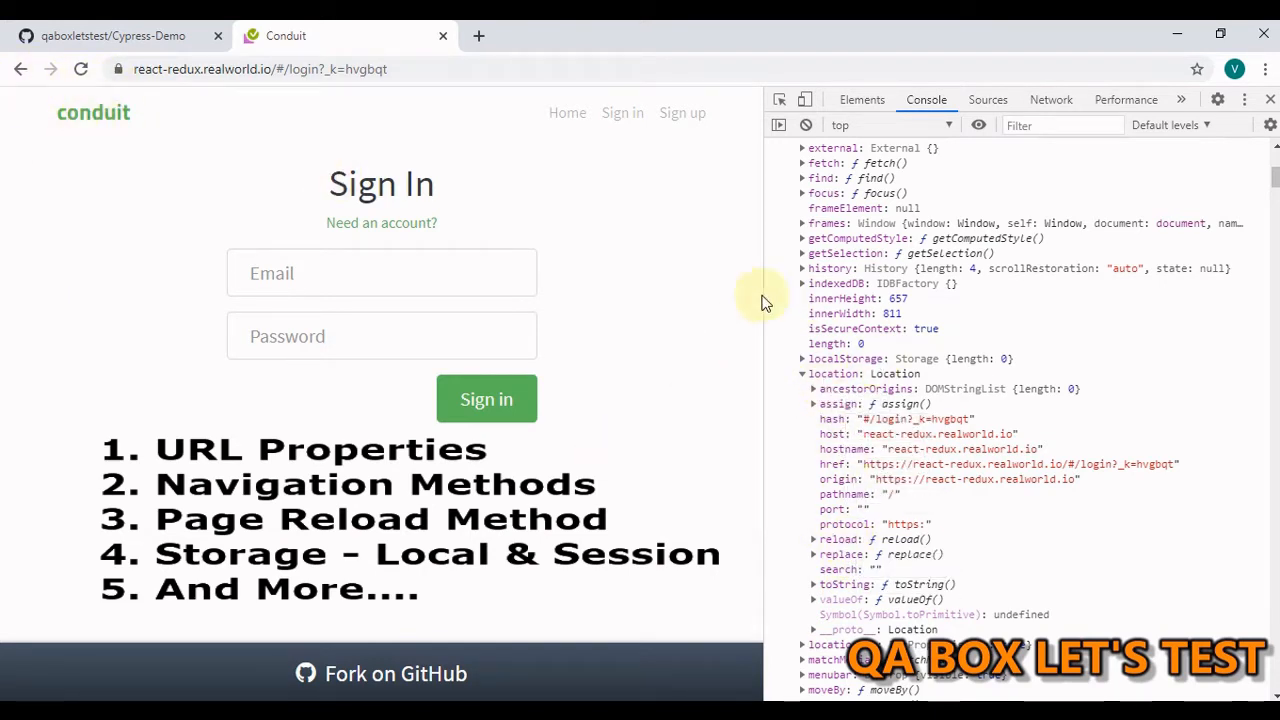
left_click(804, 374)
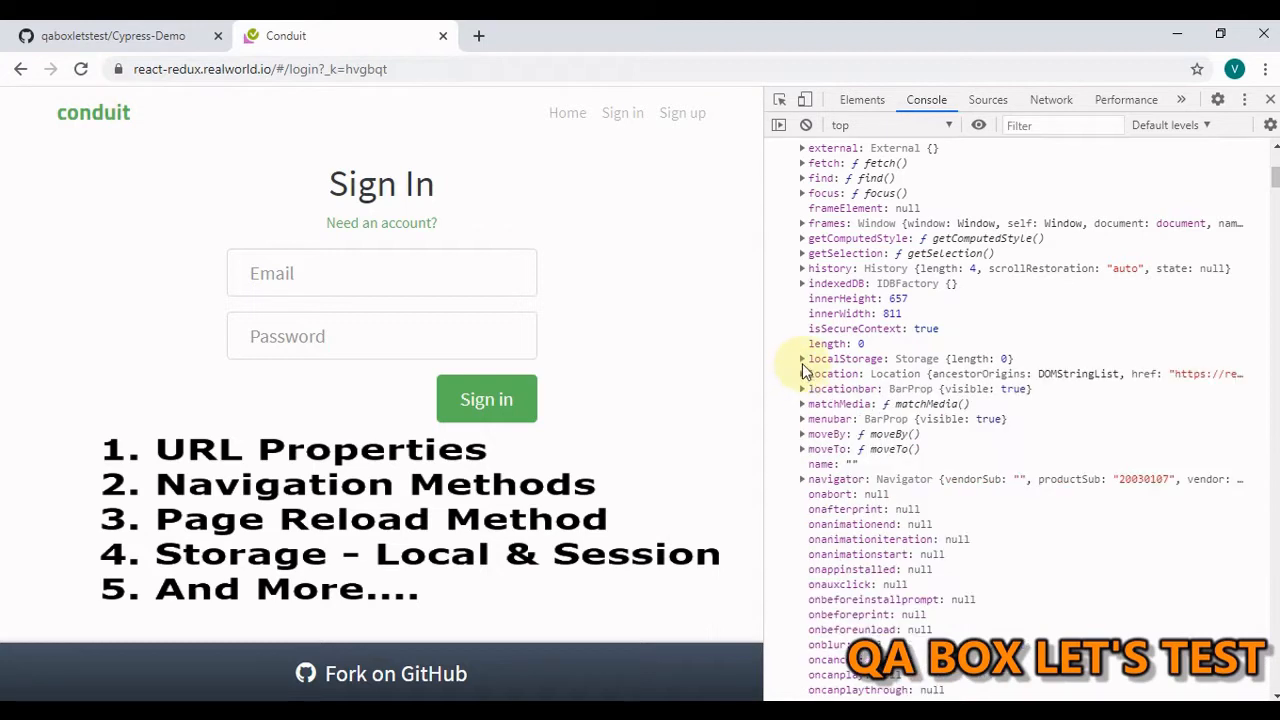
left_click(804, 358)
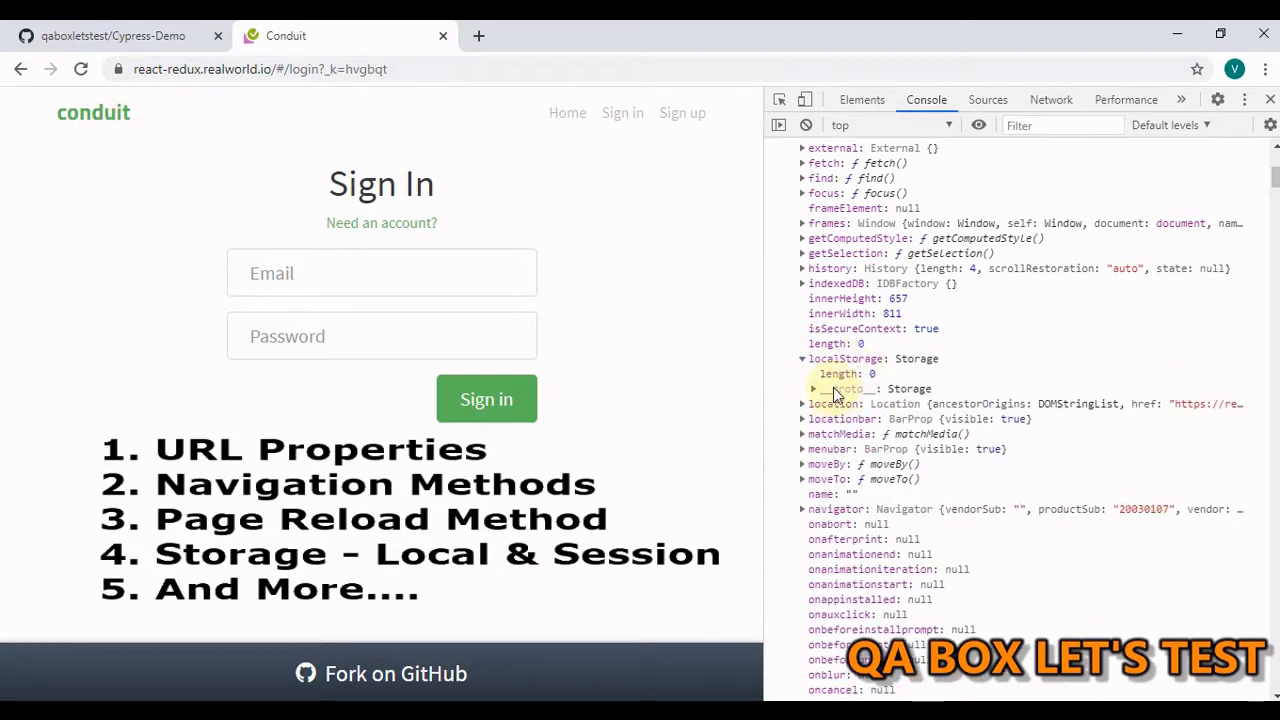
left_click(802, 358)
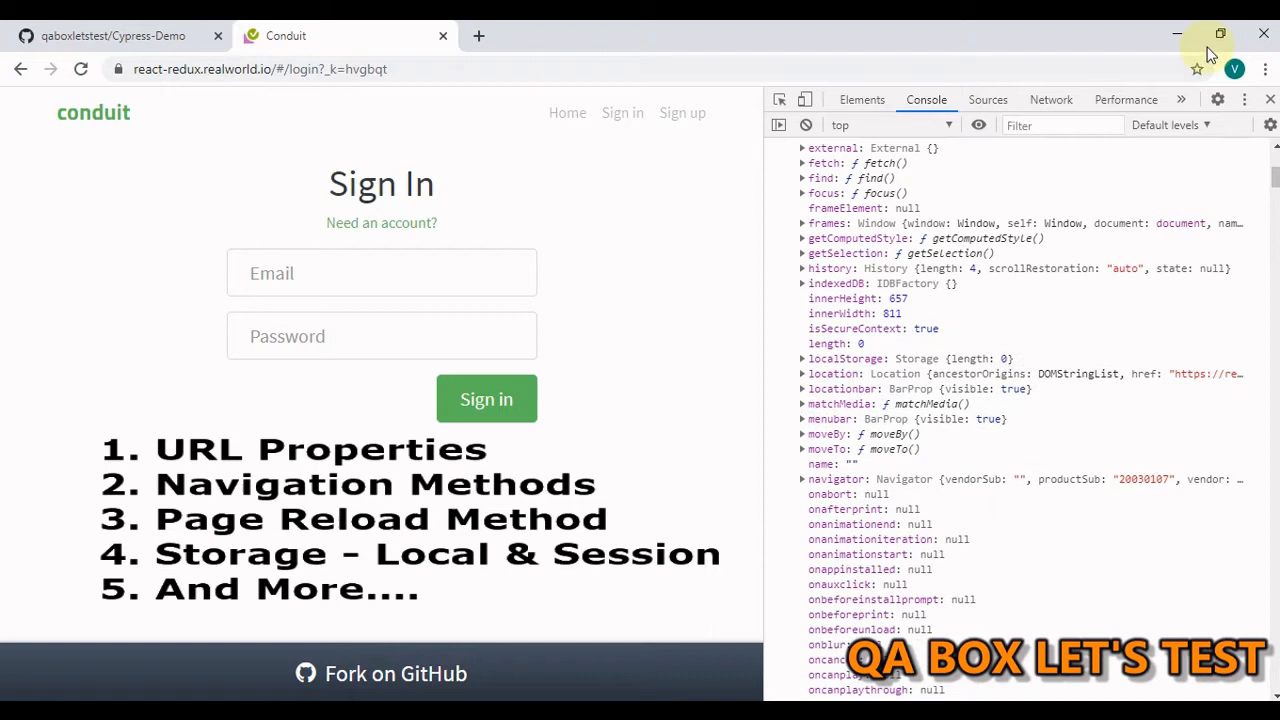
mouse_move(818, 404)
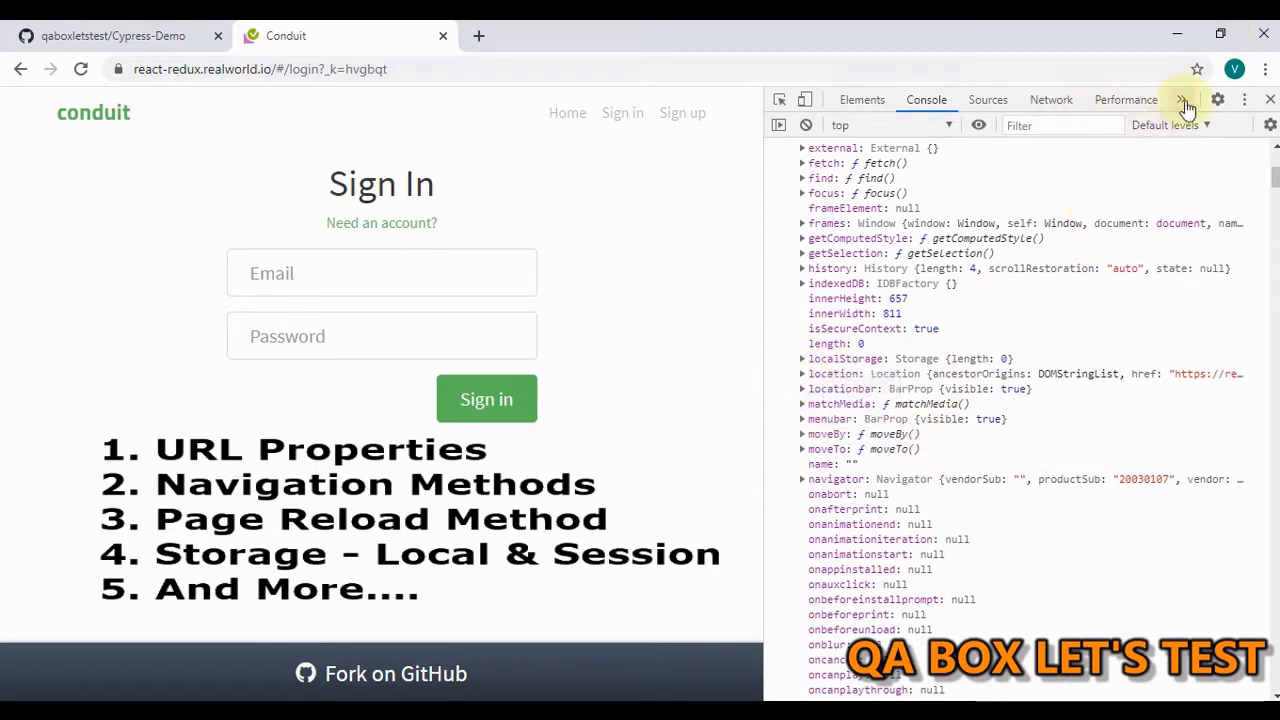
Inspect the site's Local Storage and Session Storage in the Application panel, then return to the console.
left_click(1176, 100)
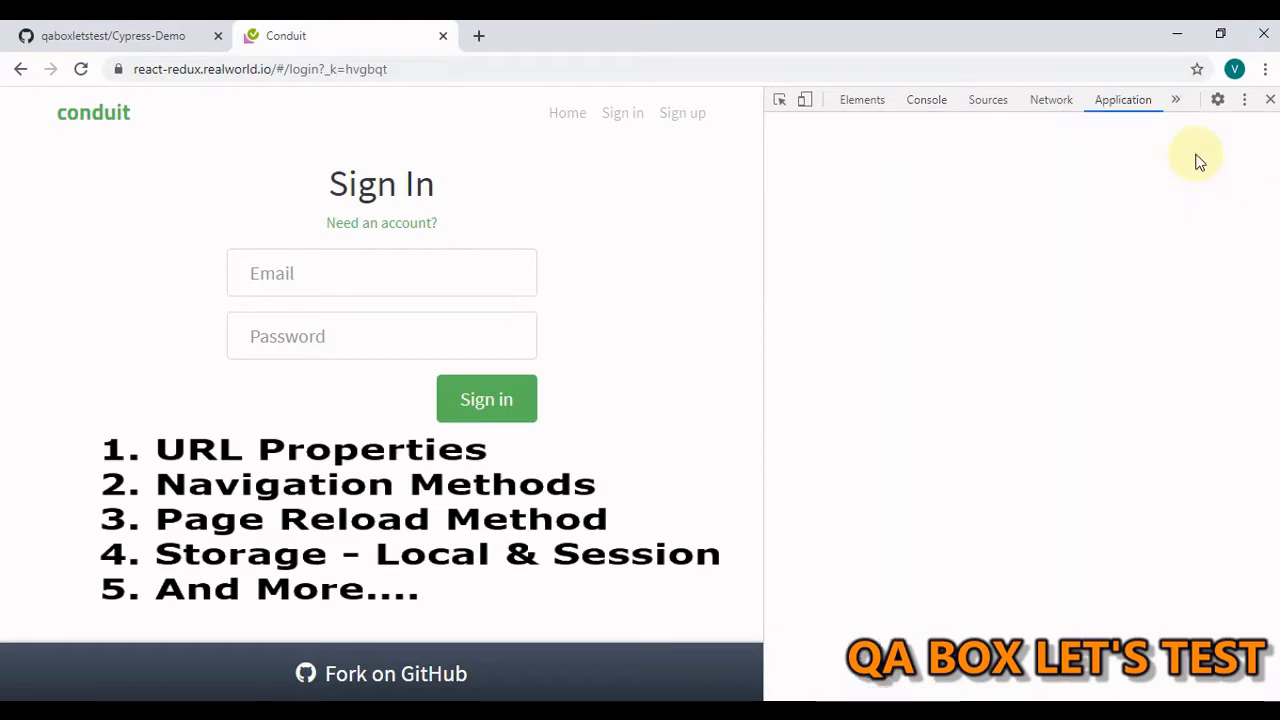
left_click(1122, 100)
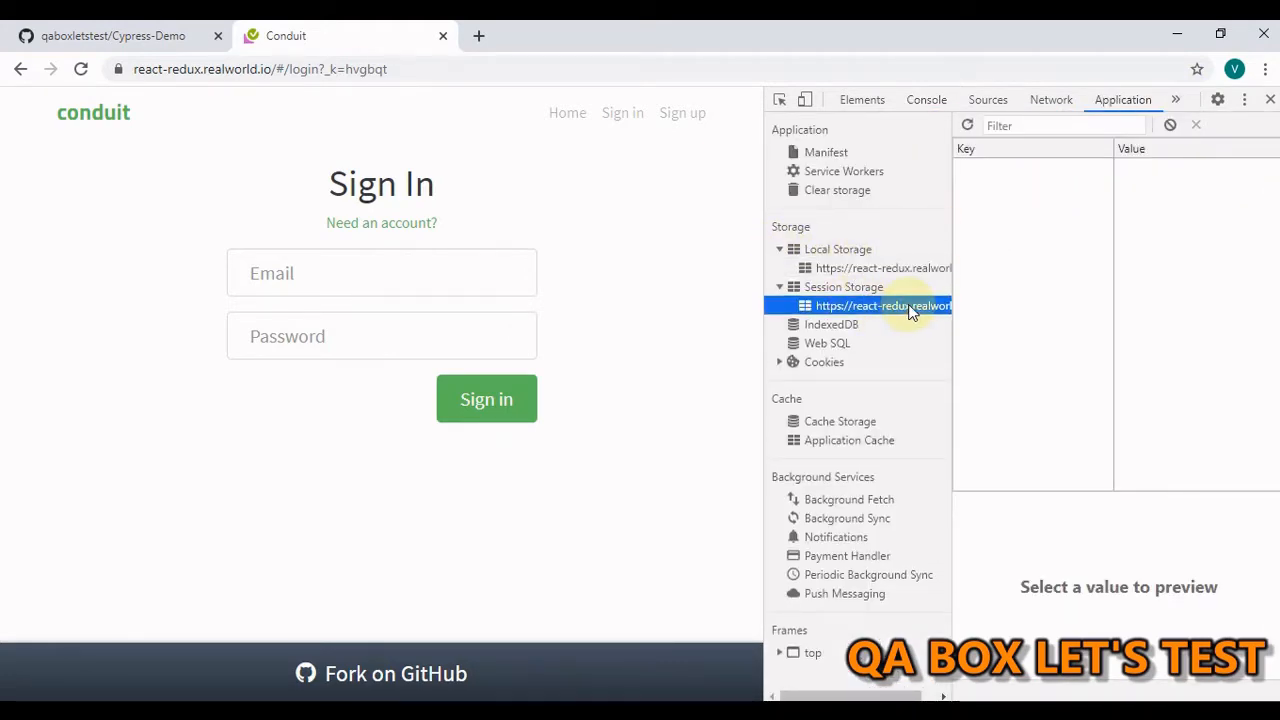
left_click(112, 36)
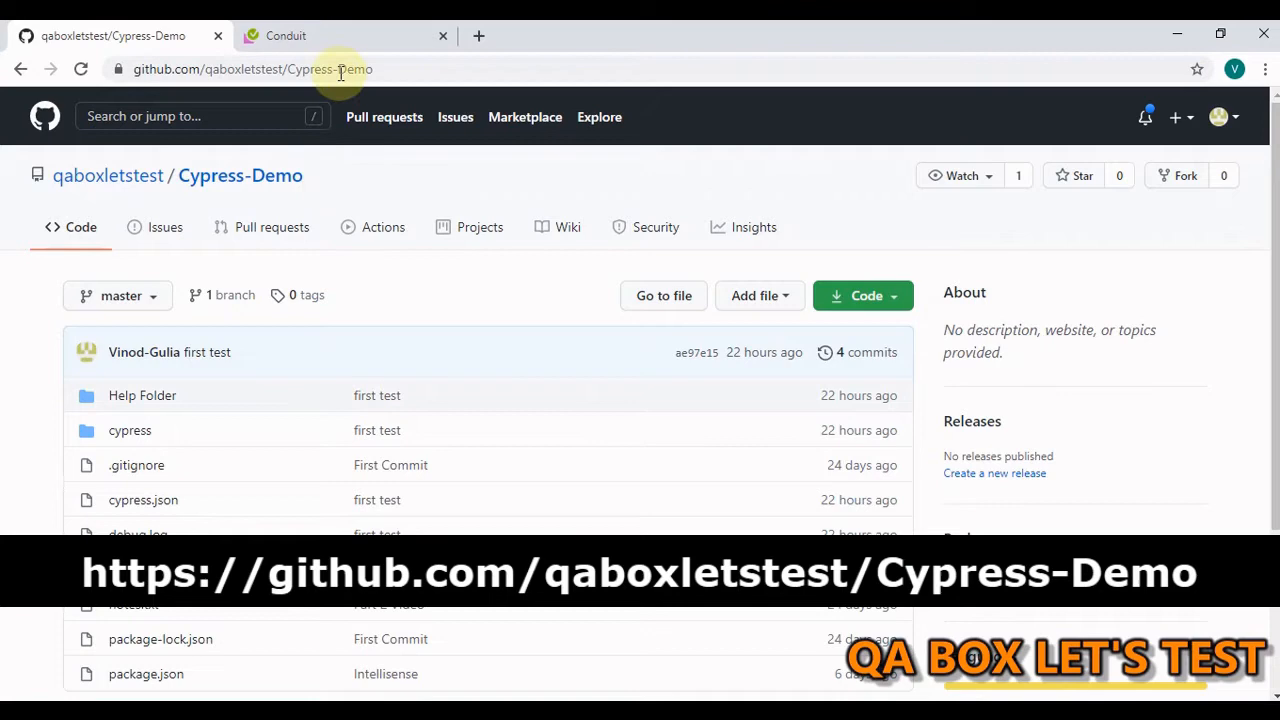
mouse_move(350, 42)
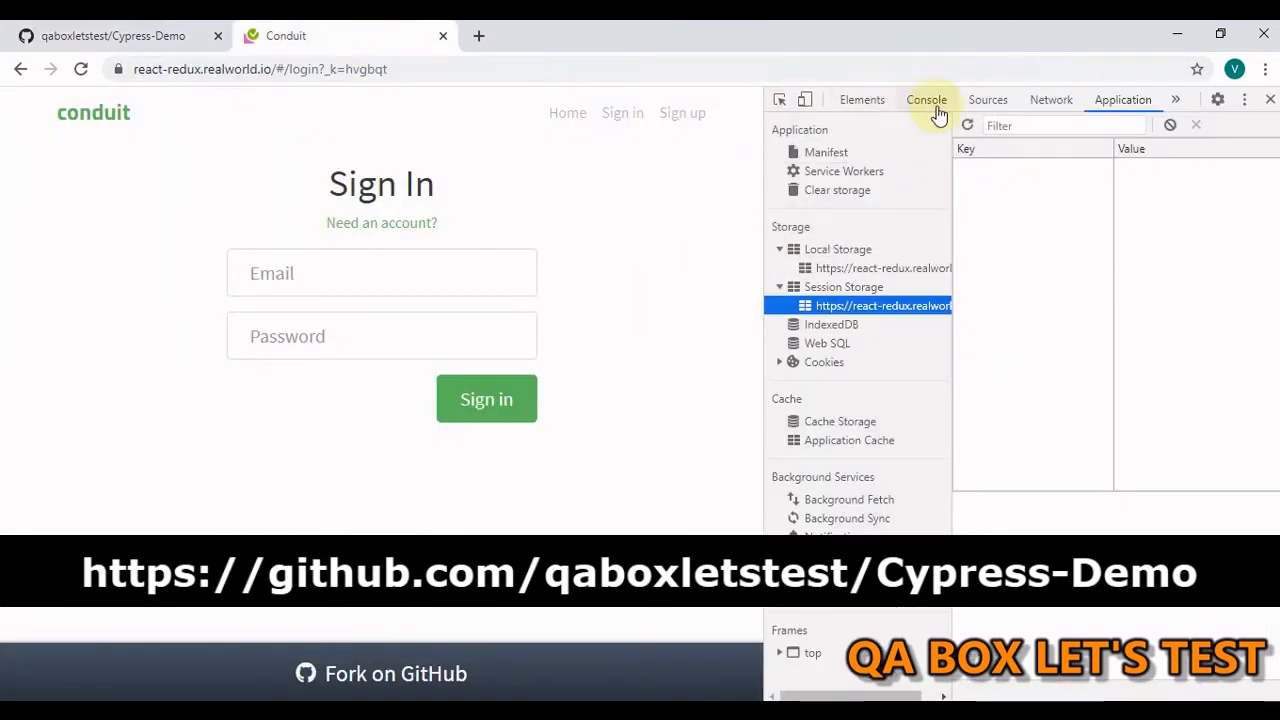
left_click(924, 100)
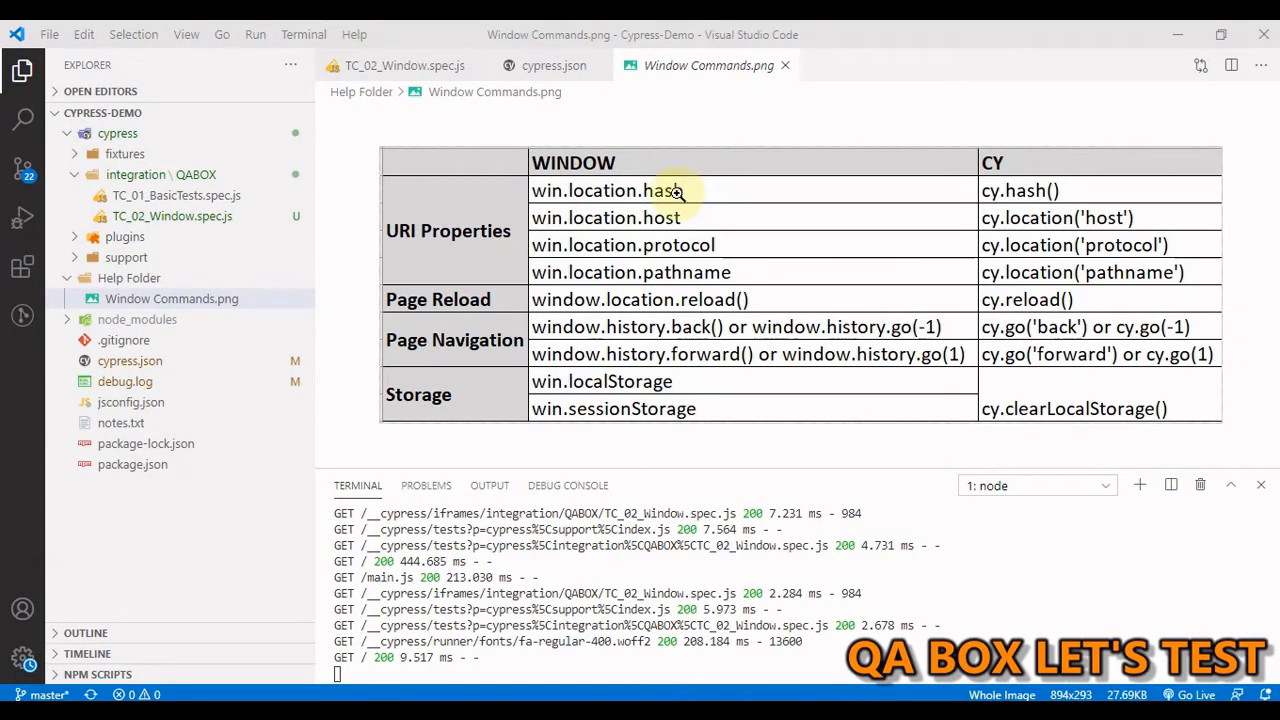
mouse_move(1038, 190)
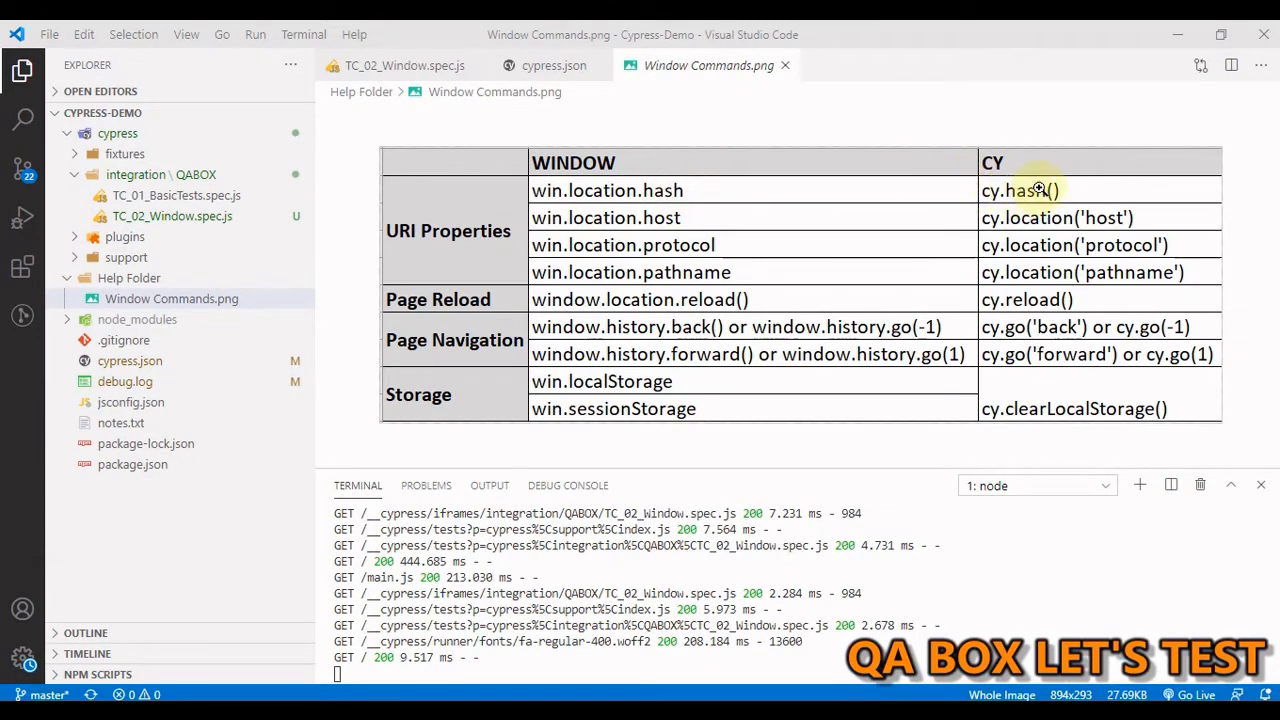
mouse_move(1076, 198)
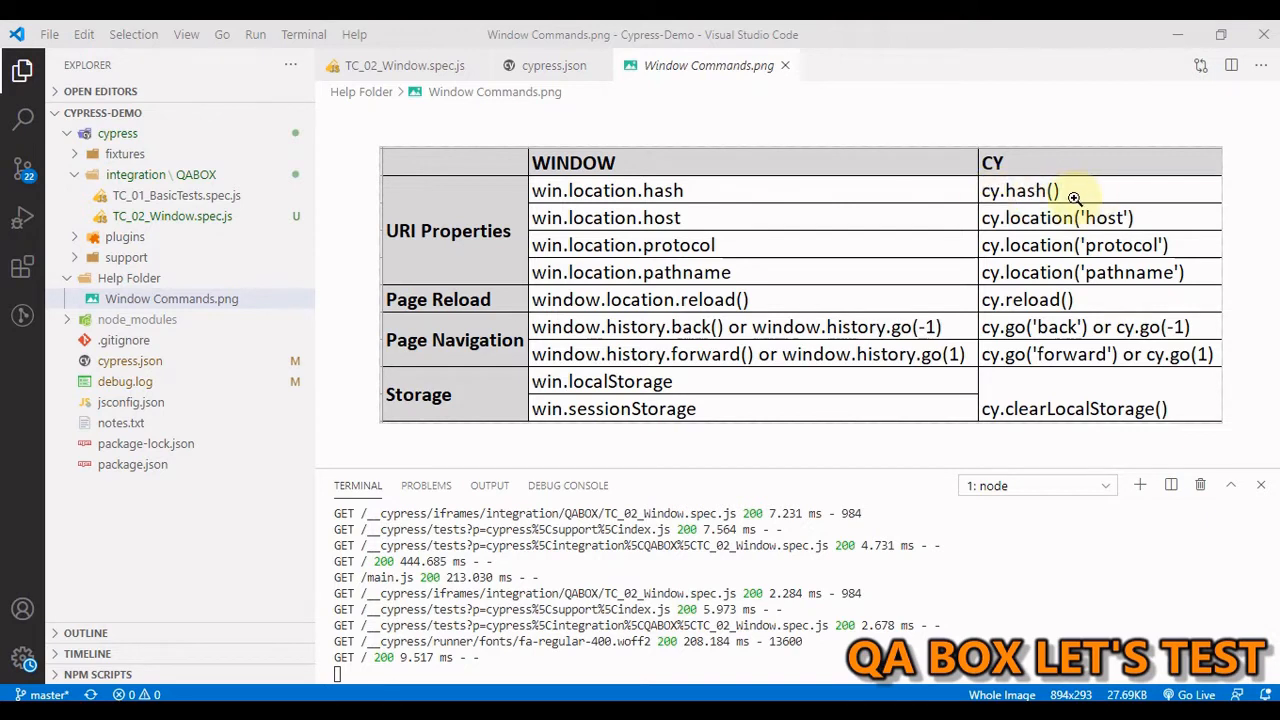
mouse_move(804, 420)
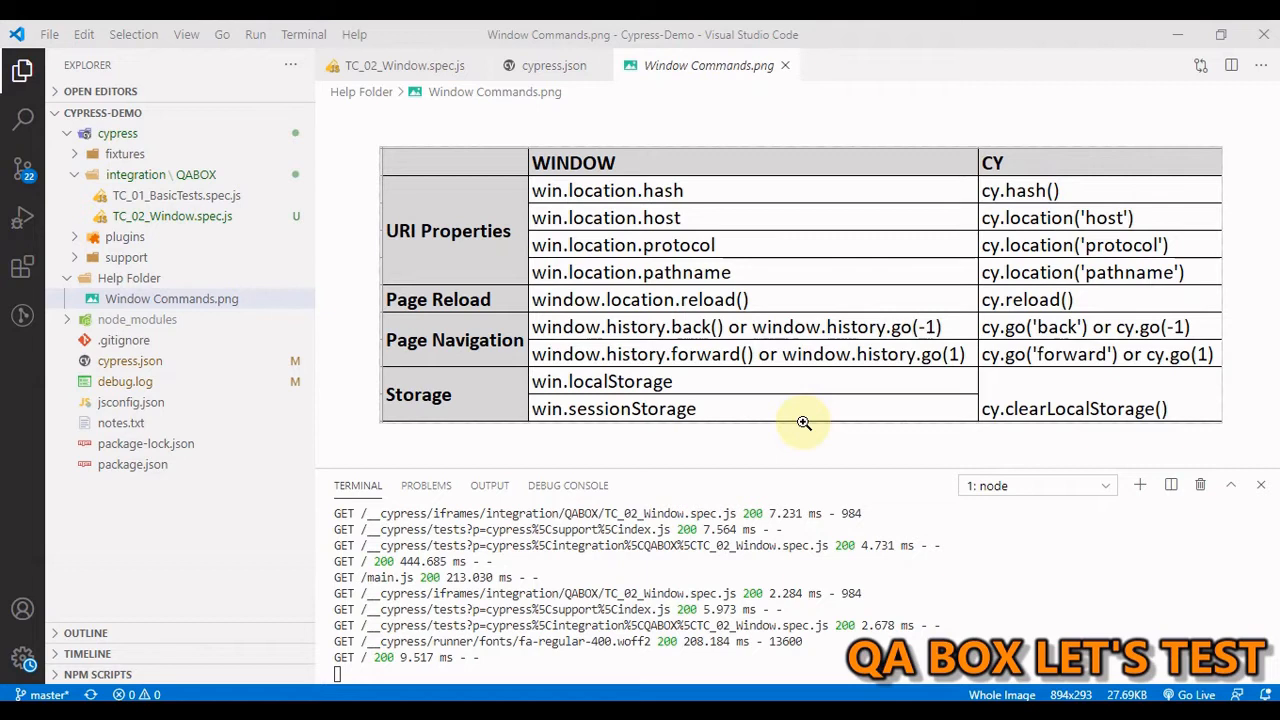
mouse_move(1040, 196)
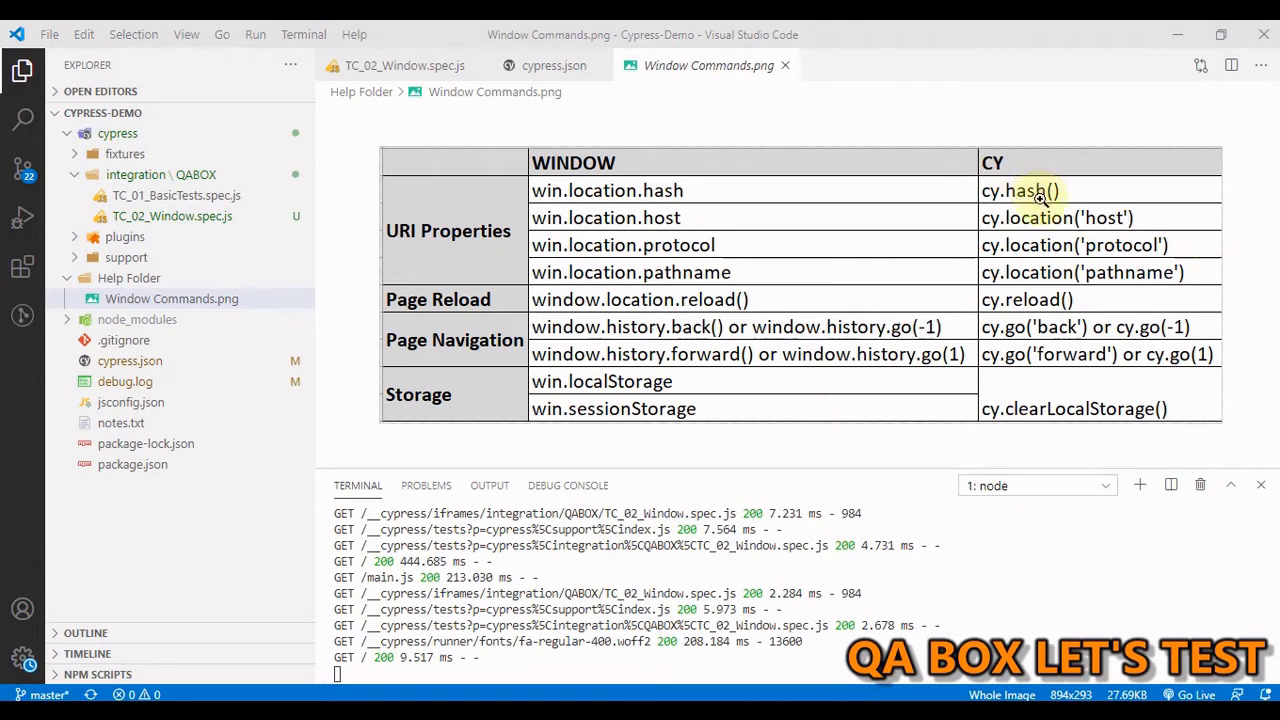
mouse_move(1078, 304)
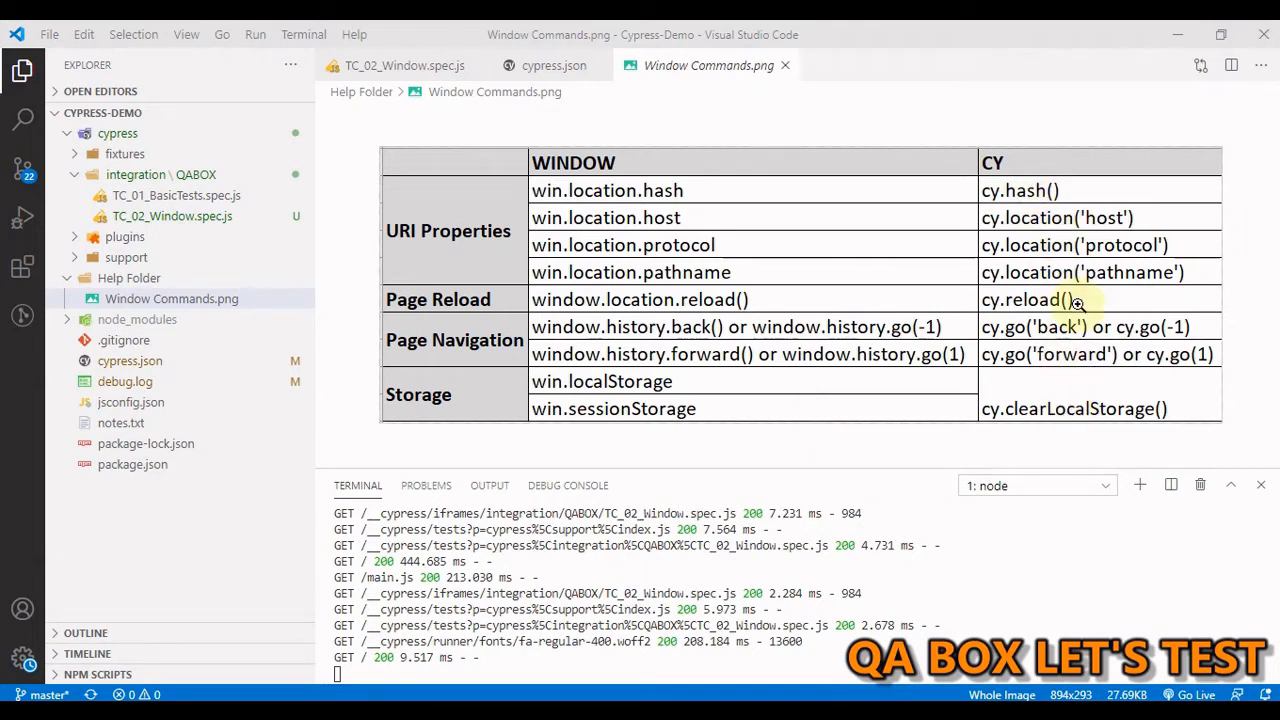
mouse_move(548, 216)
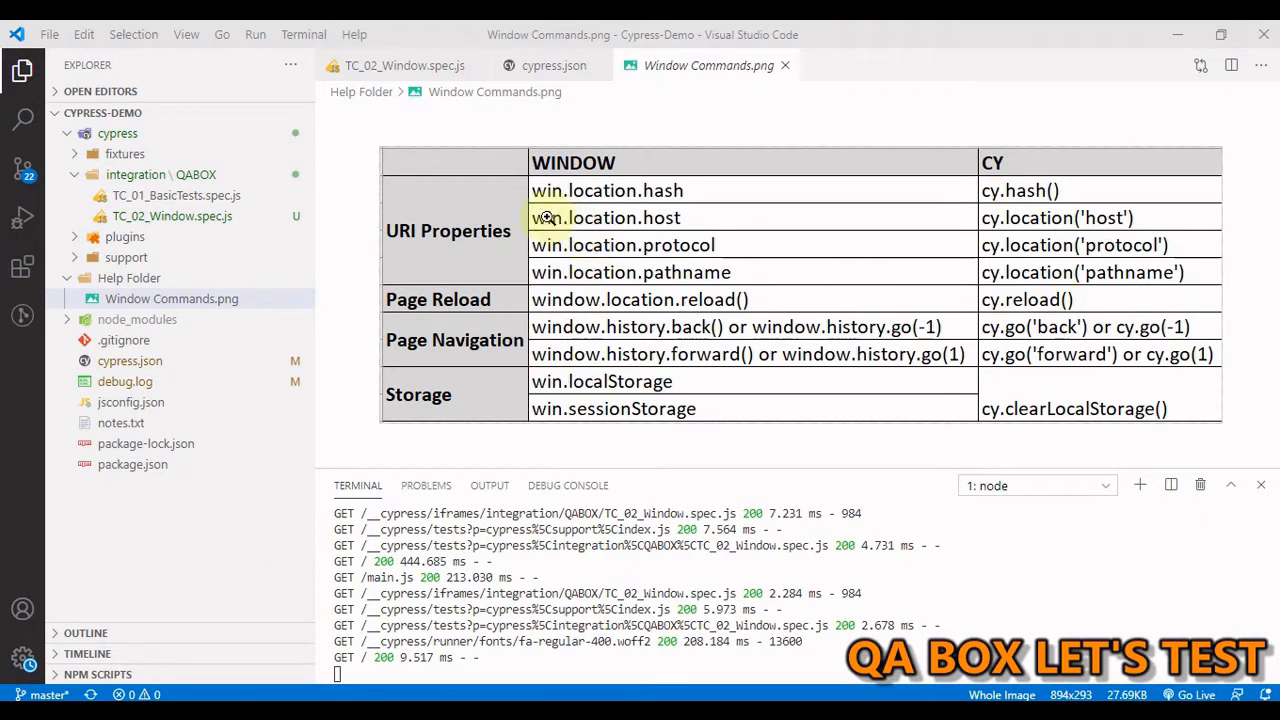
mouse_move(696, 196)
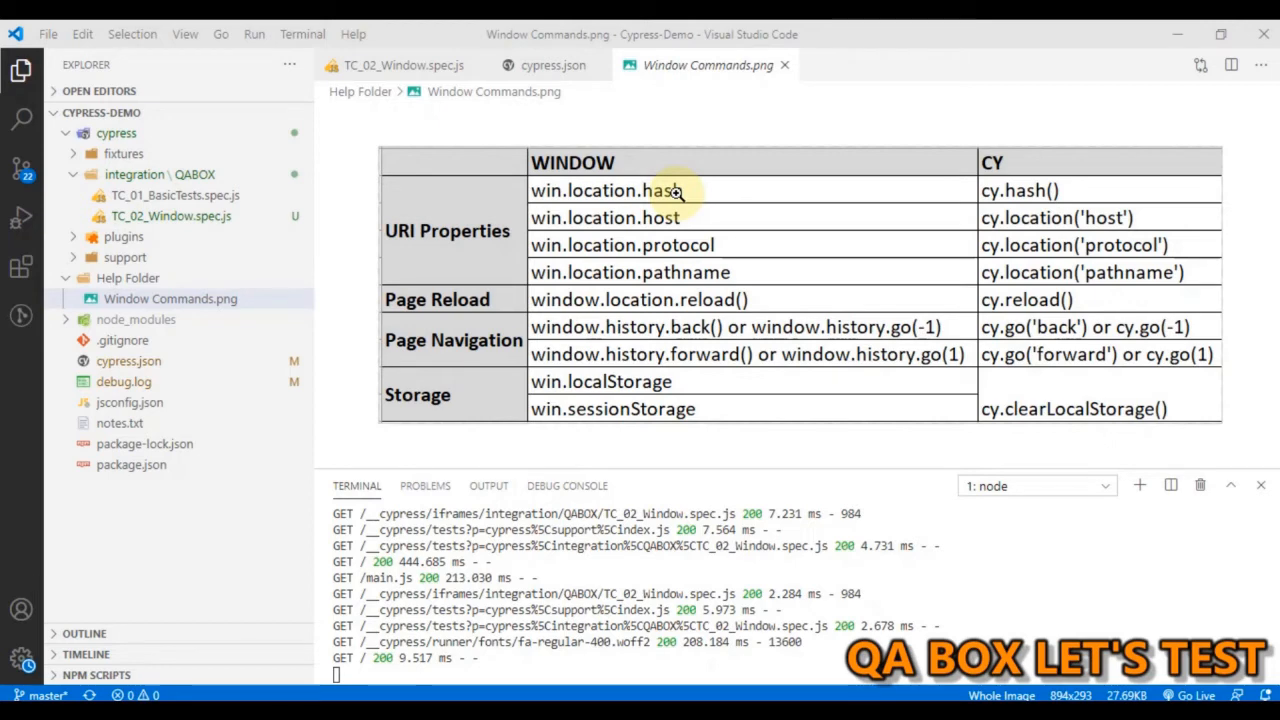
mouse_move(464, 124)
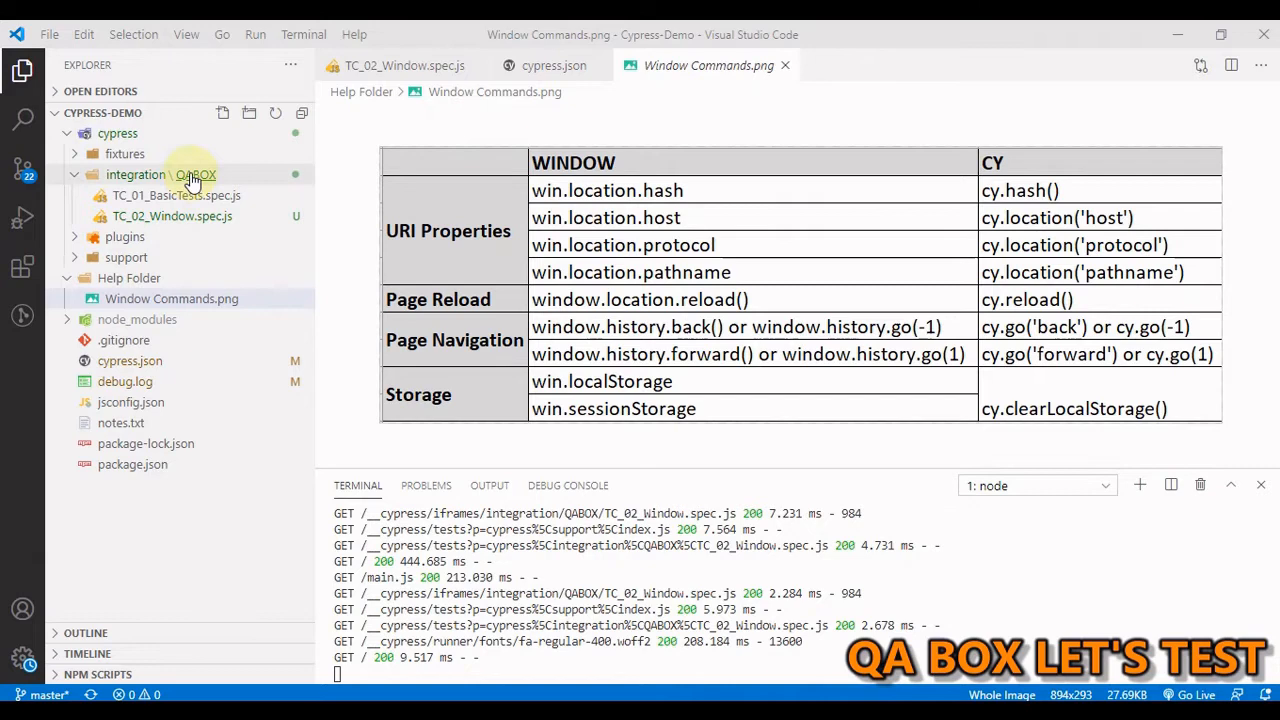
mouse_move(204, 220)
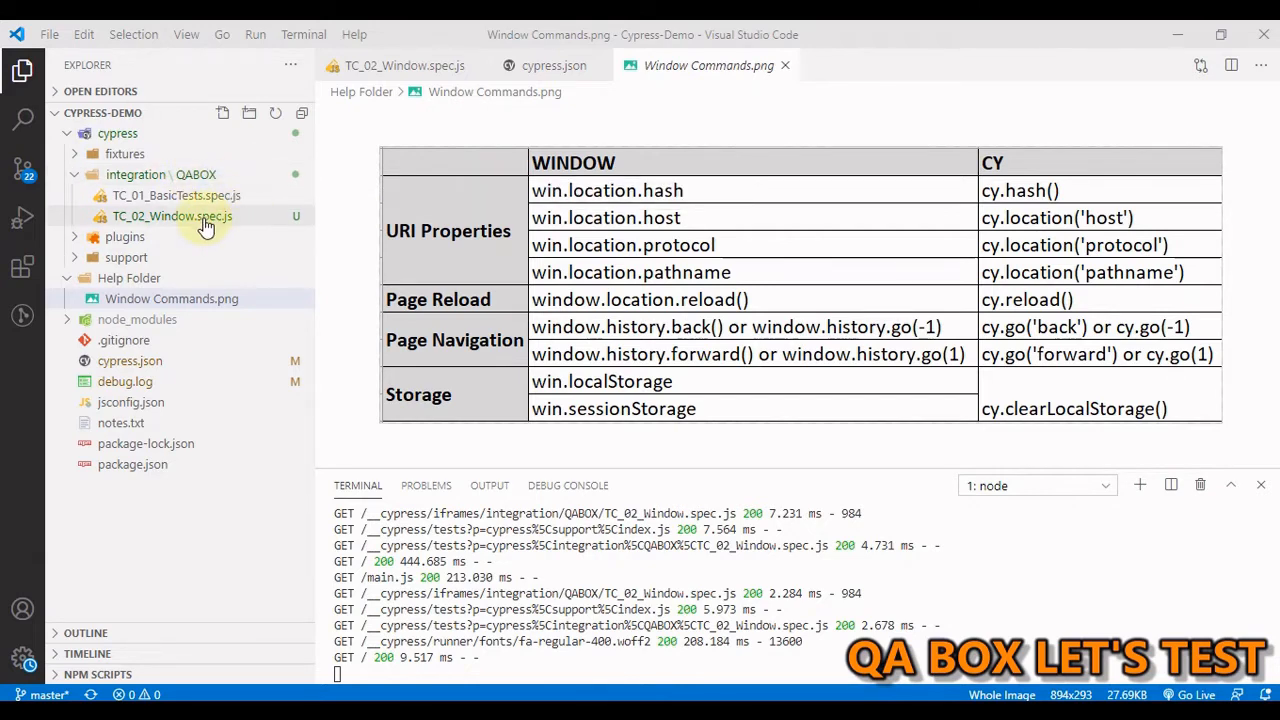
Review the TC_02_Window.spec.js before hook visiting '#/login?_k=k4oq8m' and its test stubs.
left_click(172, 216)
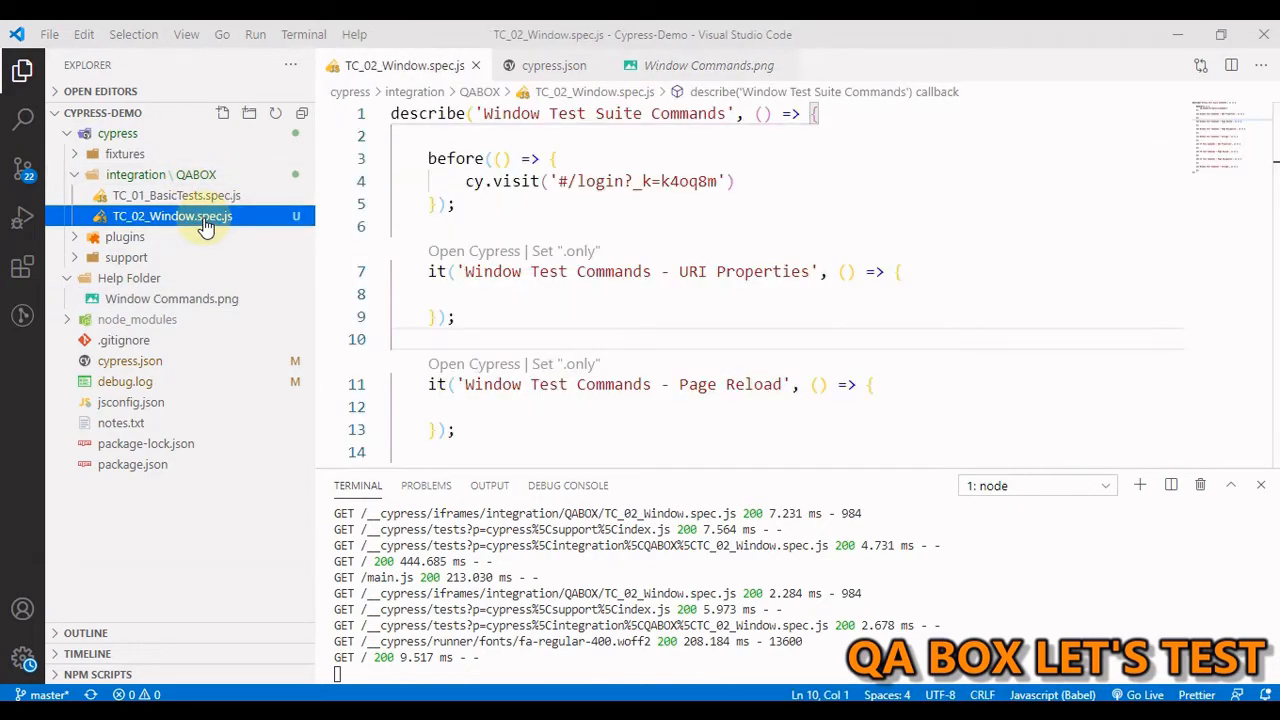
mouse_move(596, 232)
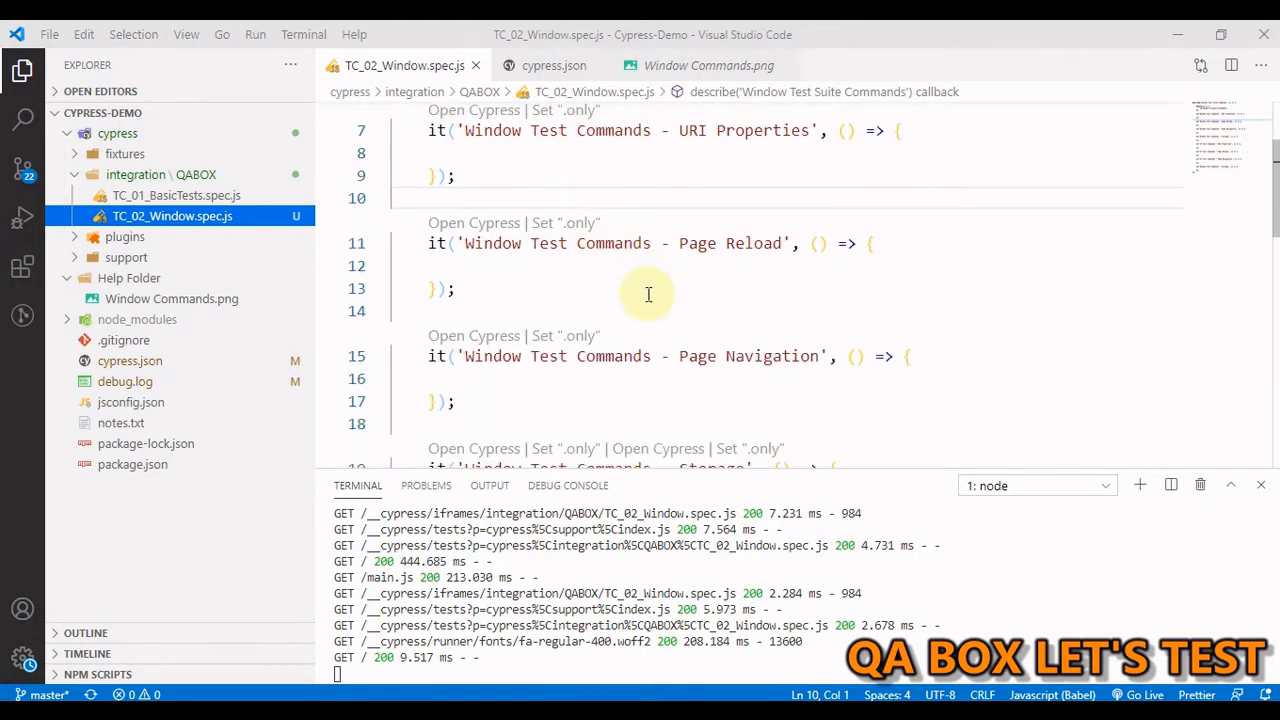
scroll("up", 3)
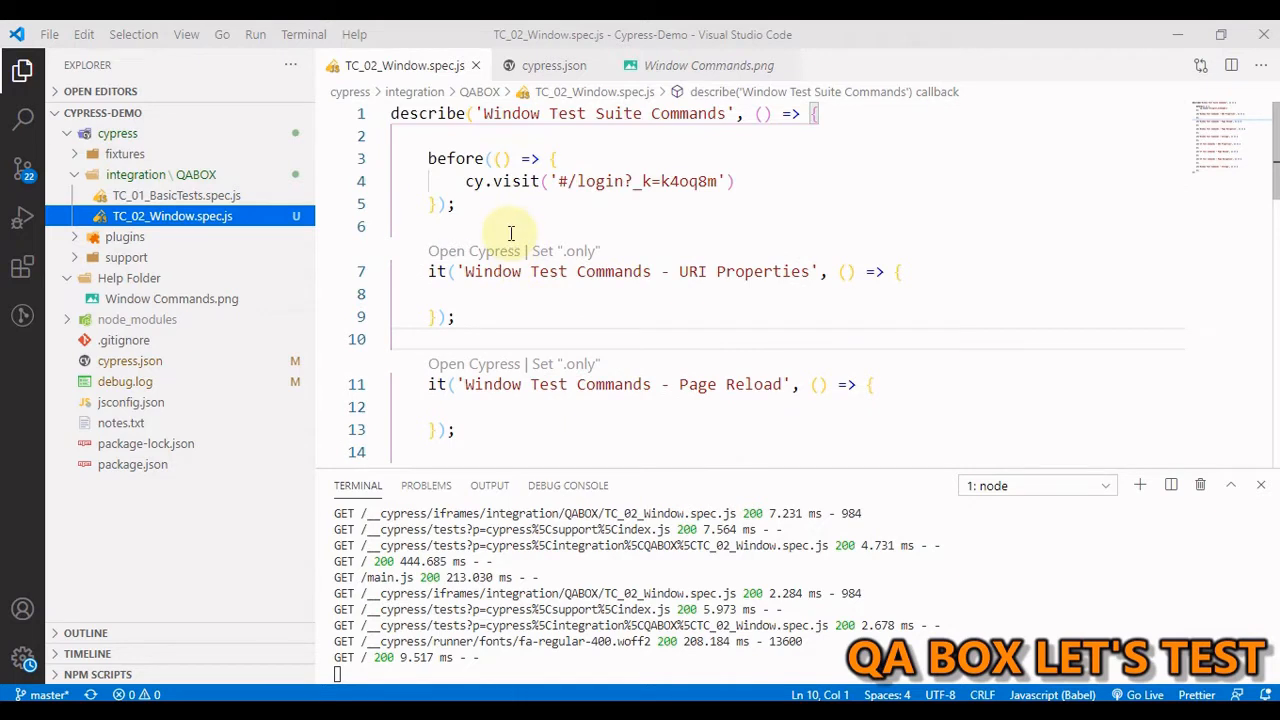
scroll("down", 3)
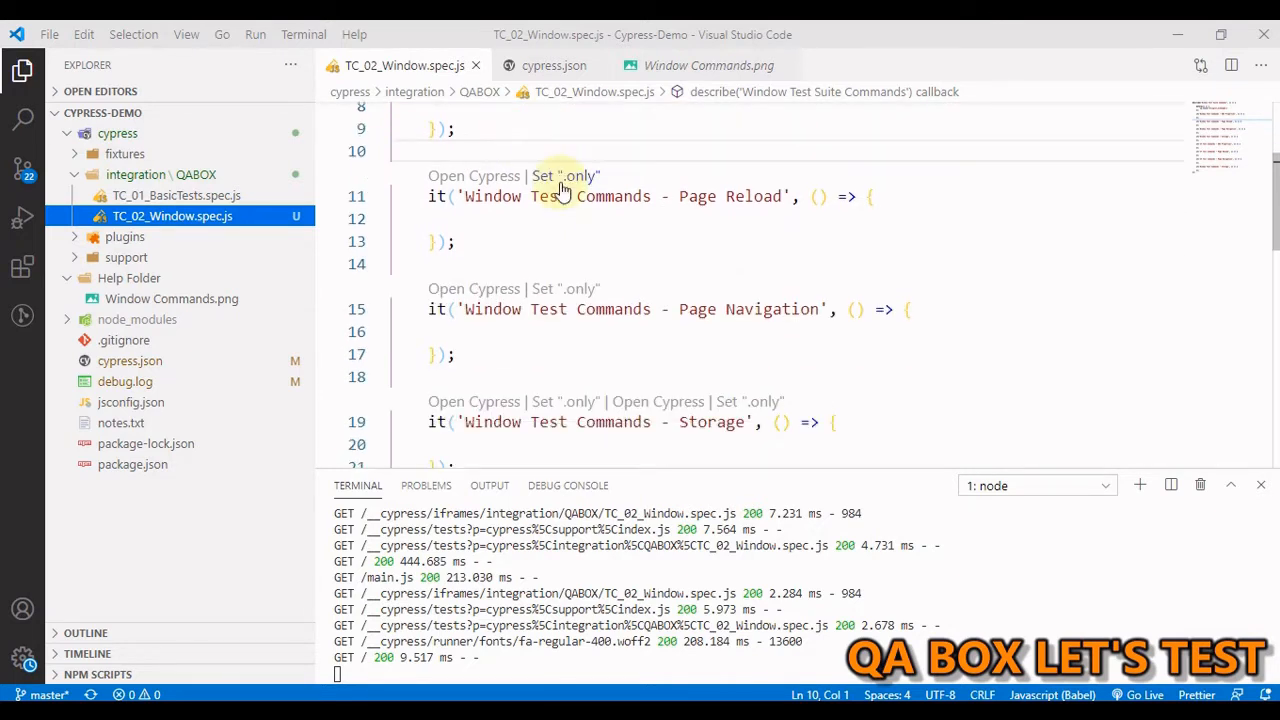
scroll("down", 3)
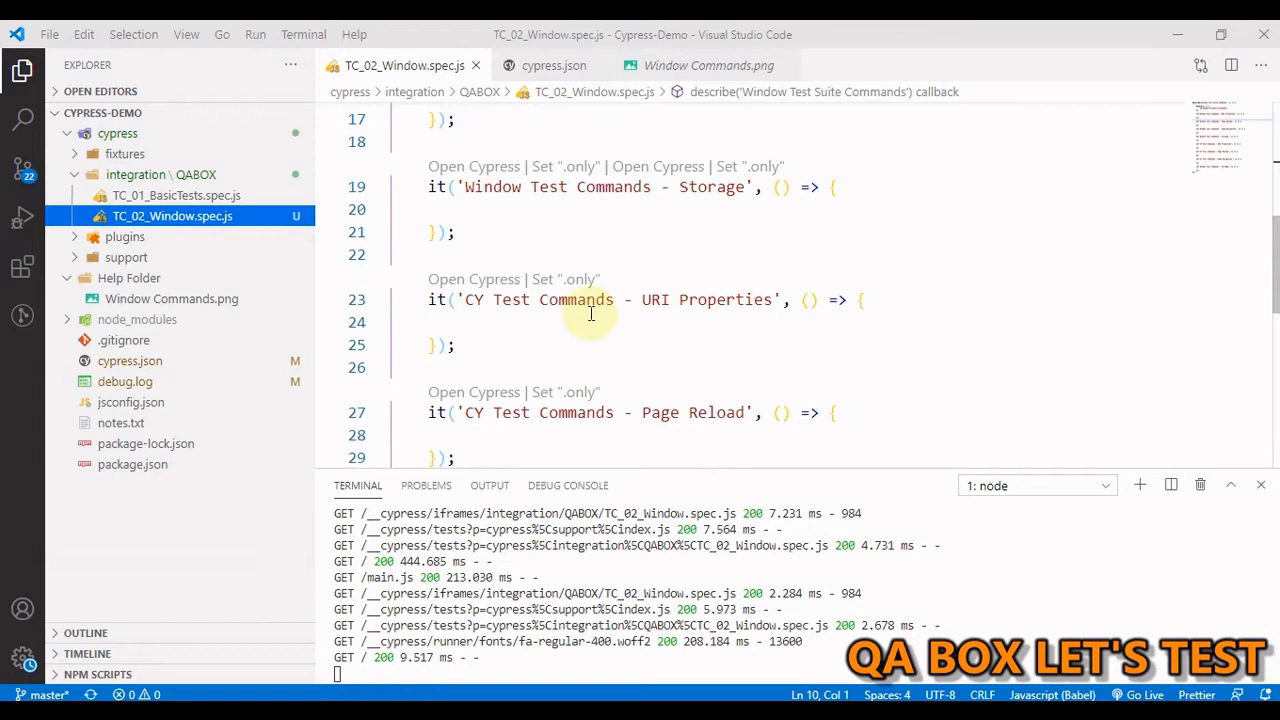
scroll("up", 3)
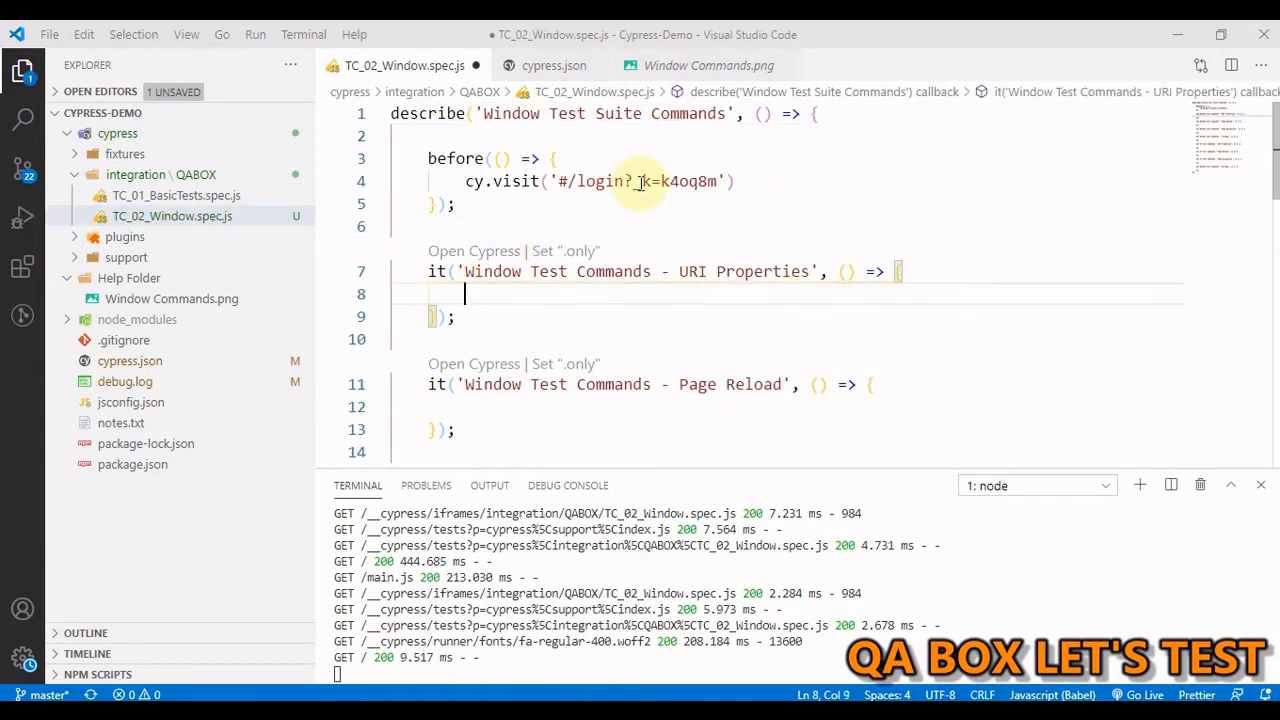
mouse_move(752, 186)
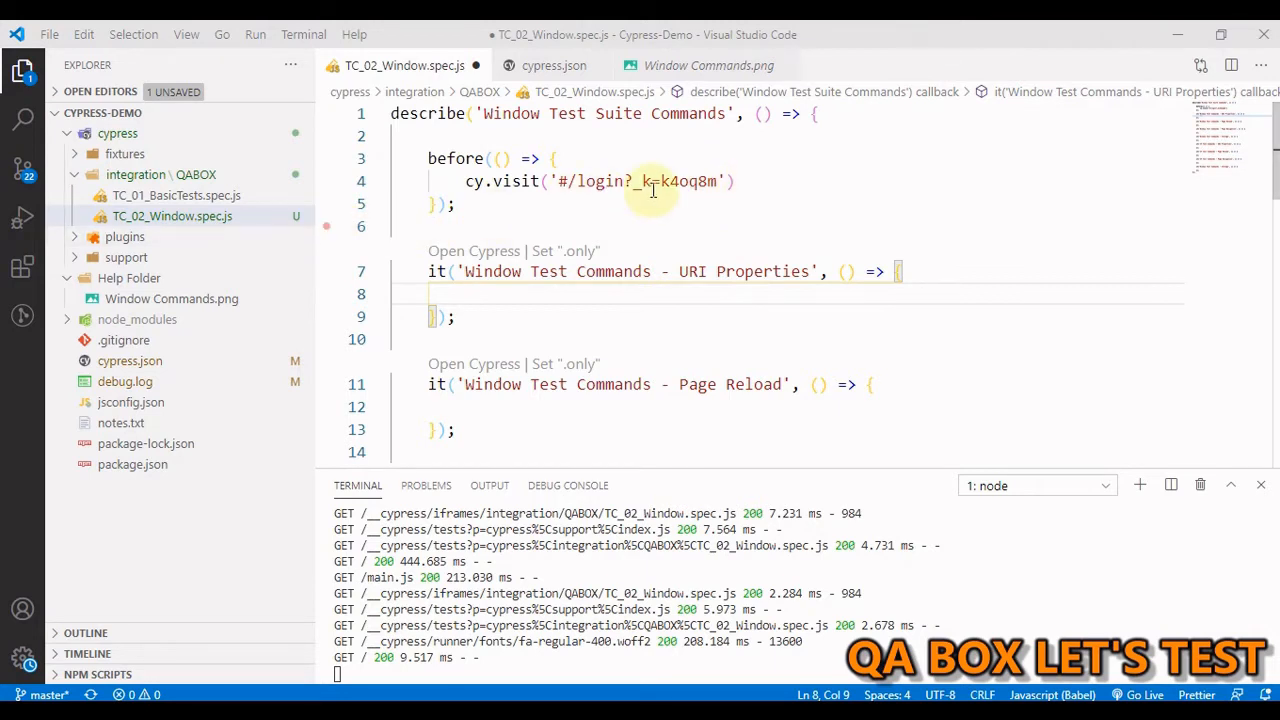
Confirm the realworld baseUrl in cypress.json and return to the Window spec.
left_click(552, 64)
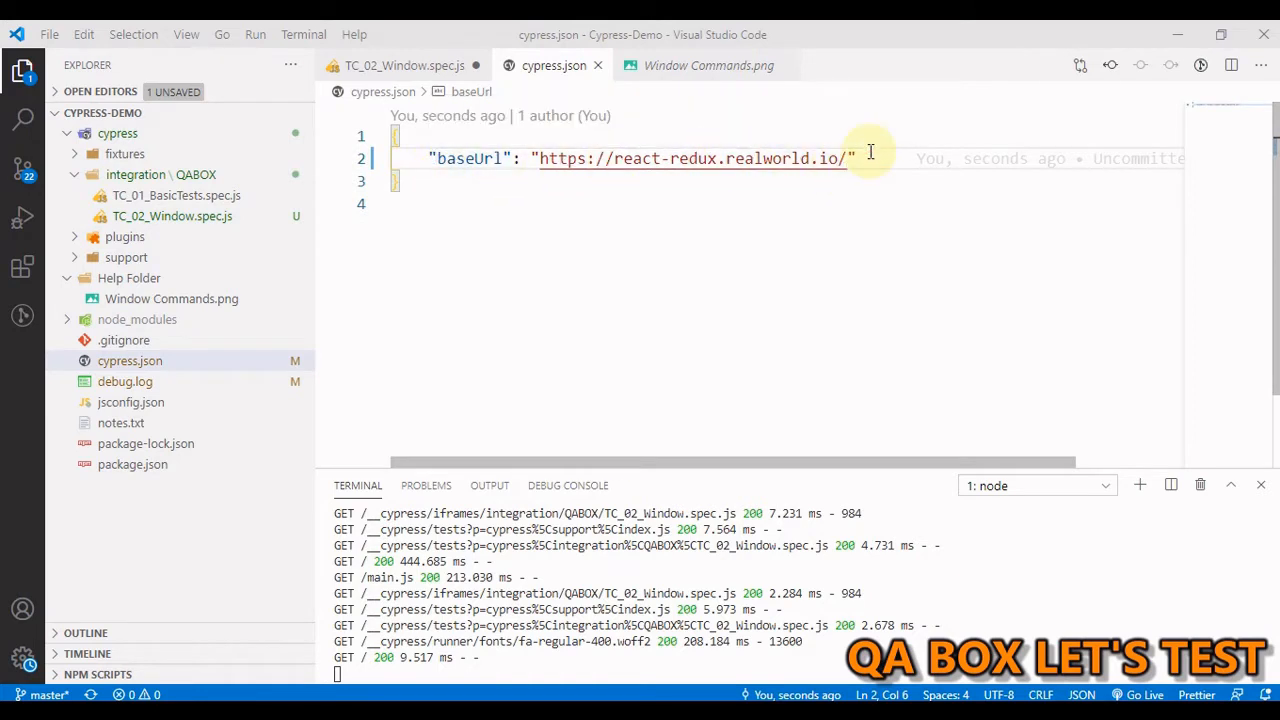
left_click(404, 64)
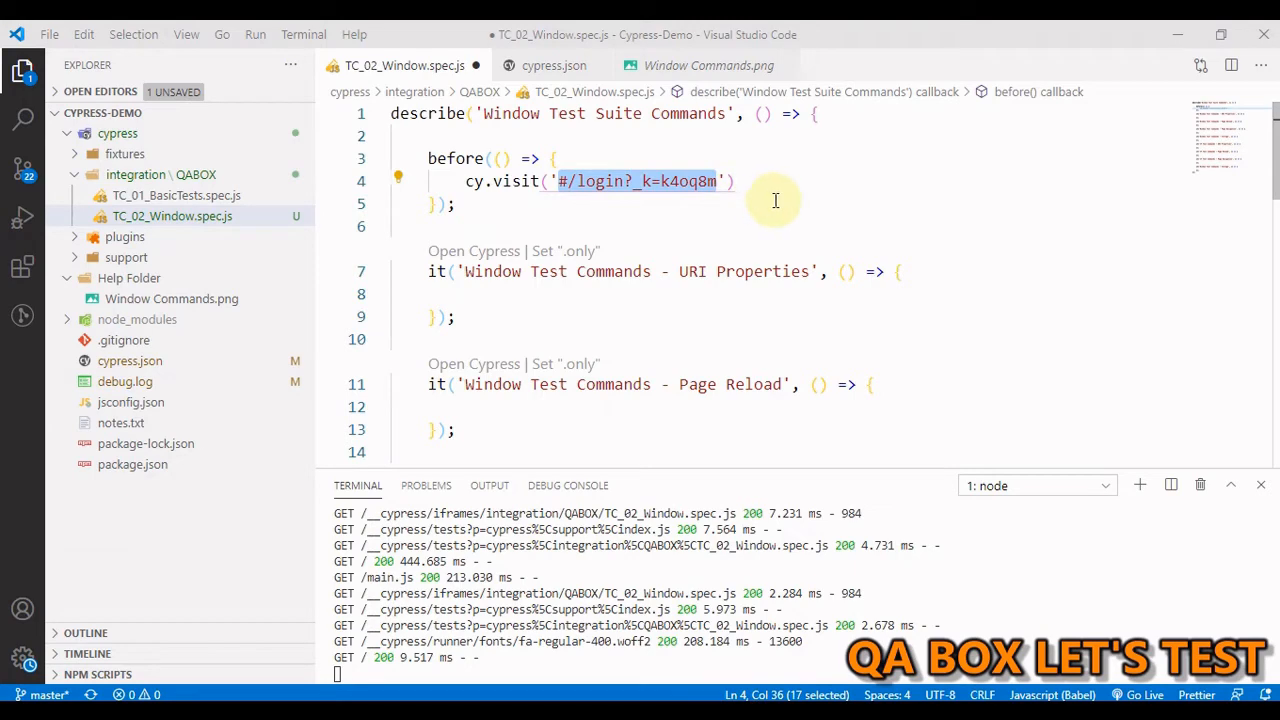
Start the URI Properties test with cy.window().should(win => ...).
left_click(604, 292)
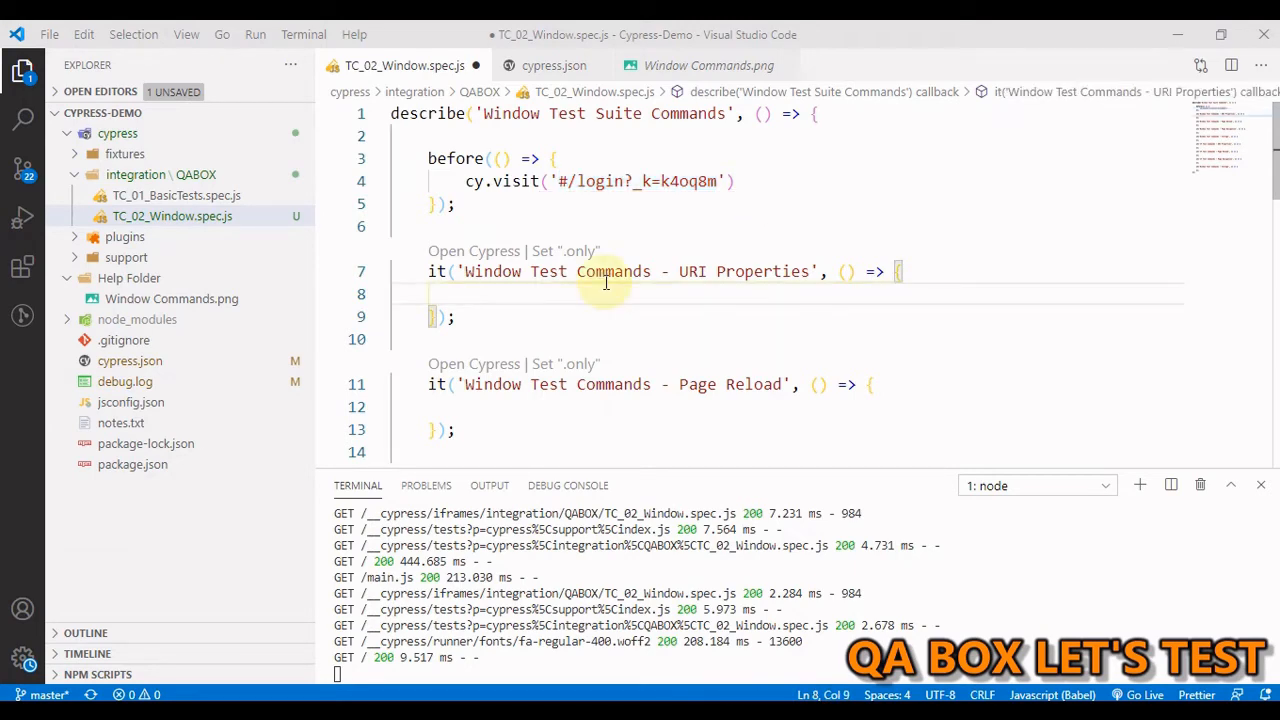
type("cy")
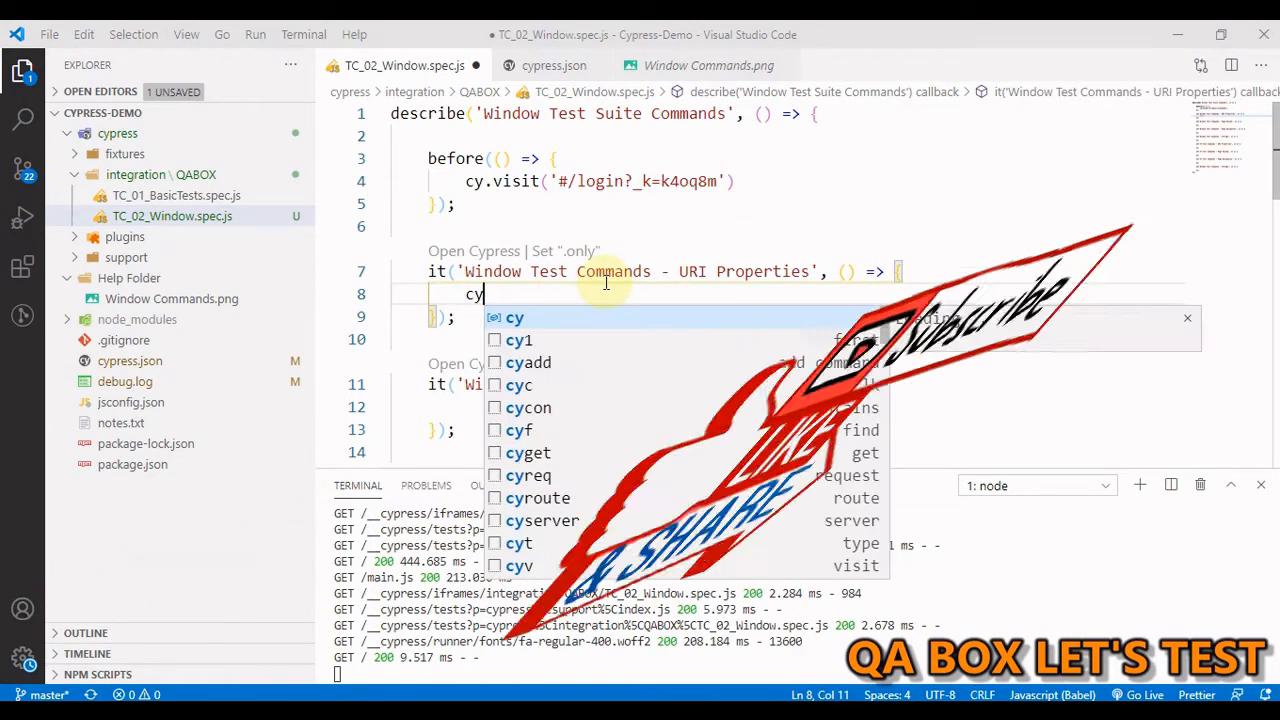
type(".window(")
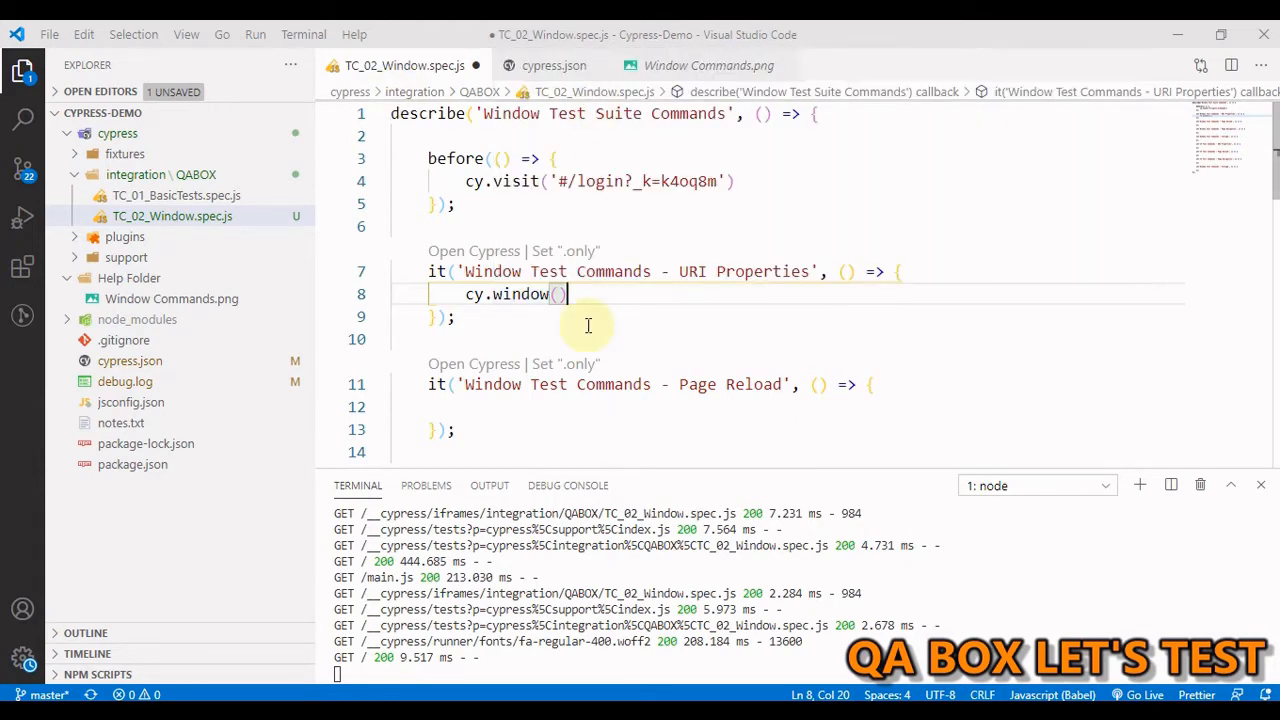
mouse_move(608, 296)
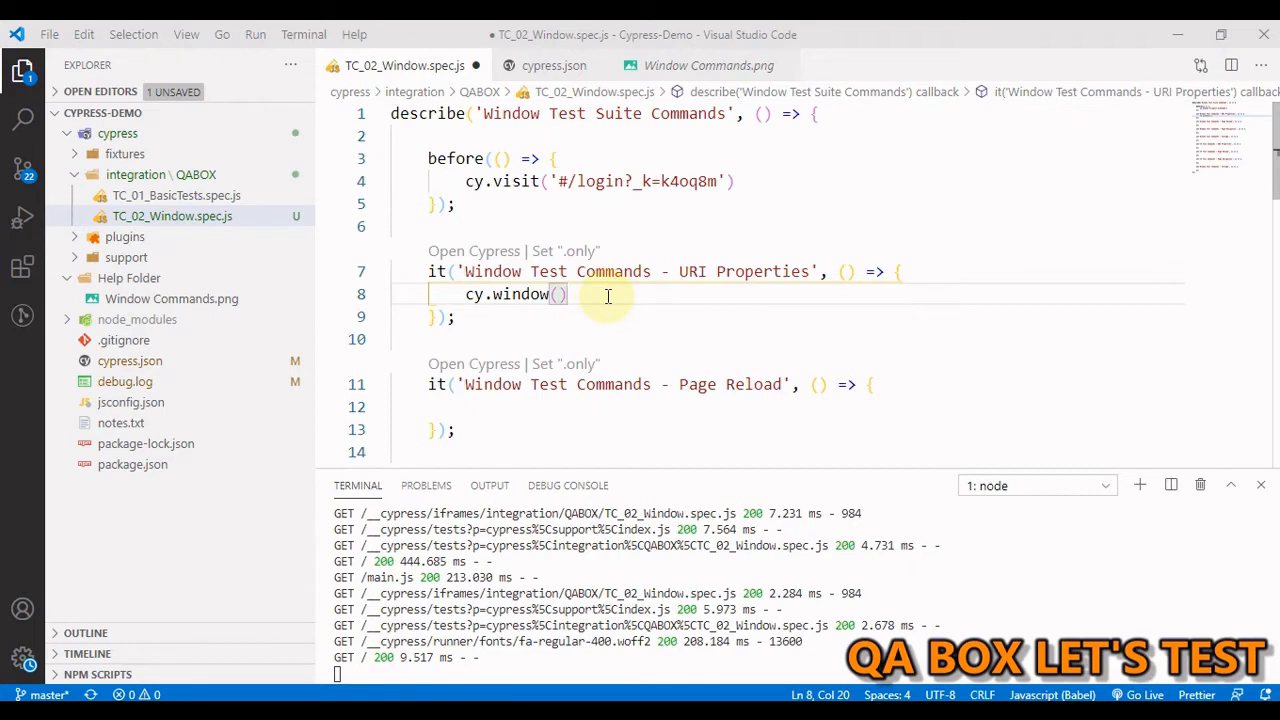
type(".")
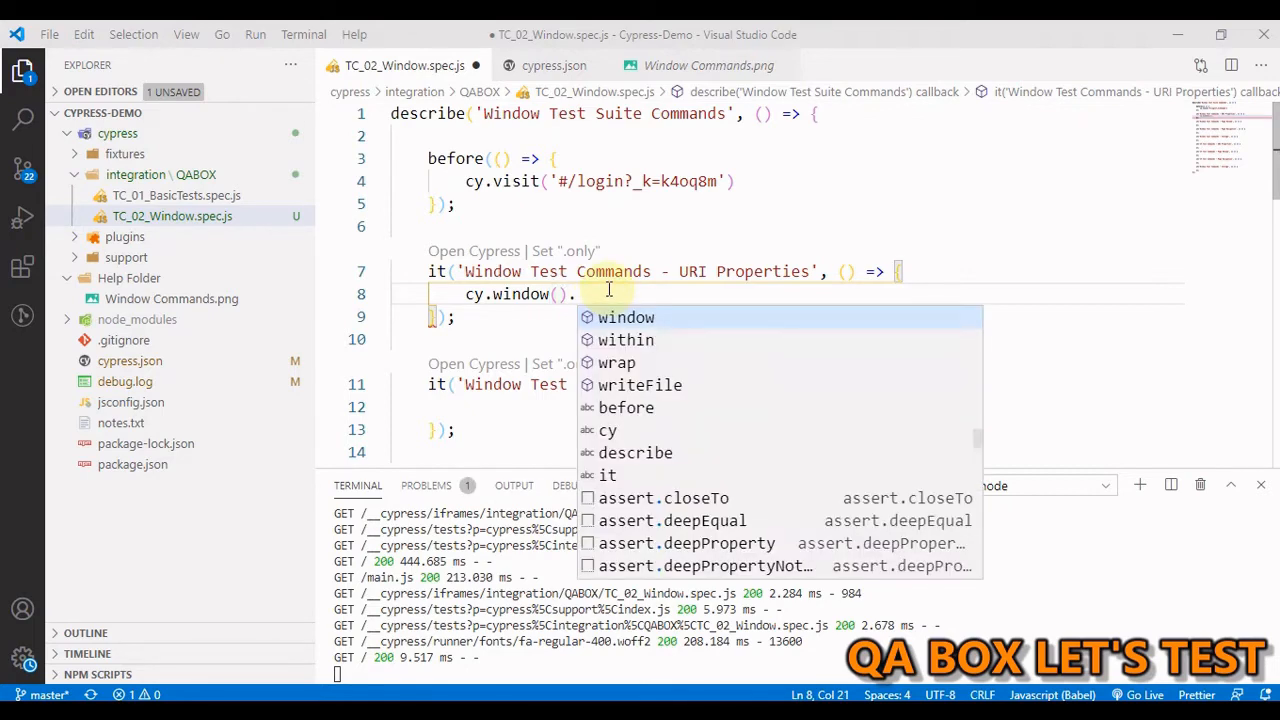
type("should(")
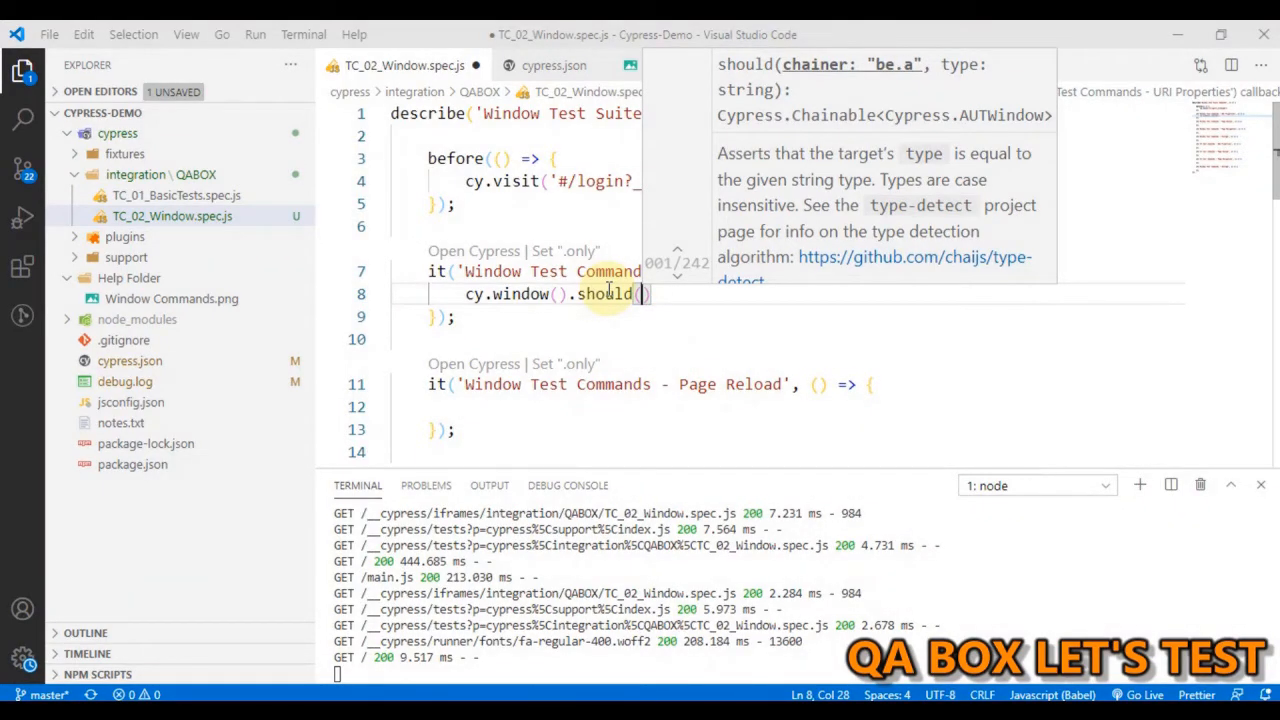
mouse_move(650, 298)
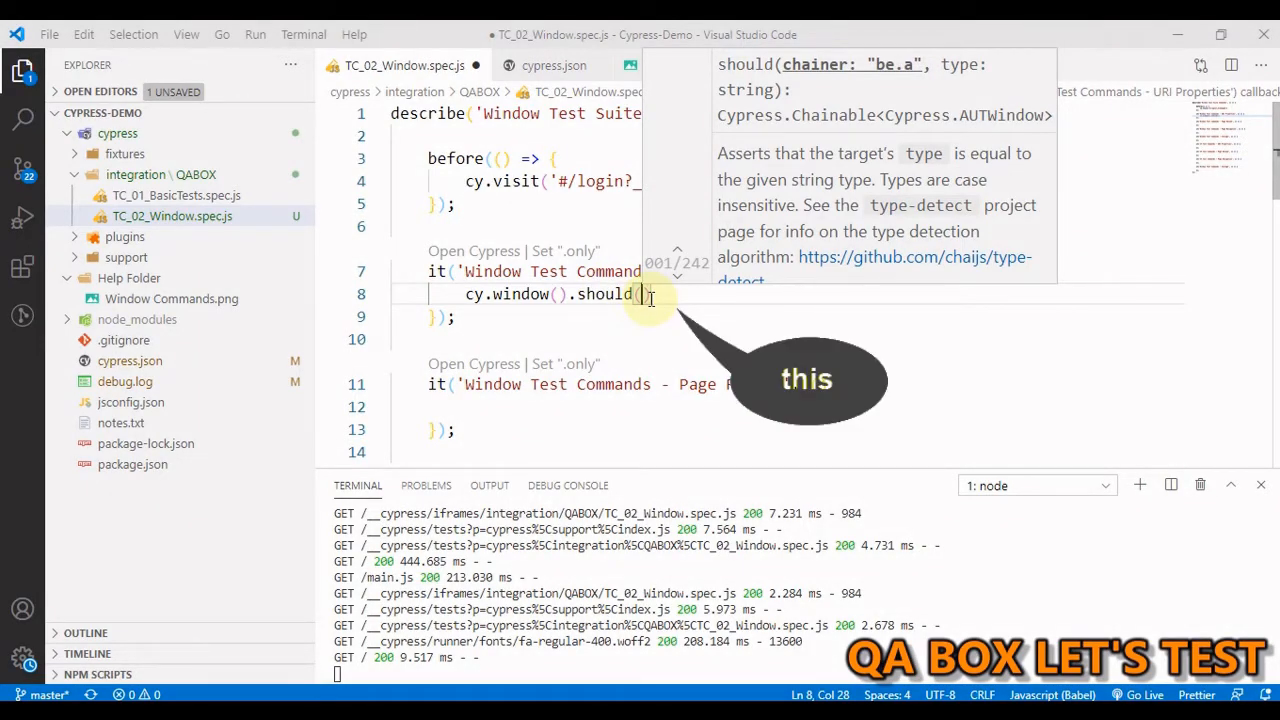
type("win => {")
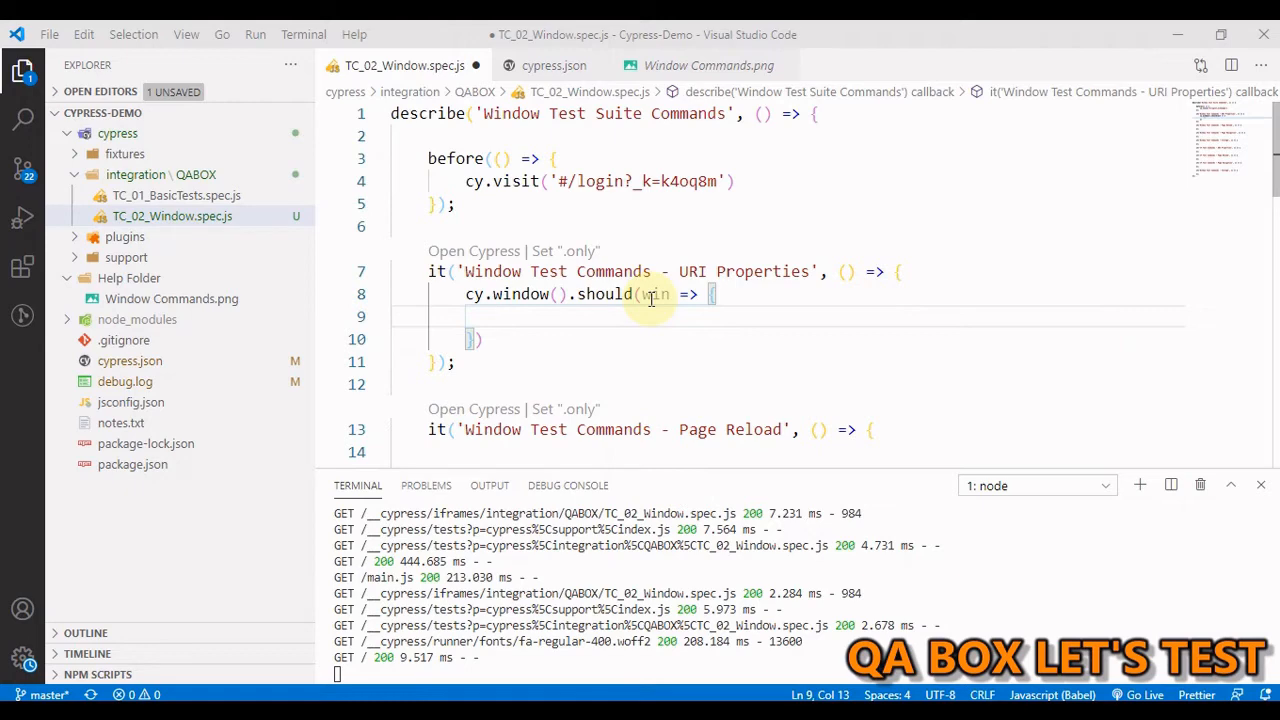
Store win.location as const loc and begin an expect on loc.hash.
type("win")
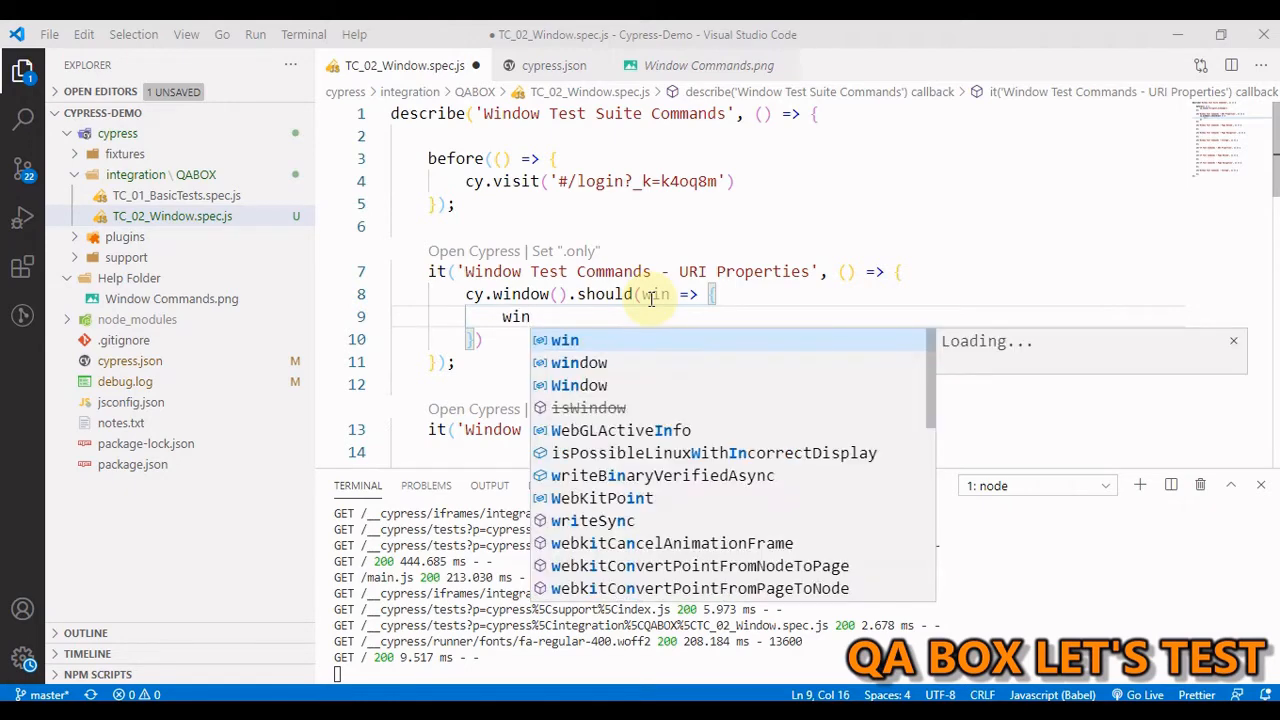
type(".lo")
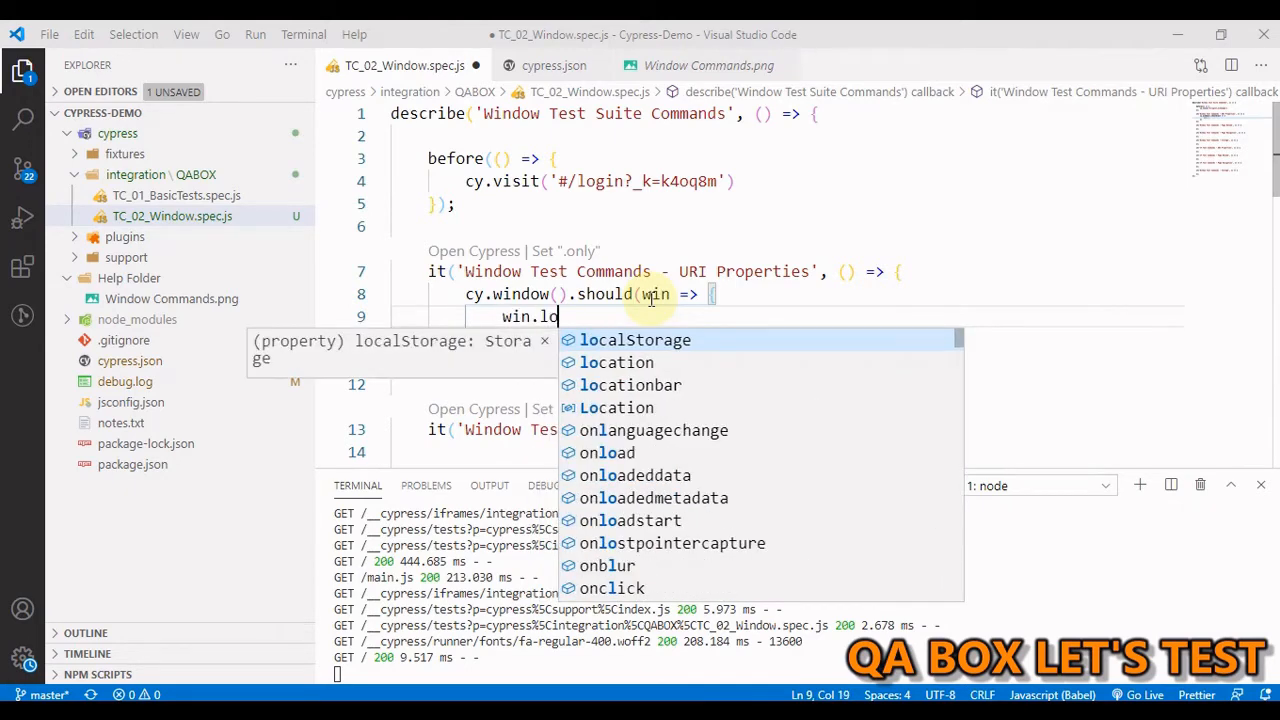
type("cation")
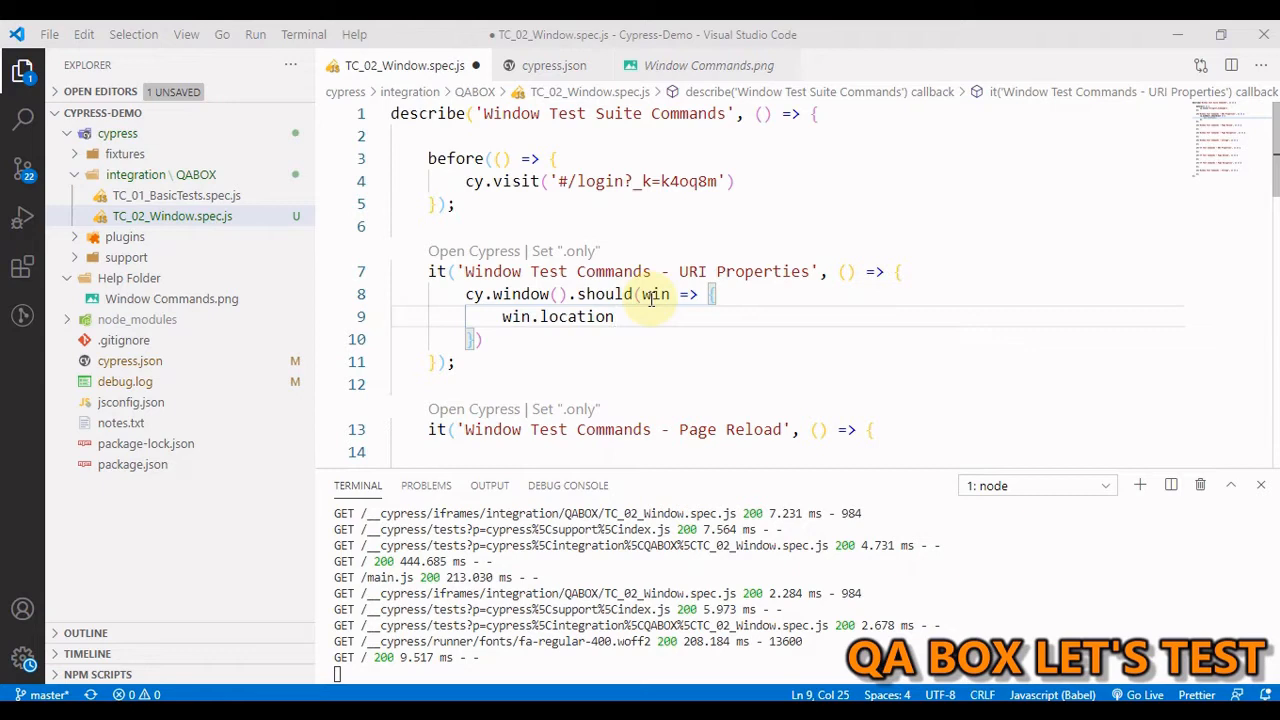
type("const")
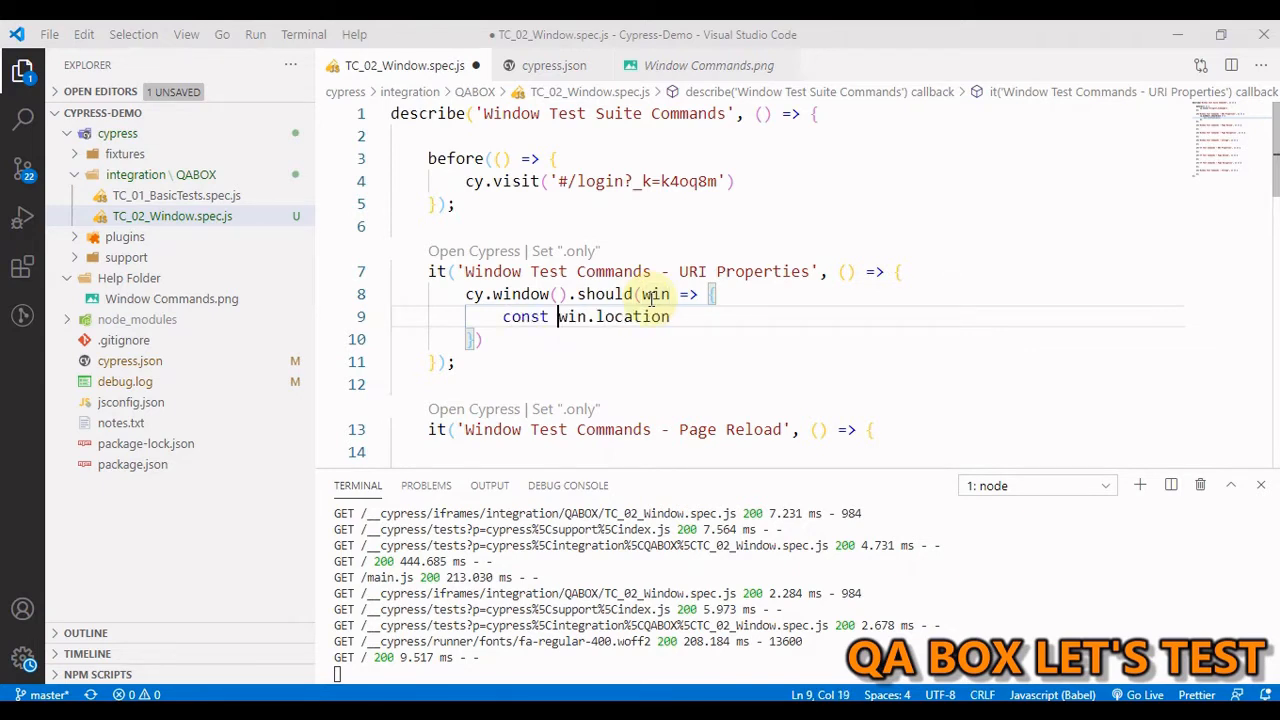
type("loc =")
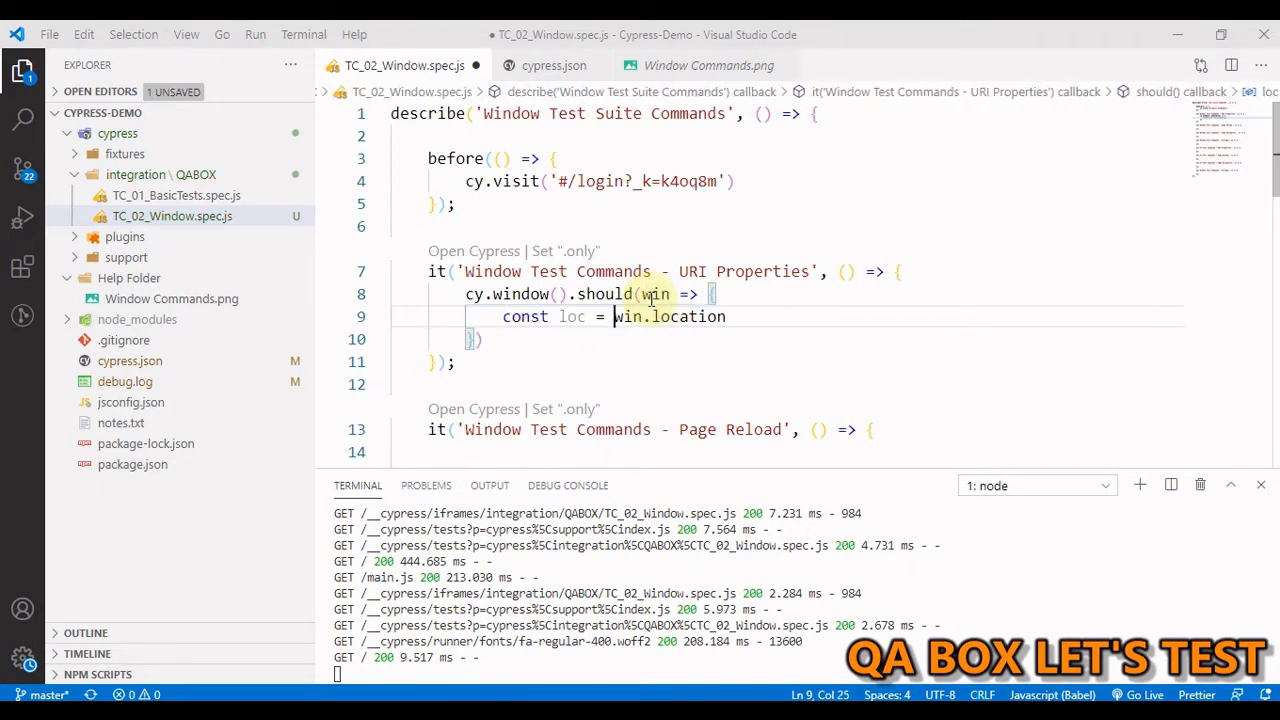
key("enter")
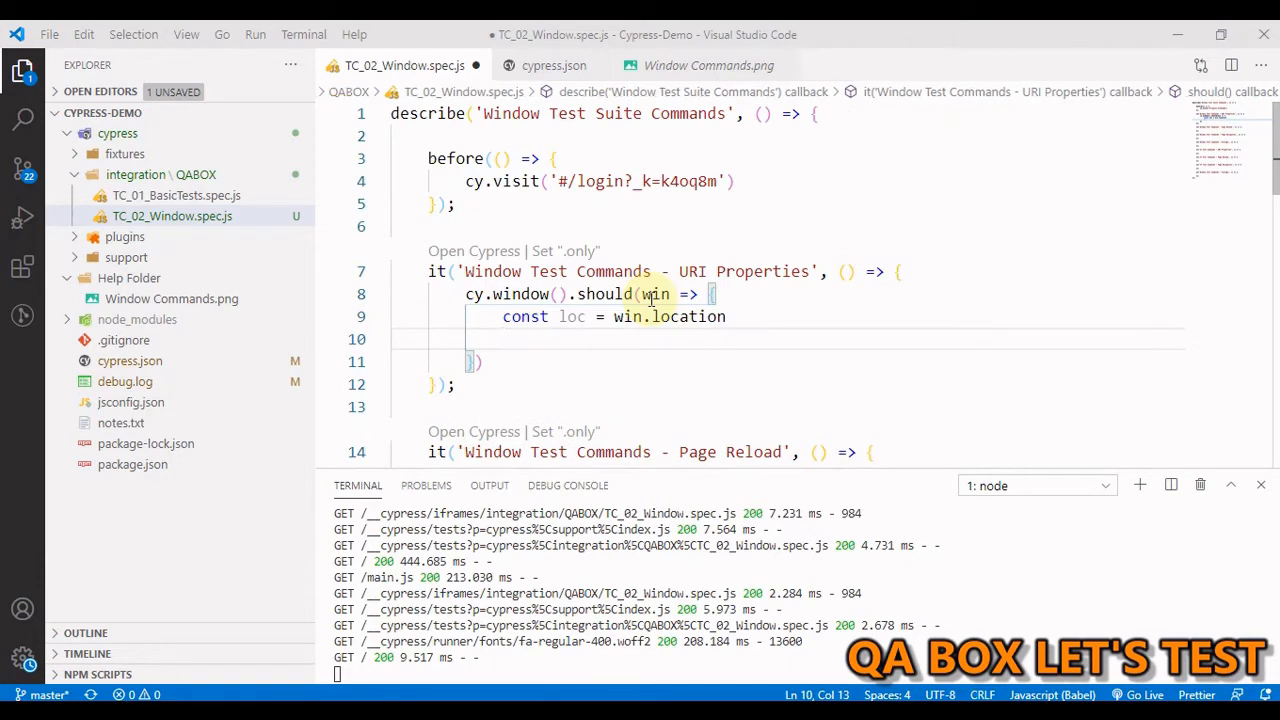
type("expect")
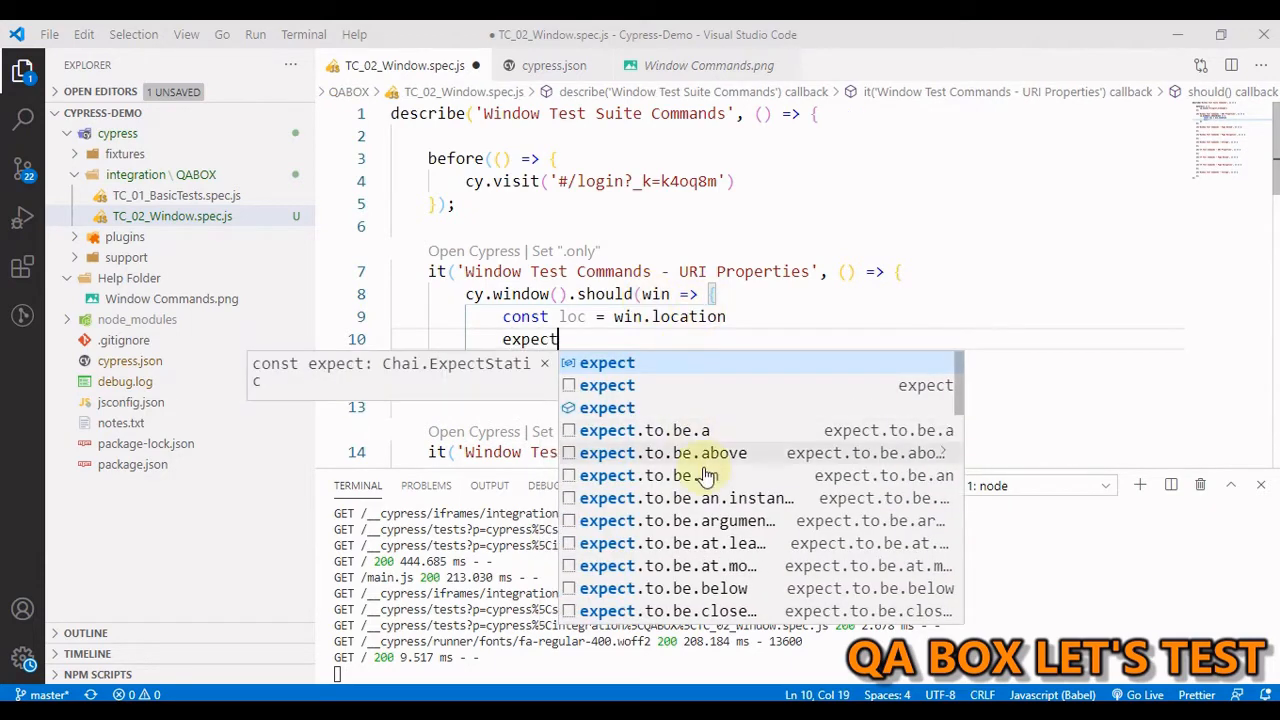
scroll("down", 3)
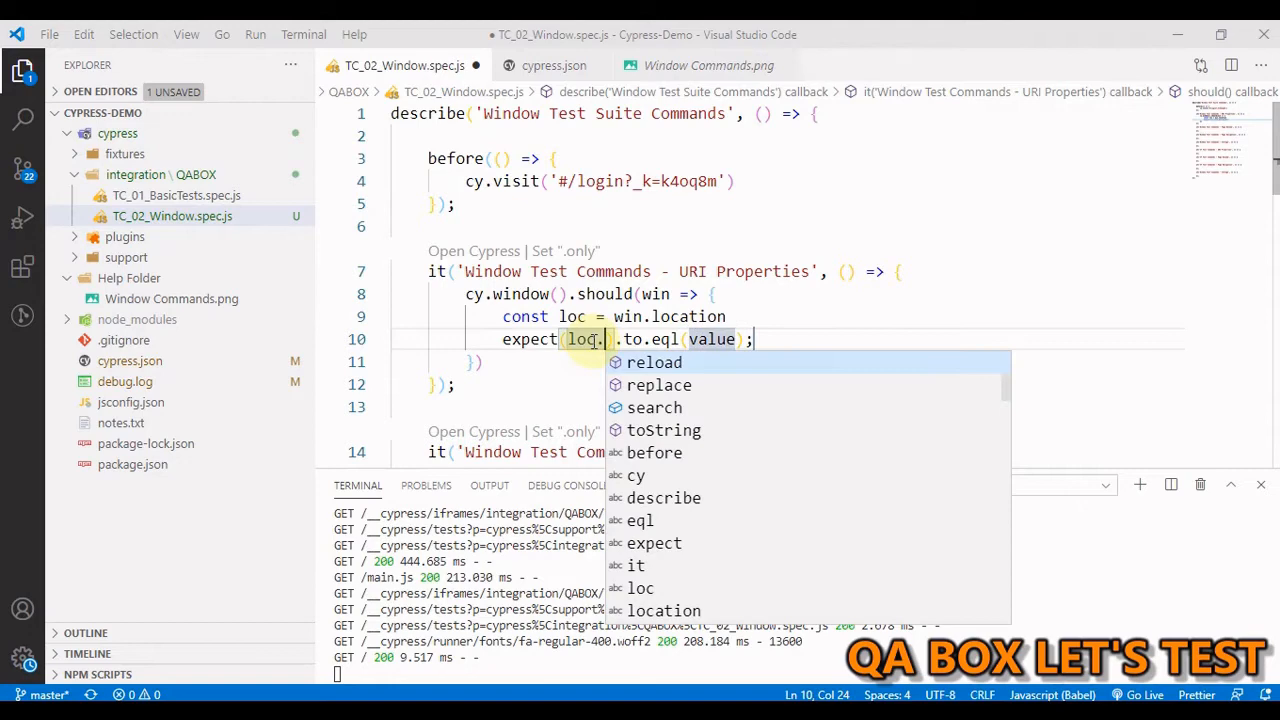
type("has")
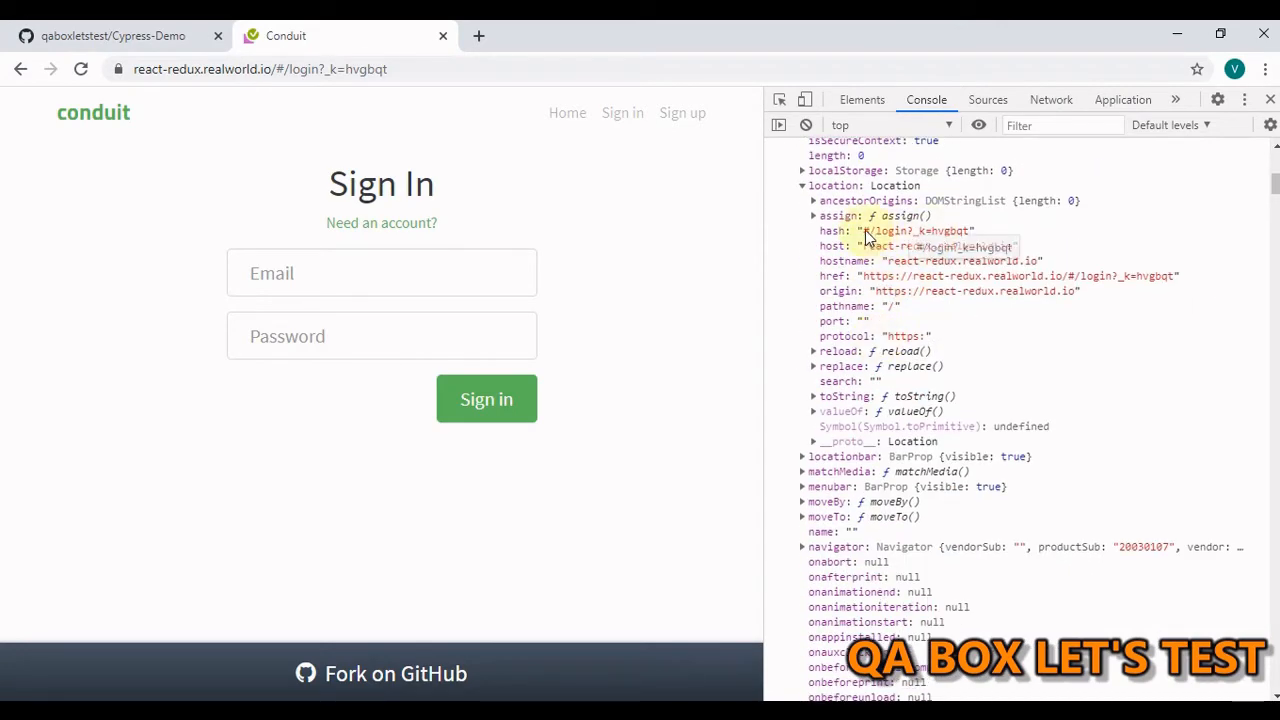
mouse_move(944, 232)
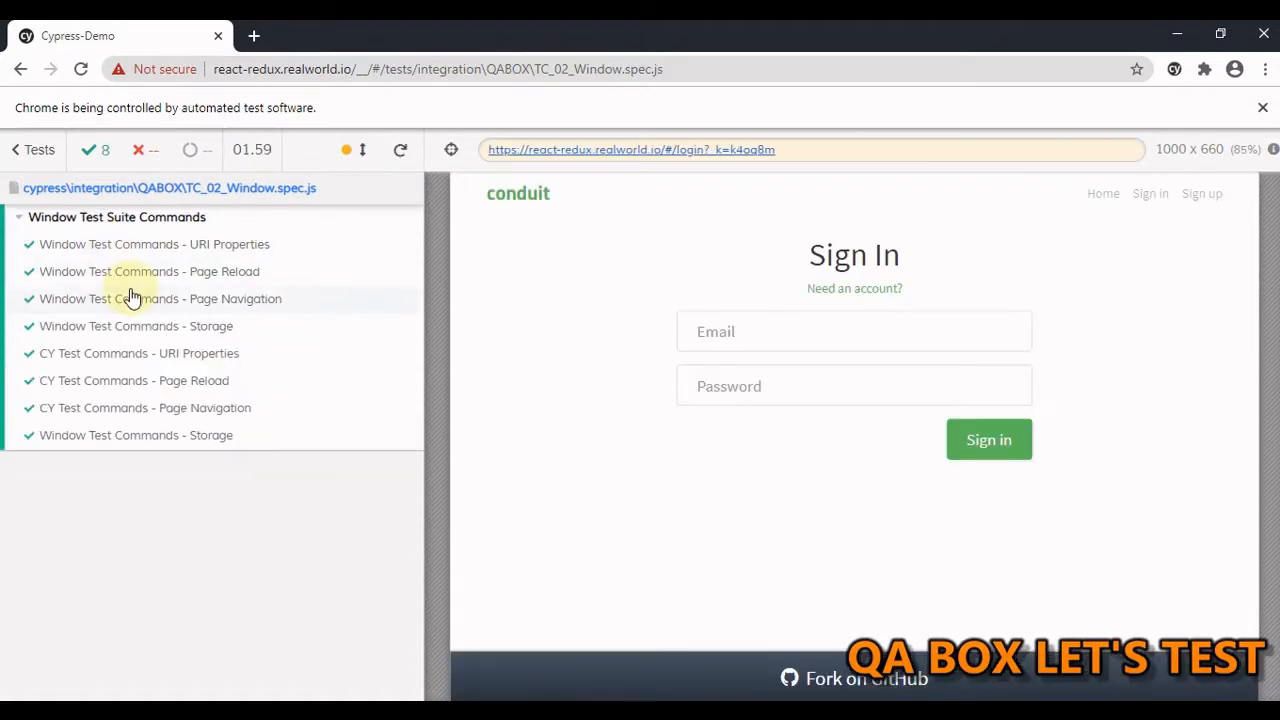
Expand the 'Window Test Commands - URI Properties' command log showing the hash assertion.
left_click(154, 244)
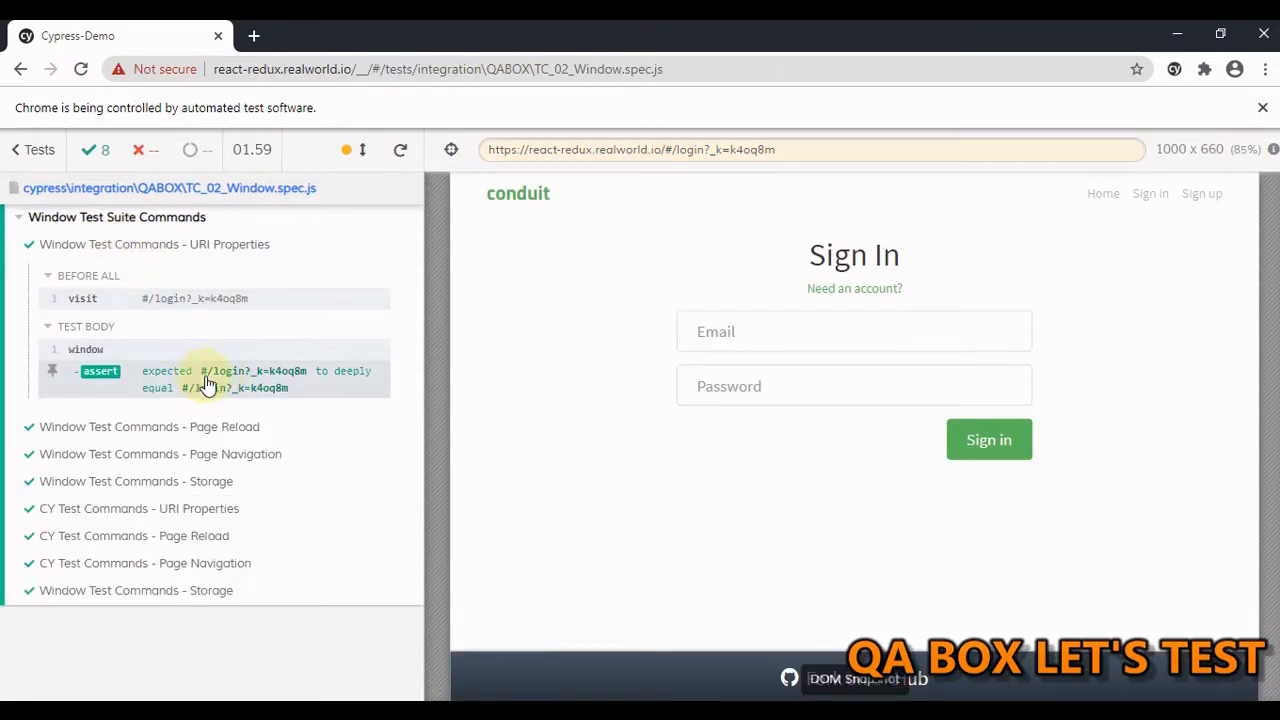
mouse_move(350, 378)
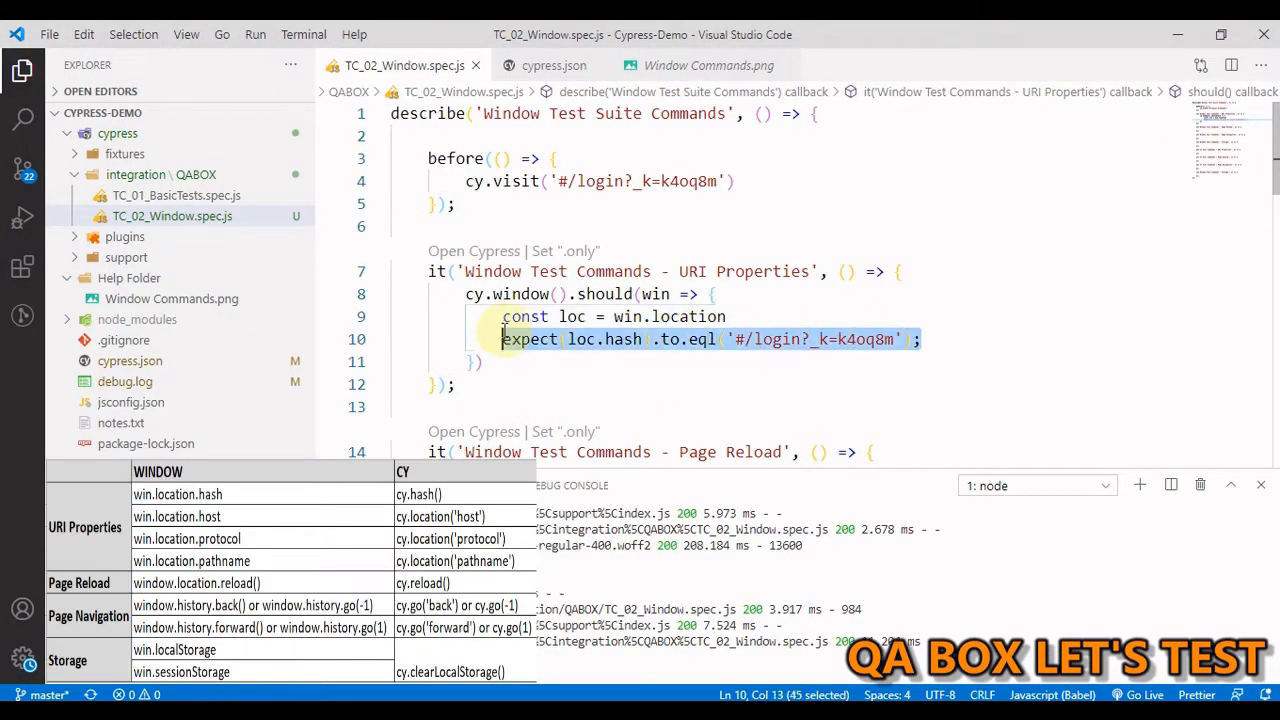
Assert loc.host equals 'react-redux.realworld.io' plus pathname '/' and protocol 'https:', and rerun.
type("expect(loc.host).to.eql('react-redux.realworld.io');")
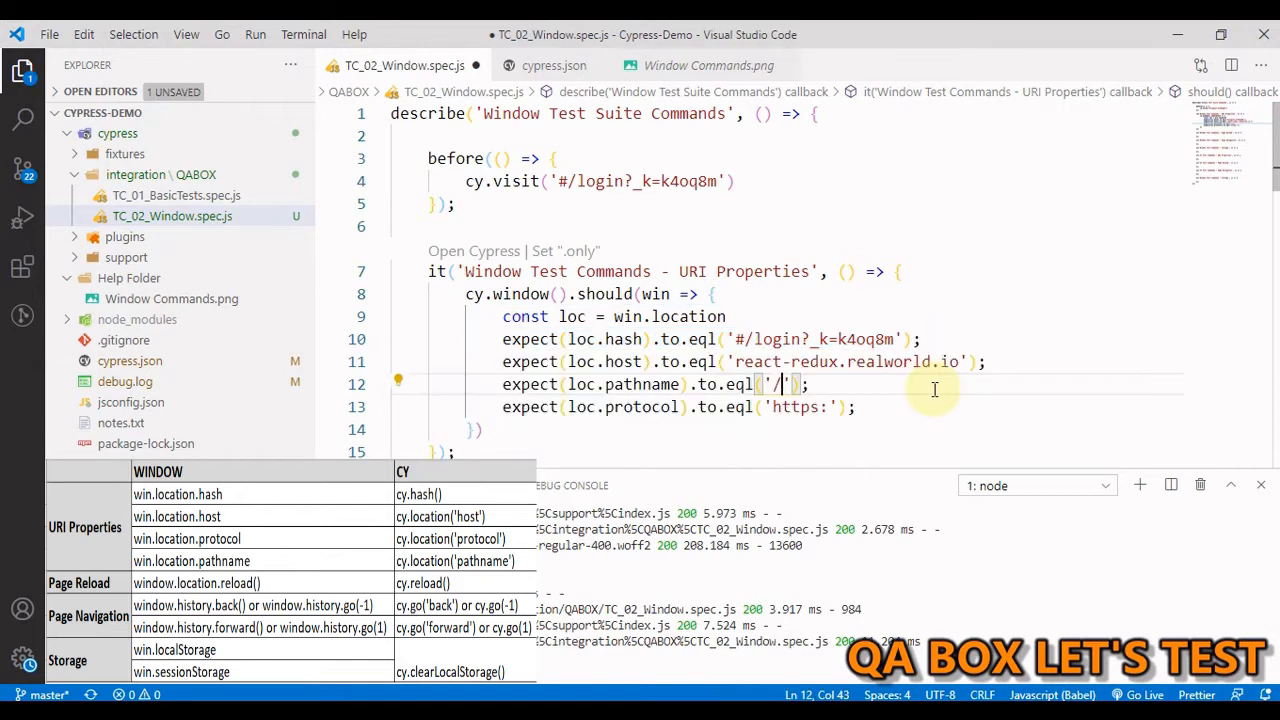
mouse_move(900, 432)
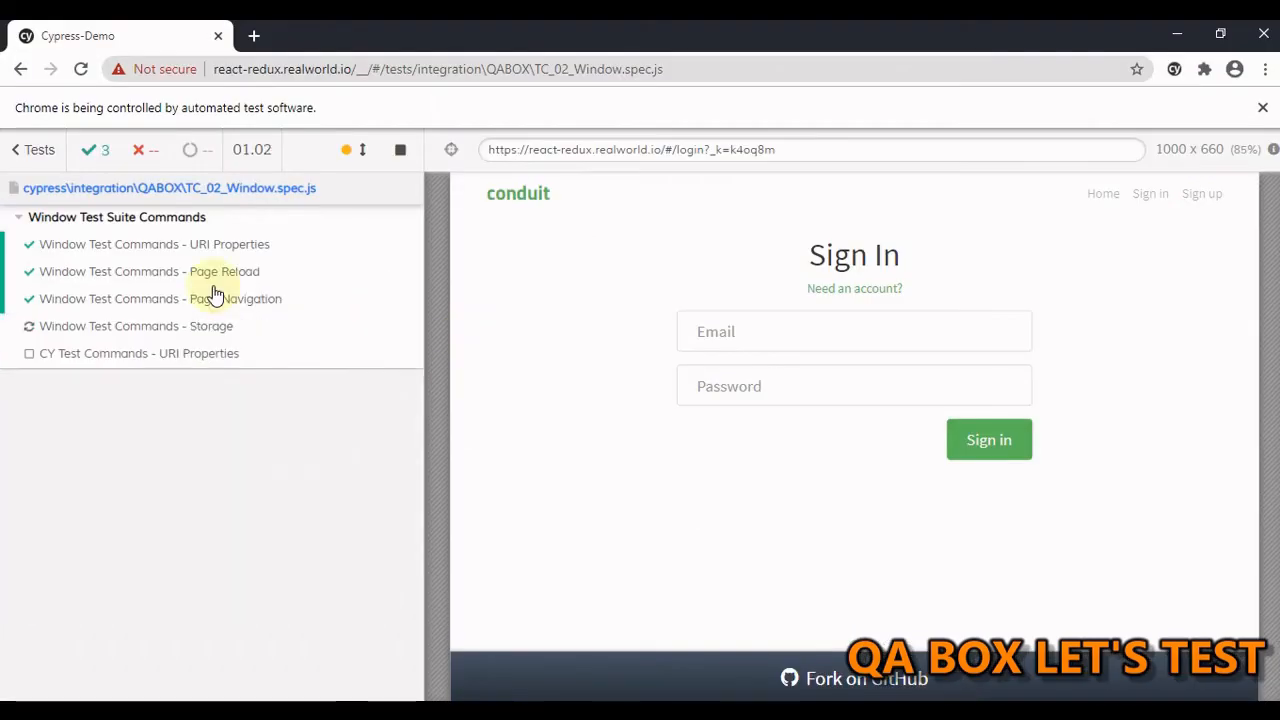
left_click(154, 244)
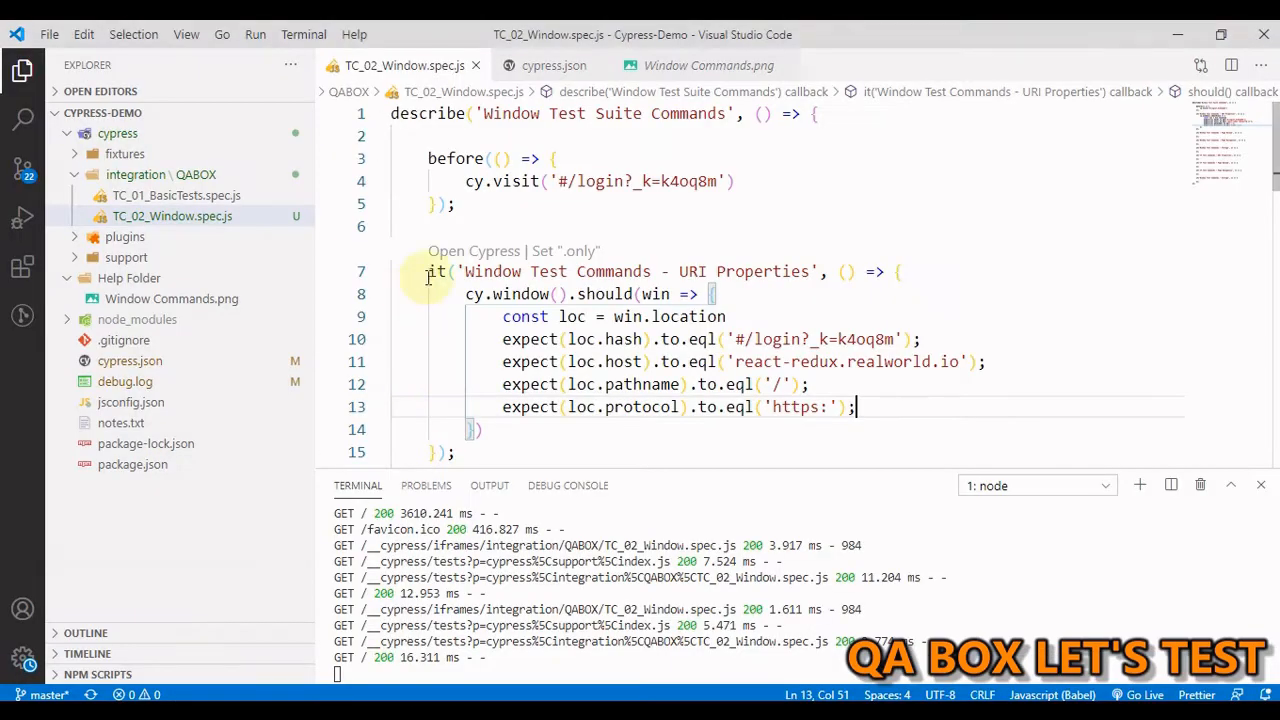
scroll("down", 3)
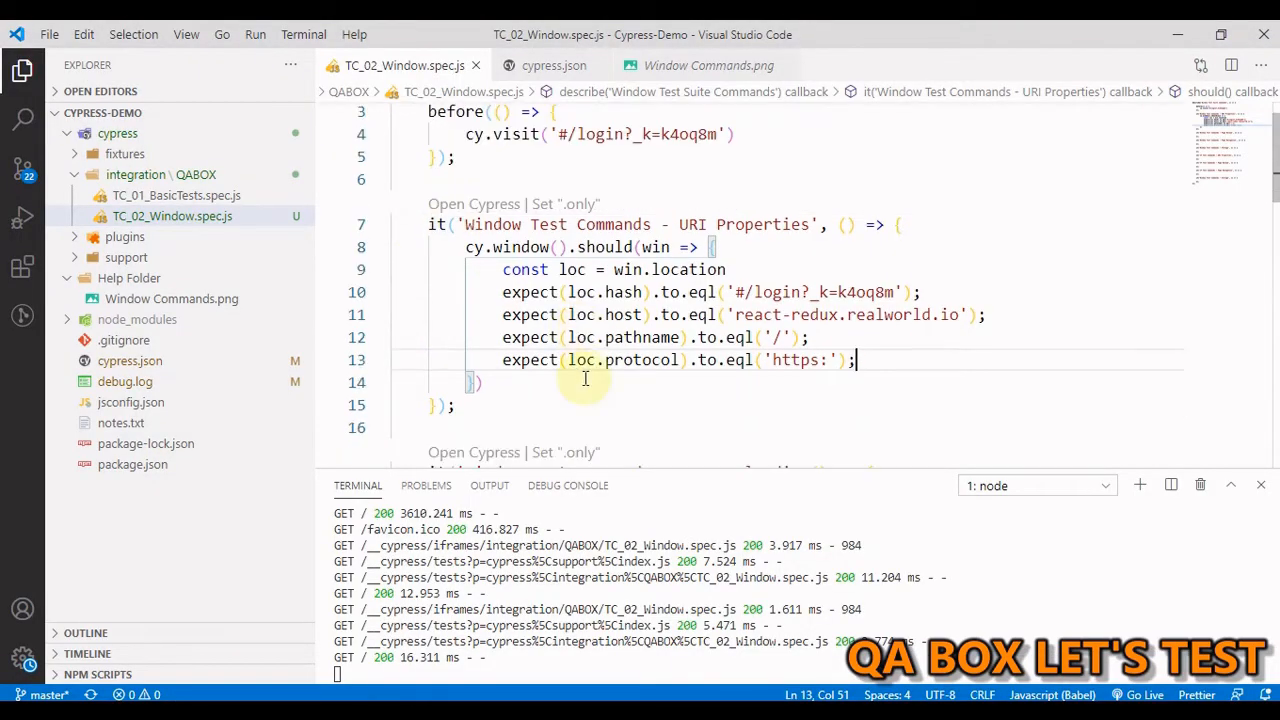
scroll("down", 3)
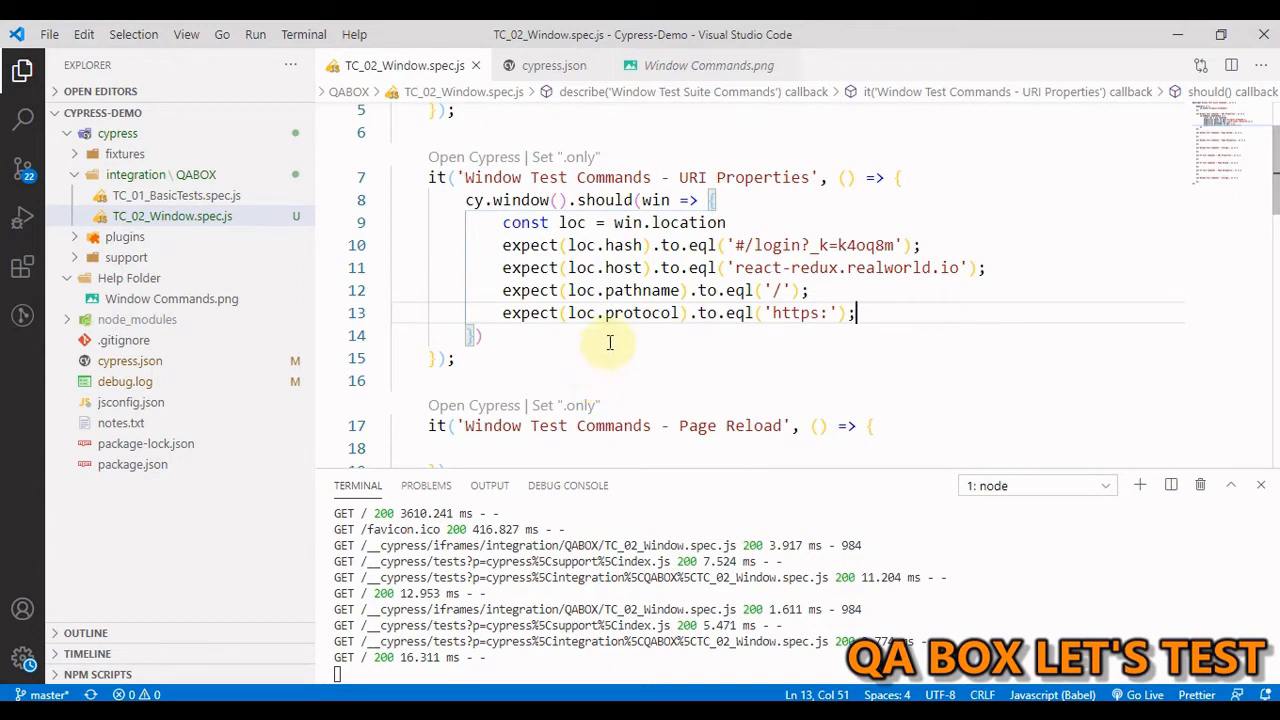
scroll("down", 3)
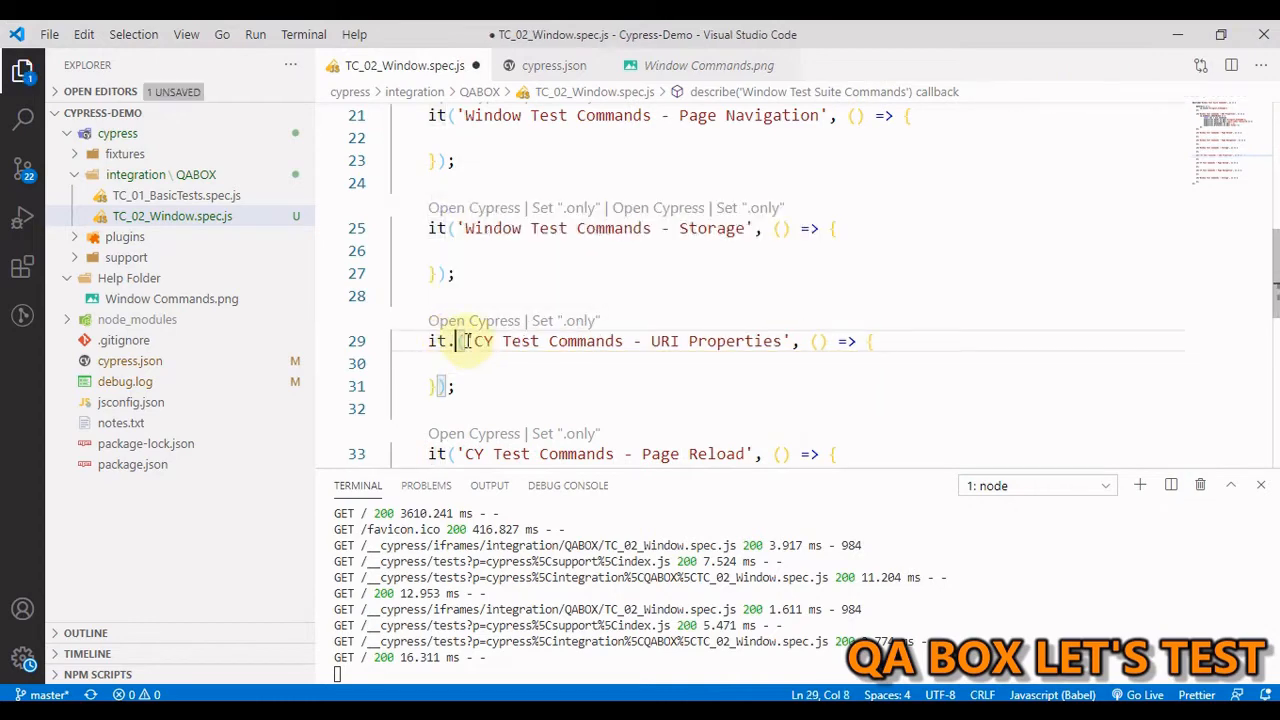
Mark the CY URI Properties test .only and assert cy.hash() and cy.location host, pathname, protocol.
type("only")
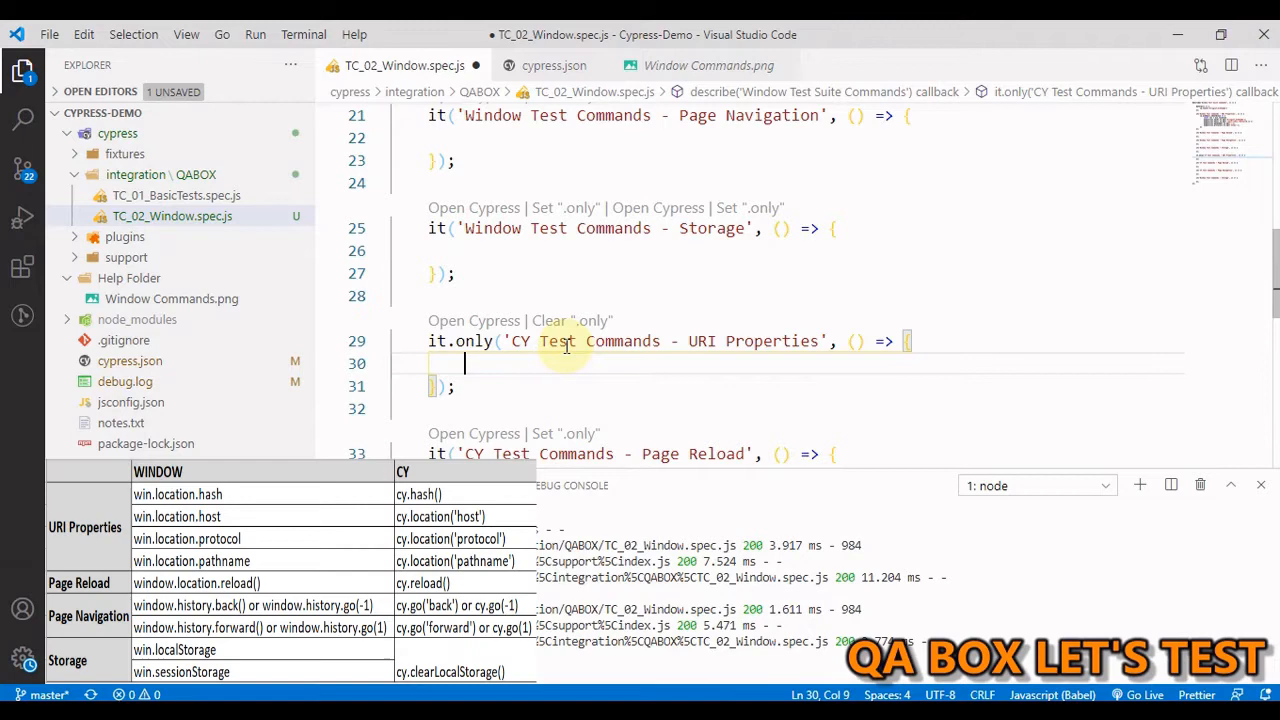
type("cy")
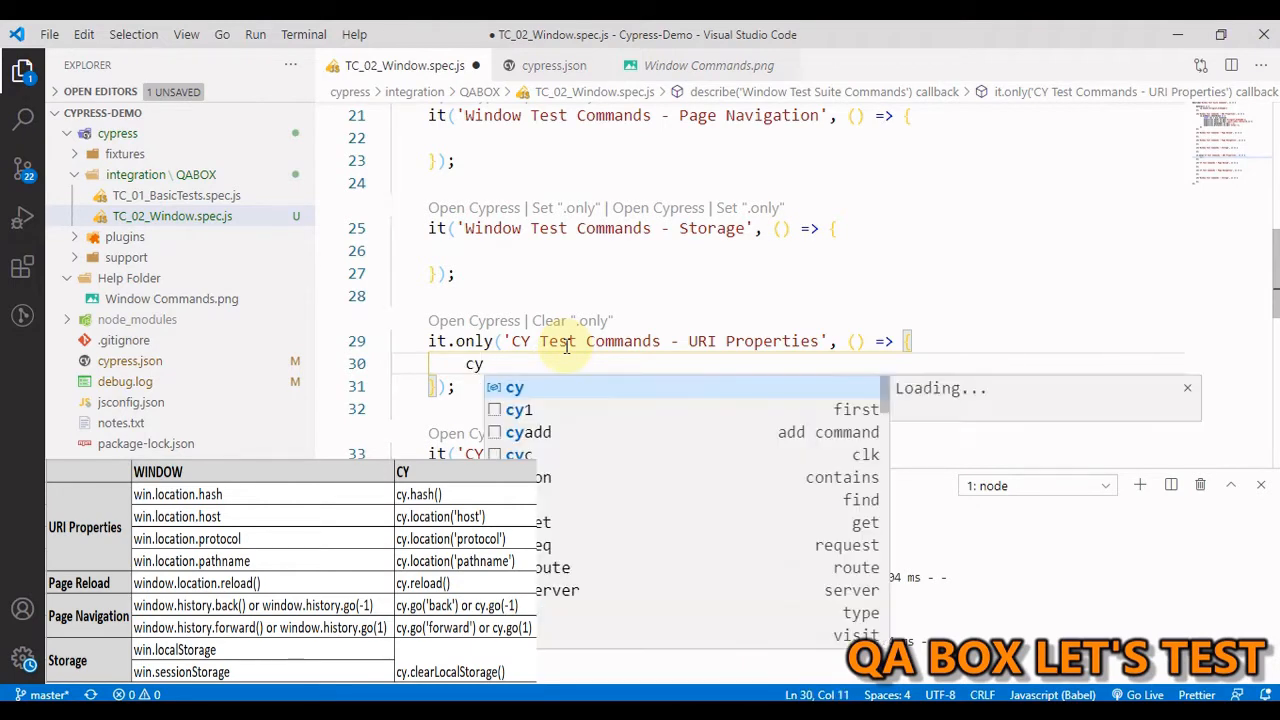
type(".hash(")
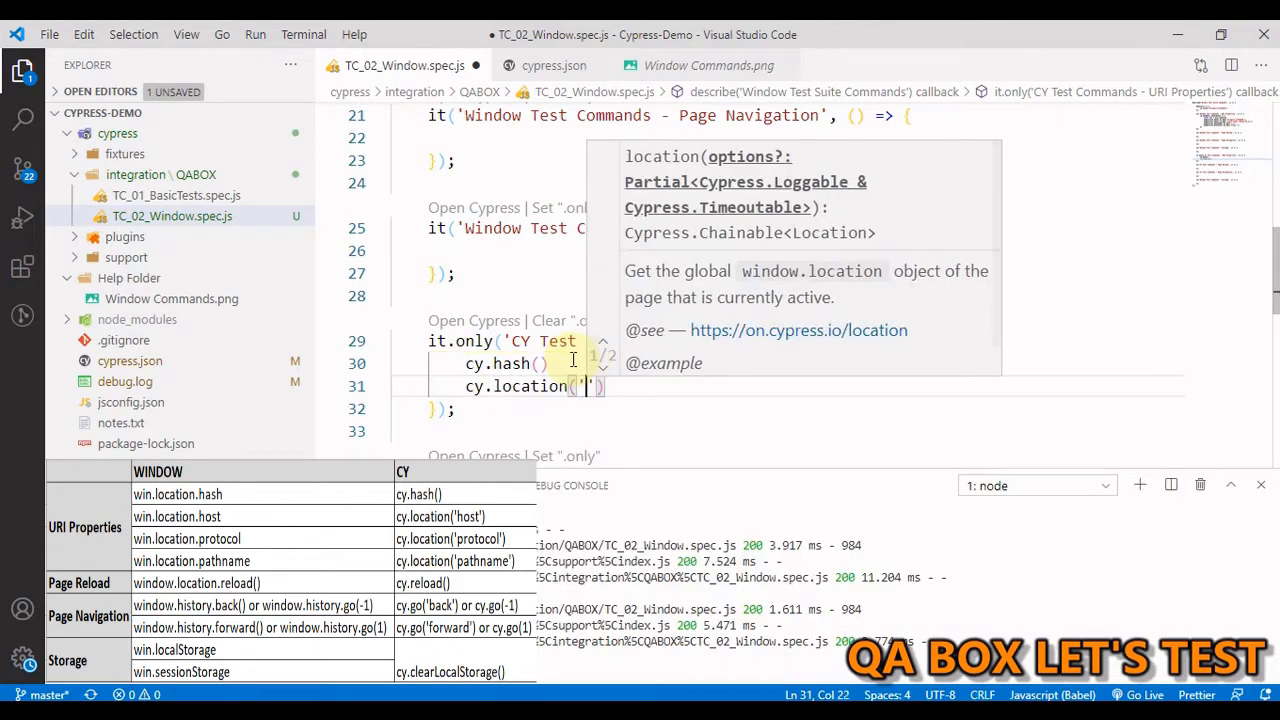
type("host")
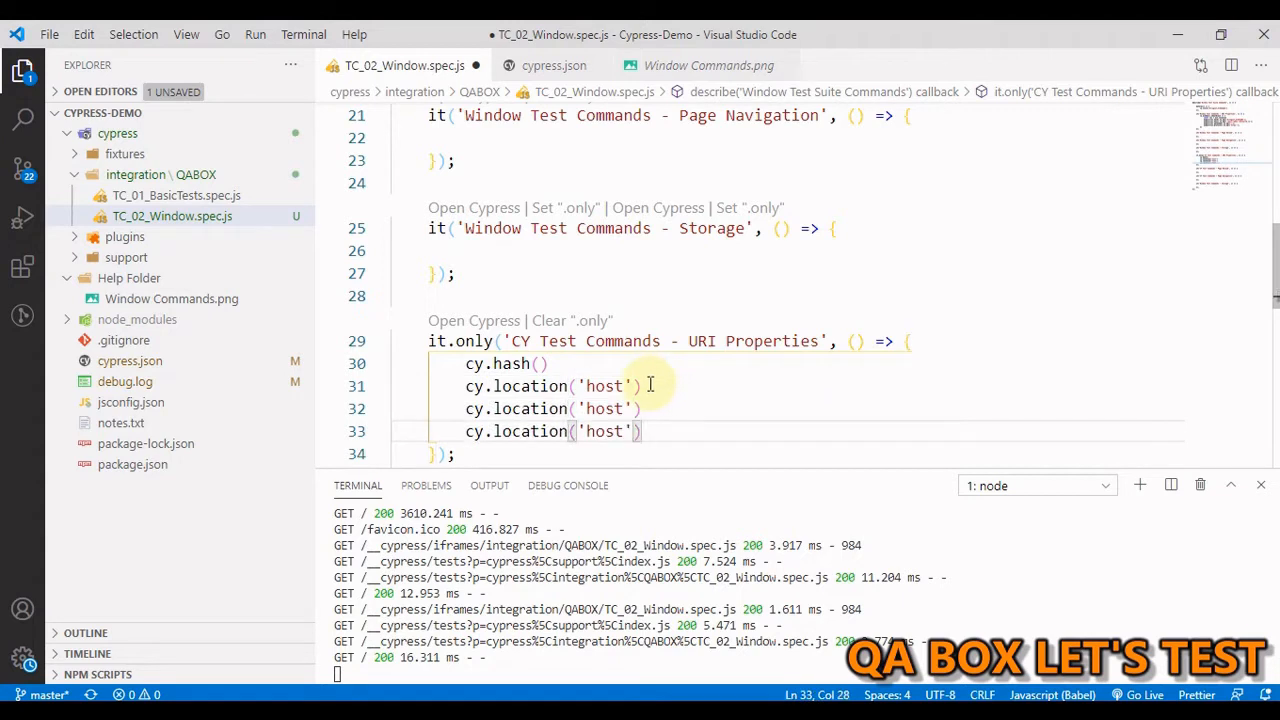
double_click(604, 408)
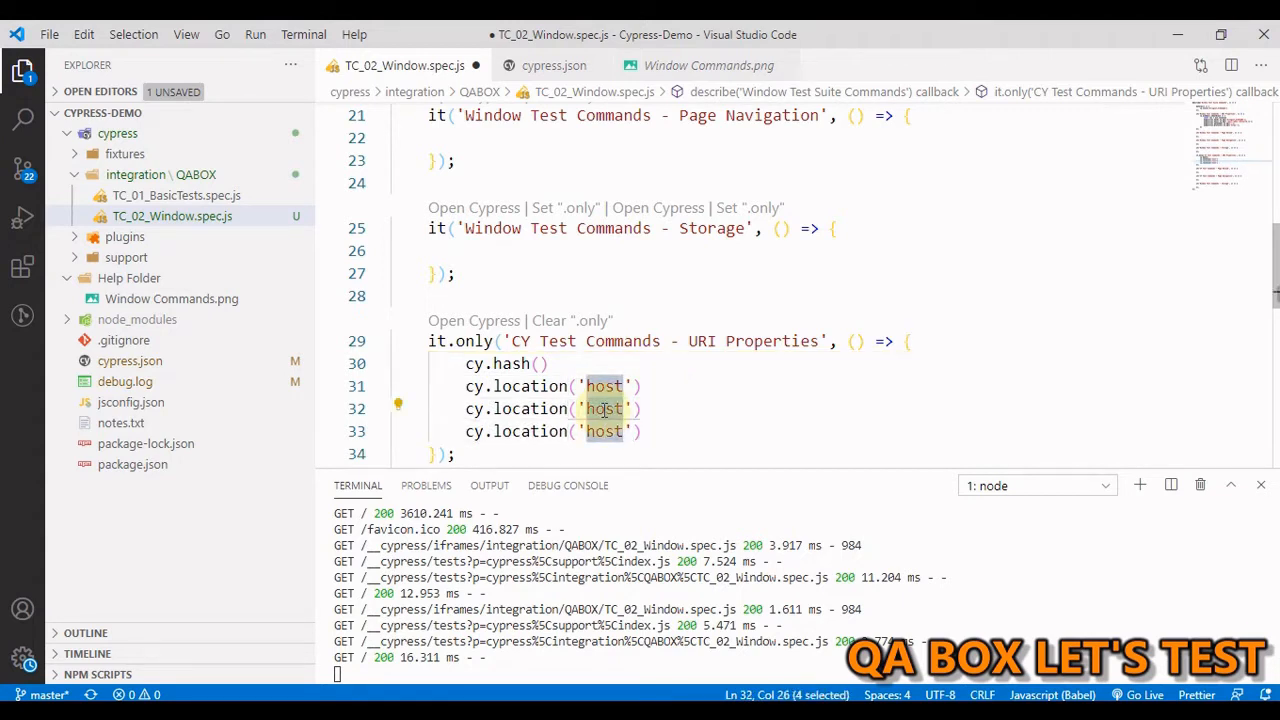
type("pathname').should('eq', '/")
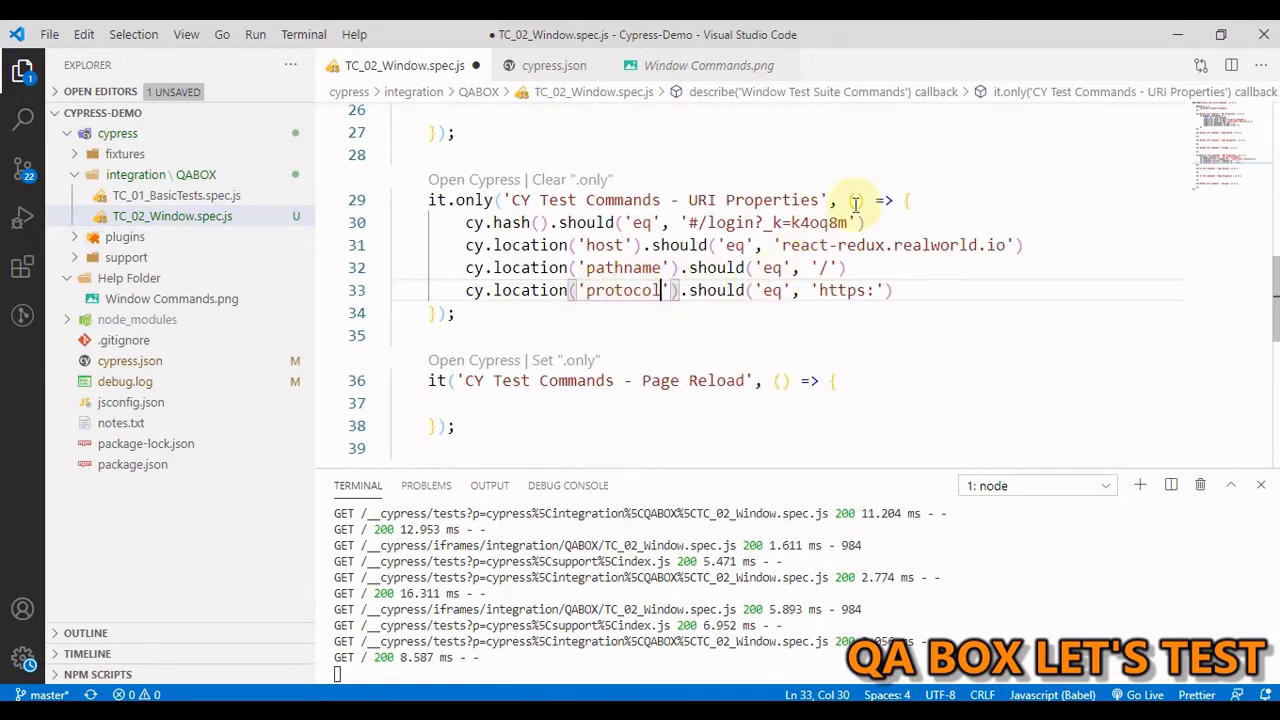
mouse_move(916, 290)
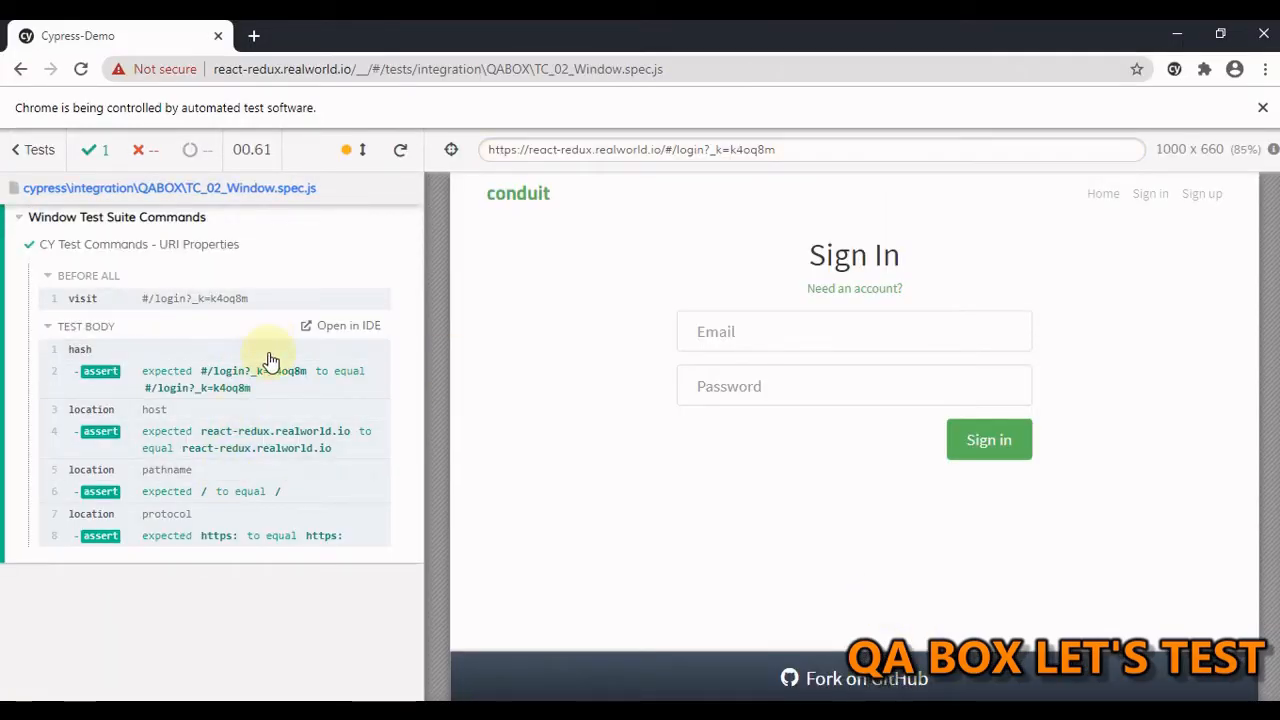
mouse_move(60, 252)
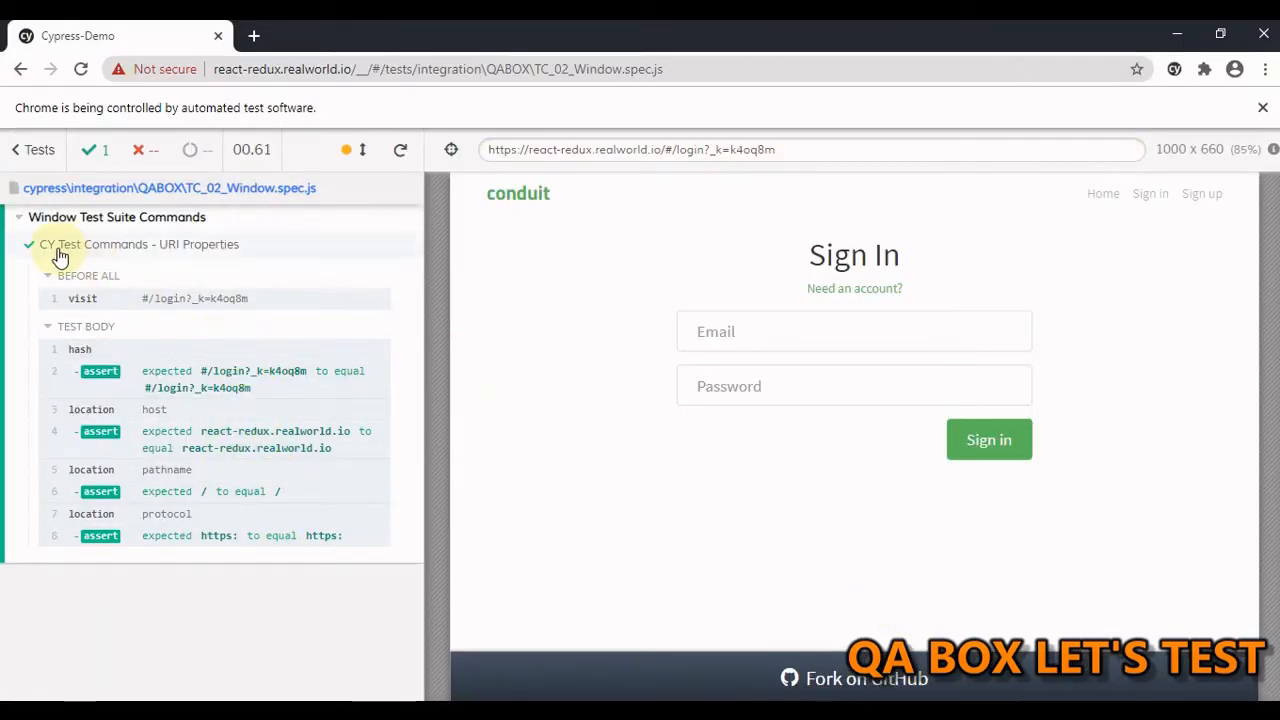
mouse_move(250, 252)
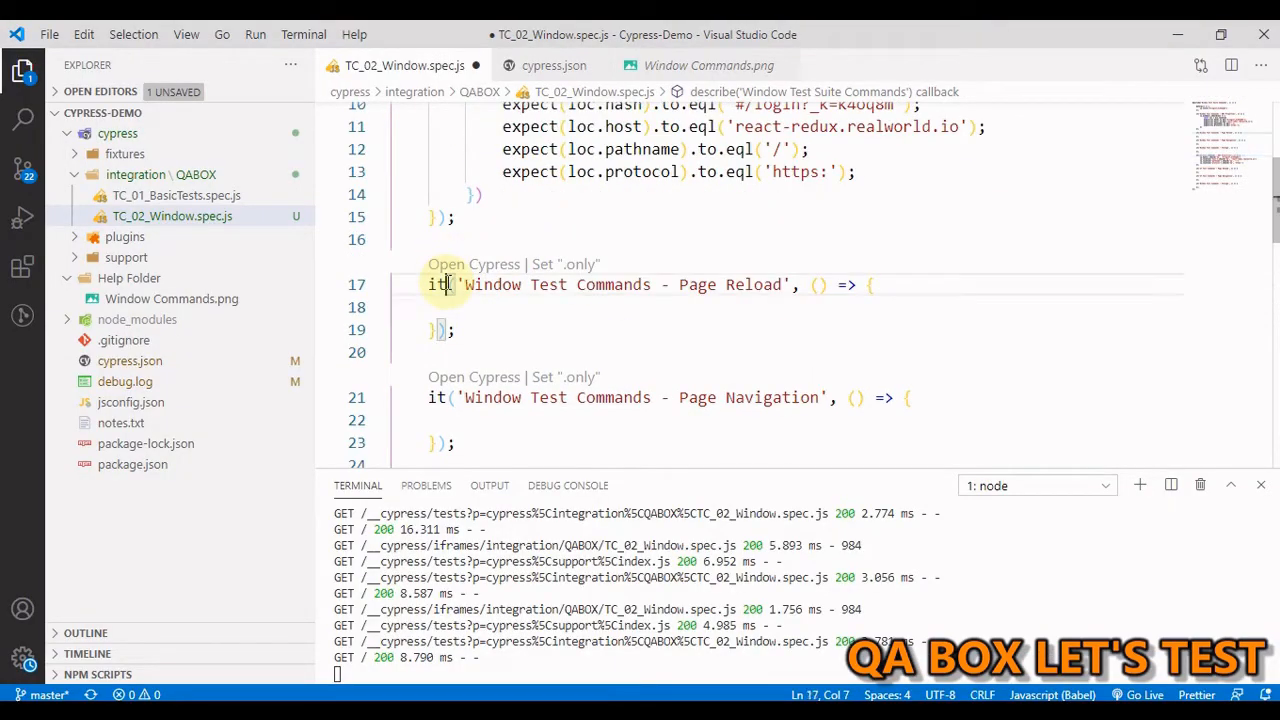
Make Page Reload .only and call win.location.reload inside cy.window().should(win => { }).
type(".only")
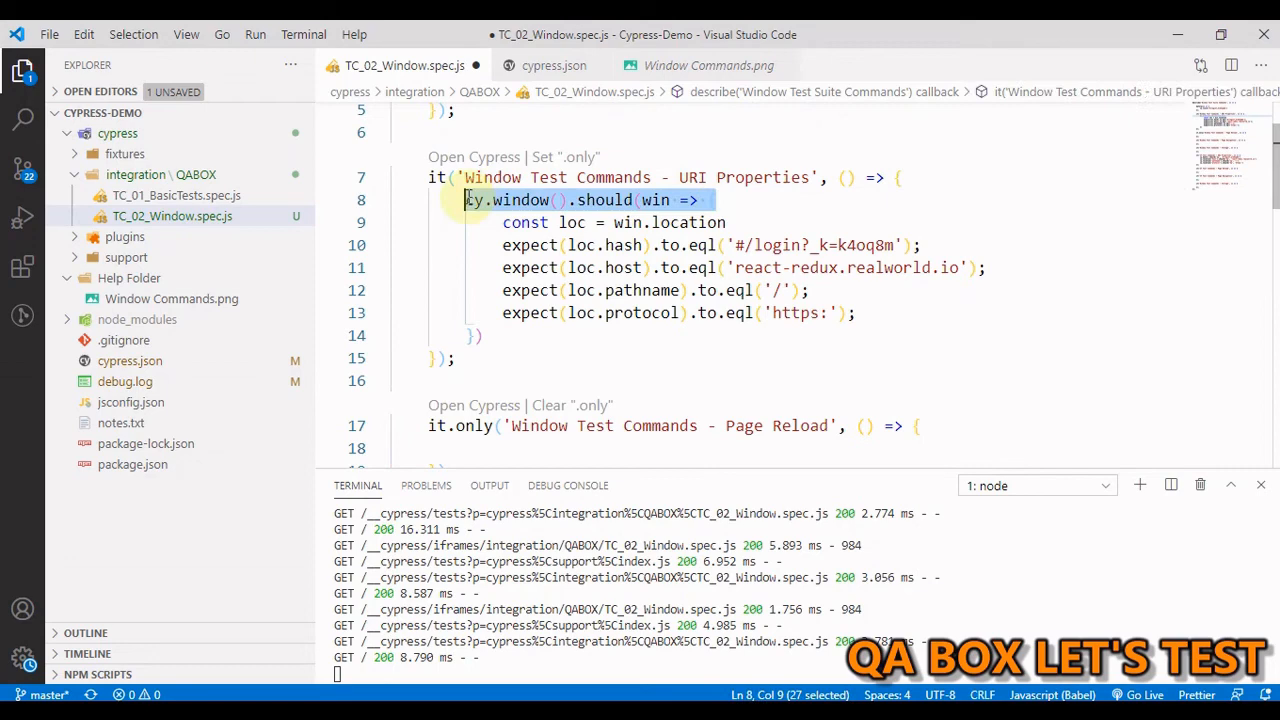
scroll("down", 3)
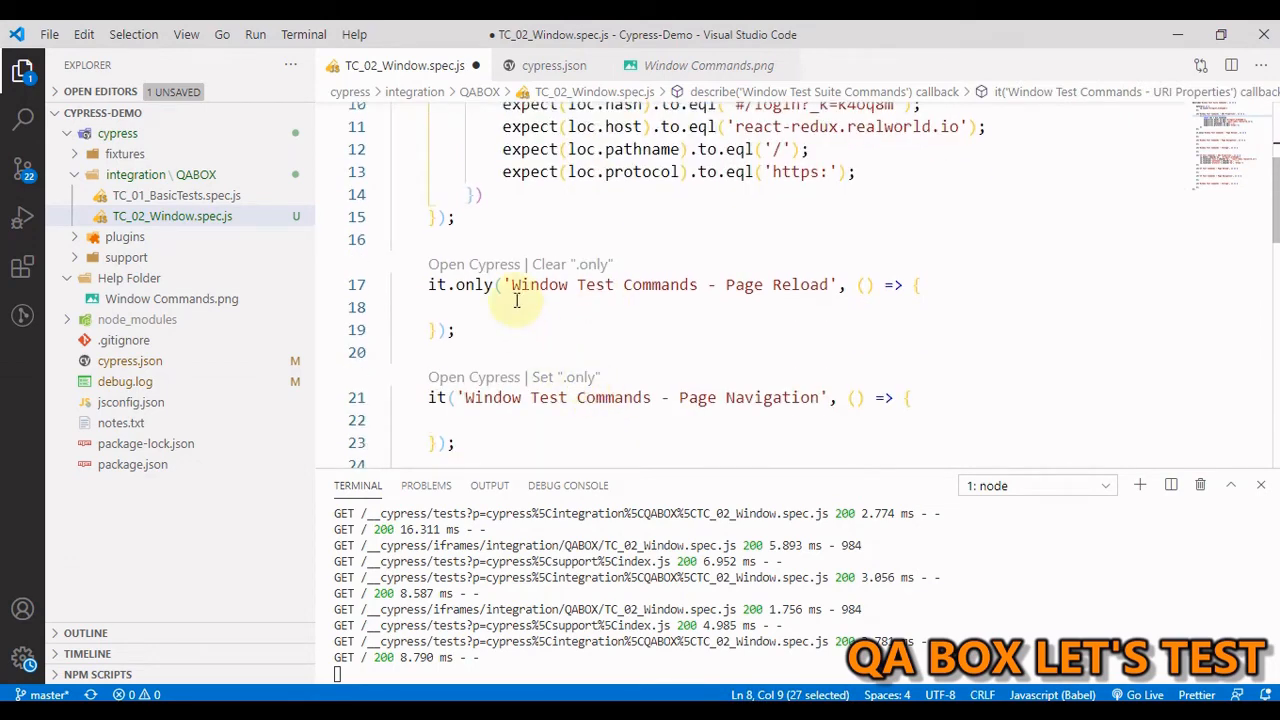
left_click(464, 308)
type("cy.window().should(win => ")
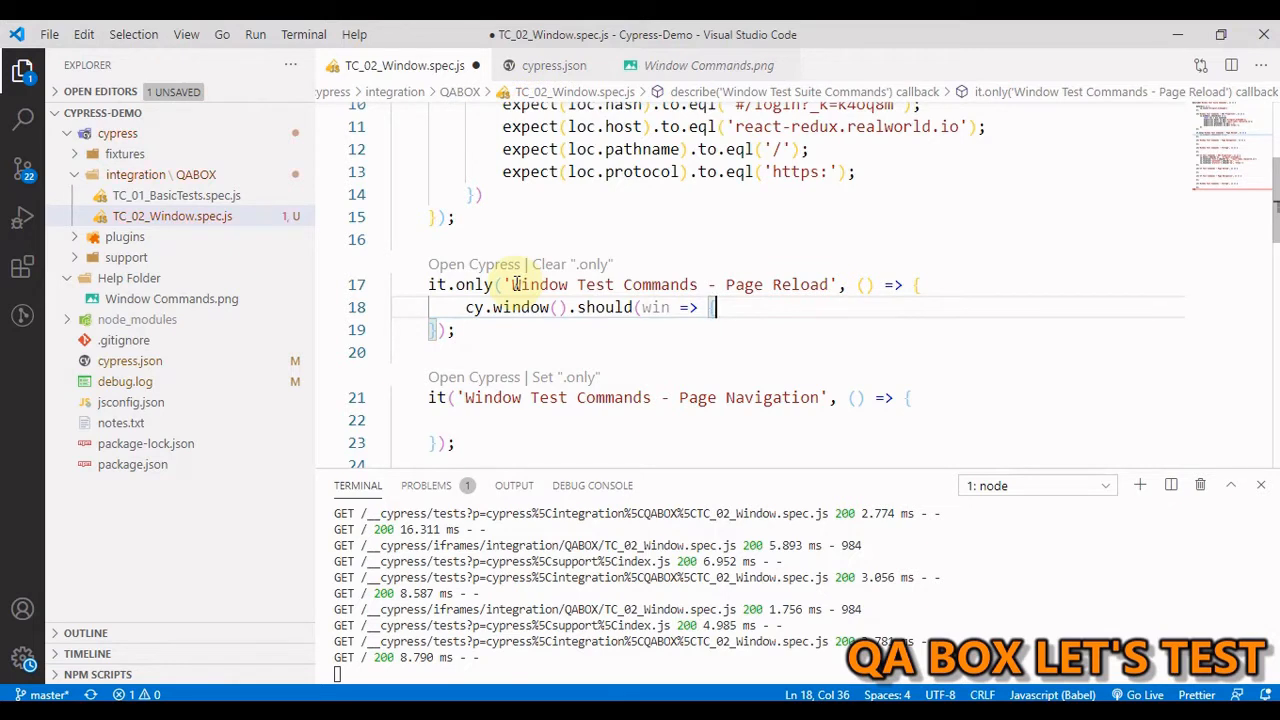
type("{})")
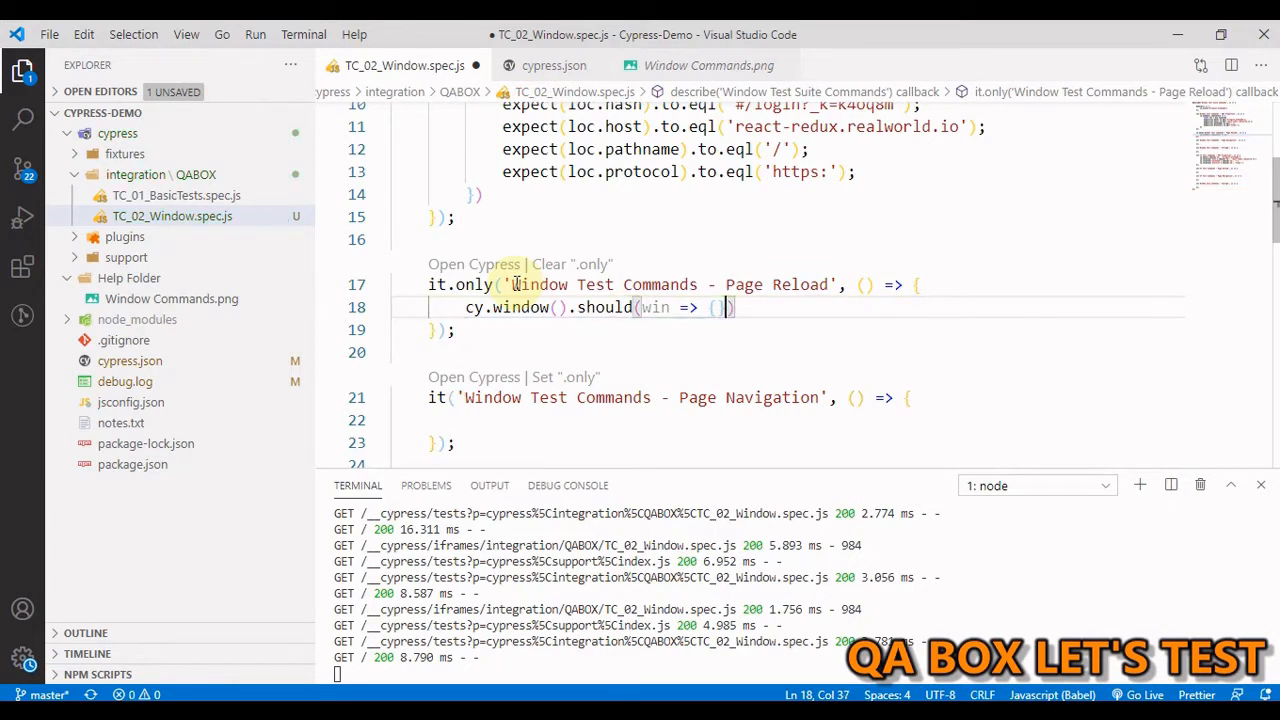
key("Enter")
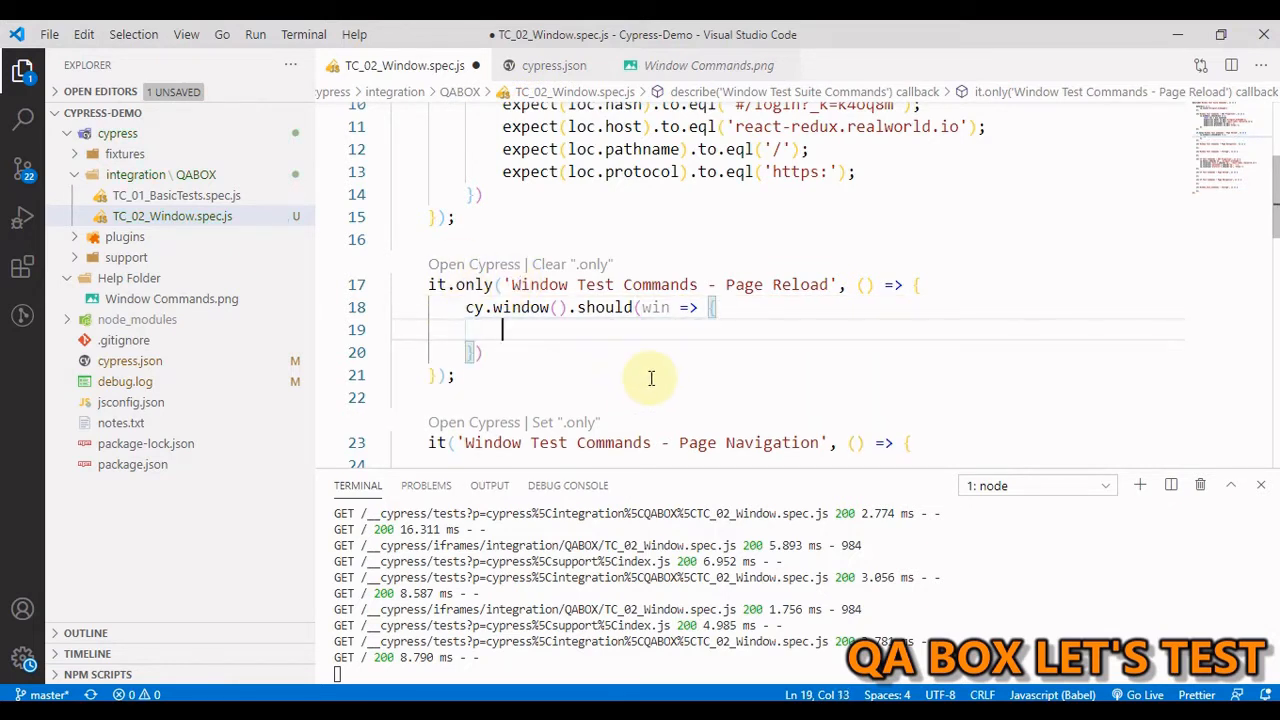
type("win")
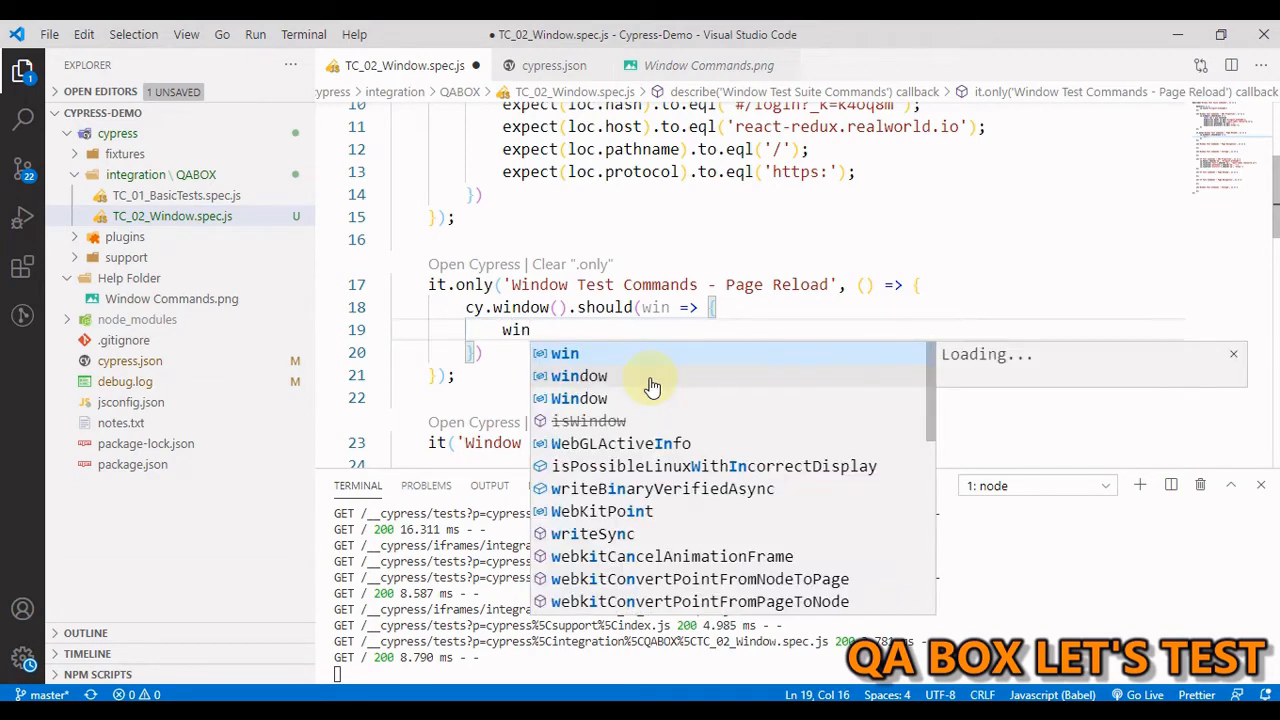
type(".location.re")
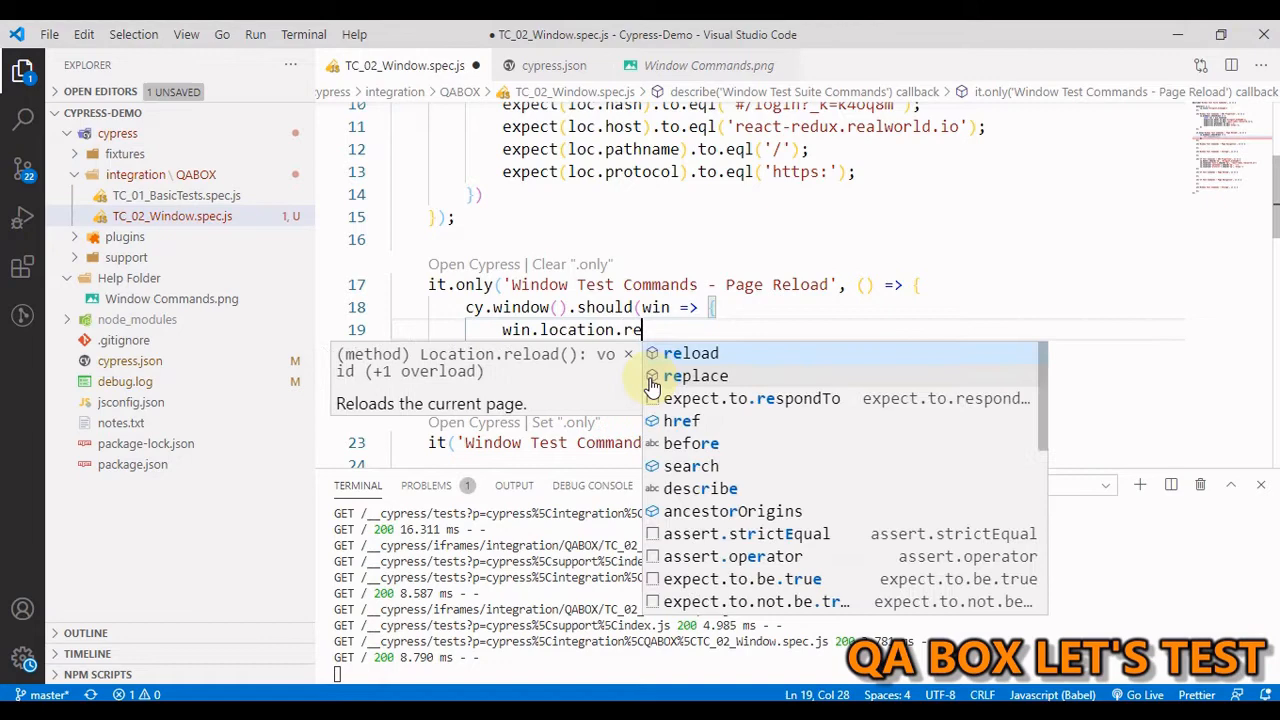
left_click(690, 352)
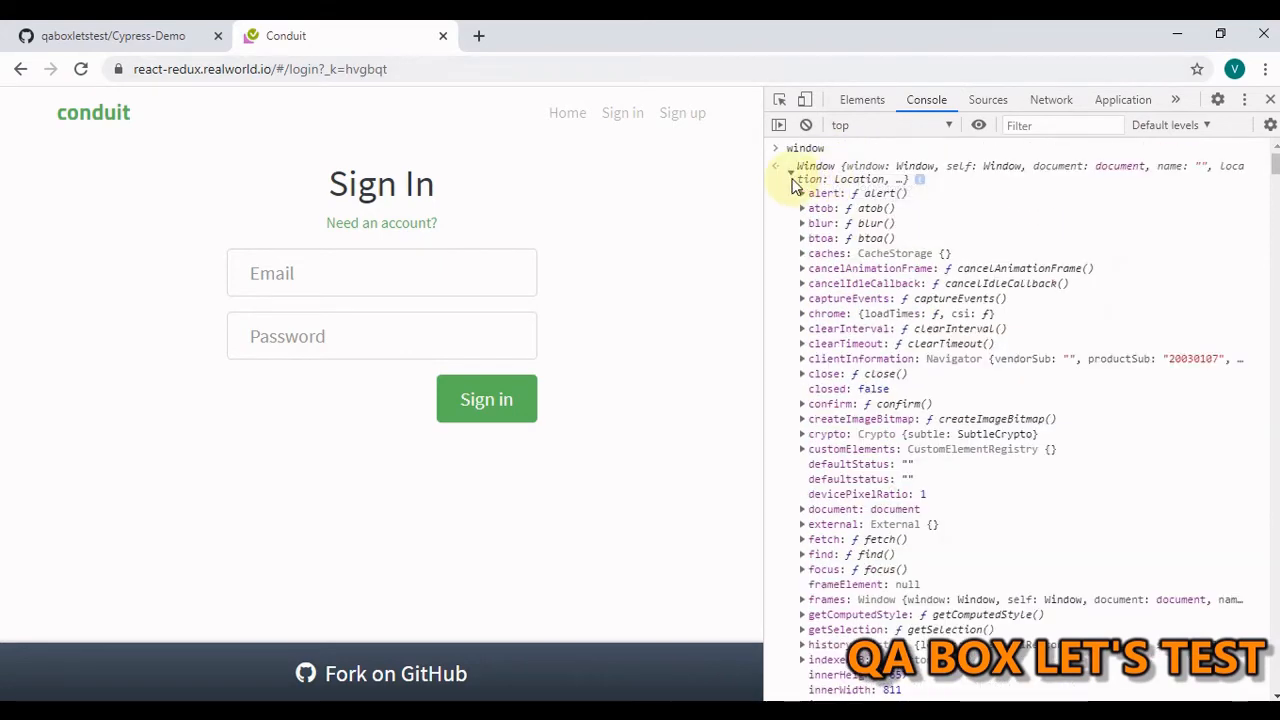
Run window.location.reload() in the DevTools console on the Conduit sign-in page.
left_click(790, 172)
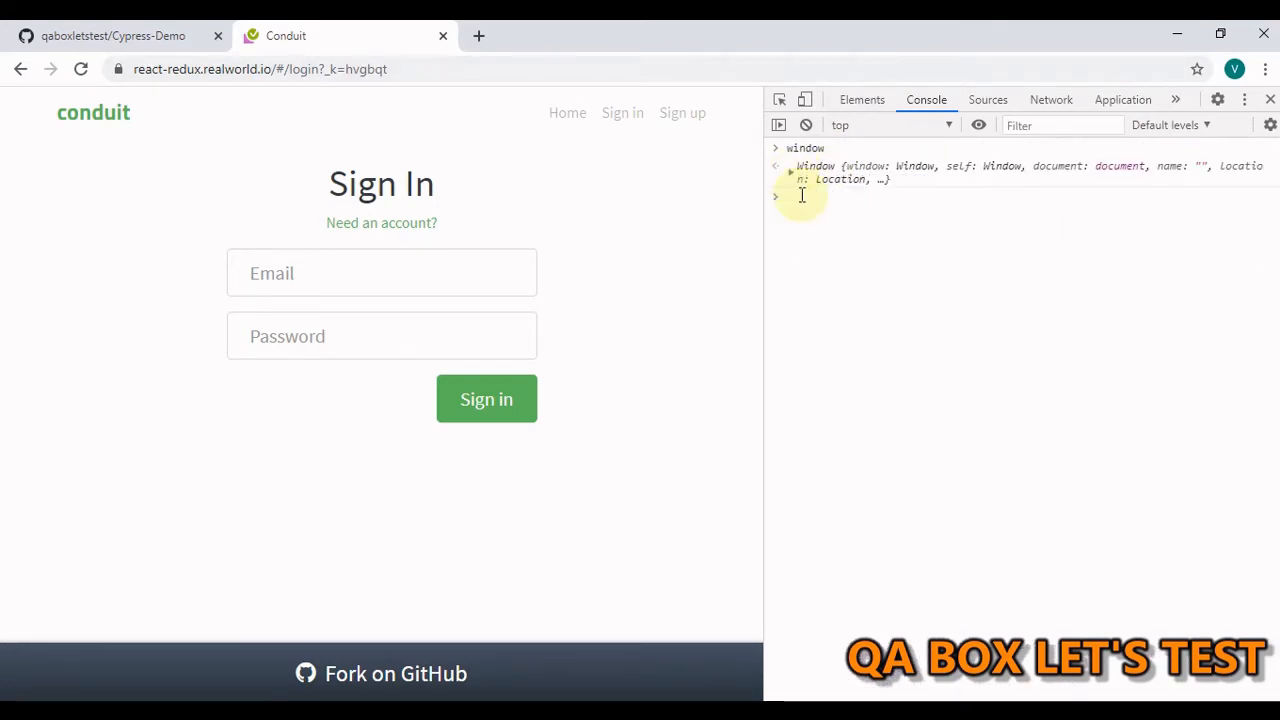
type("window.")
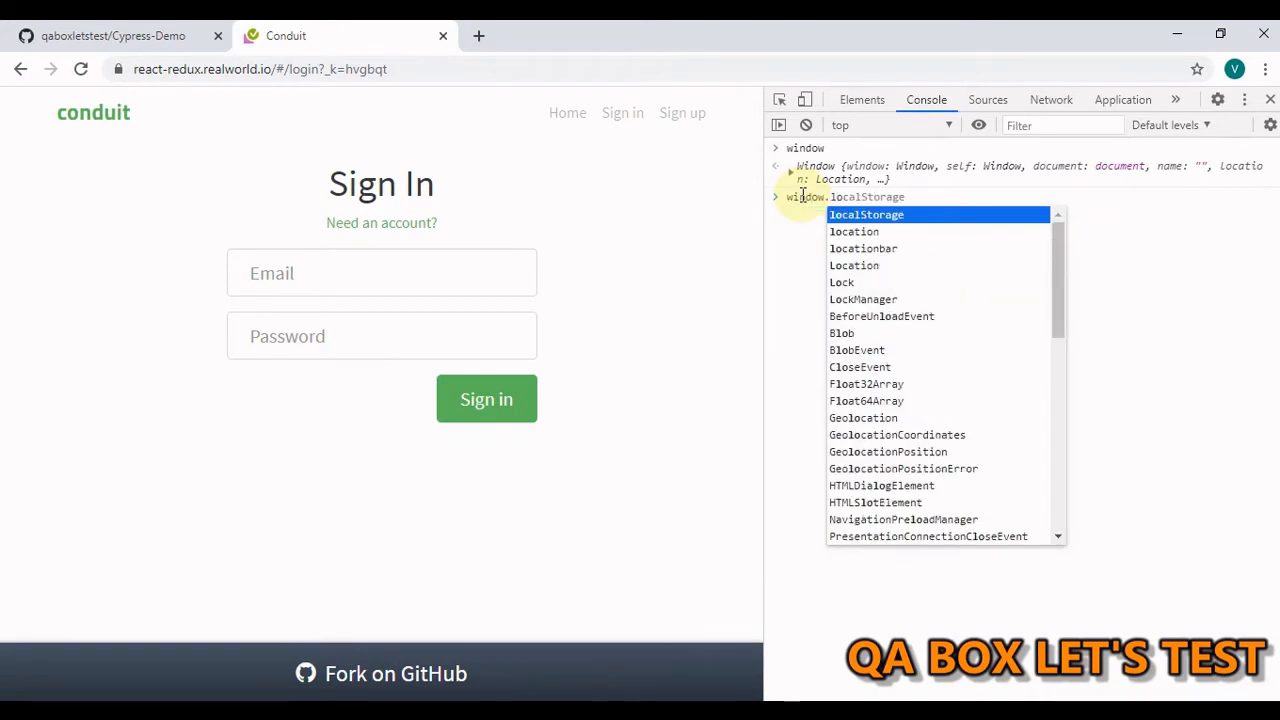
type("location.reload(")
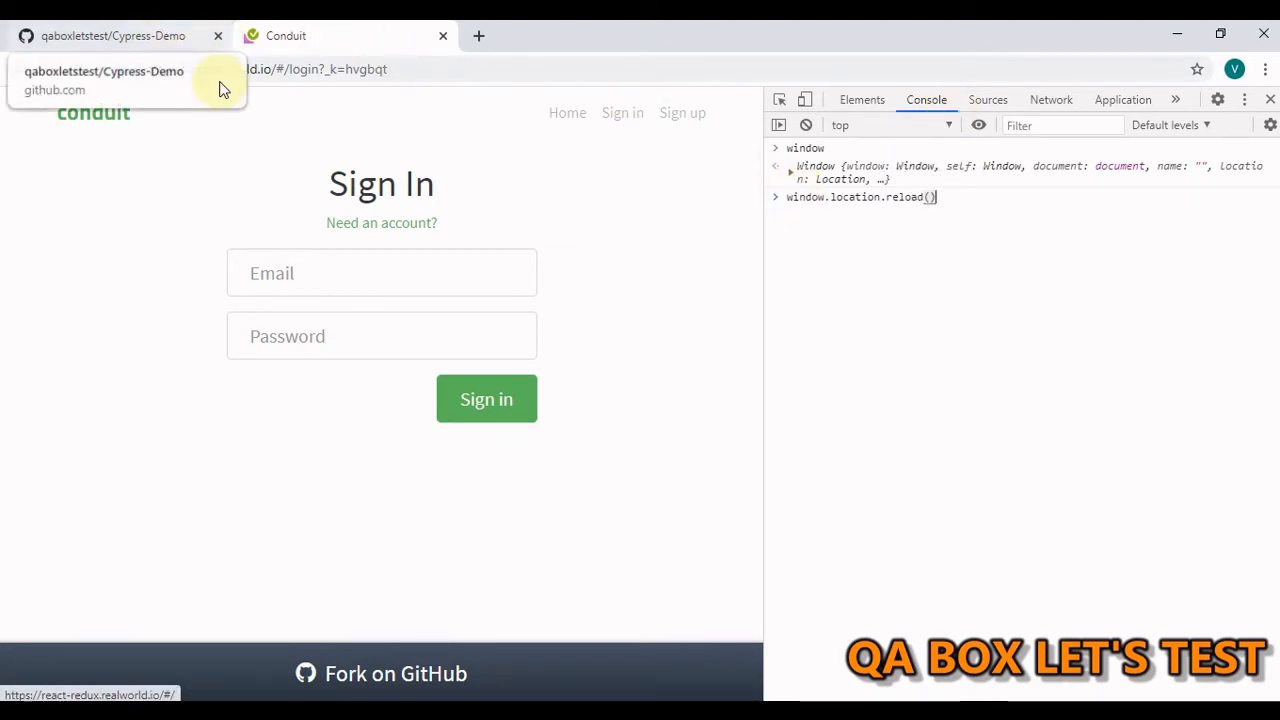
mouse_move(924, 150)
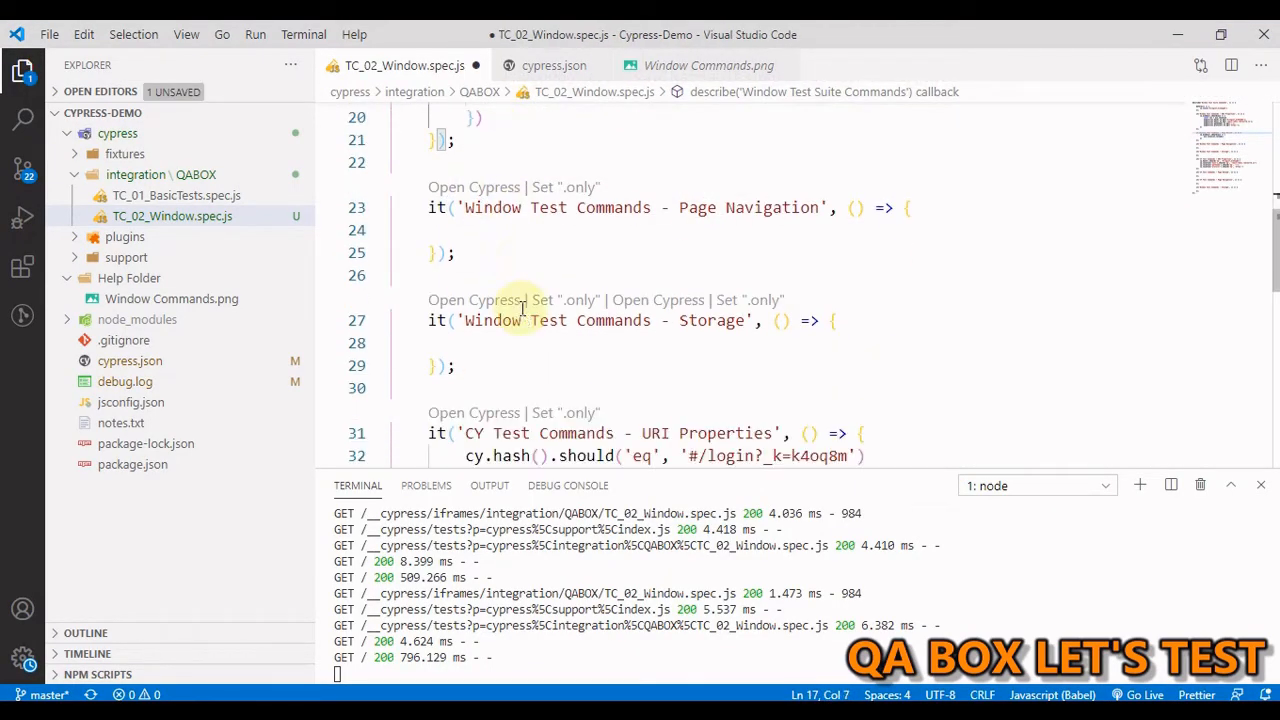
Call cy.reload() in the CY Page Reload test and copy the reload block into Page Navigation.
scroll("down", 3)
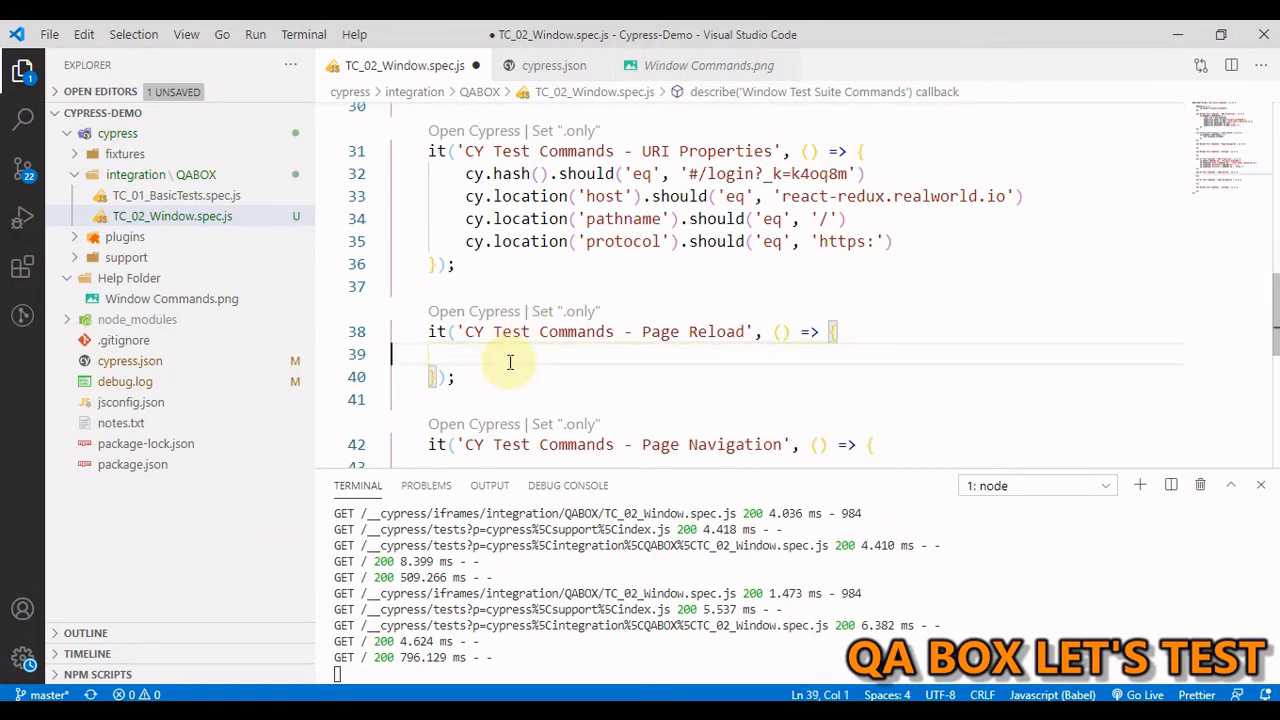
type("cy.")
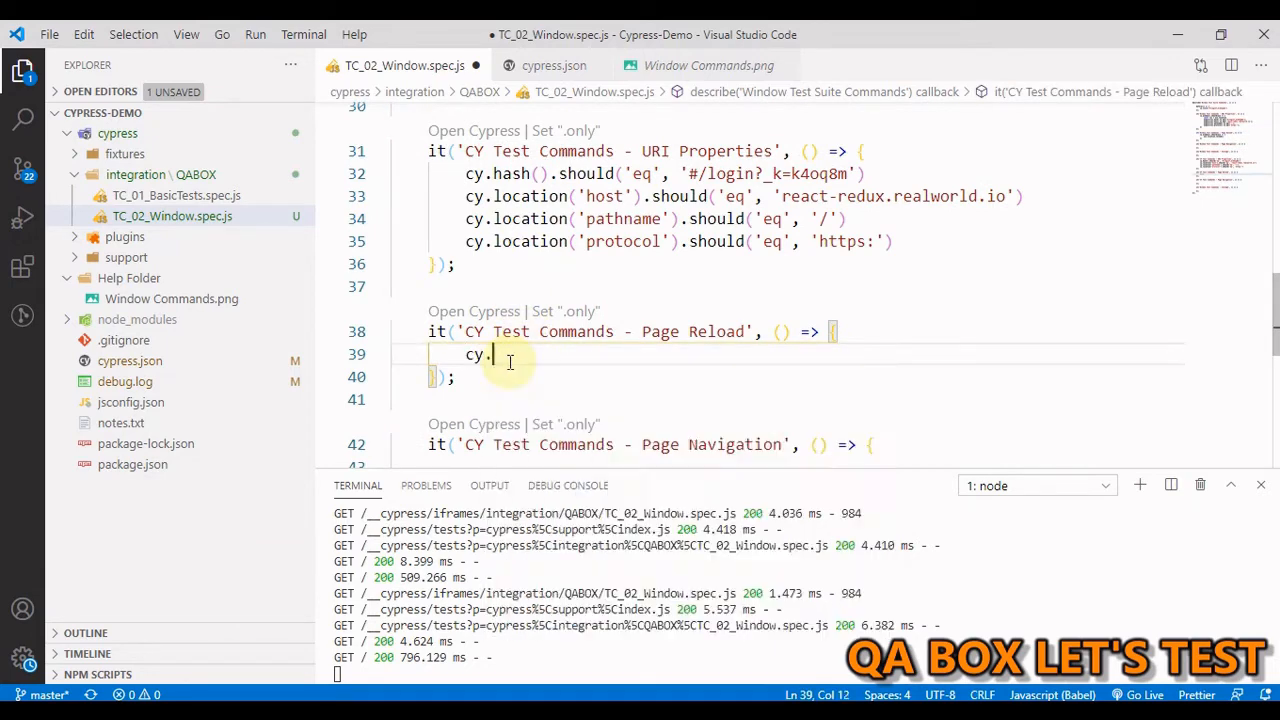
type("reload")
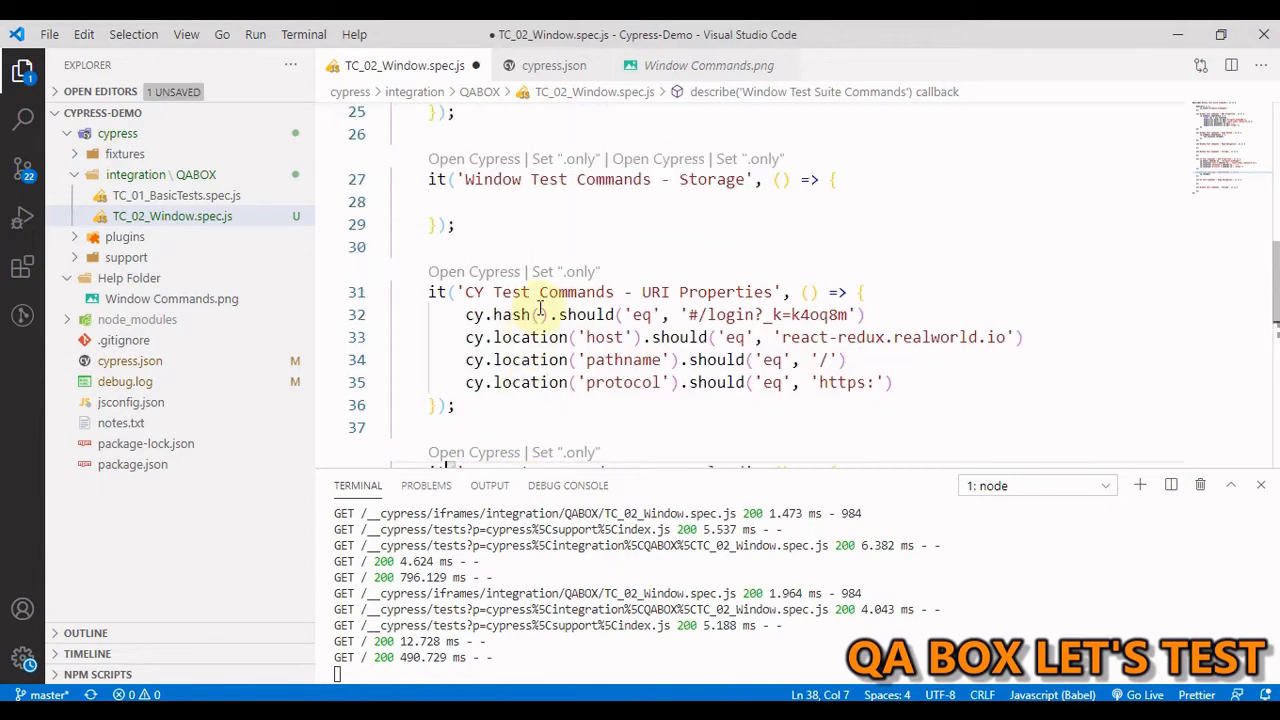
scroll("up", 3)
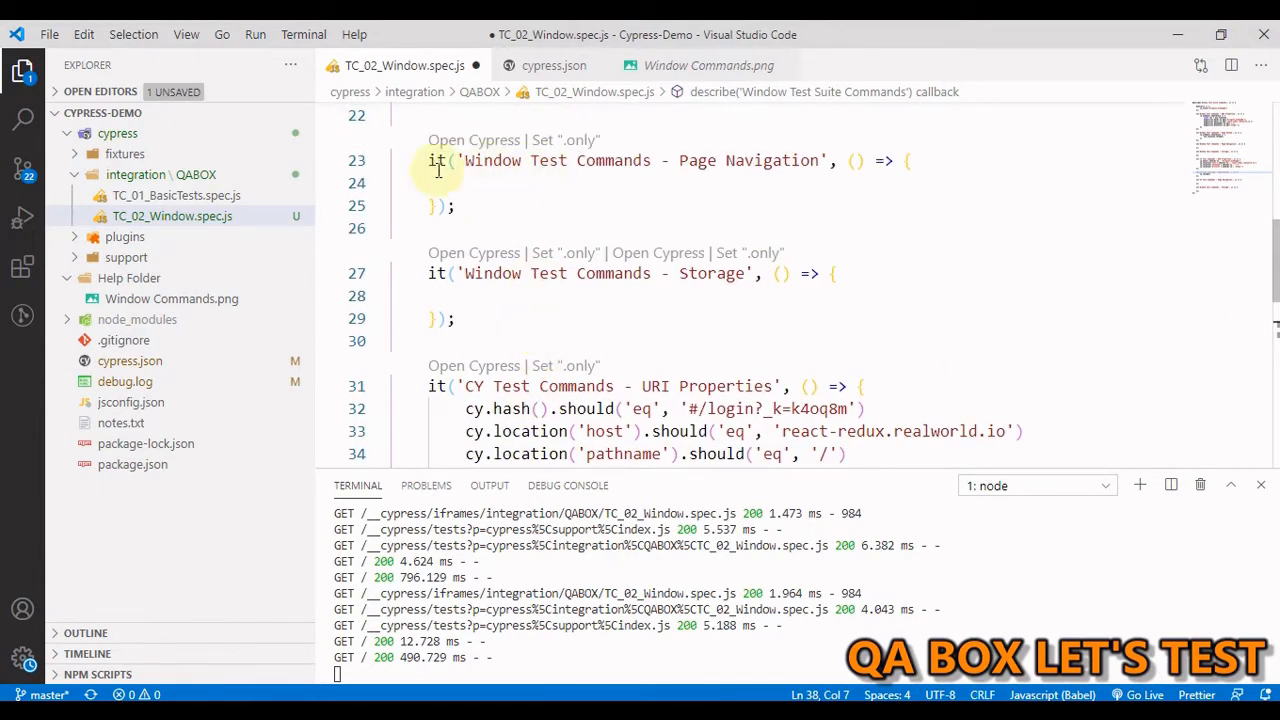
scroll("up", 3)
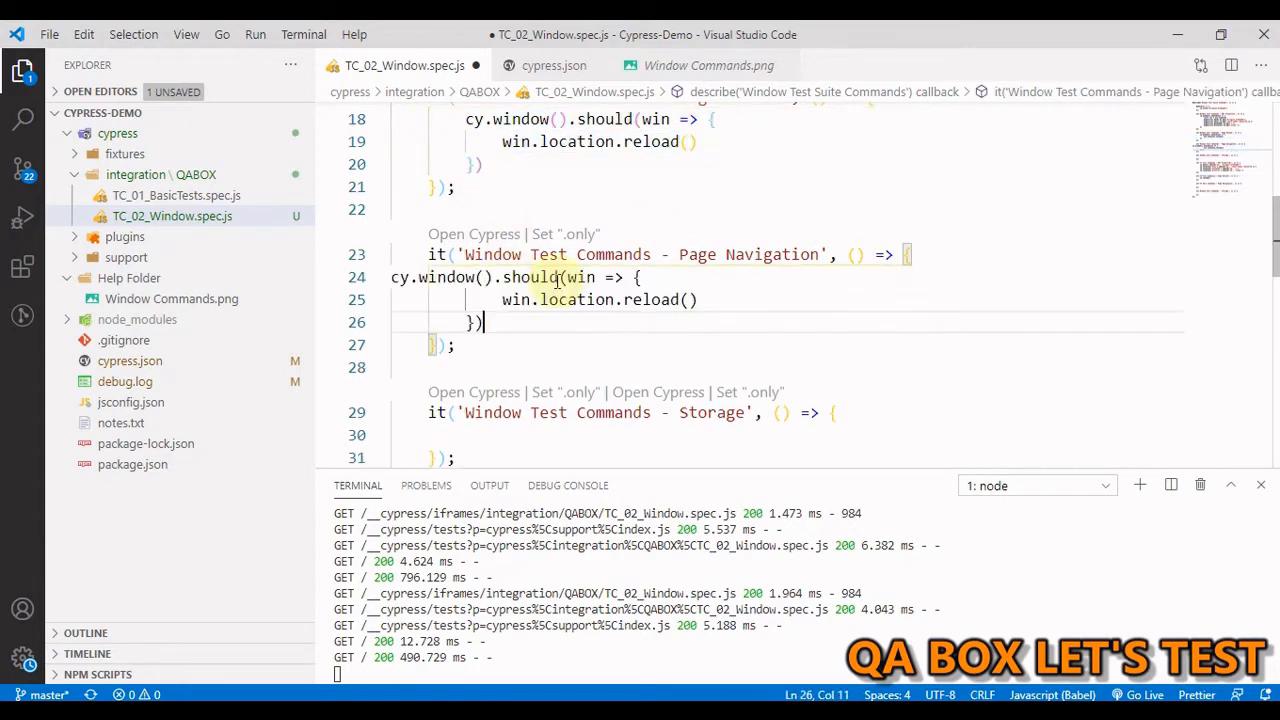
left_click(392, 276)
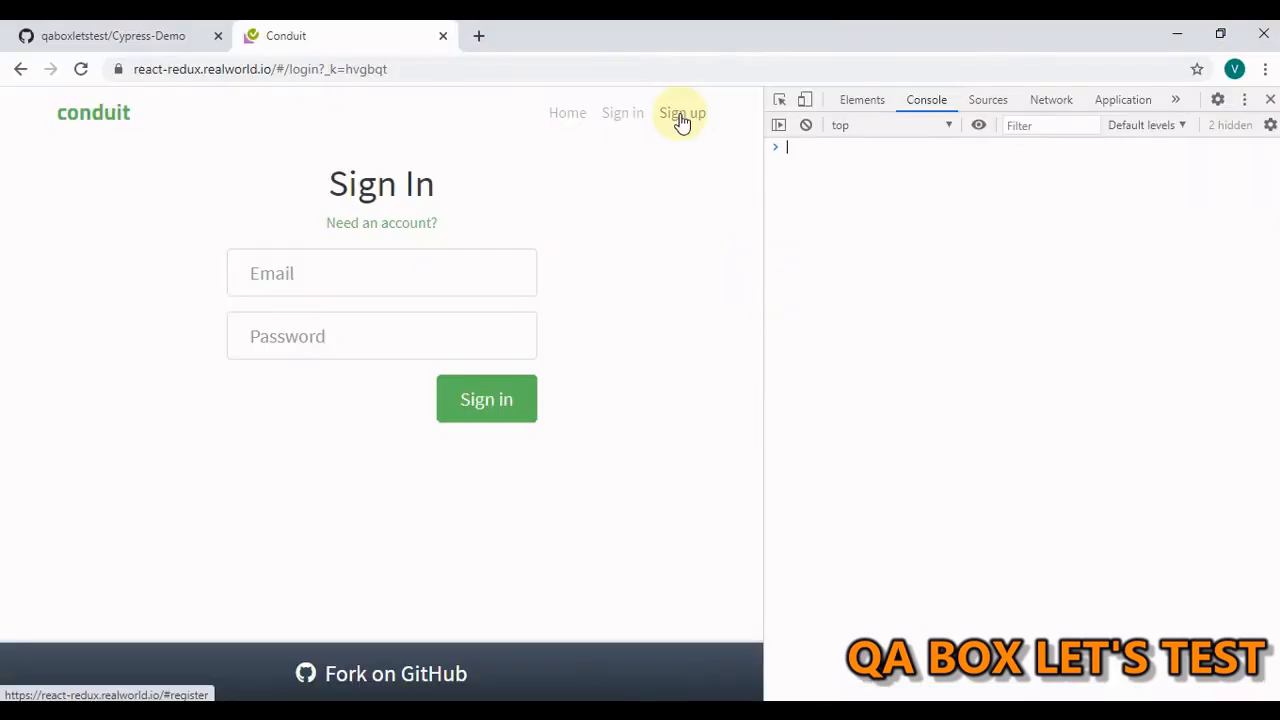
left_click(682, 112)
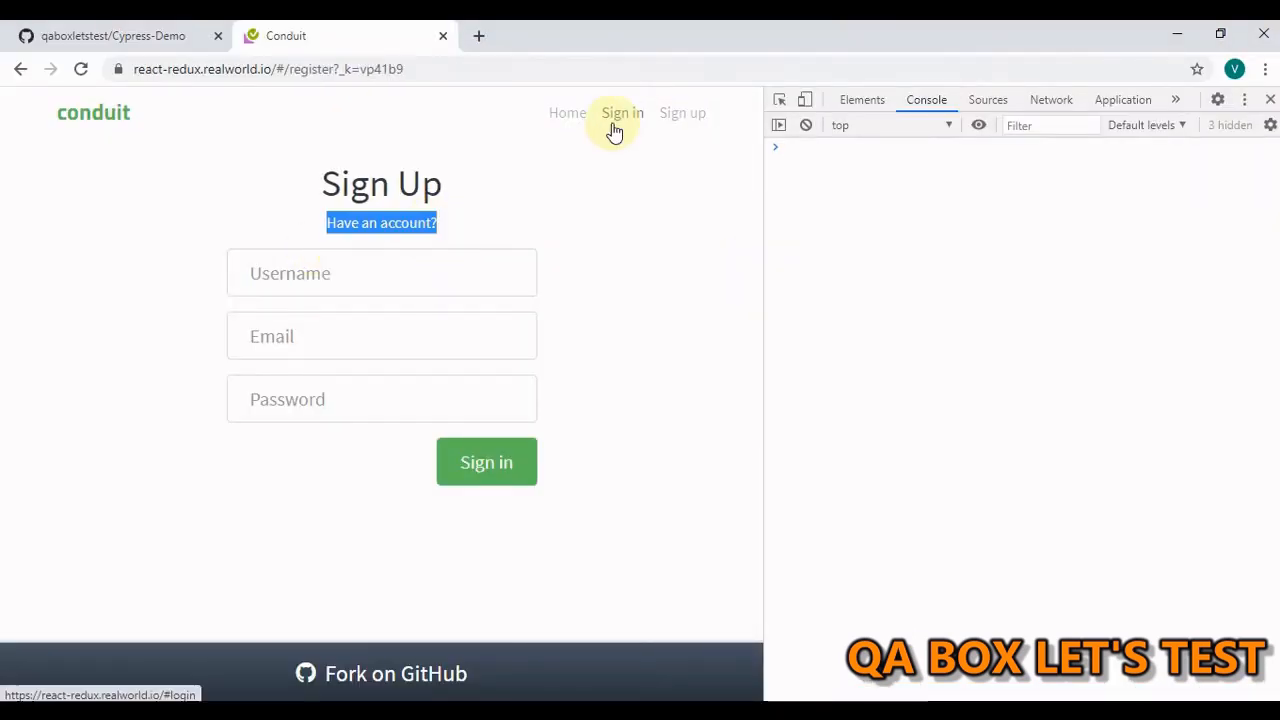
mouse_move(18, 76)
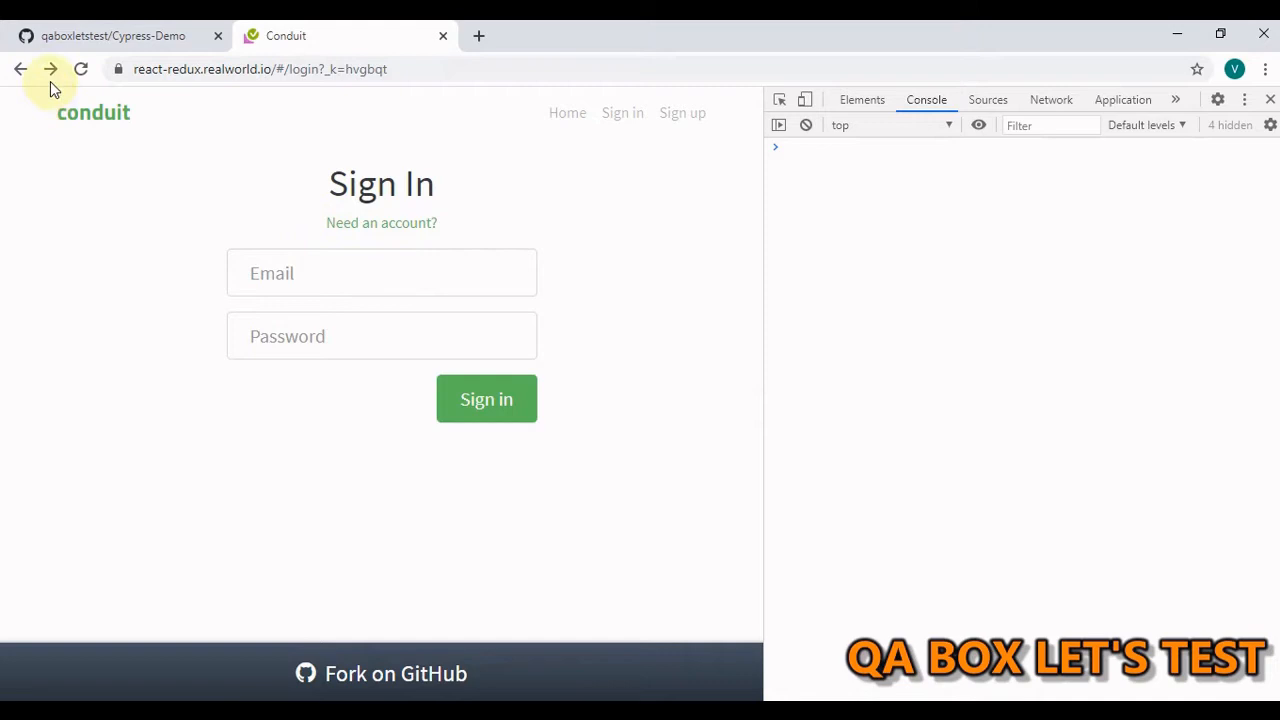
left_click(380, 222)
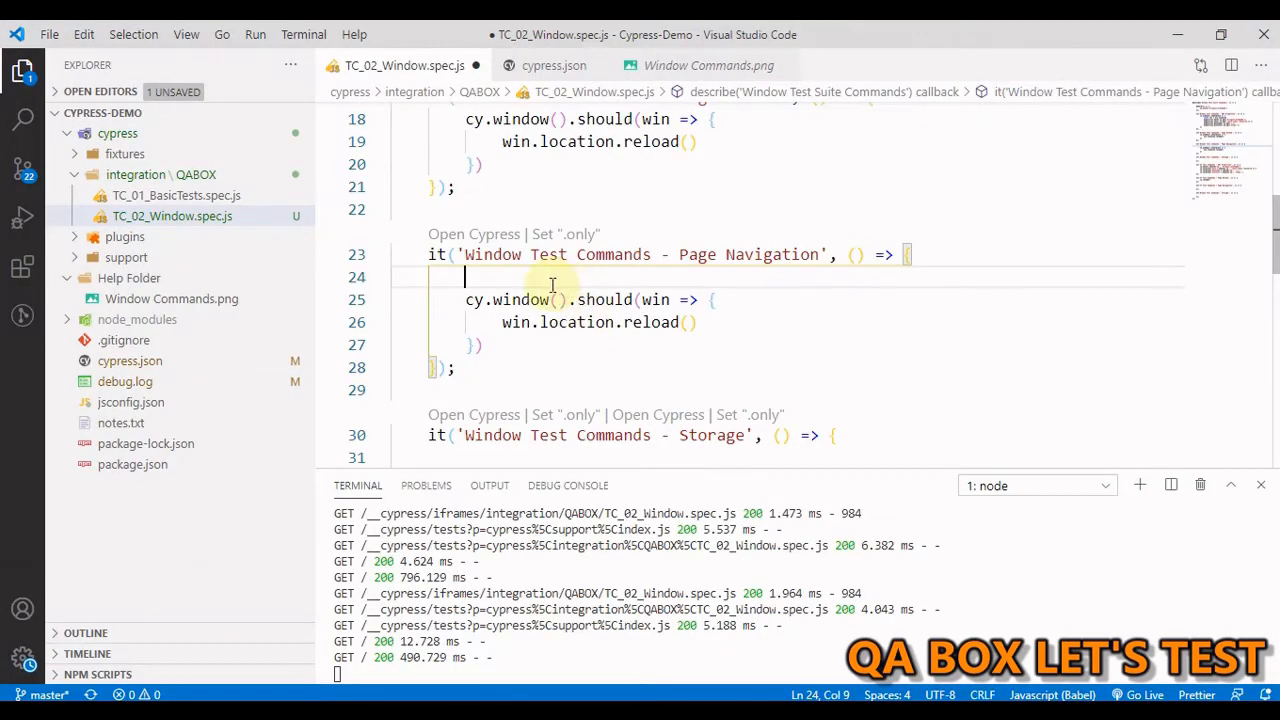
Add cy.contains('Sign up') at the start of the Page Navigation test.
type("cy")
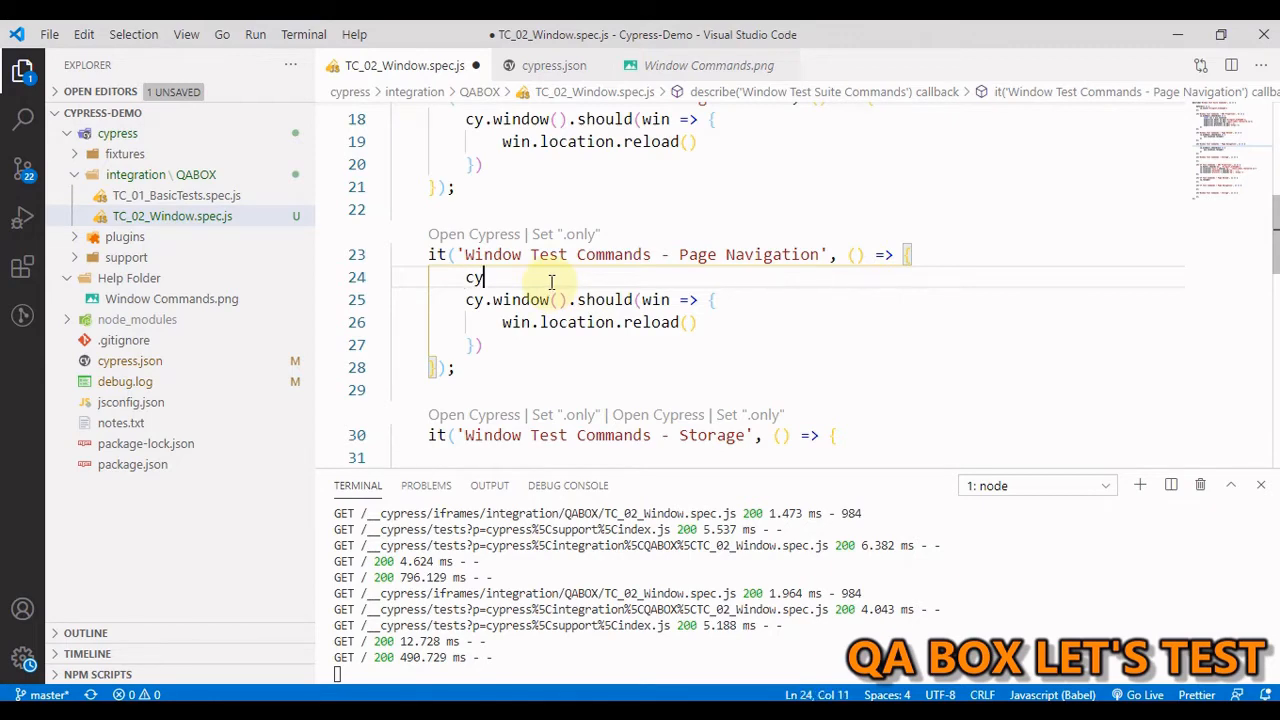
type(".")
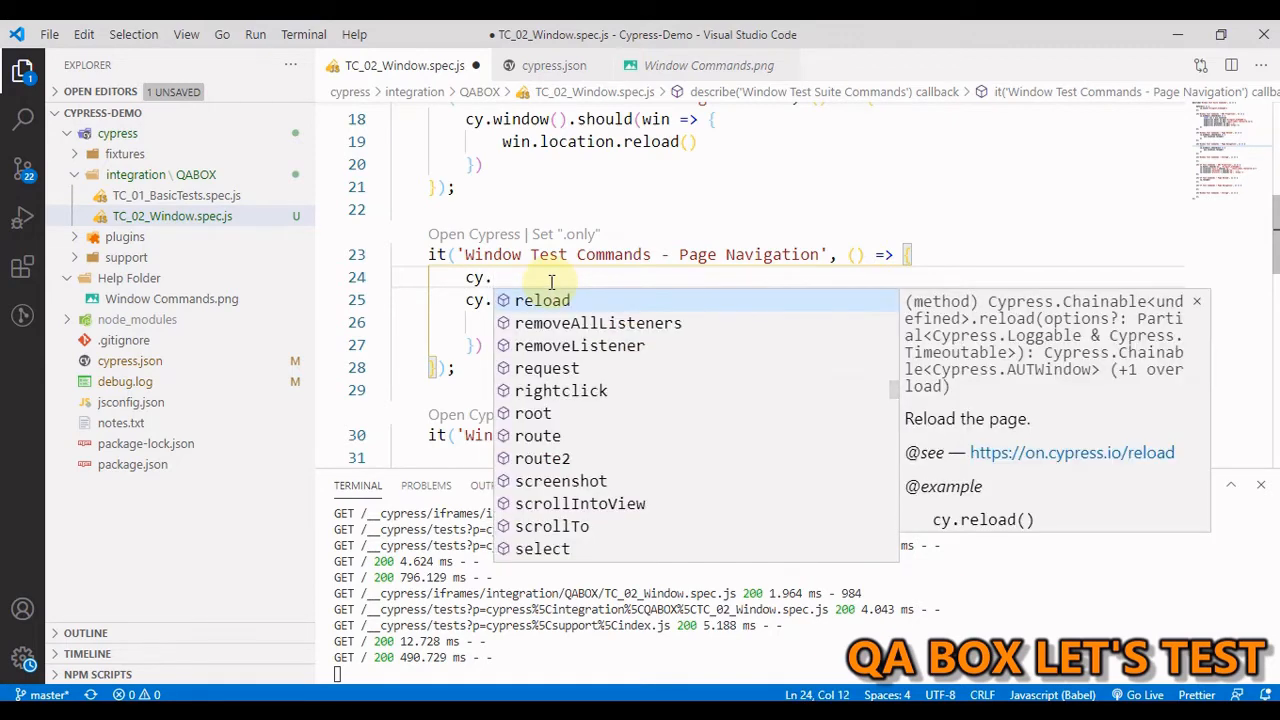
type("contains(")
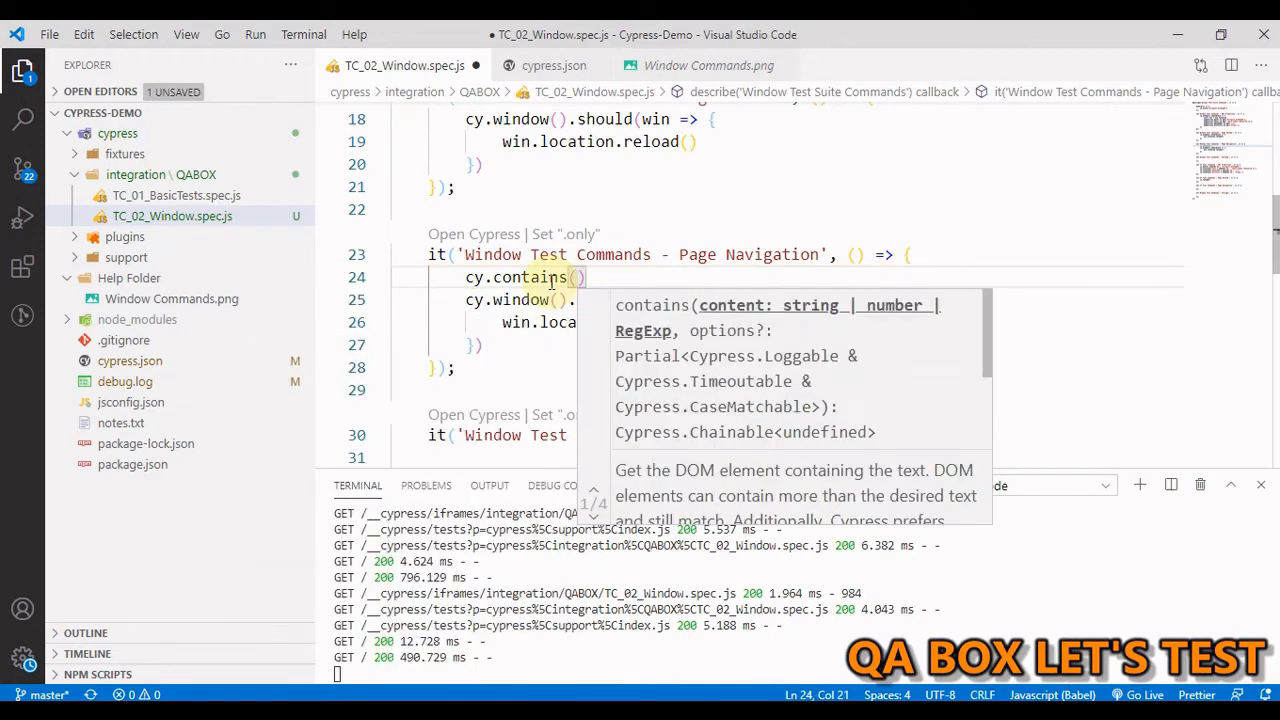
type("'")
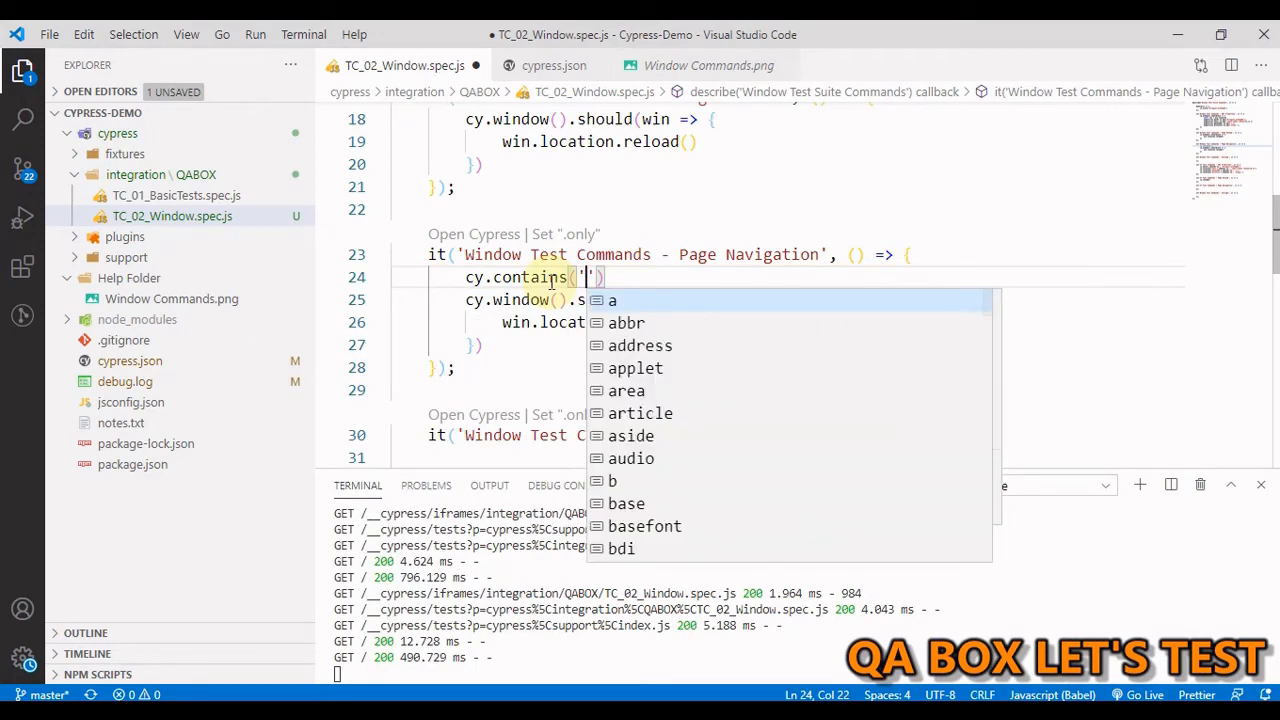
type("Sing")
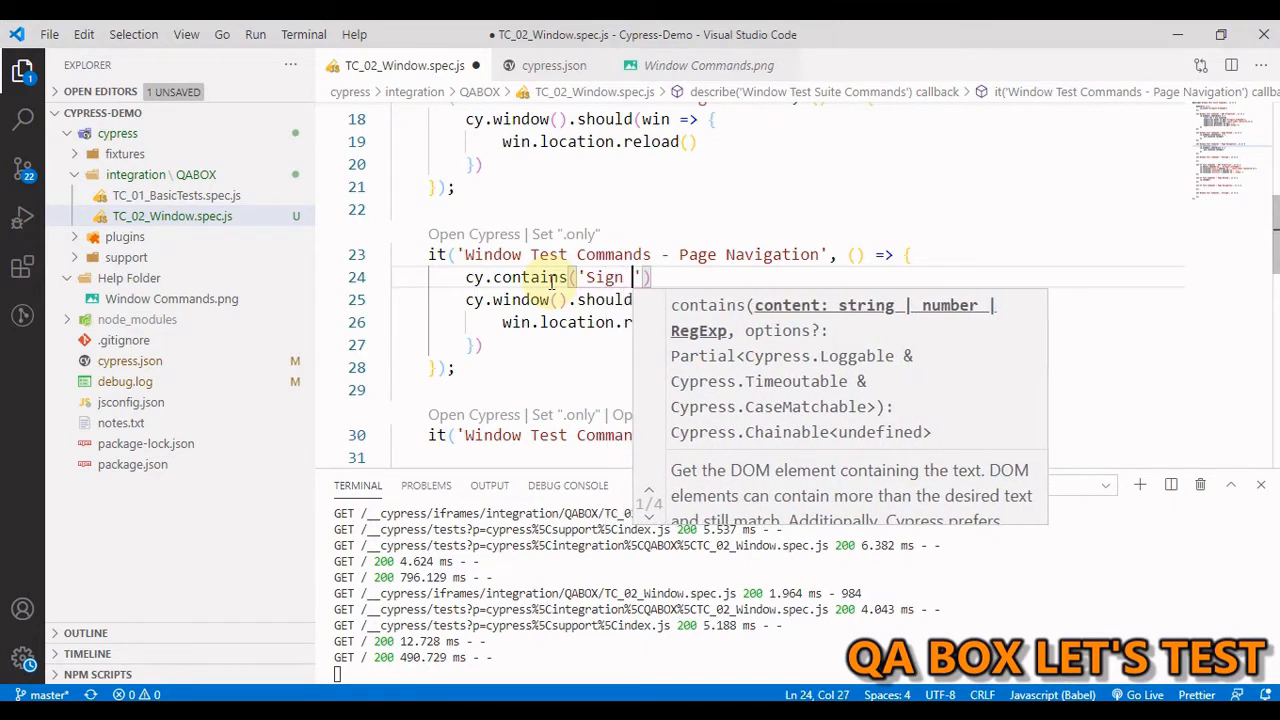
type("up")
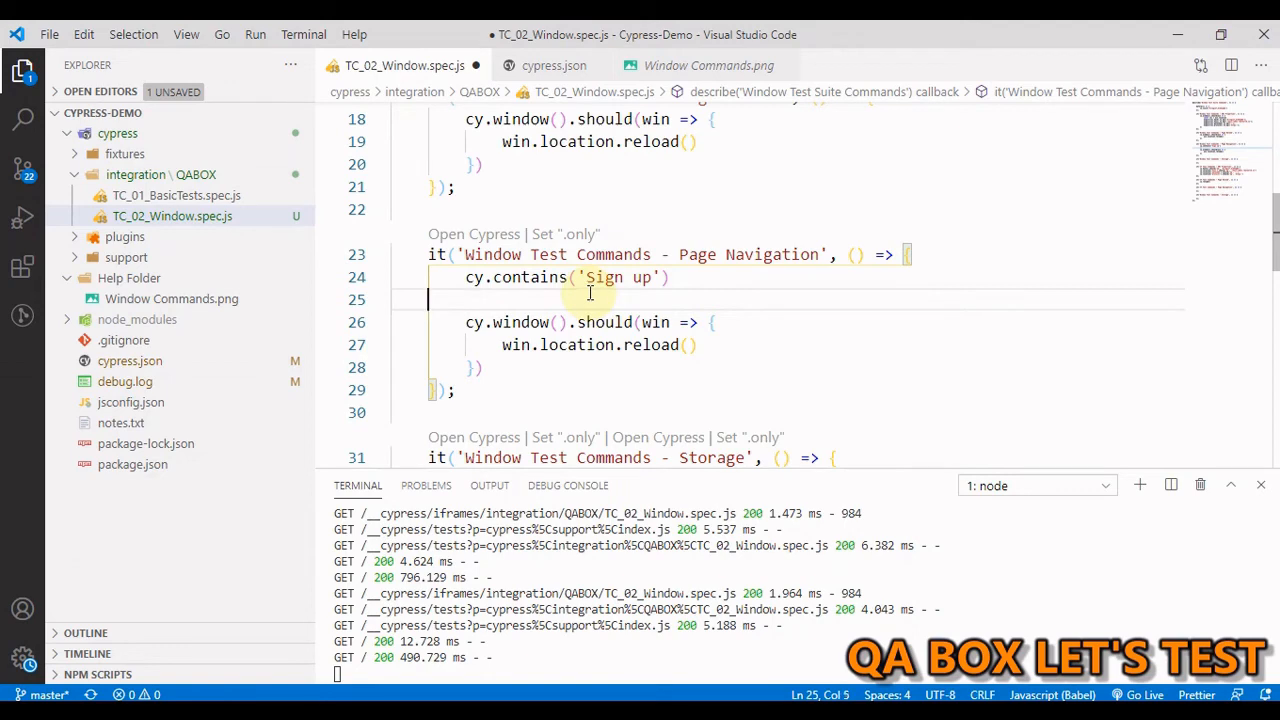
Replace the reload call with the beginning of win.history.back in the window callback.
type("win.hi")
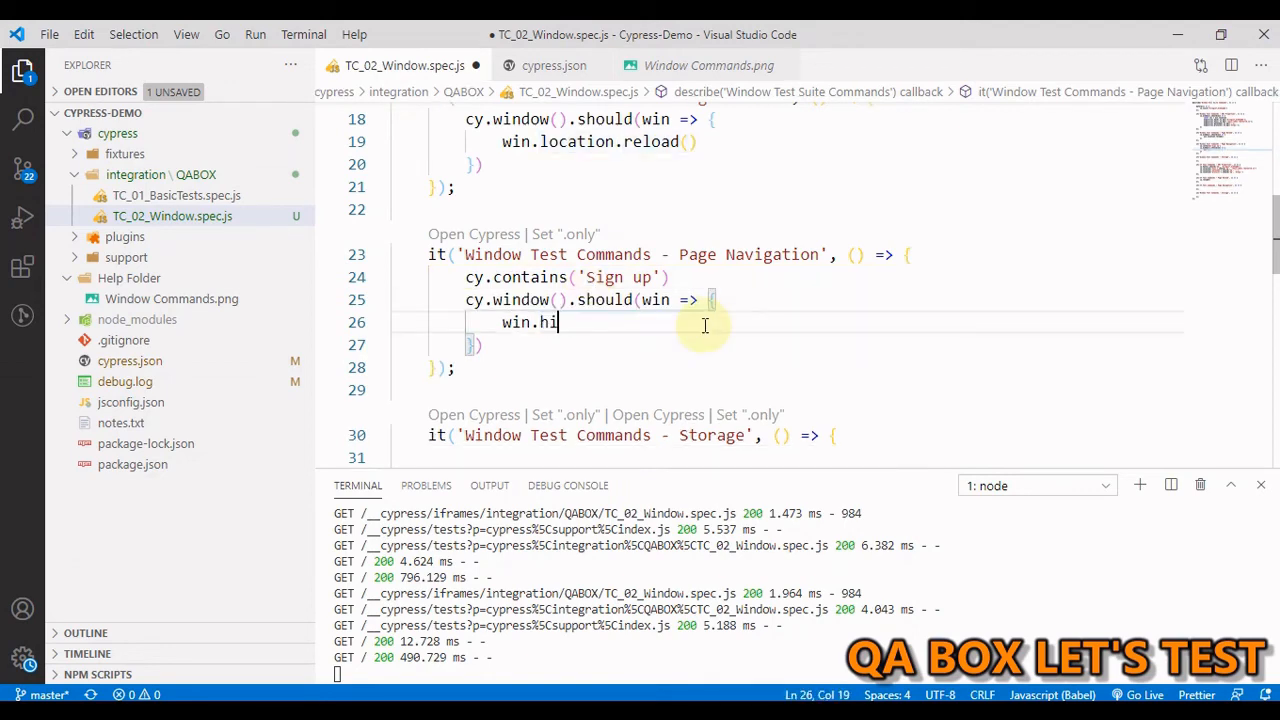
type("story.")
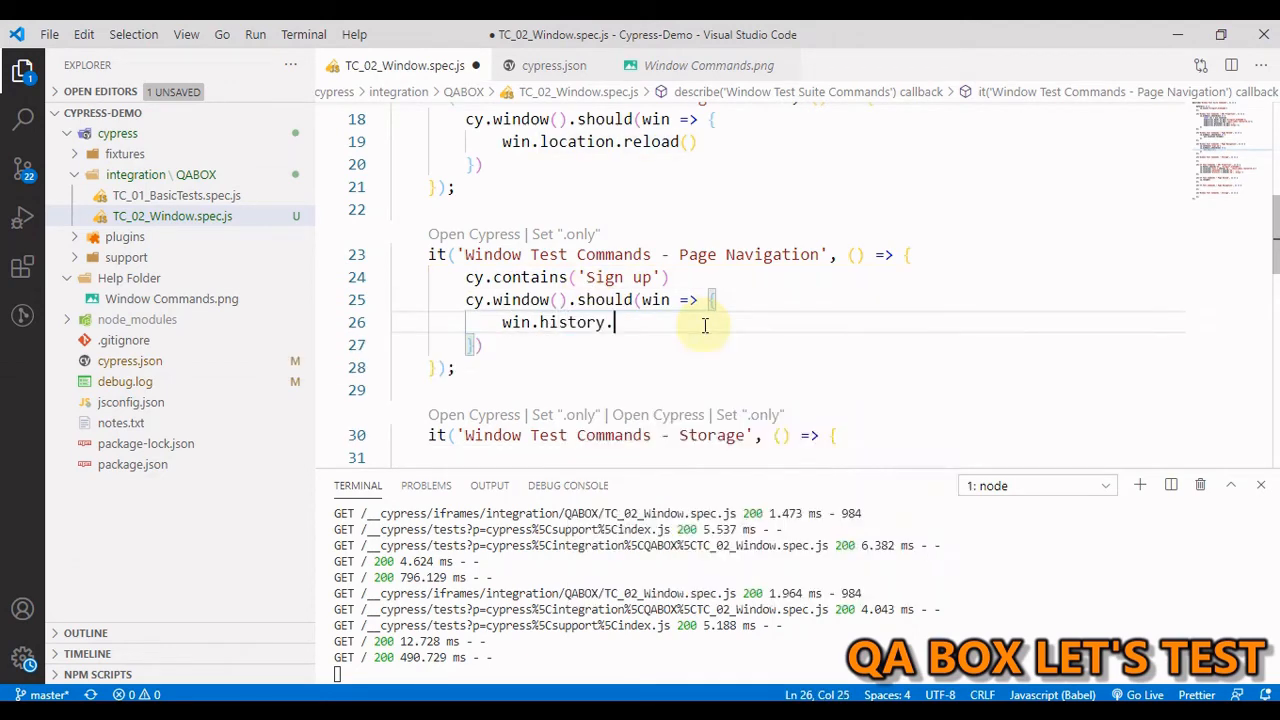
type("ba")
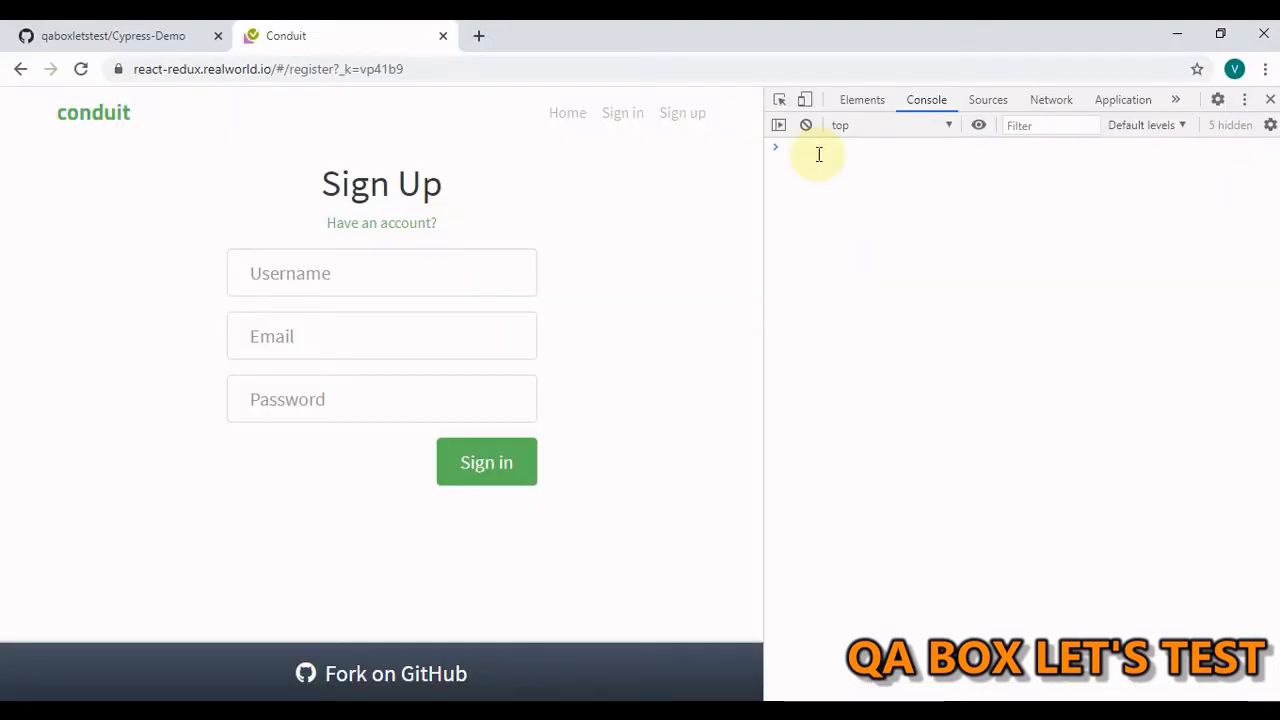
Run window.history.back() in the DevTools console.
type("w")
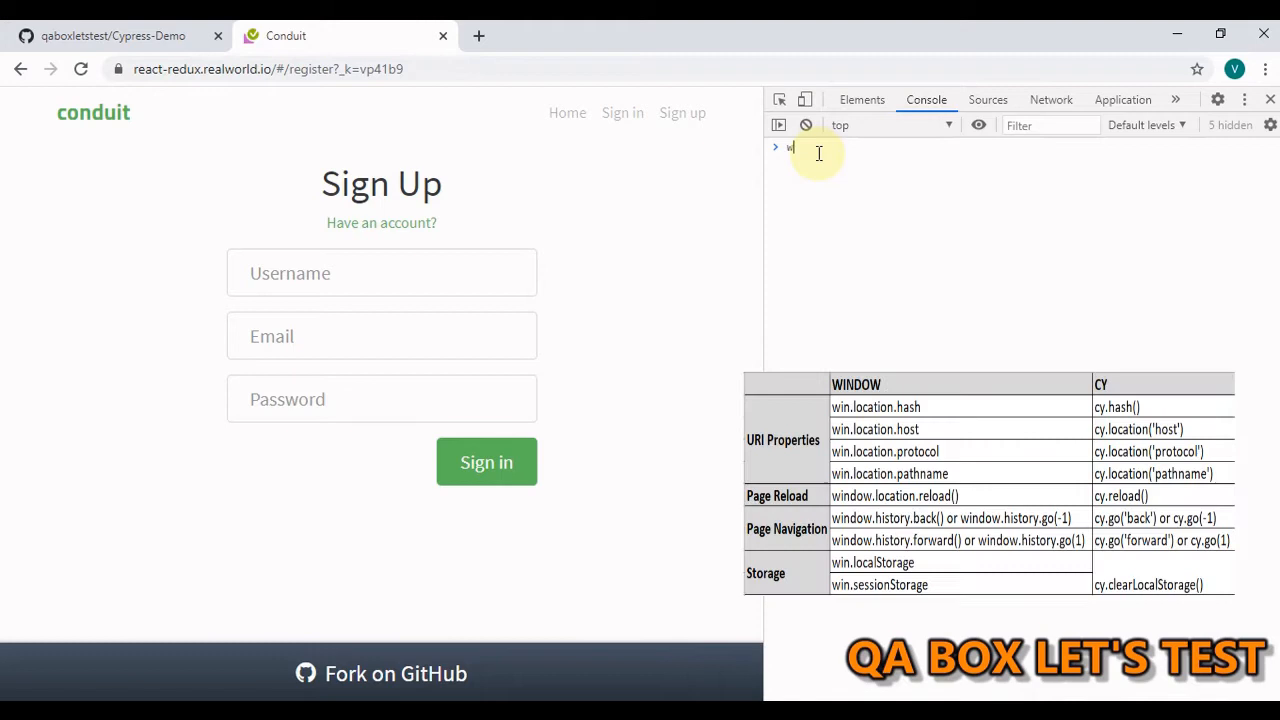
type("window.history.back(")
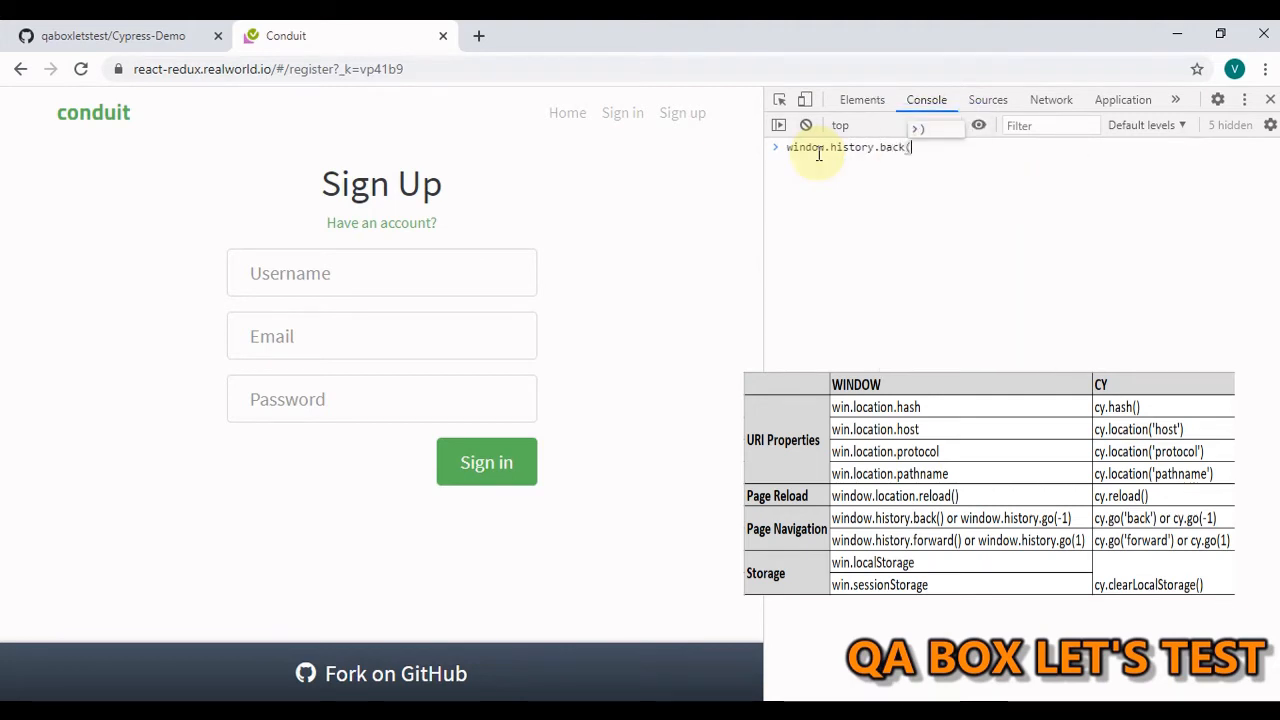
key("Return")
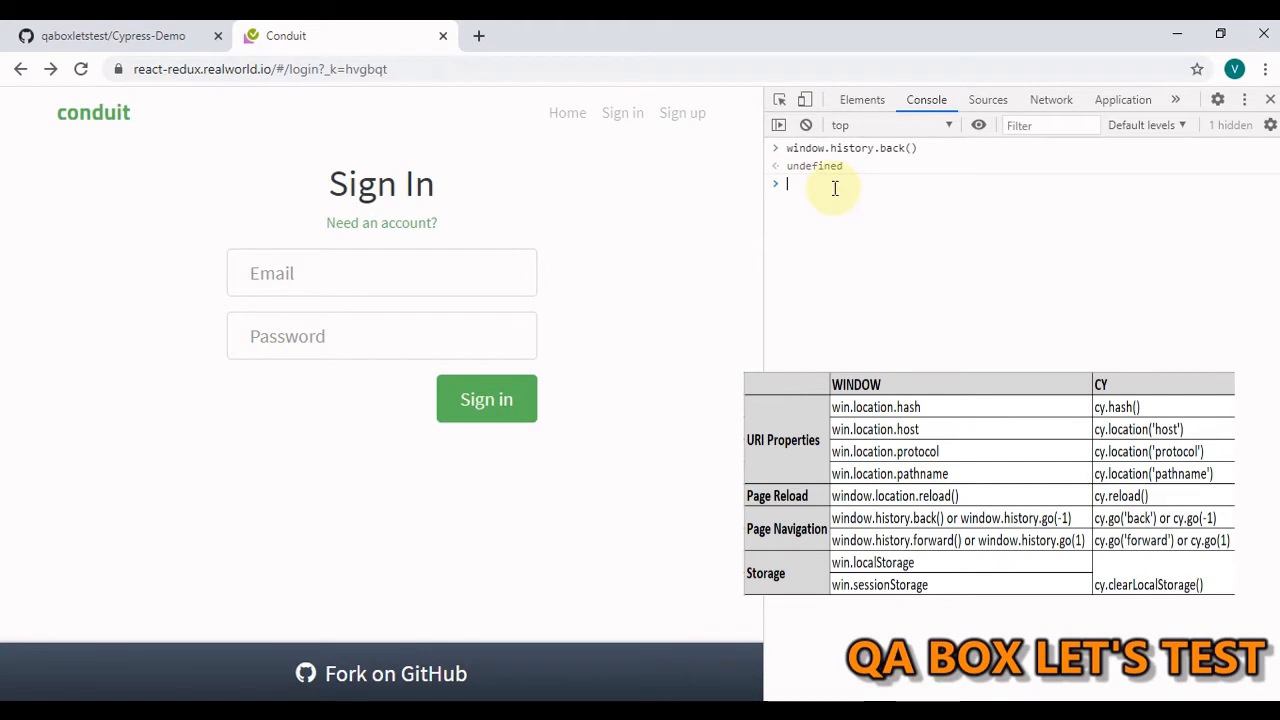
Run window.history.forward() and window.history.go(-1), ending on the Sign In page.
type("window.history.back")
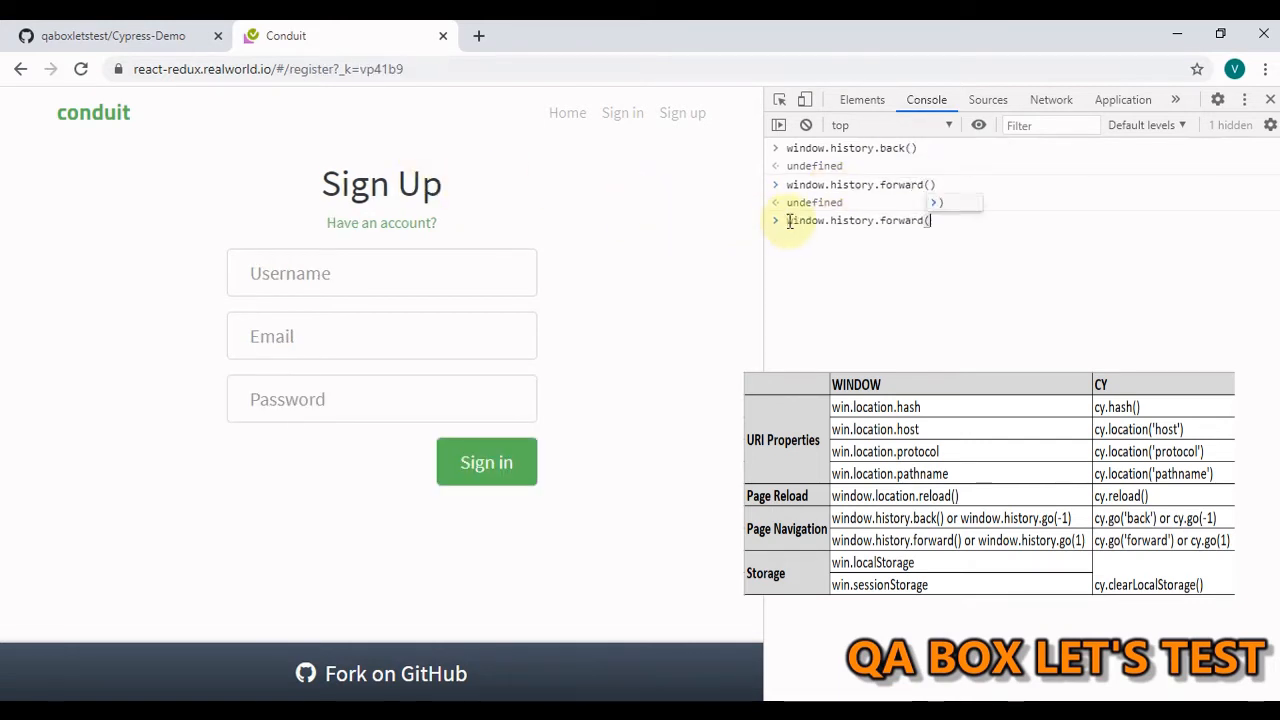
type("back")
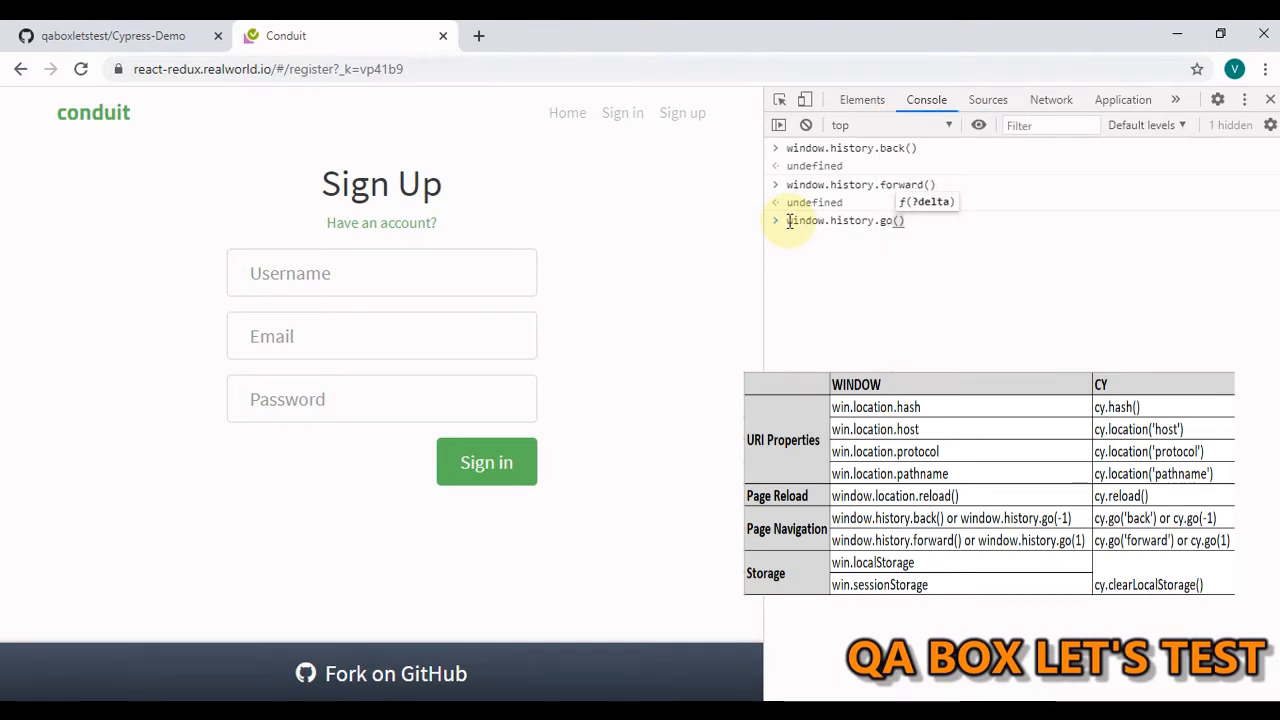
type("-1")
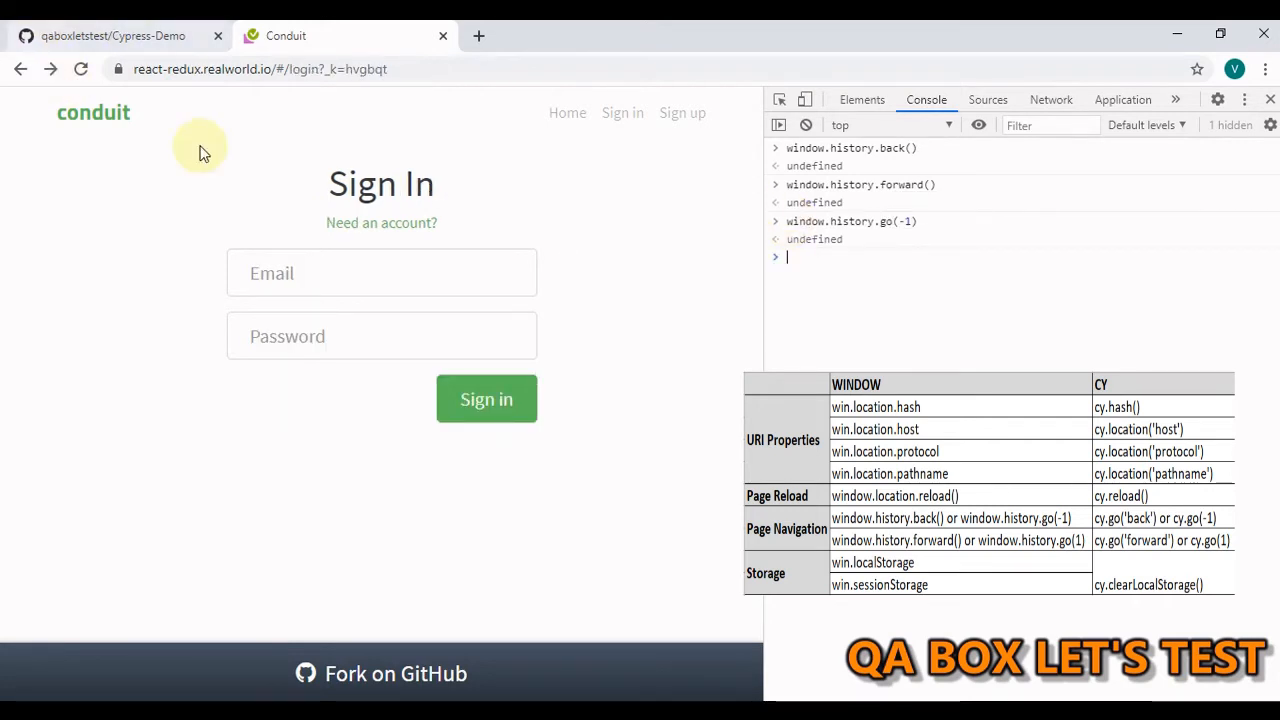
mouse_move(846, 260)
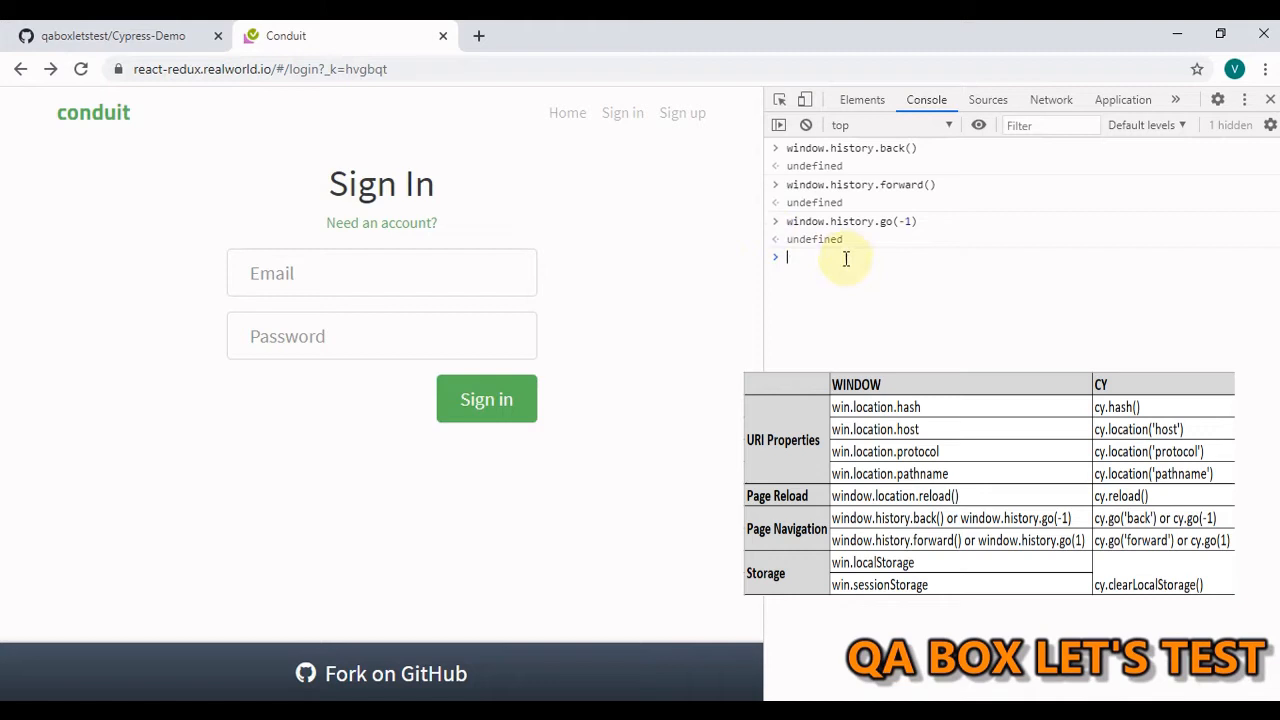
type("window.history.go(-1)")
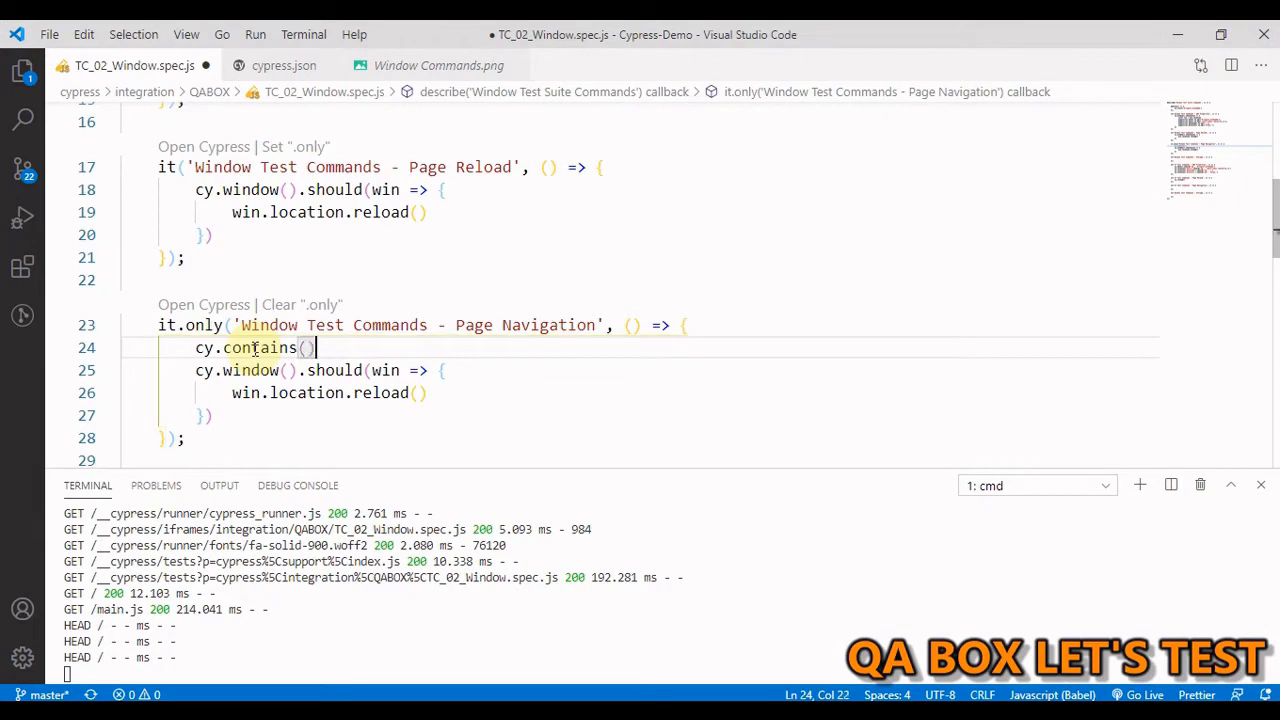
Complete cy.contains('Sign up').click() in the Page Navigation test.
type("s")
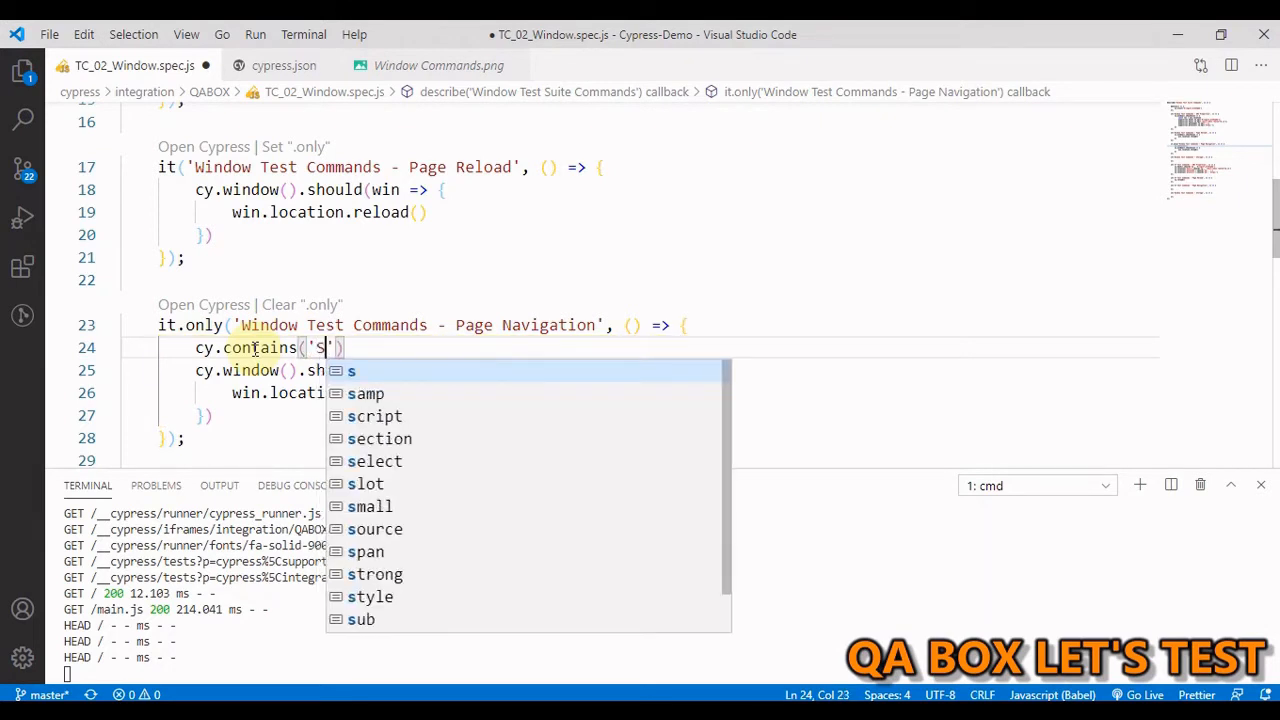
type("ign up")
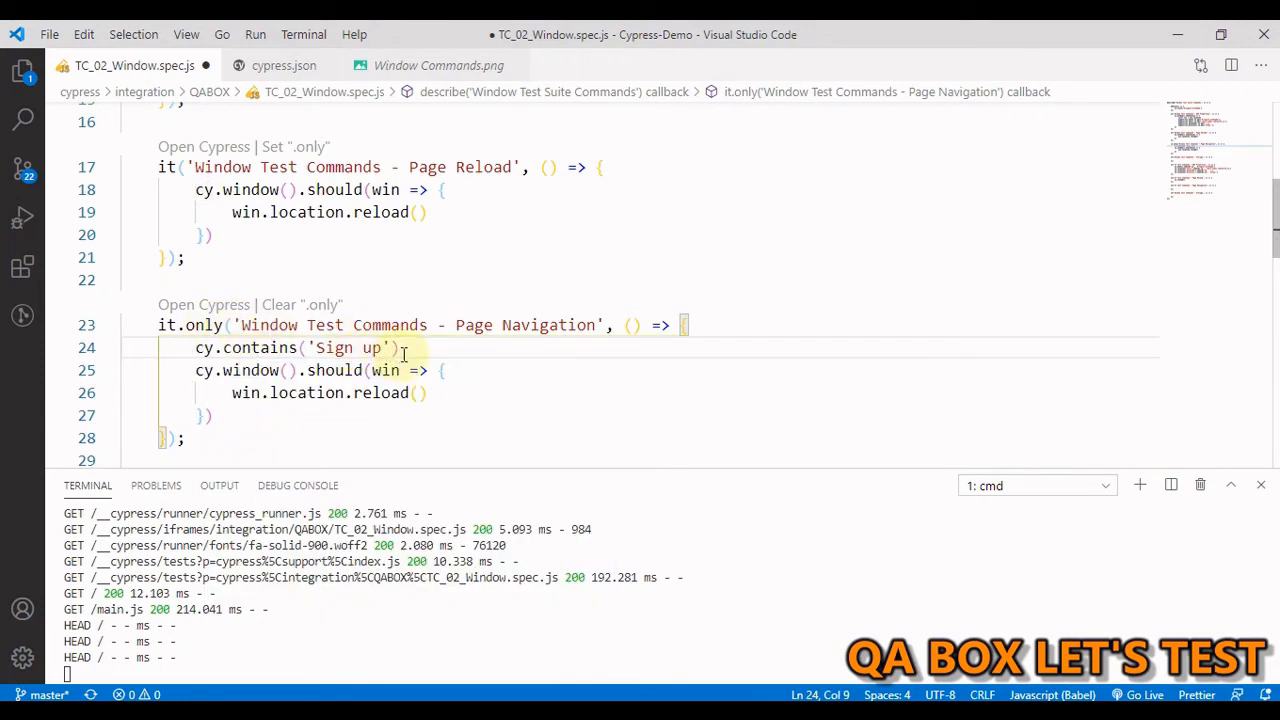
type(".click")
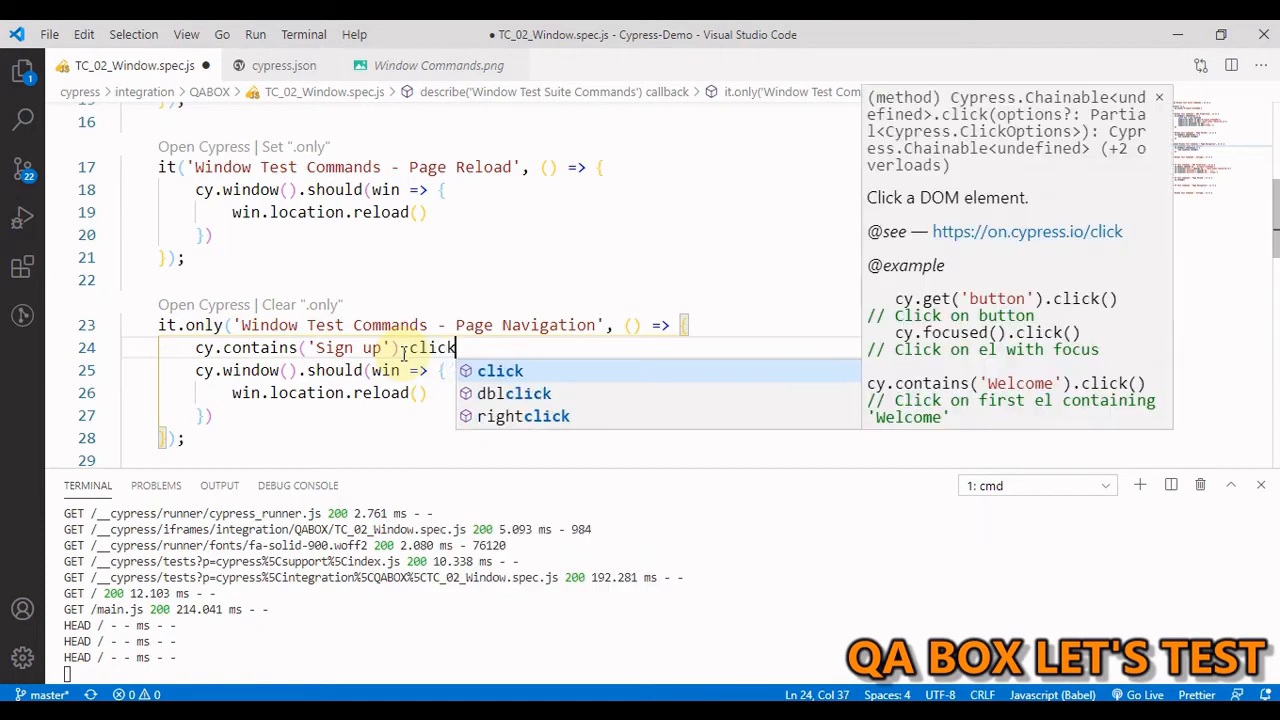
left_click(500, 370)
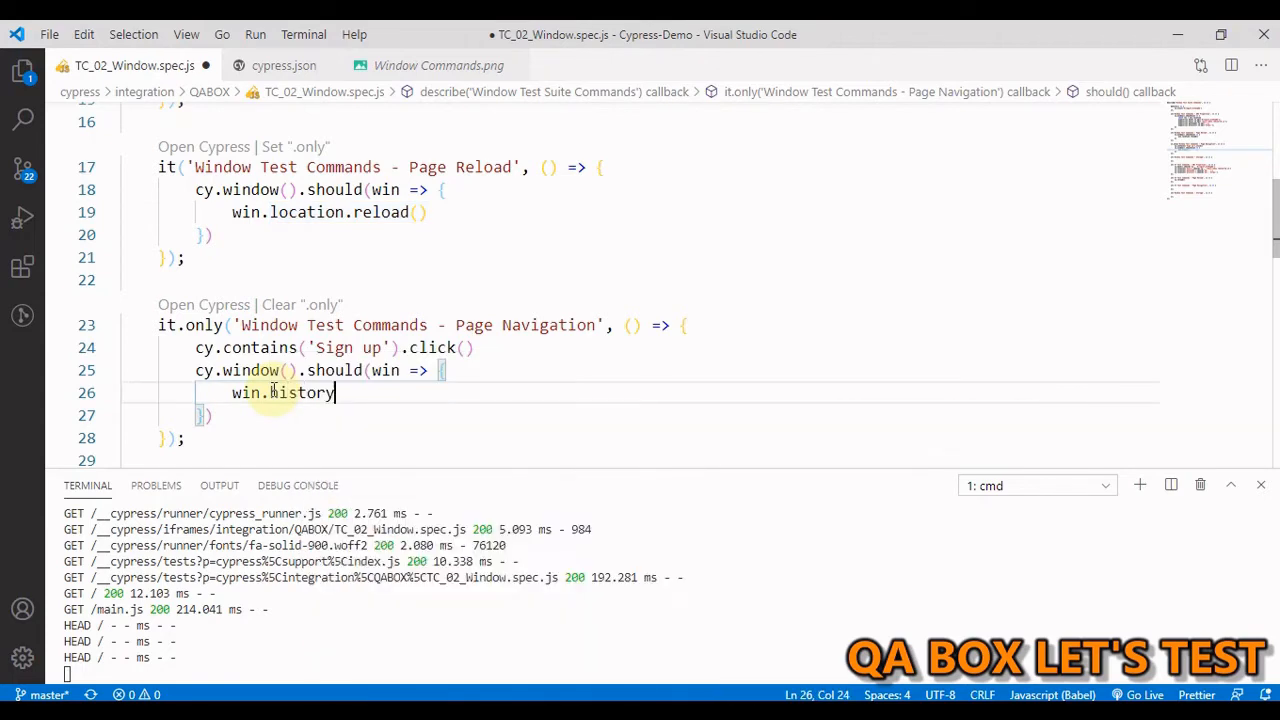
Finish win.history.back() in the window callback and start a new line below it.
type(".back(")
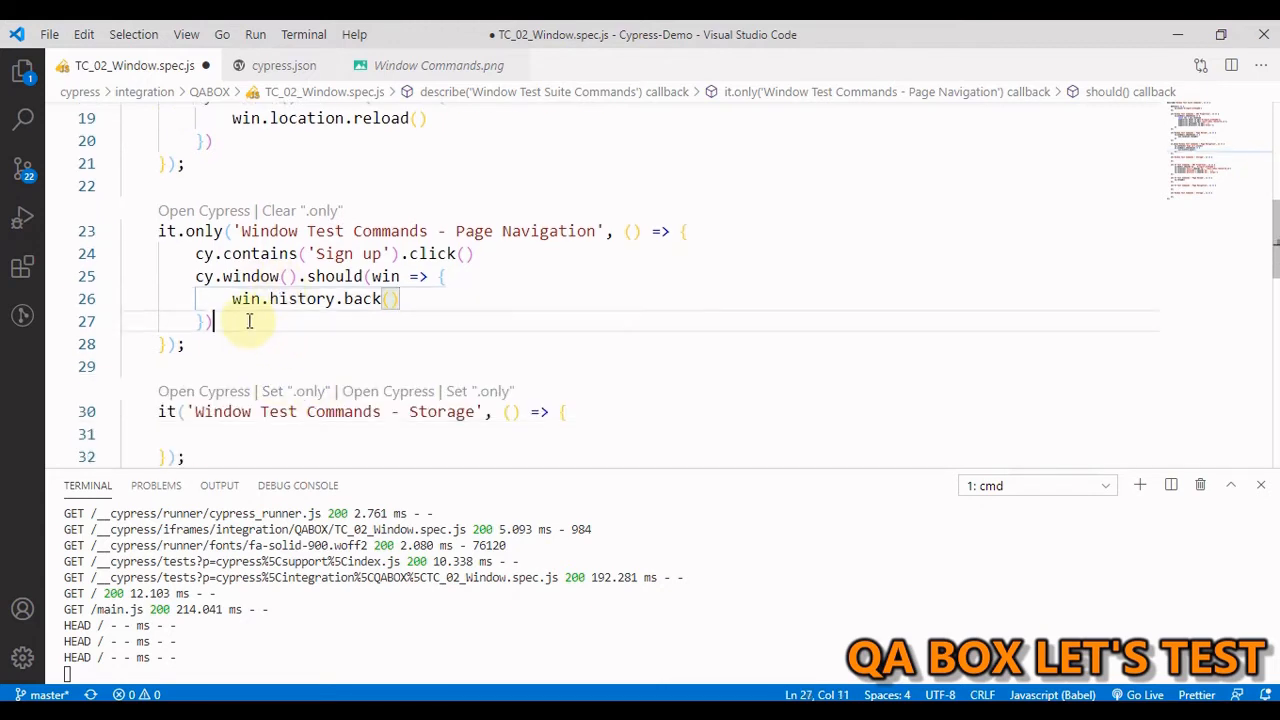
key("enter")
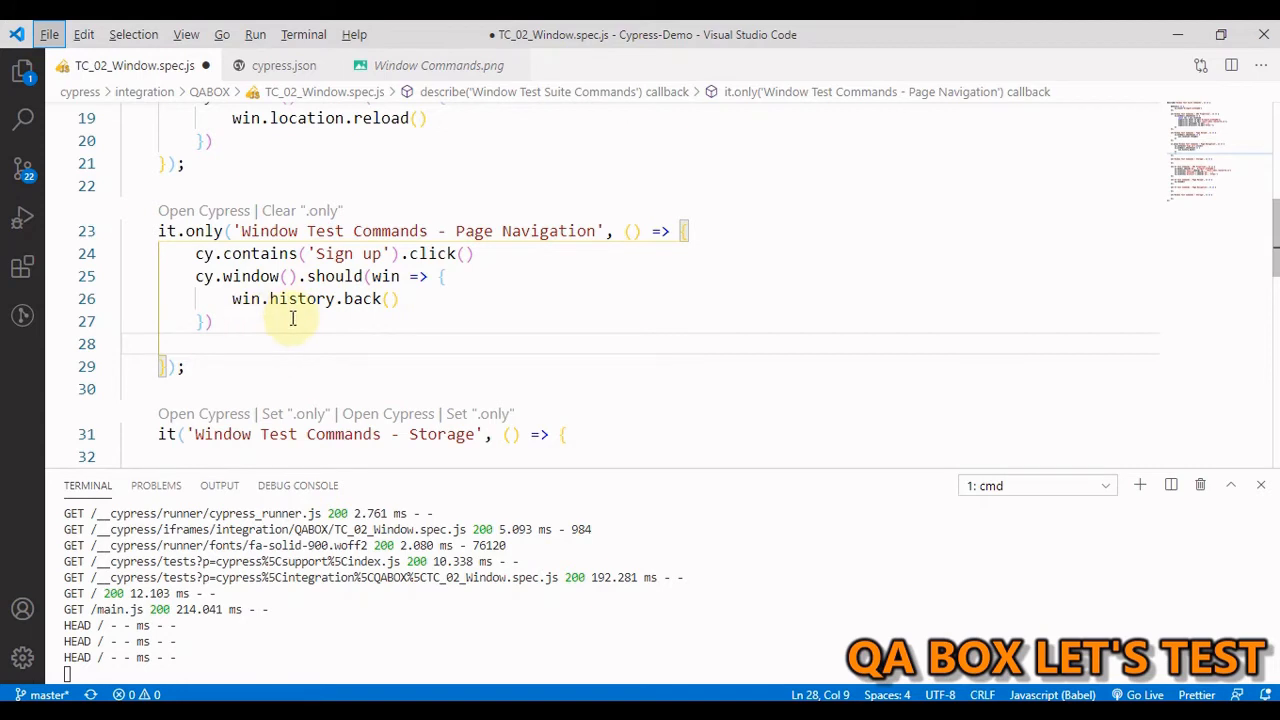
mouse_move(660, 524)
type("cy.contains('Need an account?")
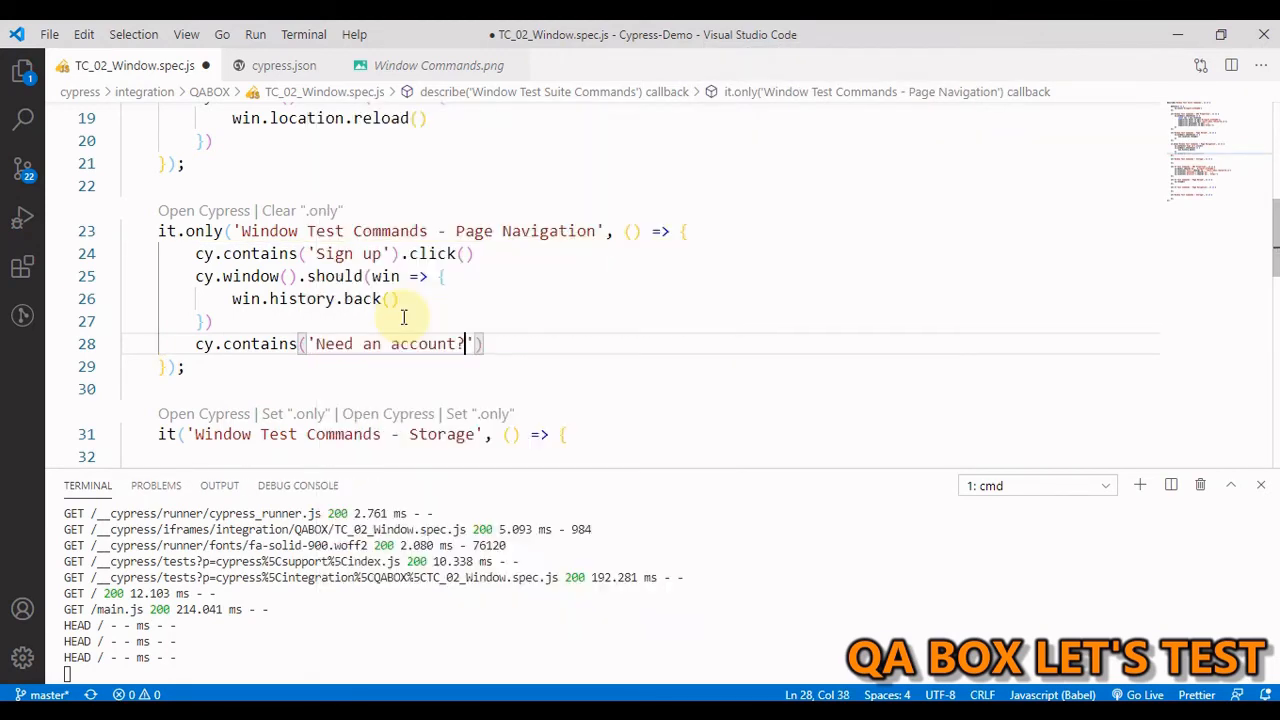
Assert 'Need an account?' with .should('be.visible') after going back.
type(".should('')")
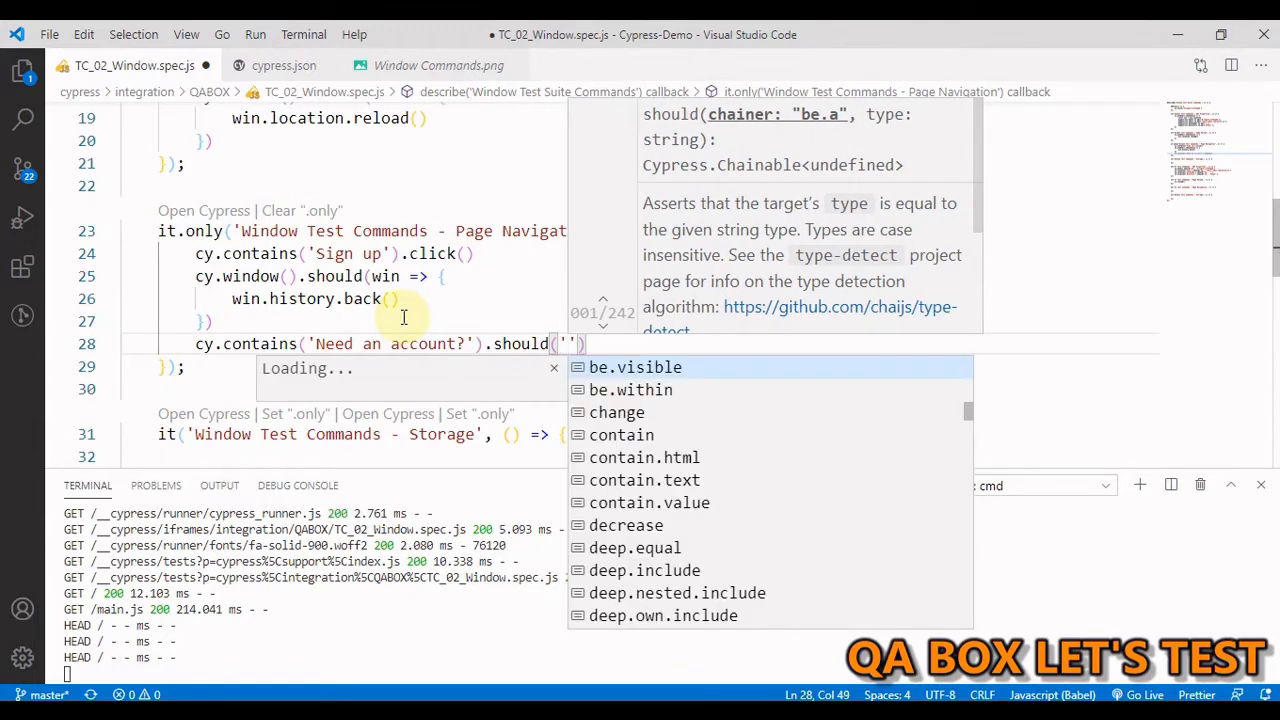
type("be.")
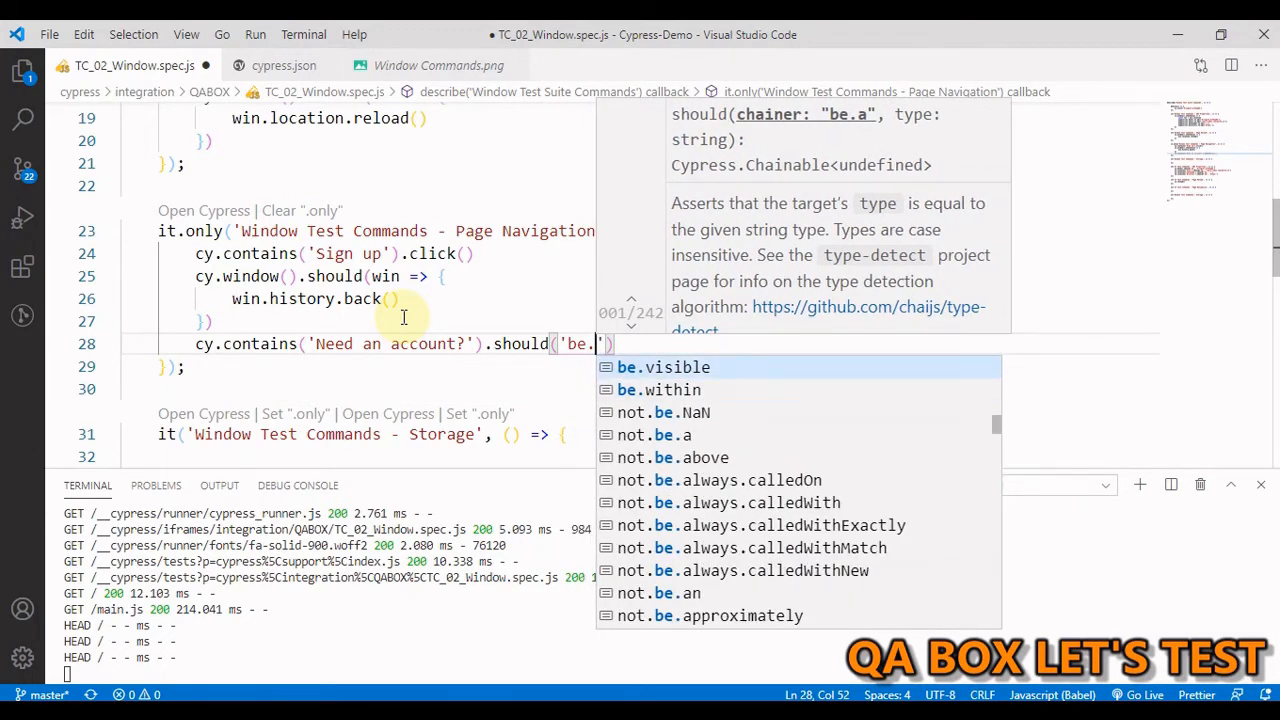
left_click(662, 368)
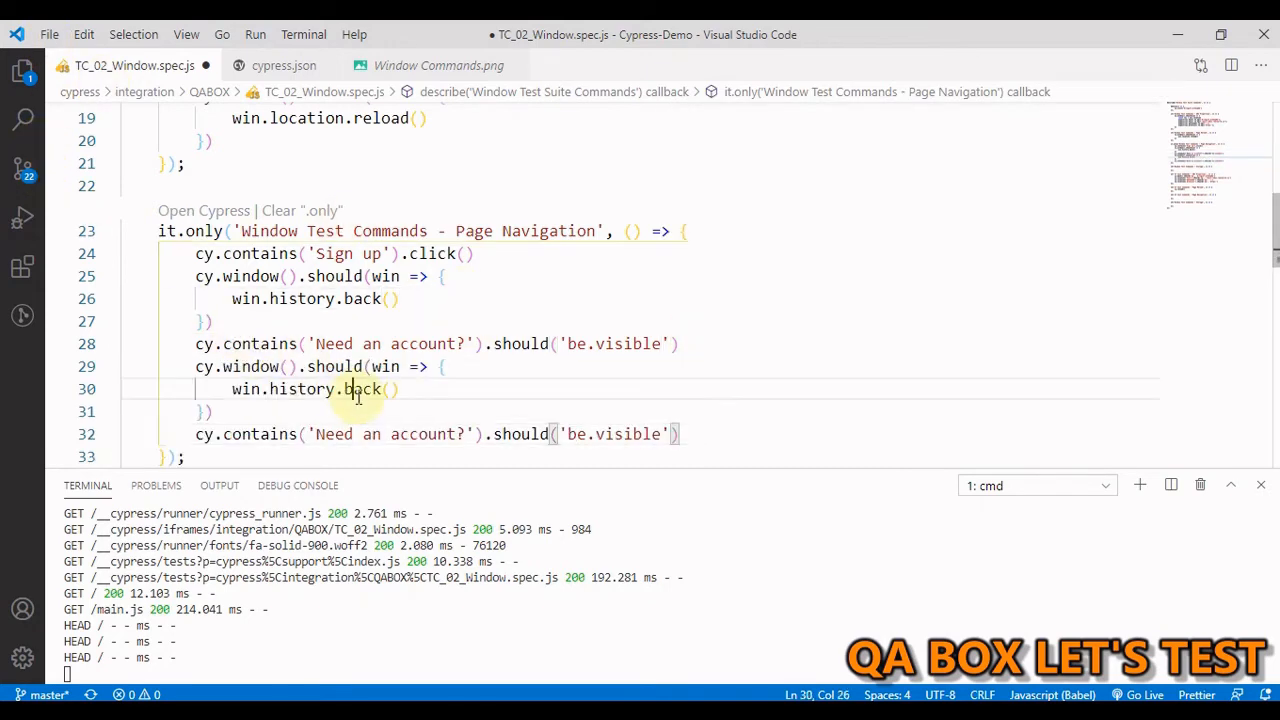
Duplicate the window block with win.history.forward() and check 'Have an account?'.
type("forward")
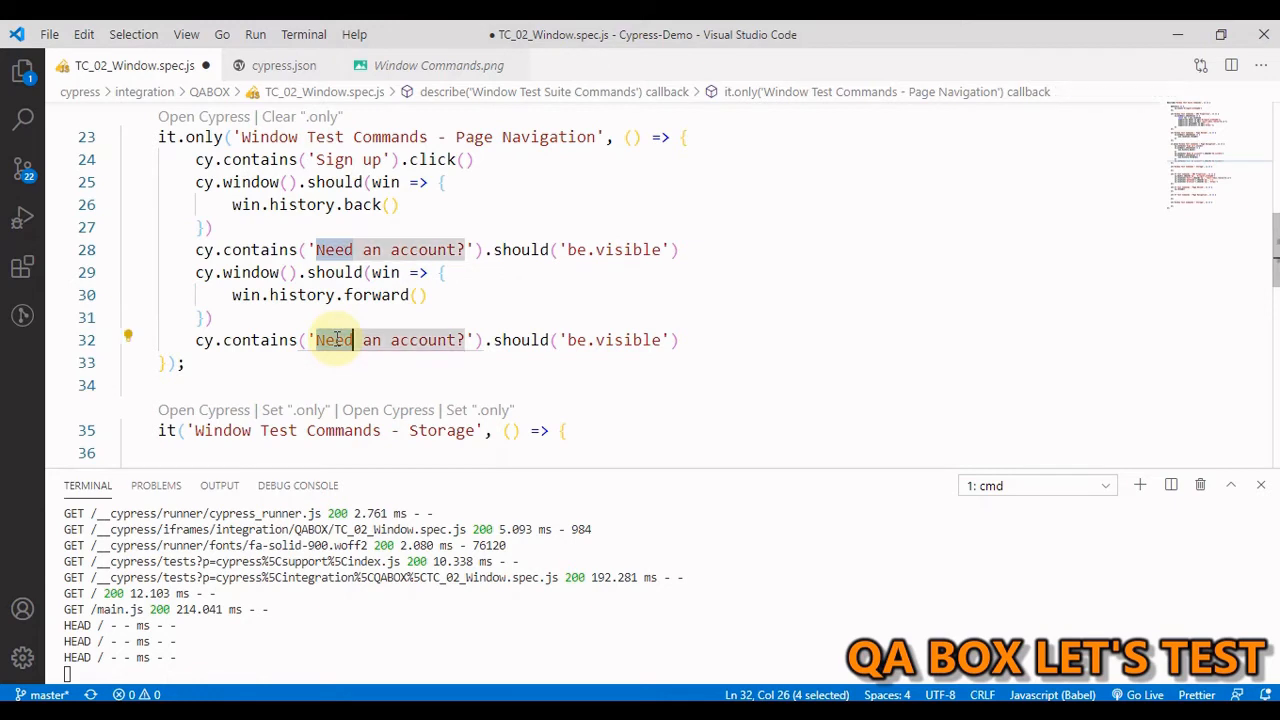
type("Have")
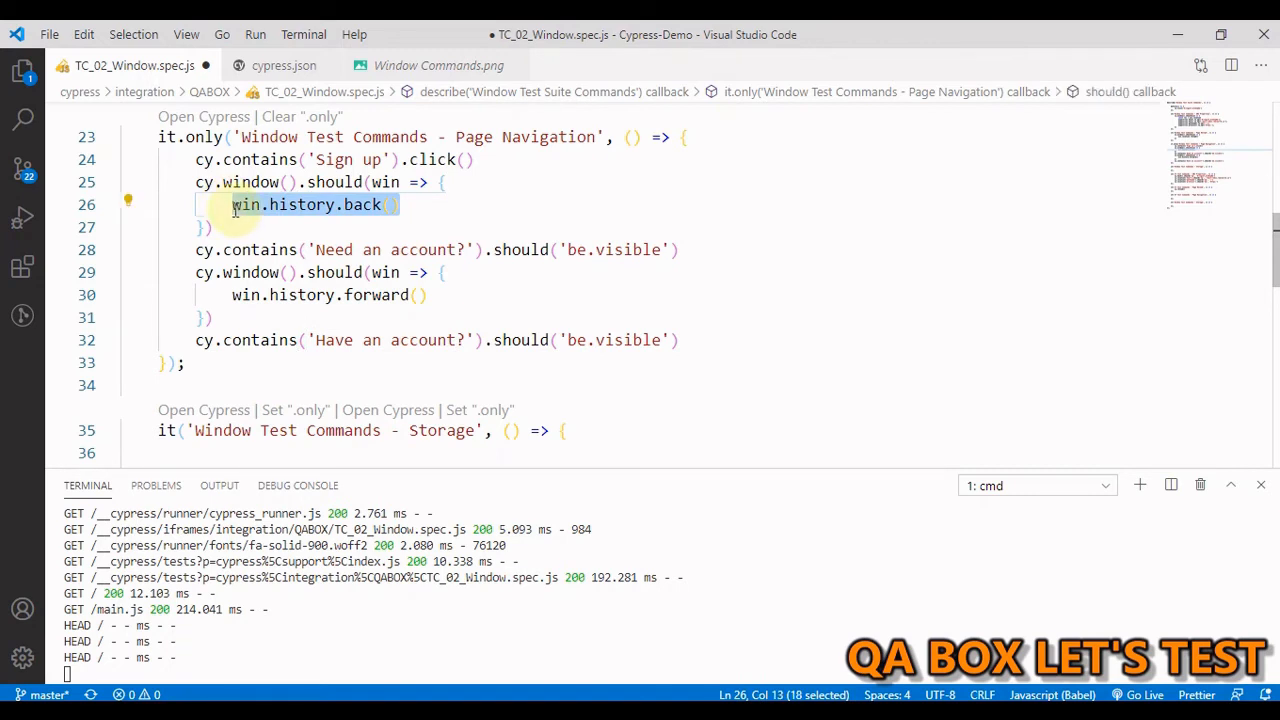
Add // win.history.go(-1) and // win.history.go(1) comments beside the back and forward calls.
left_click(460, 210)
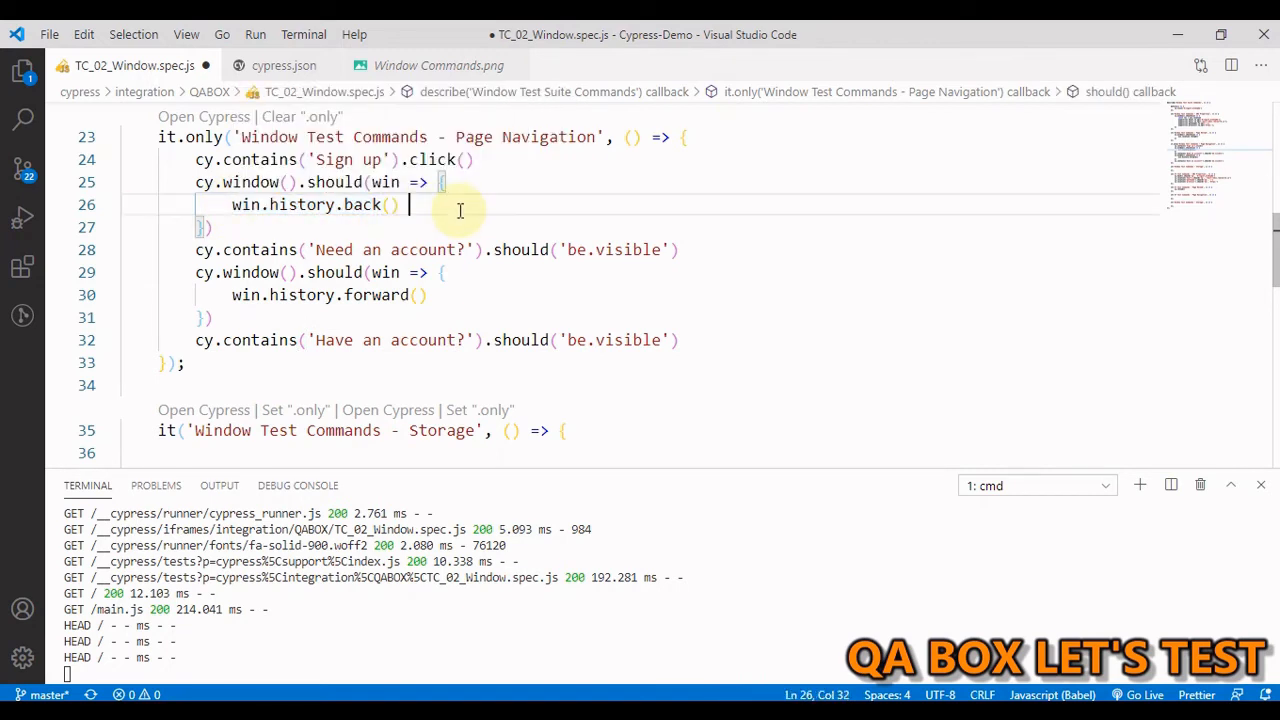
type("// win.history.back()")
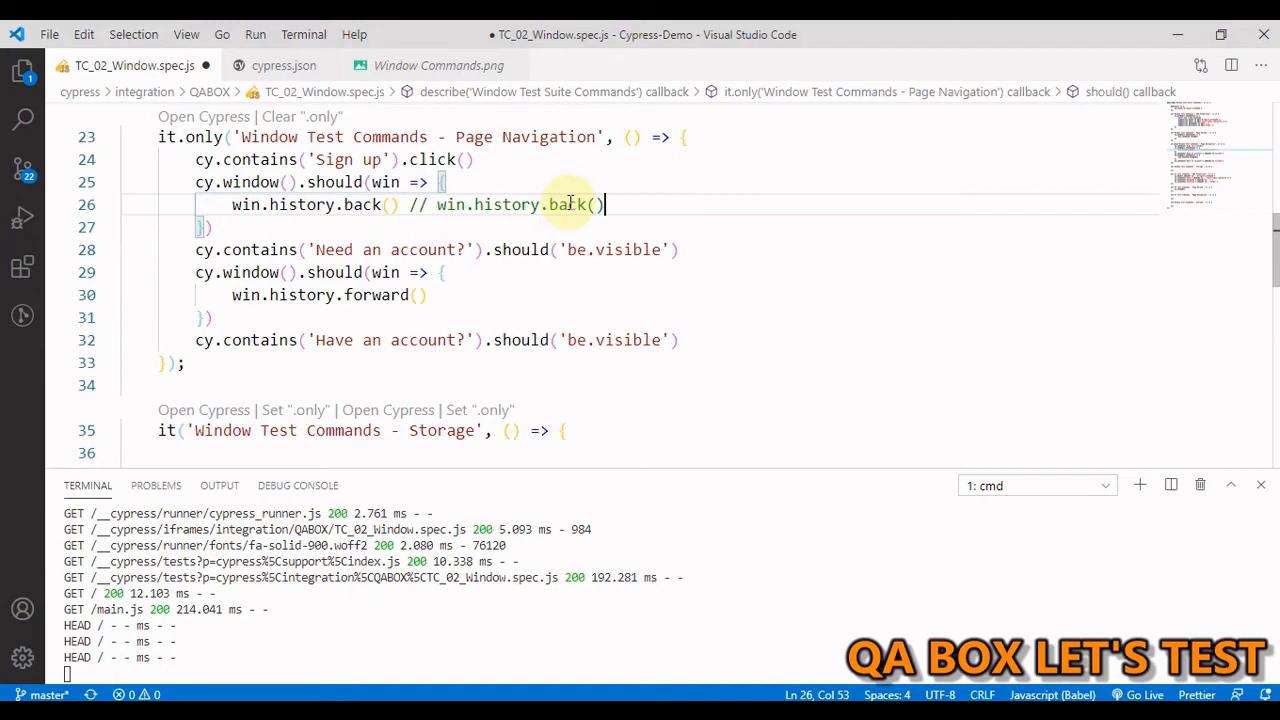
type("go")
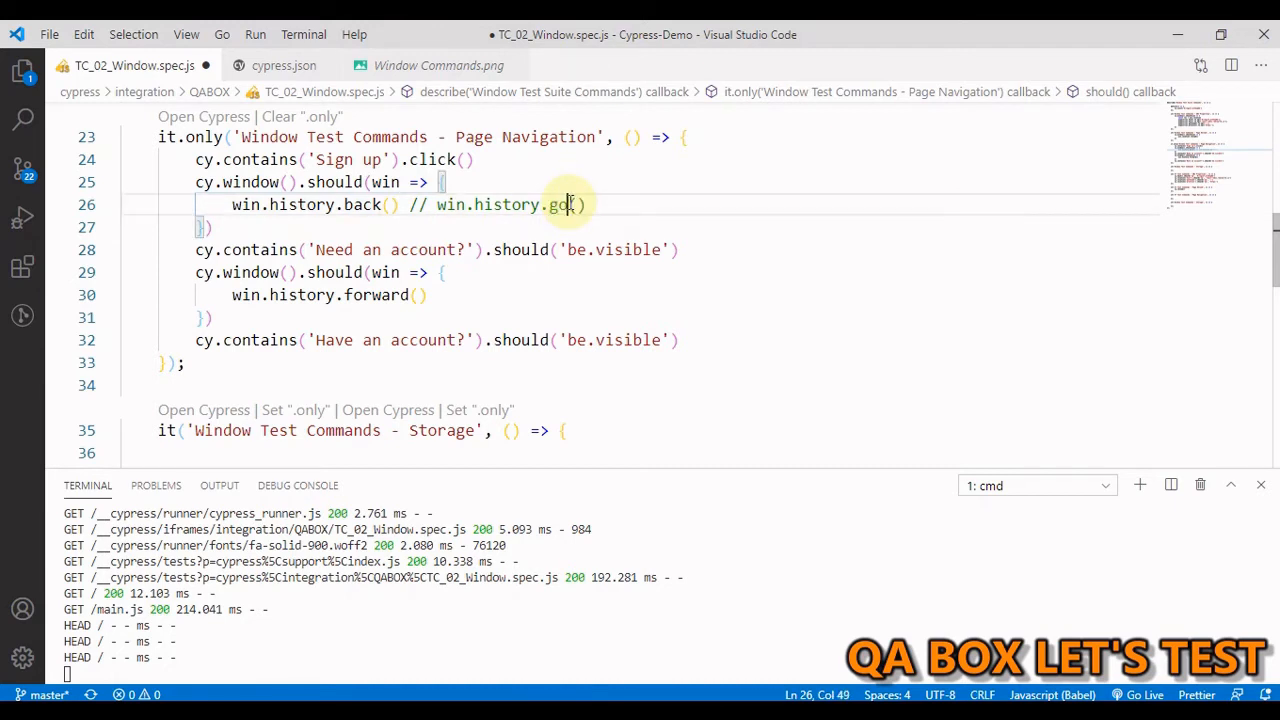
type("-1")
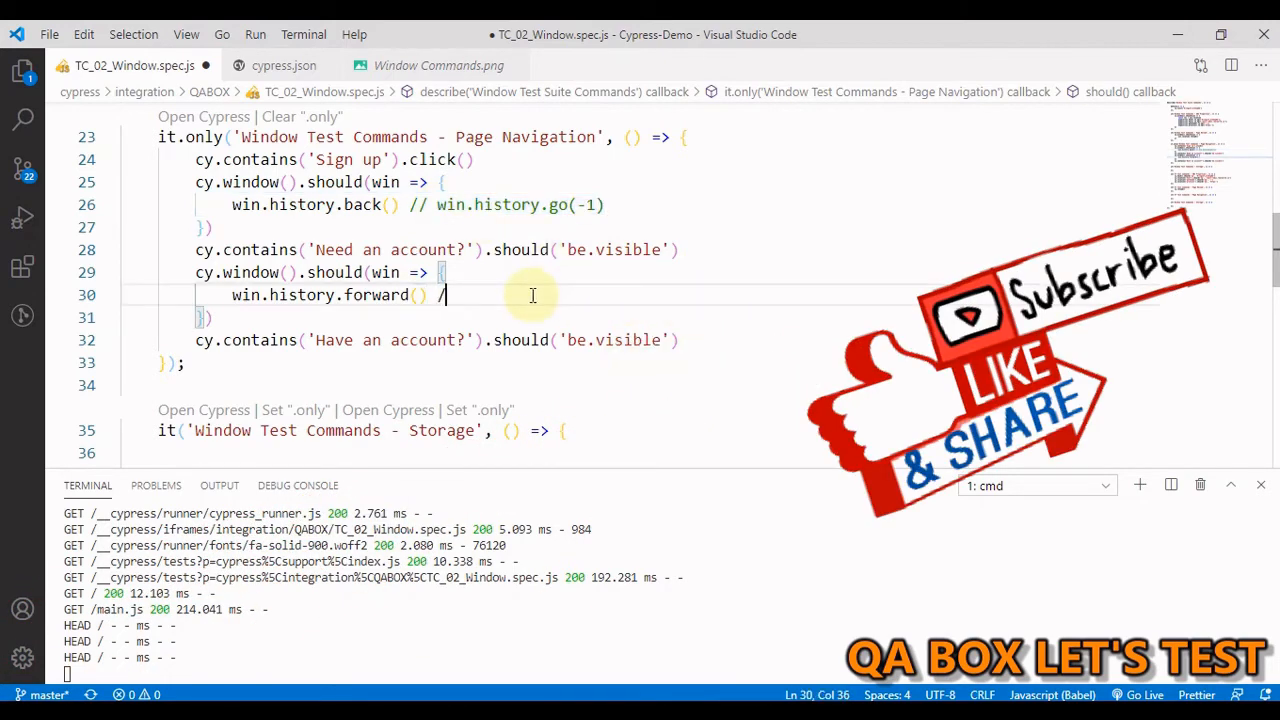
type("/ win.history.go(1)")
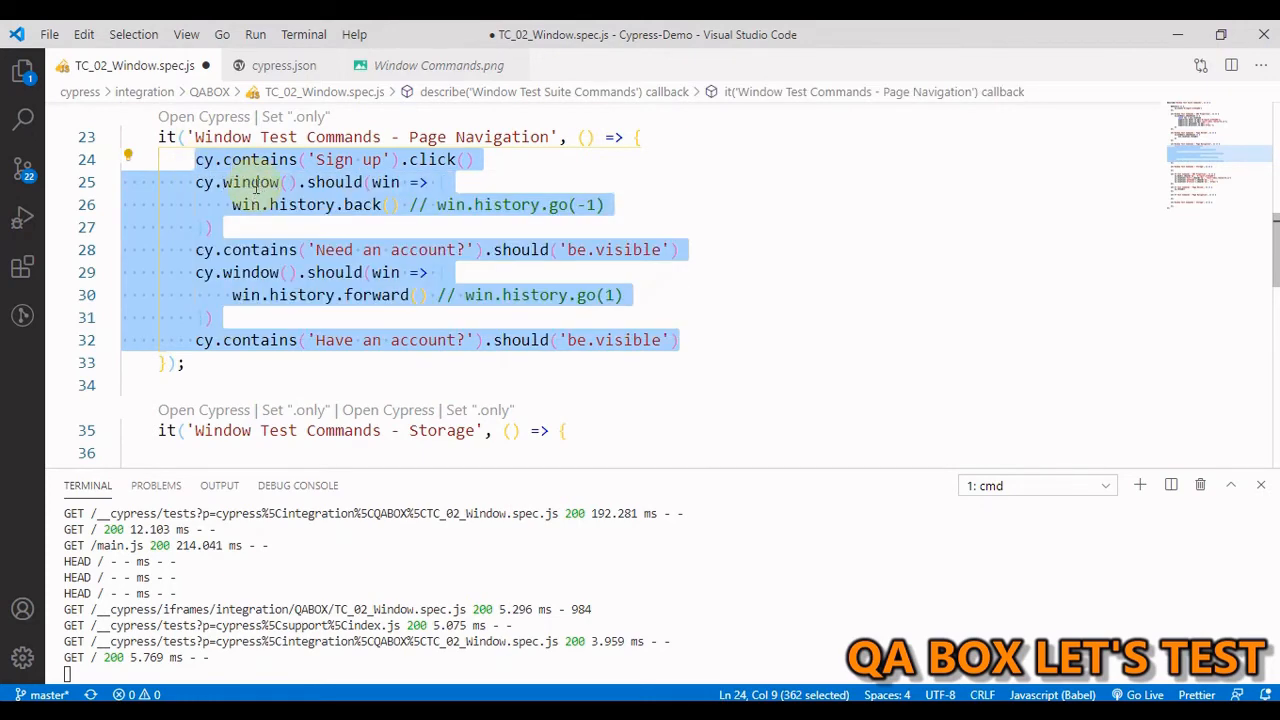
Mark the CY Page Navigation test .only and start it with cy.contains('Sign up').click().
scroll("down", 3)
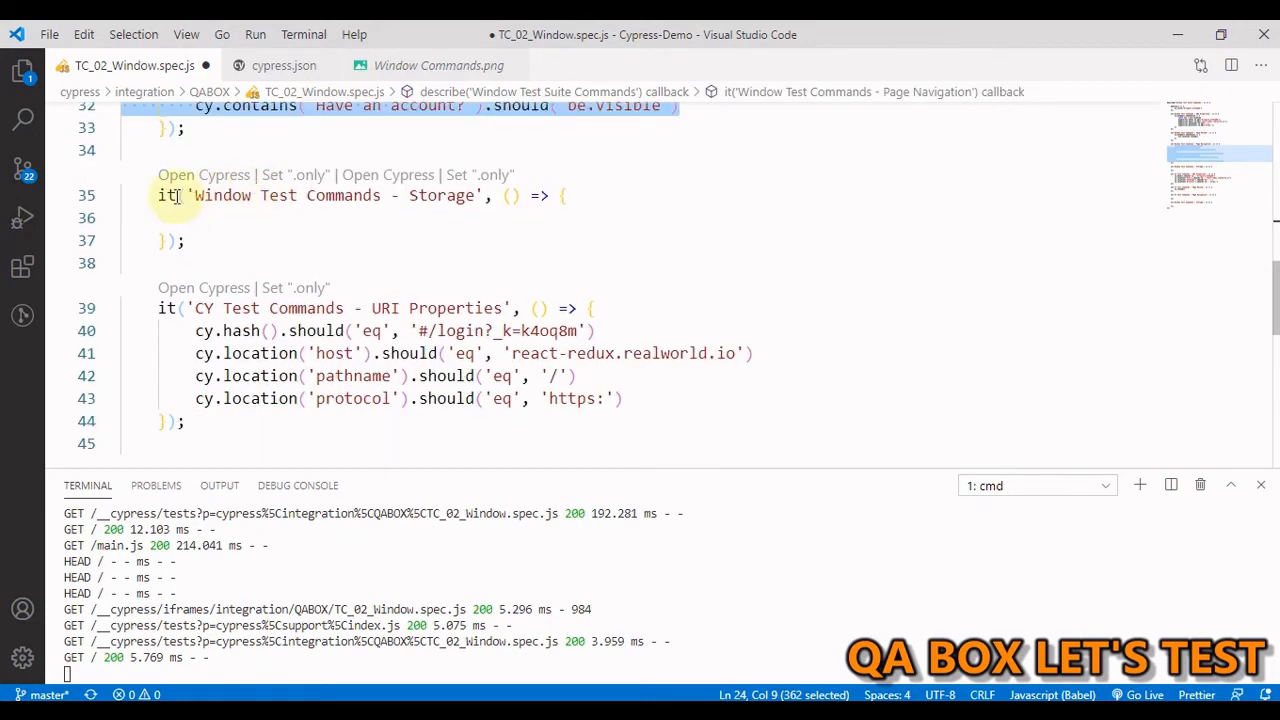
scroll("down", 3)
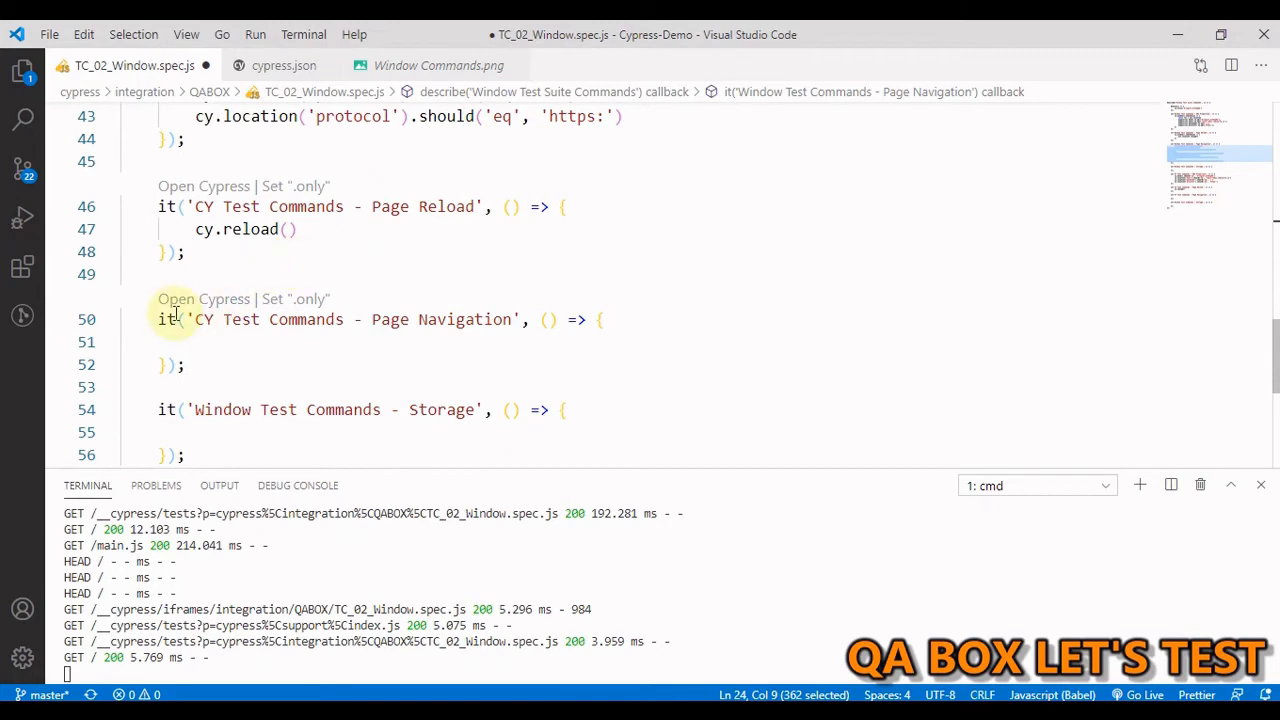
type(".only")
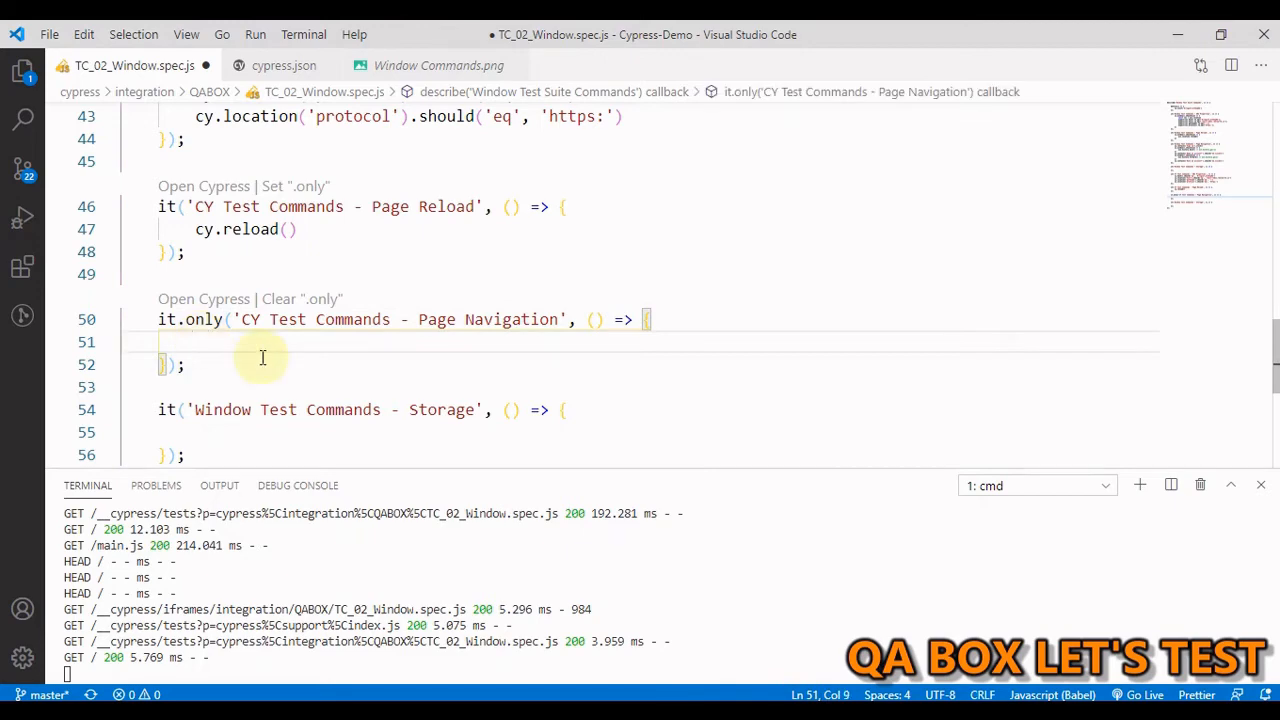
type("cy.contains('Sign up').click()")
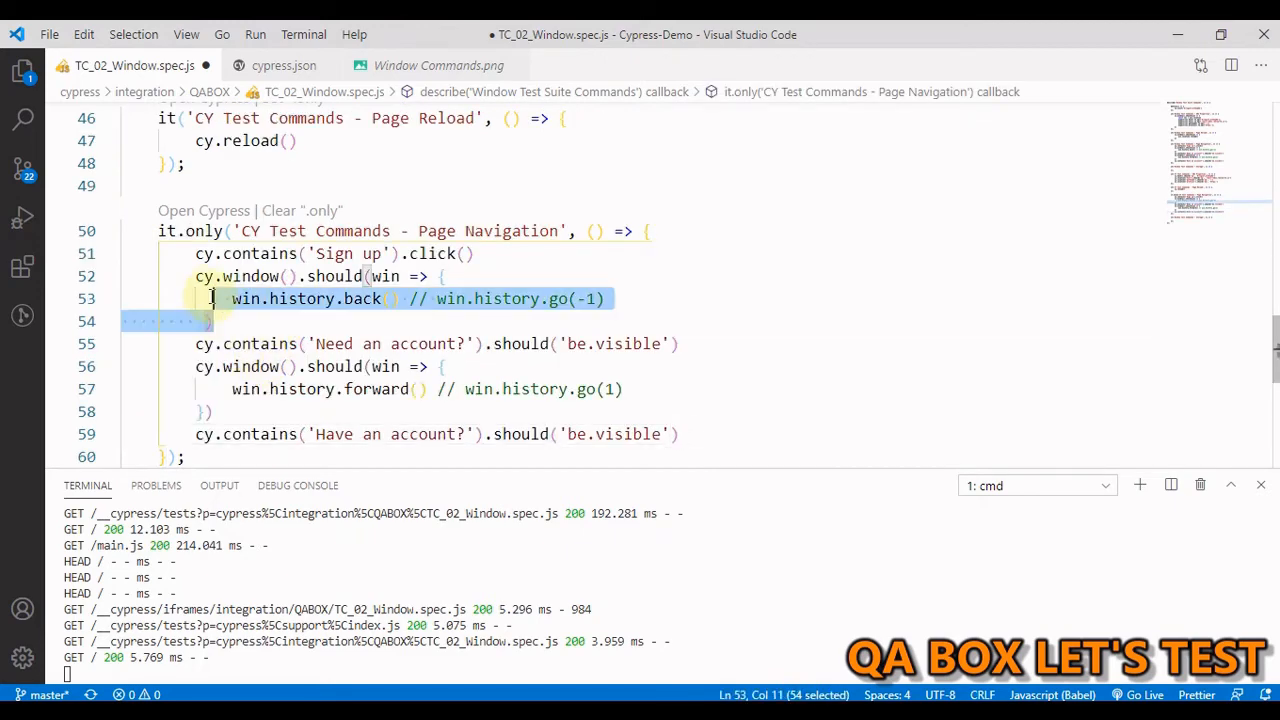
key("Delete")
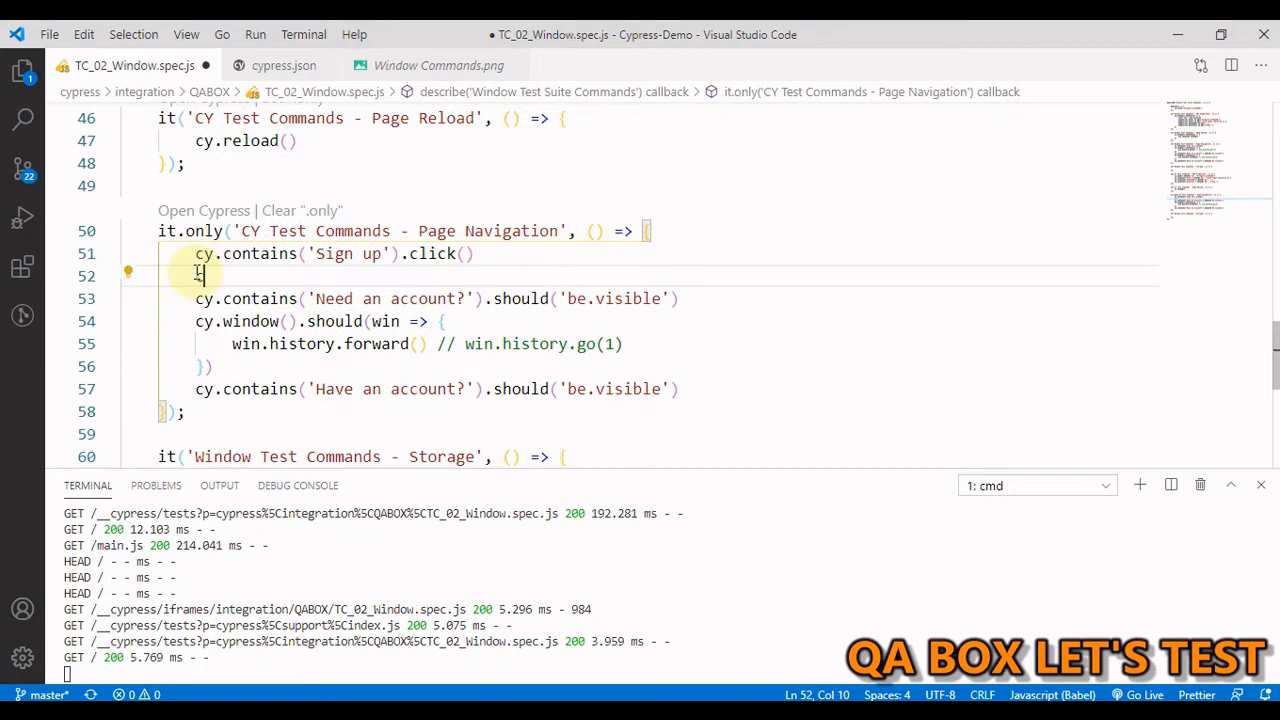
Navigate with cy.go('back') and cy.go('forward'), with a // cy.go(-1) comment and visibility checks.
type("cy.go('back")
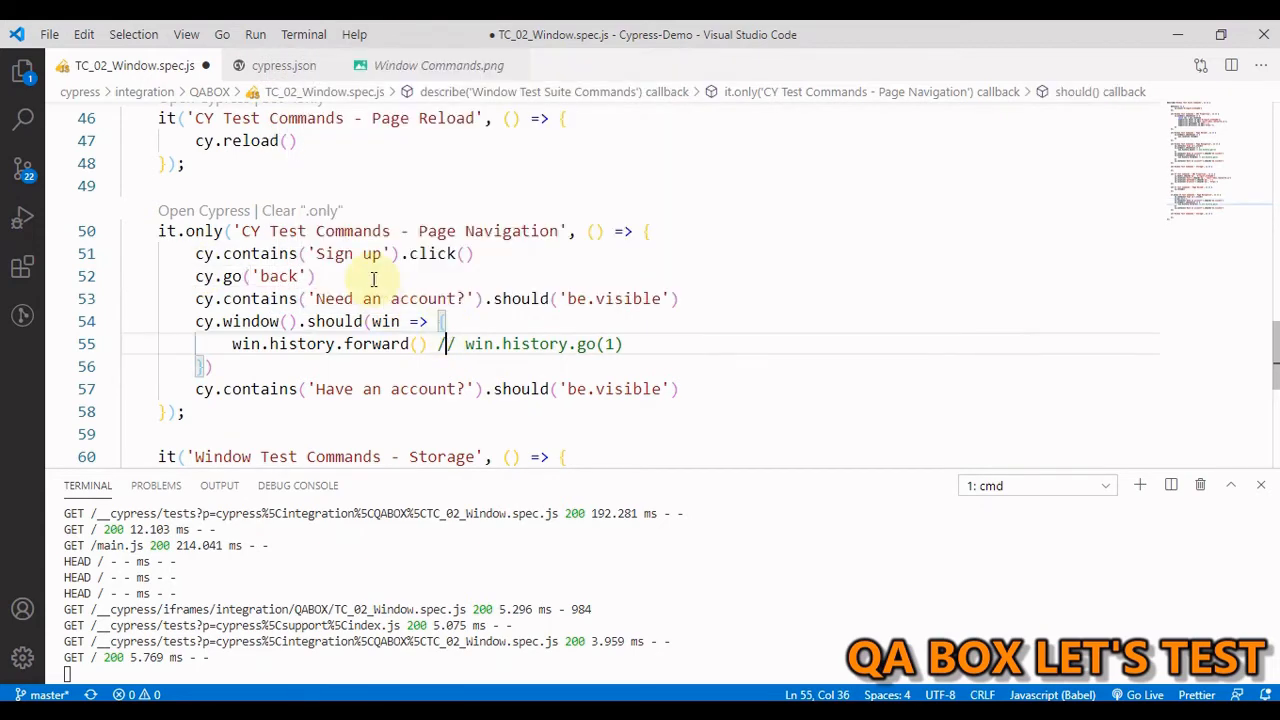
type("// cy.go(")
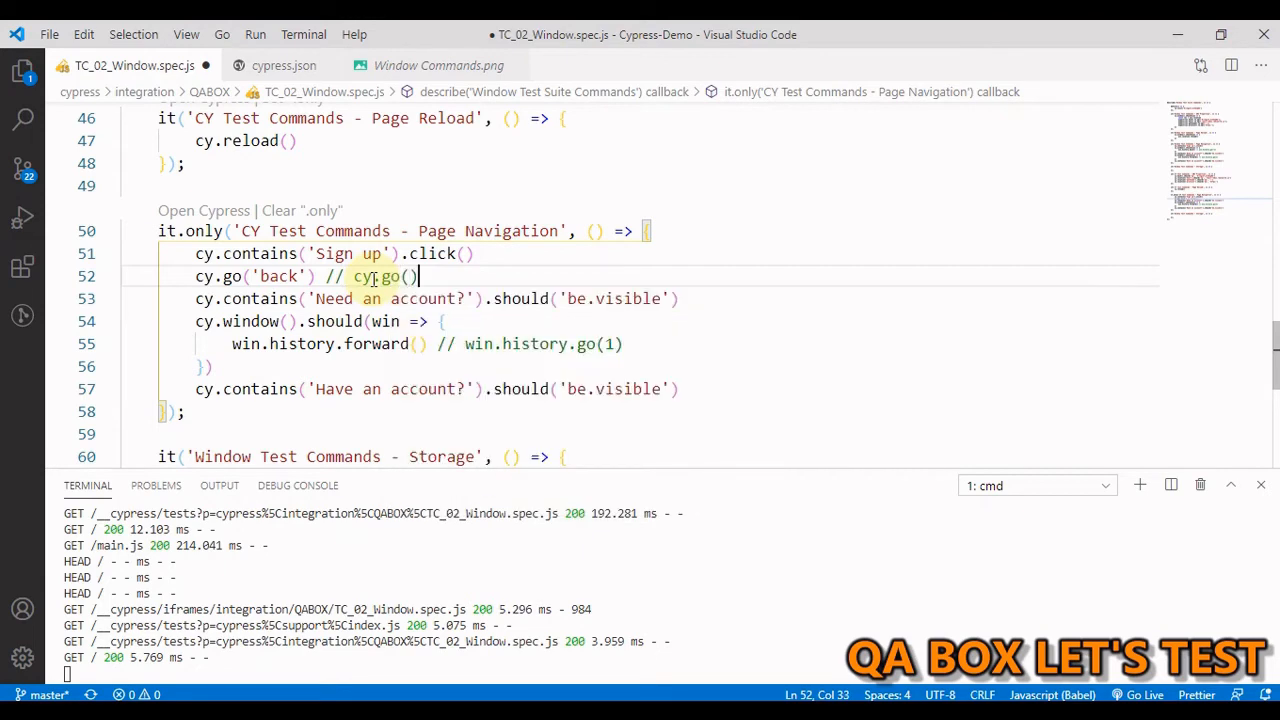
type("-1")
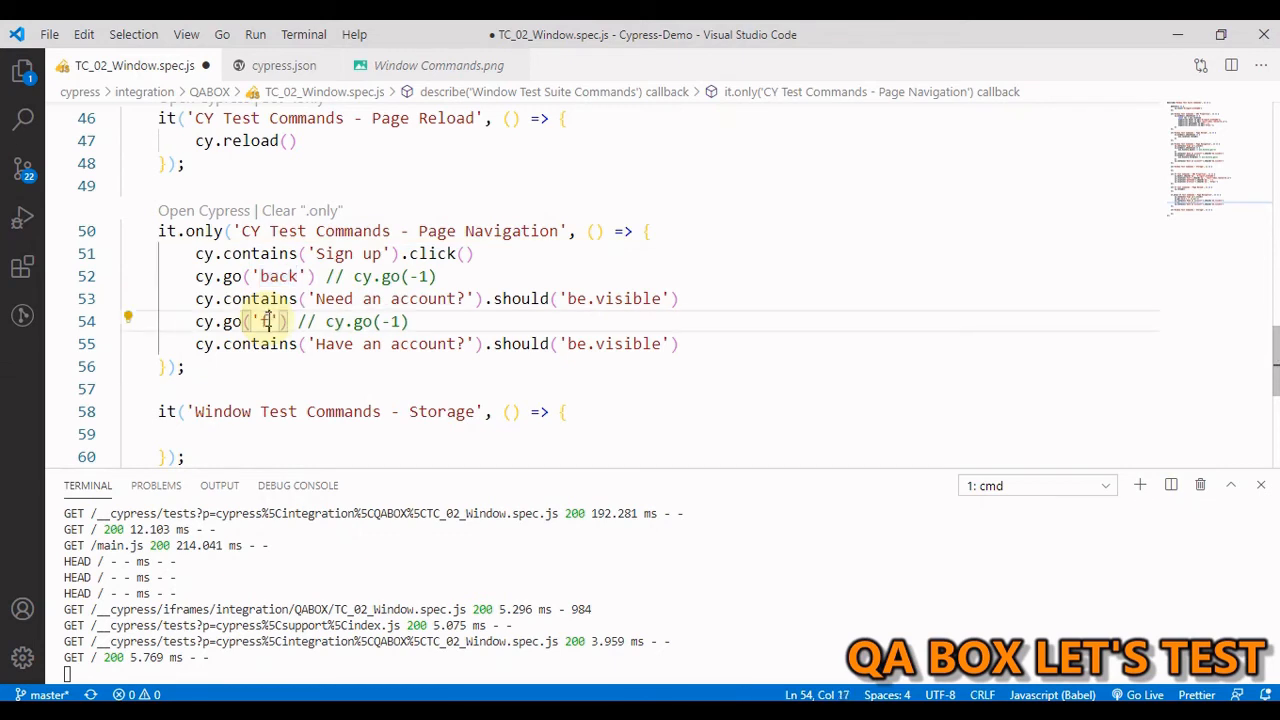
type("forward")
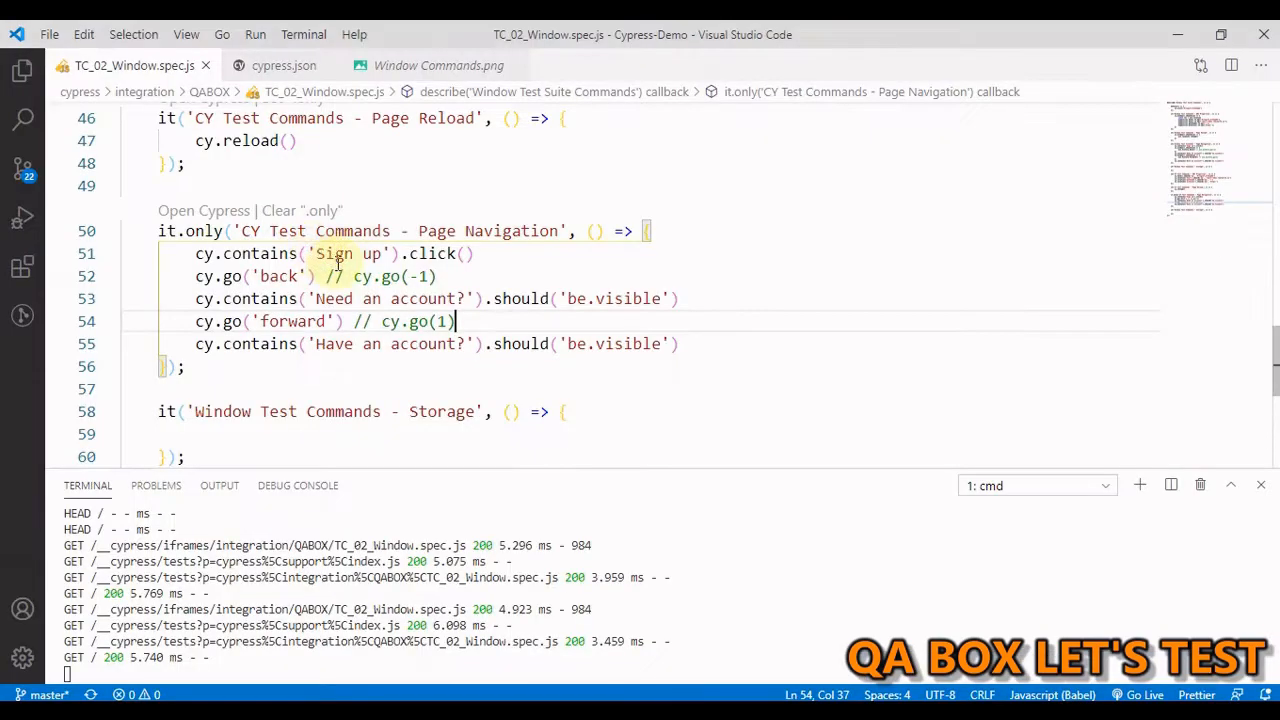
Remove the .only marker from the navigation test.
scroll("up", 3)
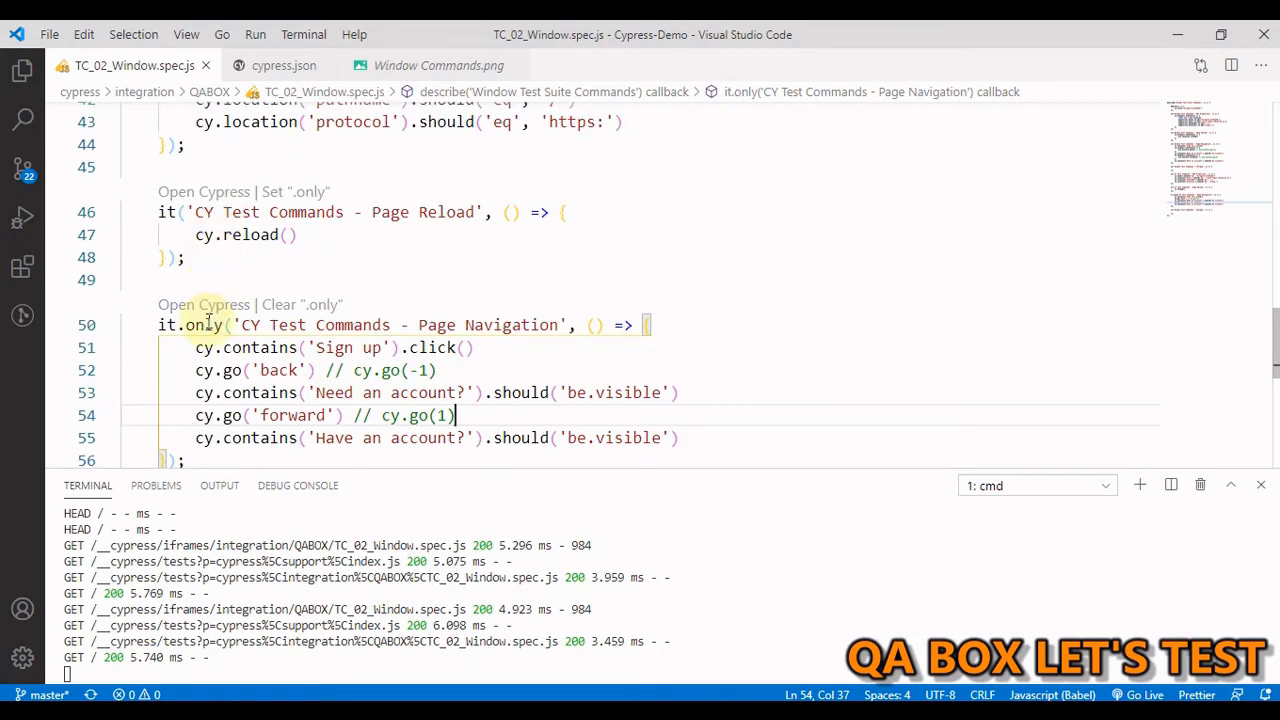
left_click(210, 324)
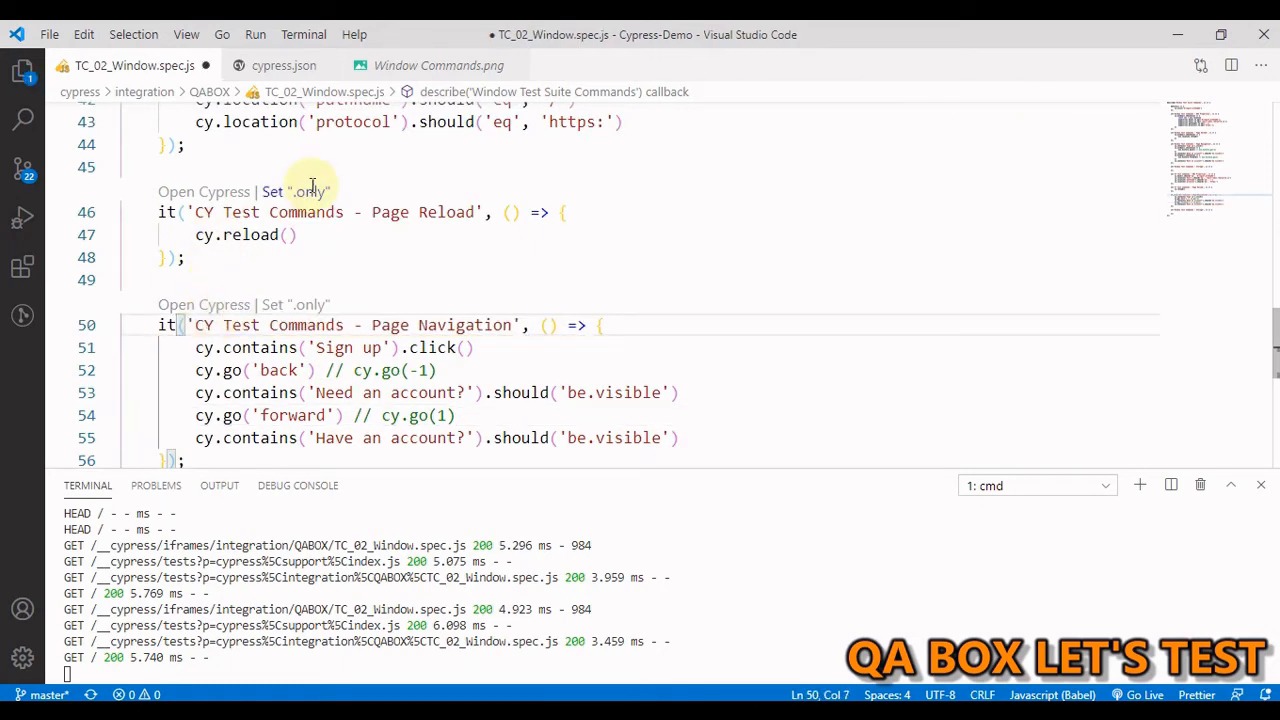
scroll("up", 3)
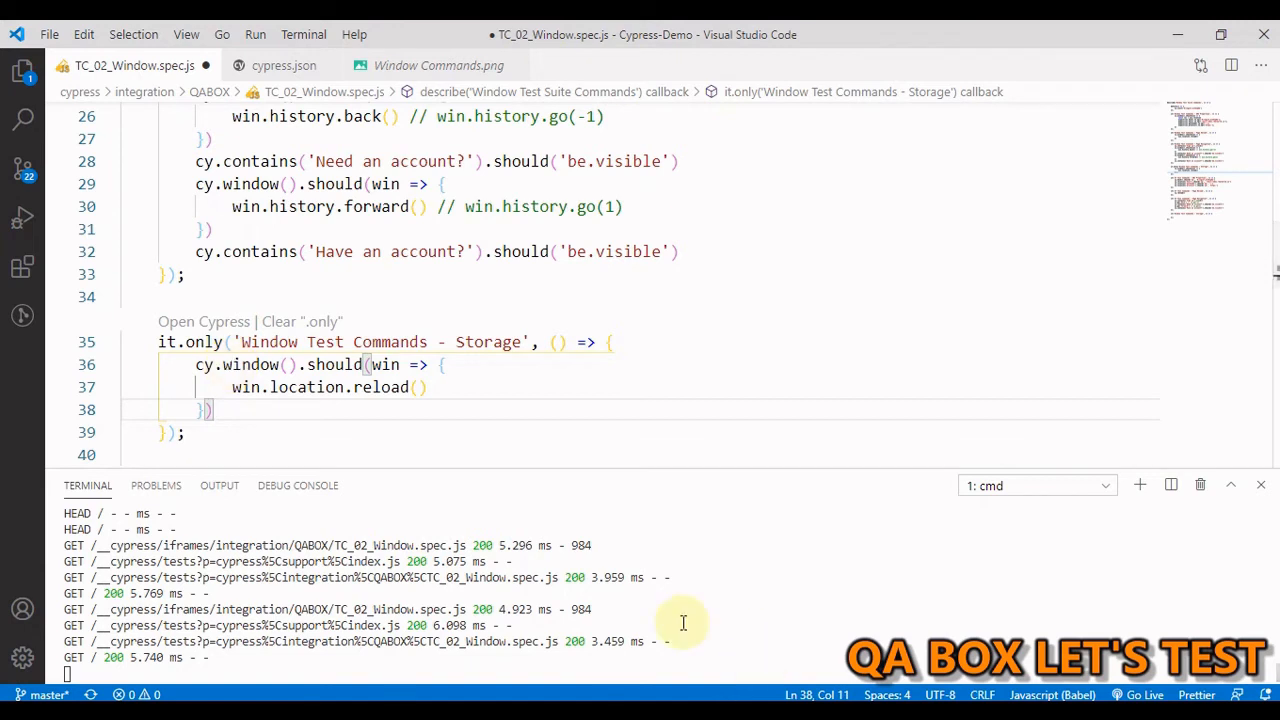
mouse_move(664, 692)
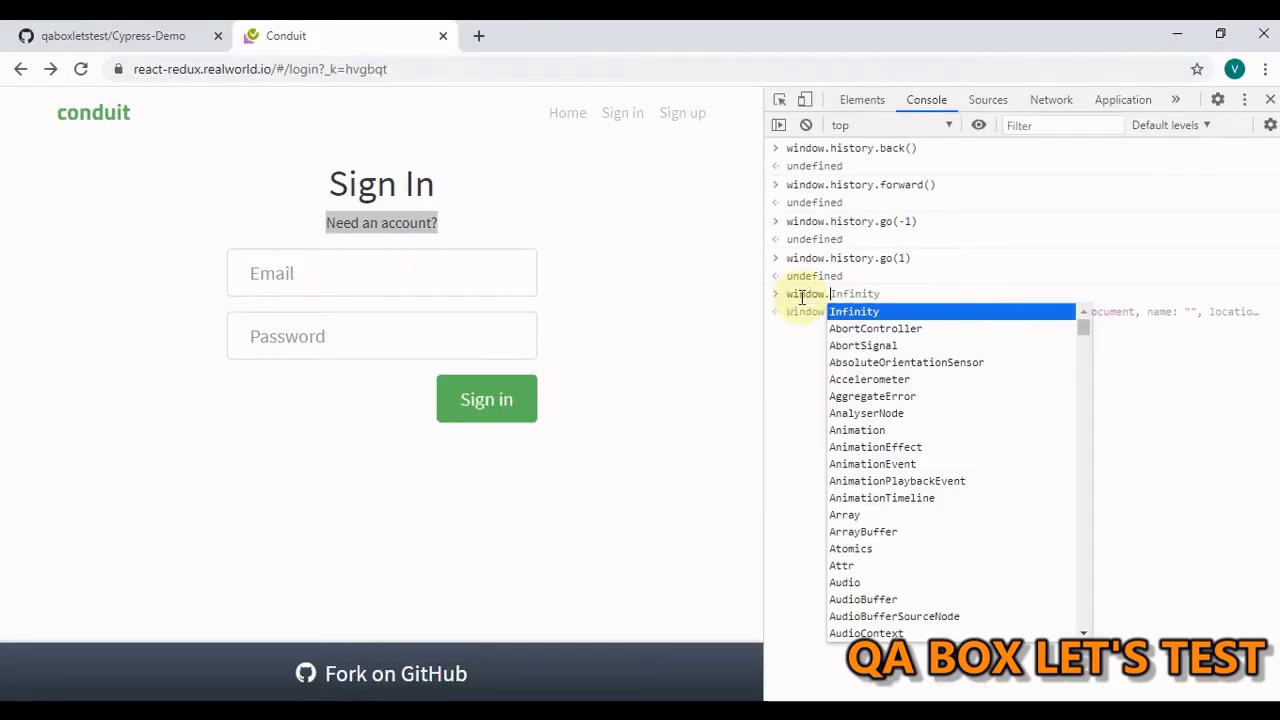
Evaluate window.localStorage in the console and expand the Storage object to see getItem, setItem and clear.
key("Enter")
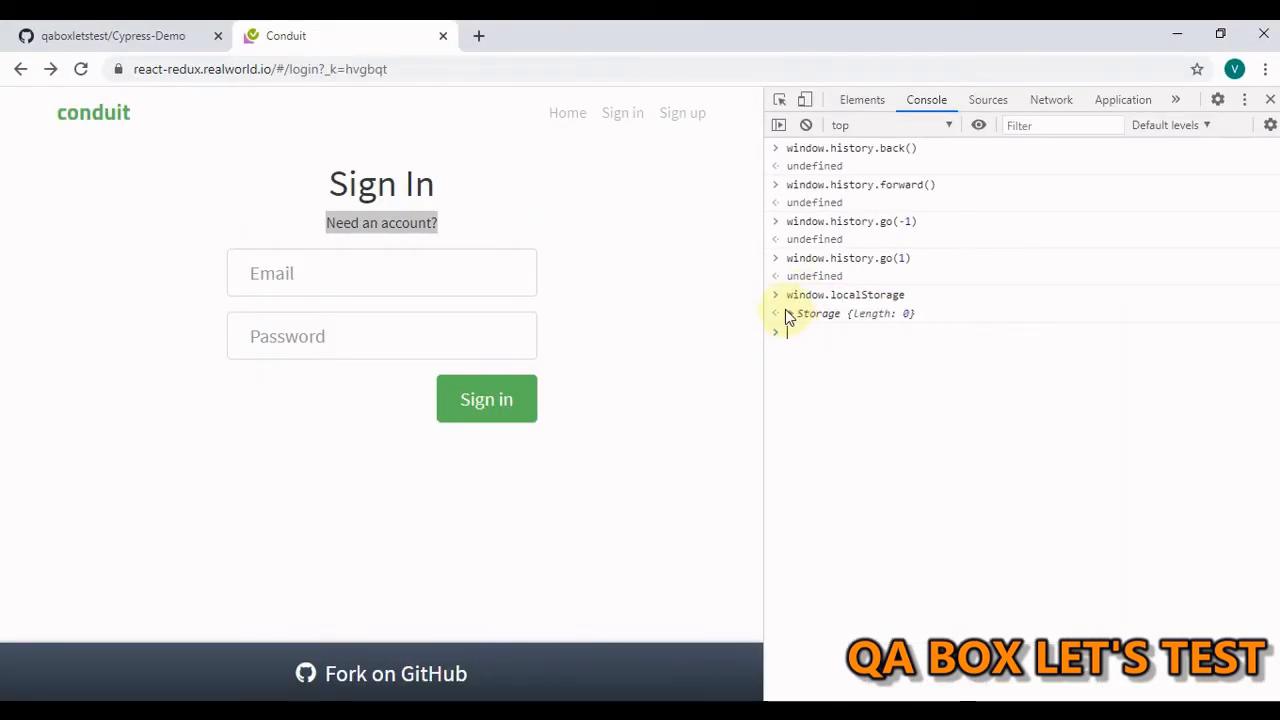
left_click(776, 312)
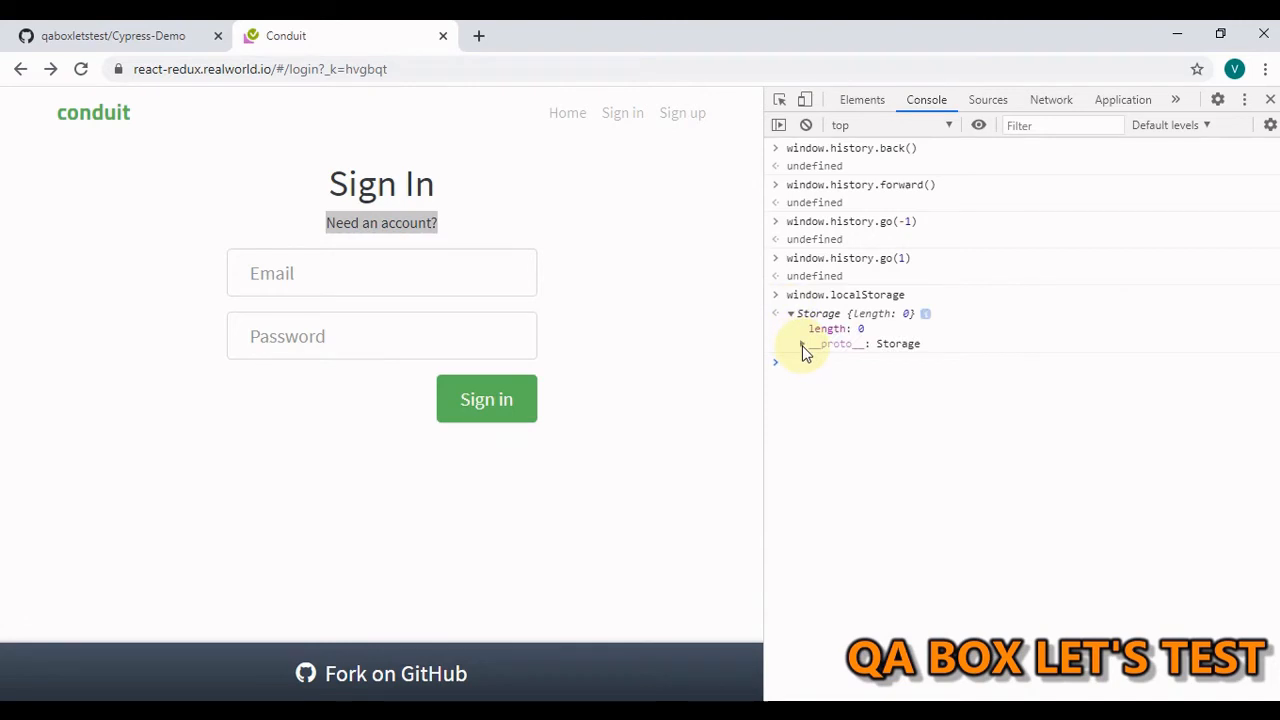
left_click(804, 344)
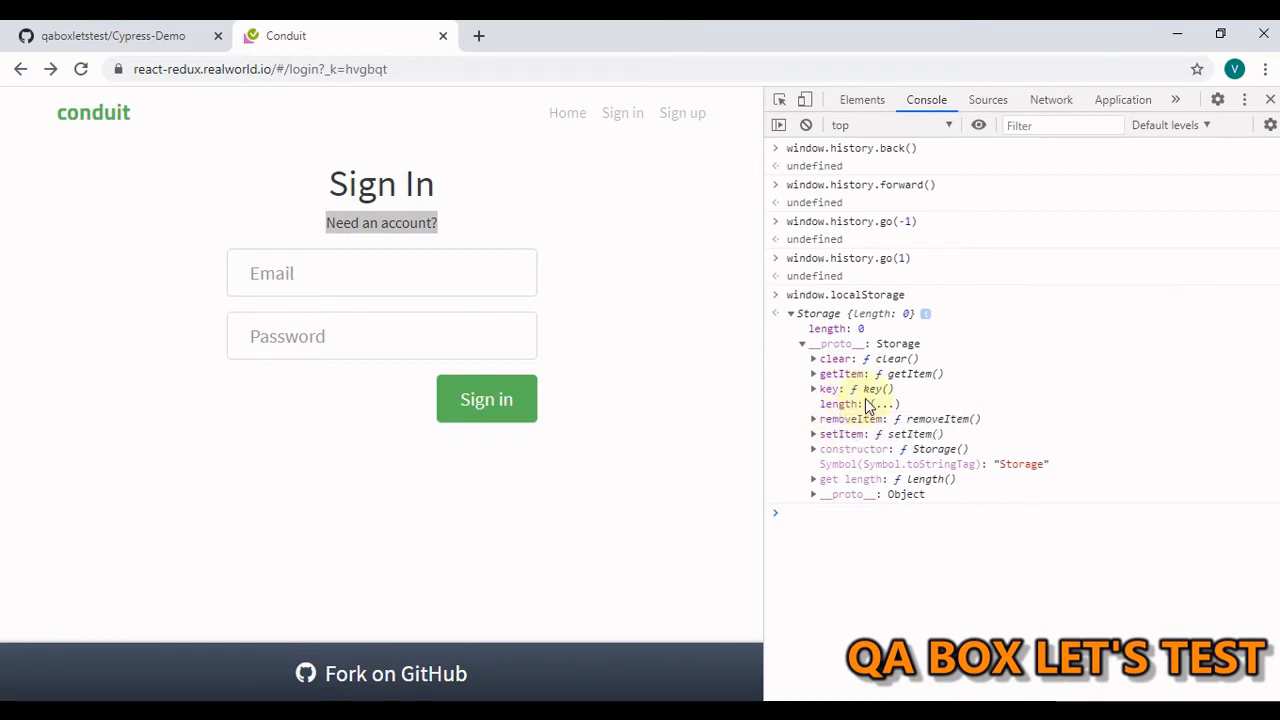
mouse_move(938, 432)
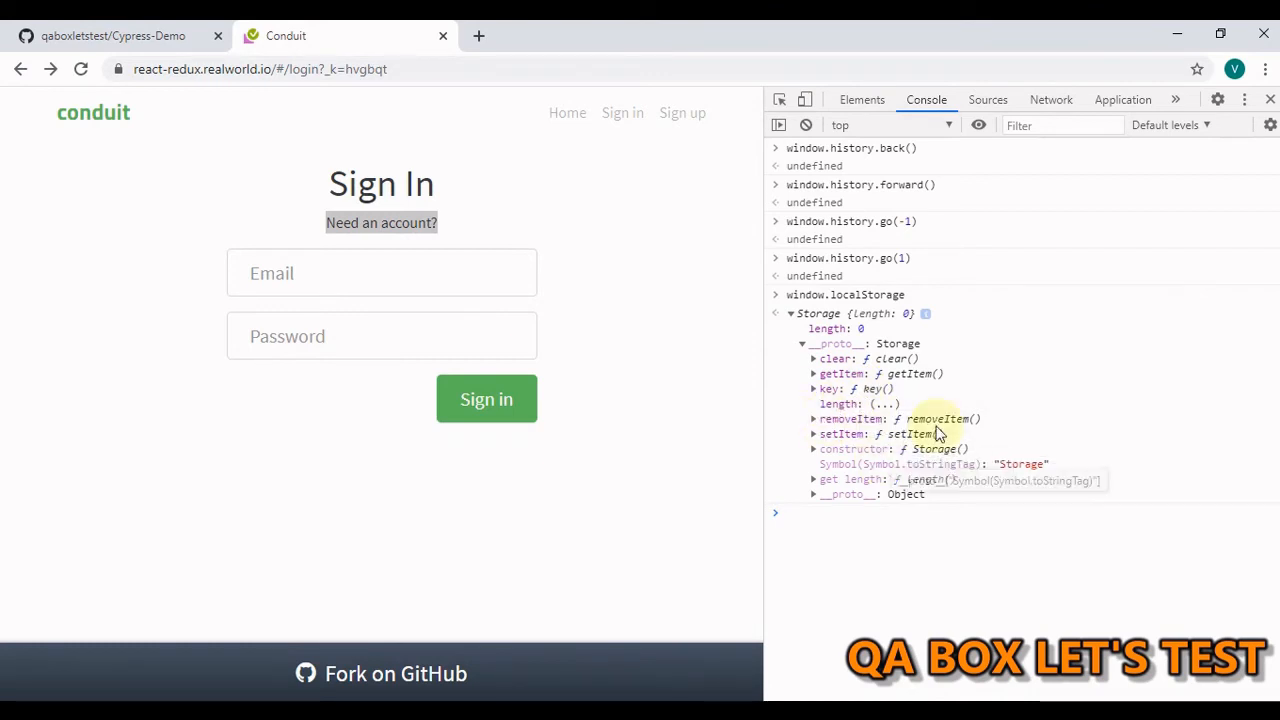
mouse_move(818, 344)
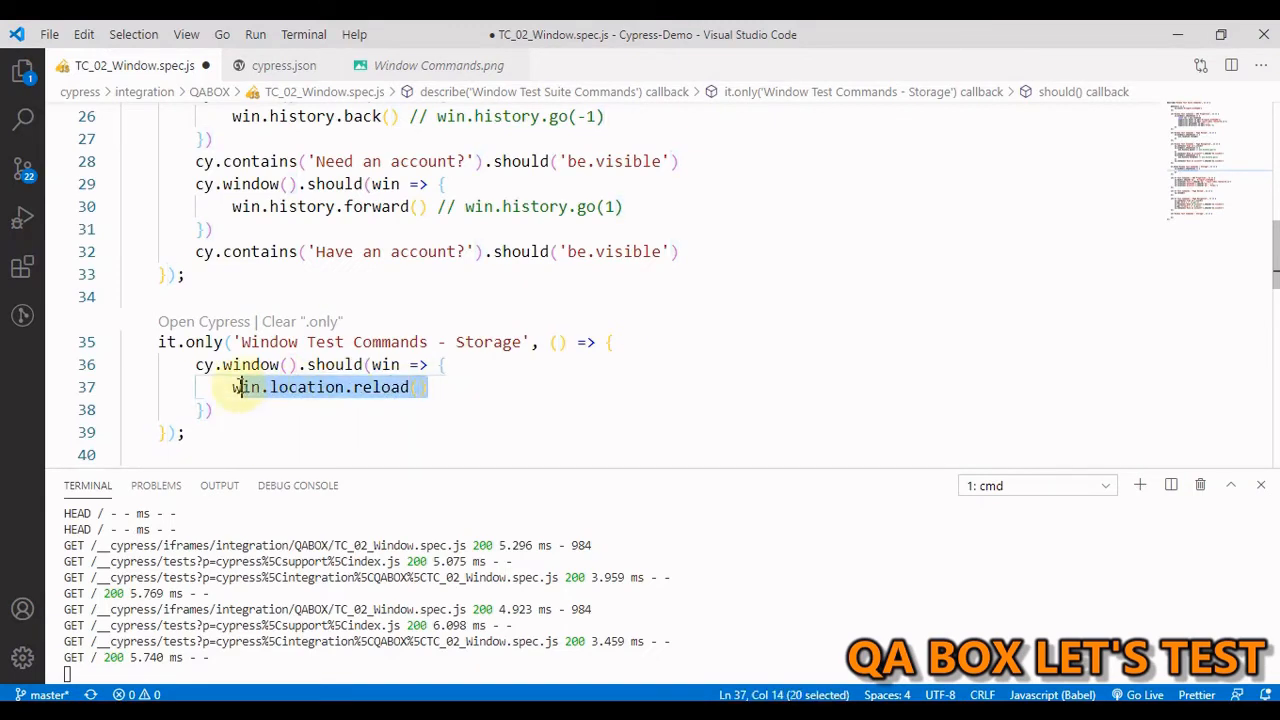
Replace the reload line with expect(win.localStorage.length).to.eql(0) in the Window Storage test.
key("Delete")
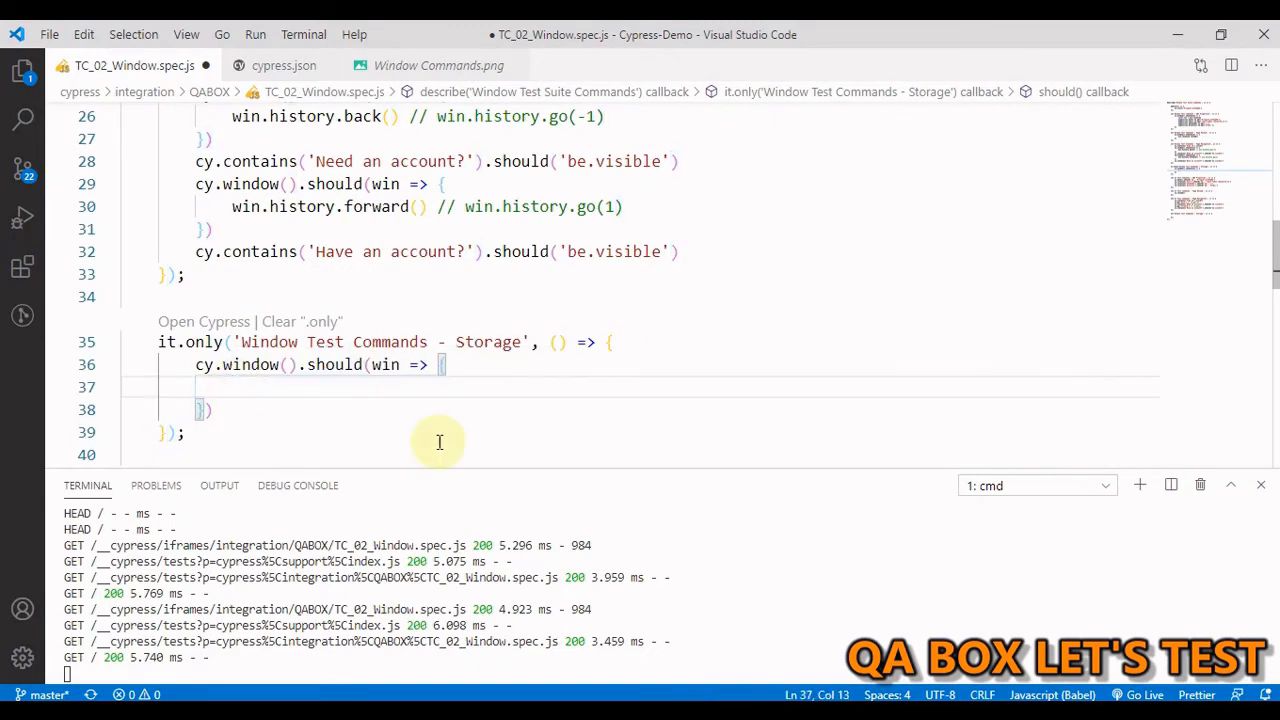
scroll("up", 3)
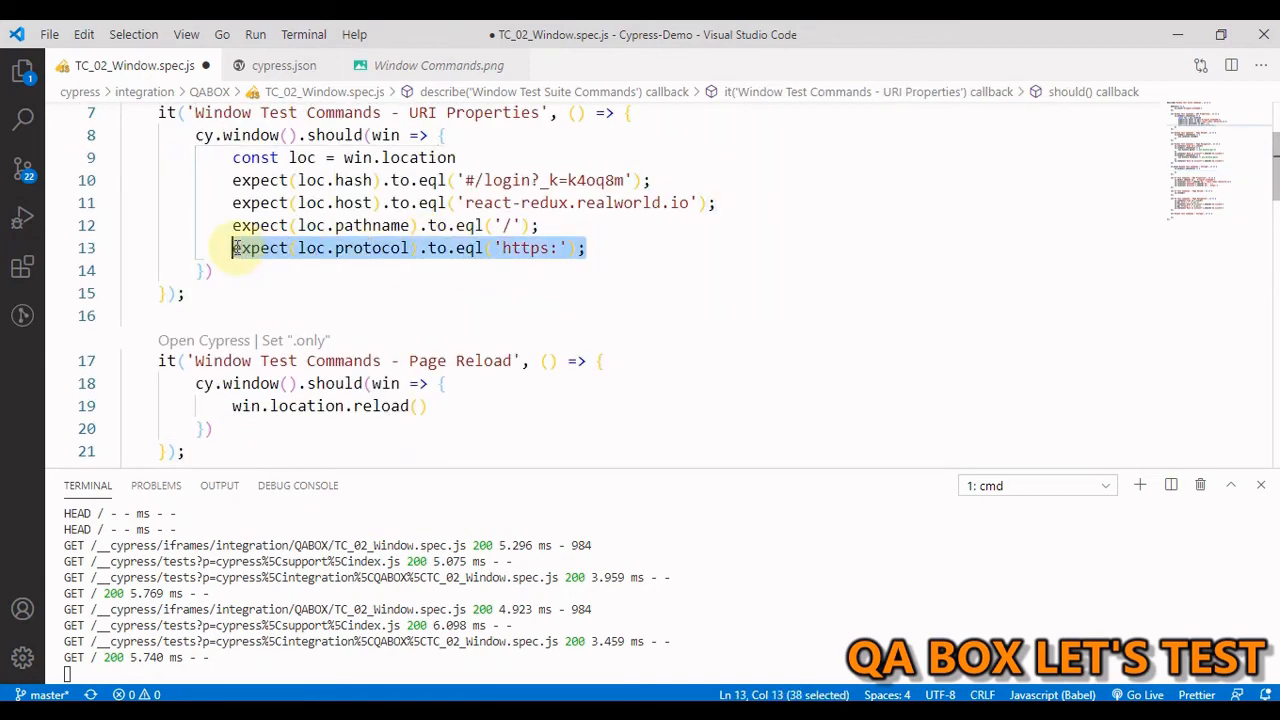
scroll("down", 3)
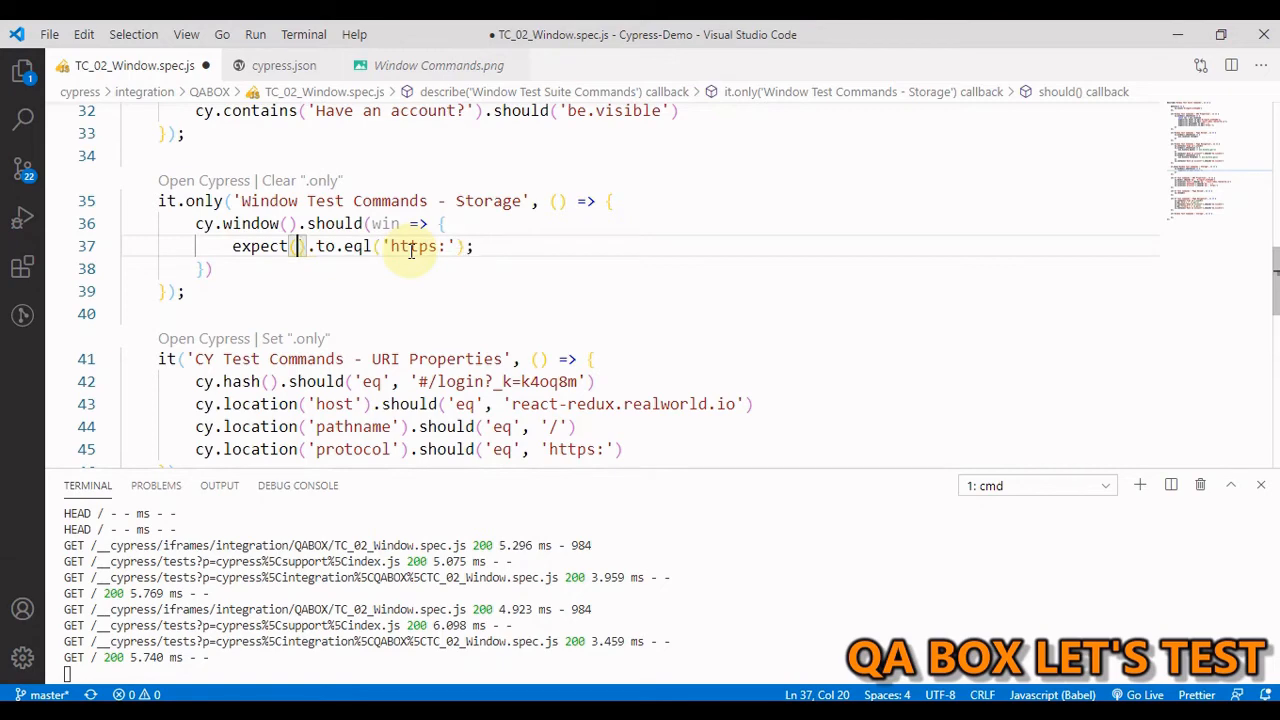
type("win.localStorage.length")
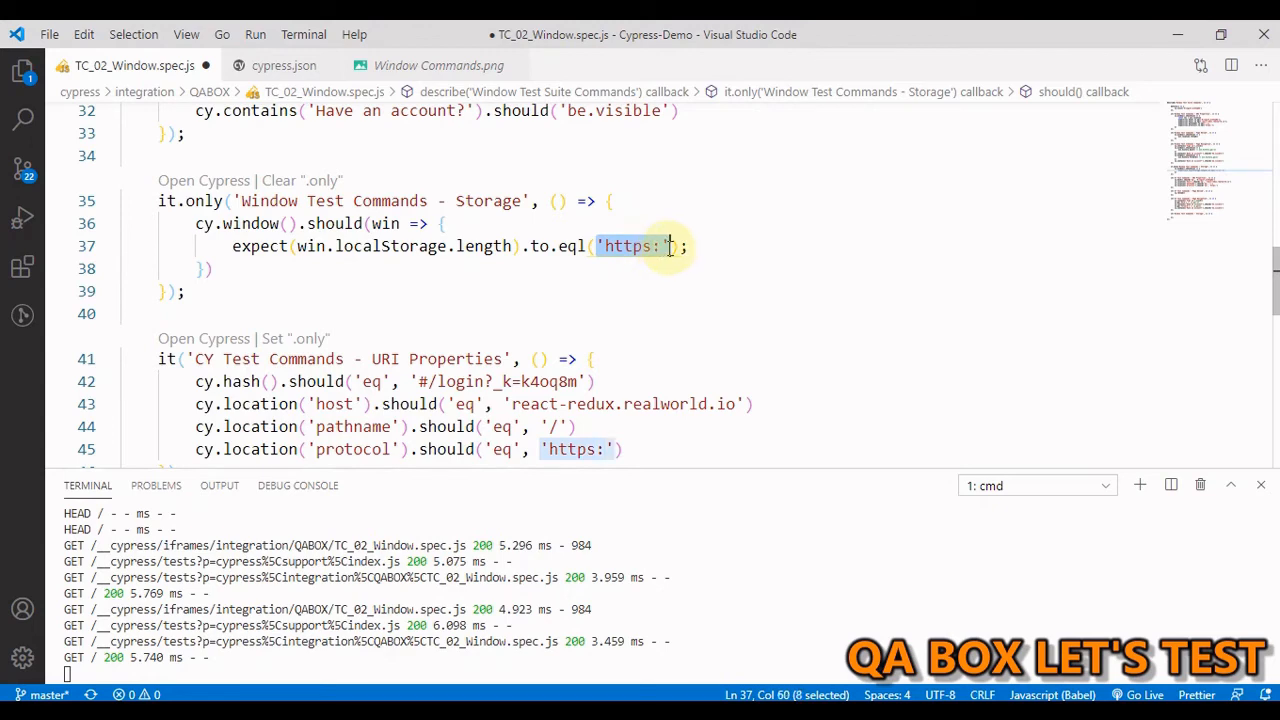
type("0")
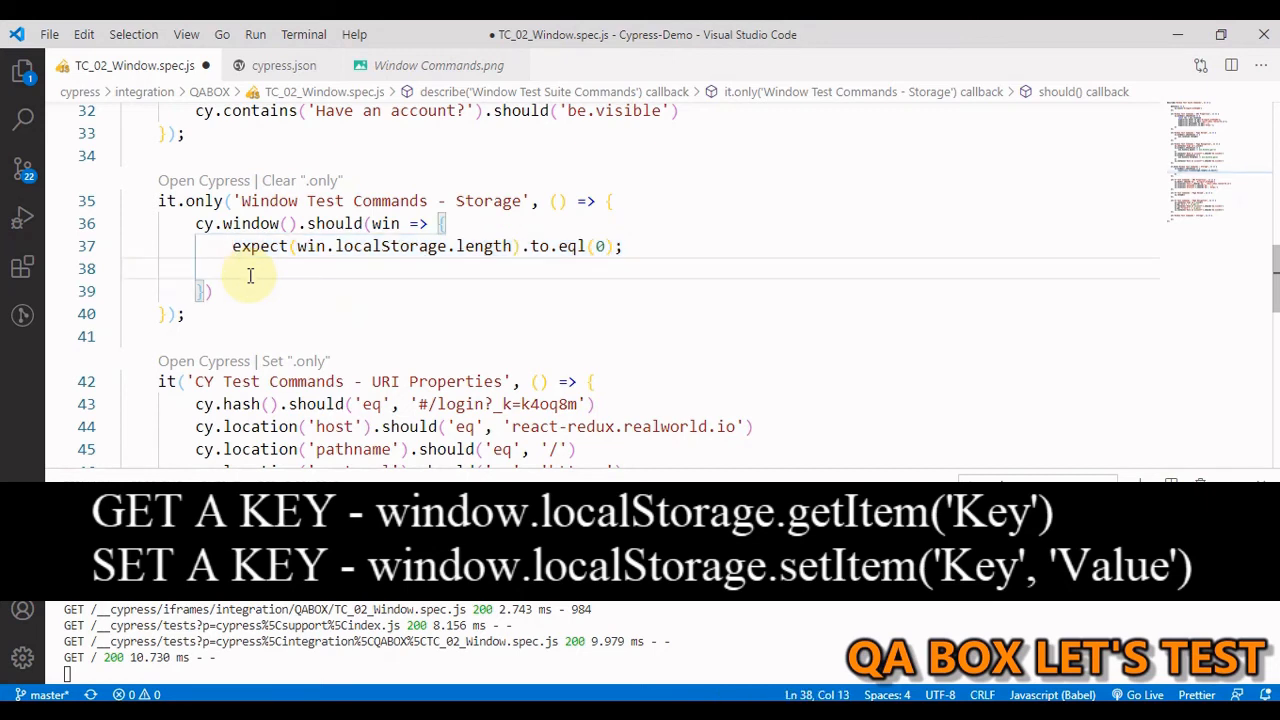
Add win.localStorage.setItem('Name', 'QA BOX LET\'S TEST') with an escaped apostrophe after the length check.
left_click(236, 268)
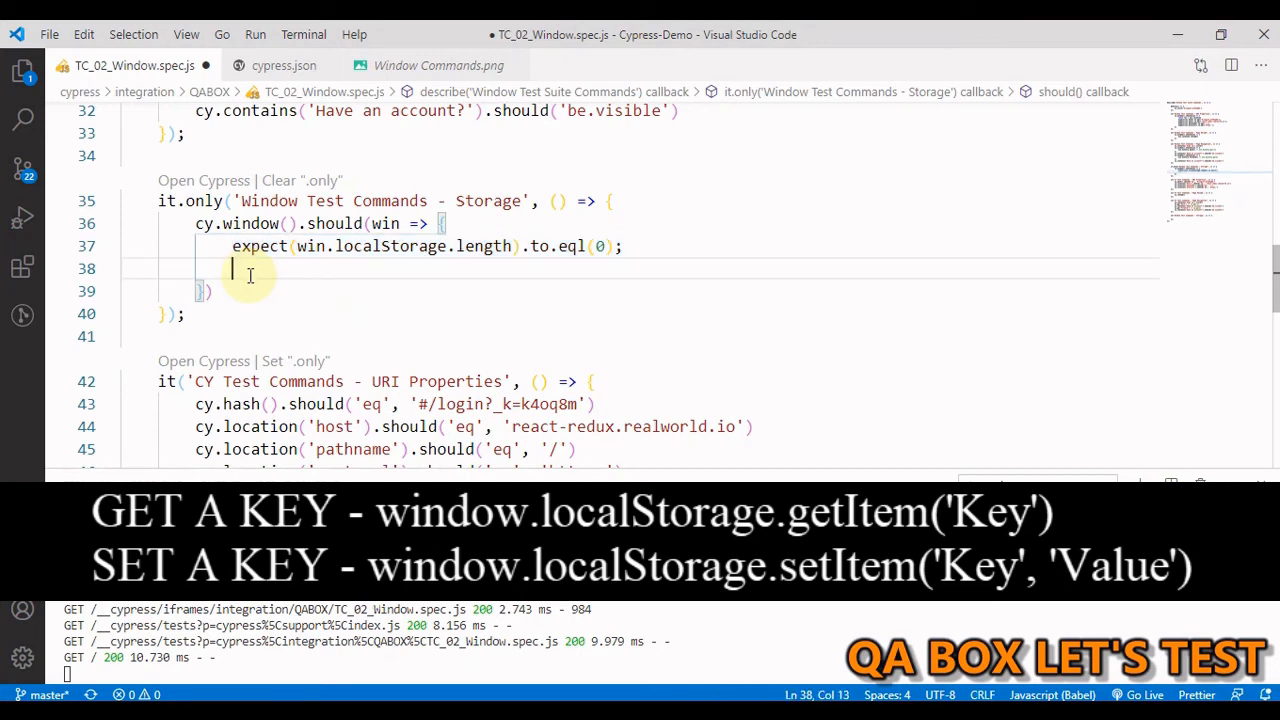
type("win")
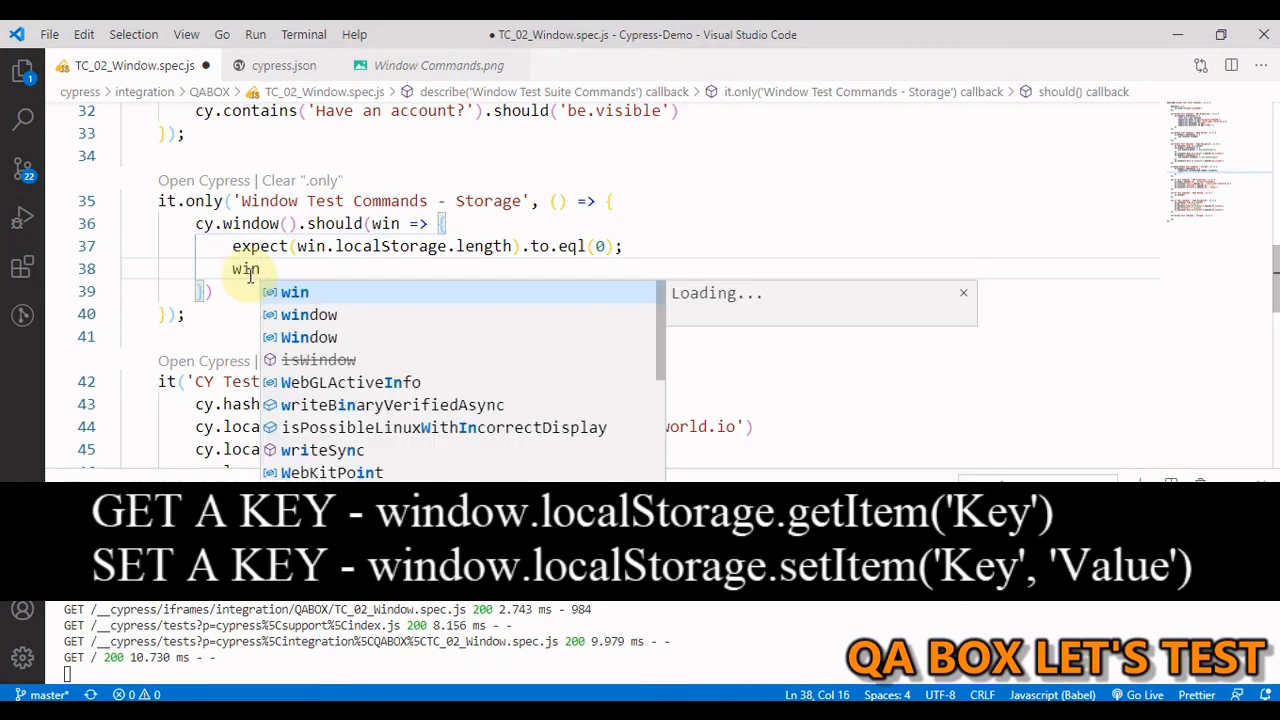
type(".localStorage.setItem(")
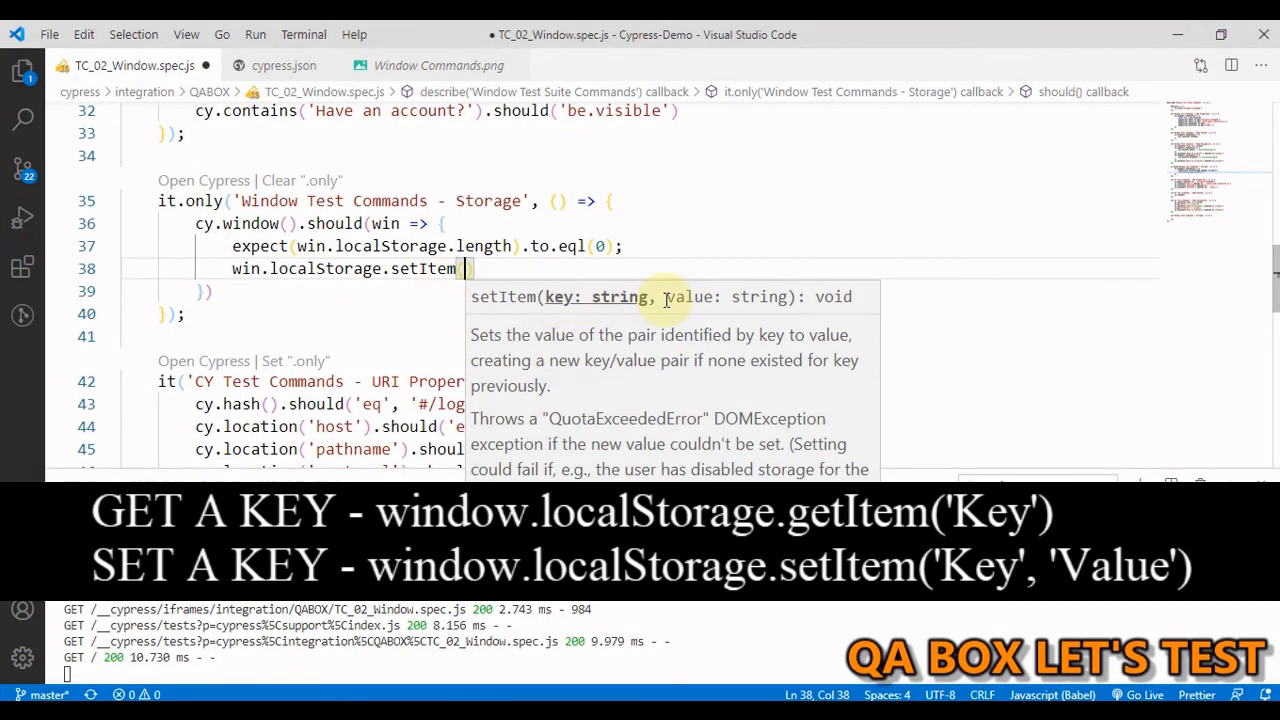
mouse_move(608, 296)
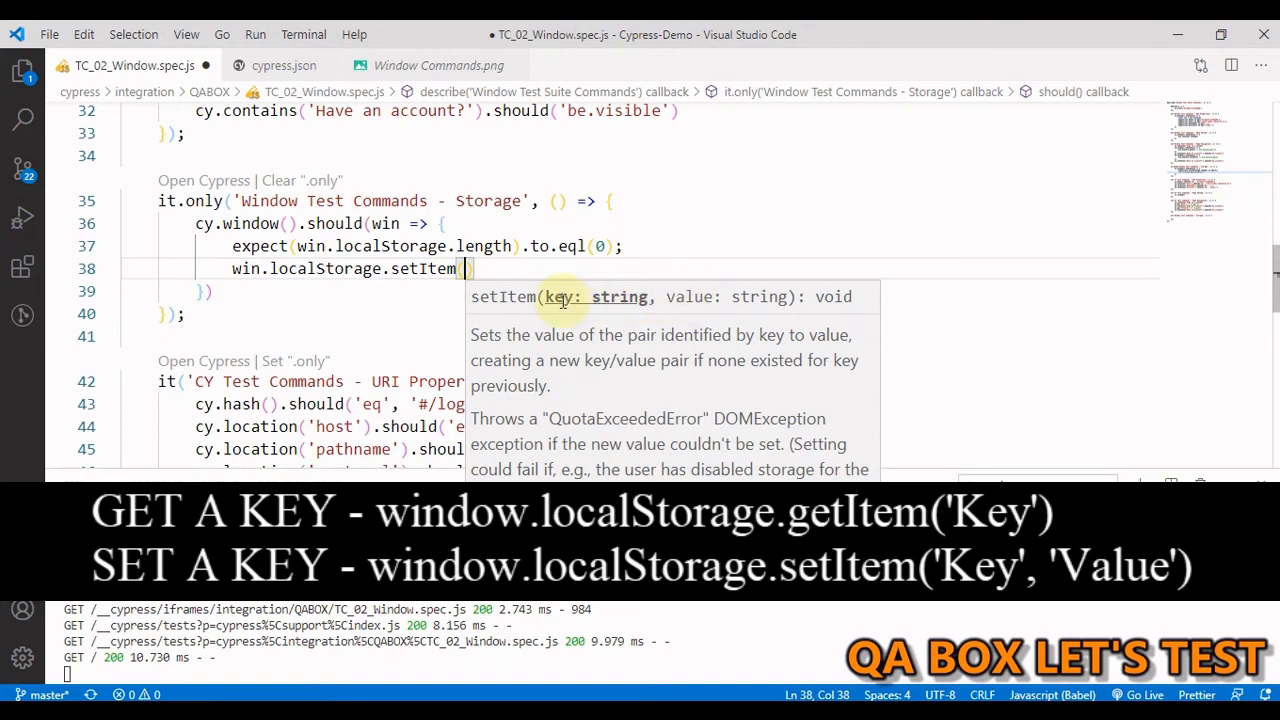
mouse_move(504, 290)
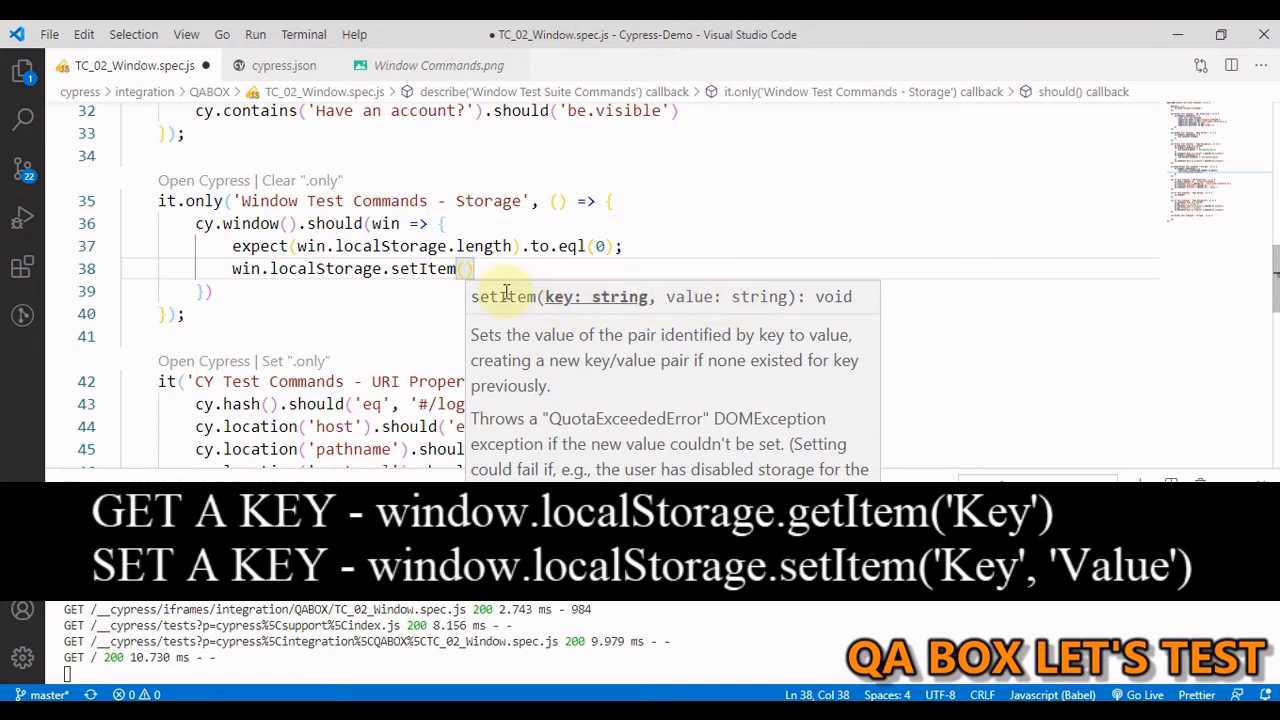
type("'Na'")
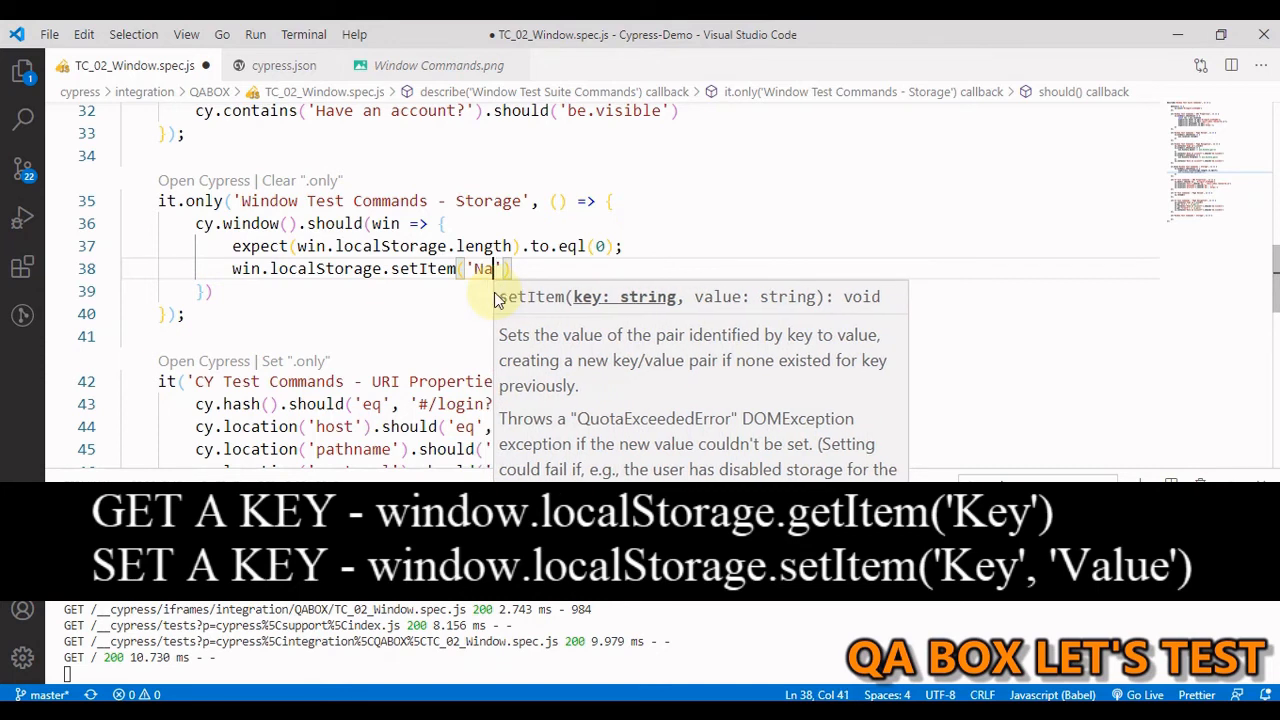
type("me")
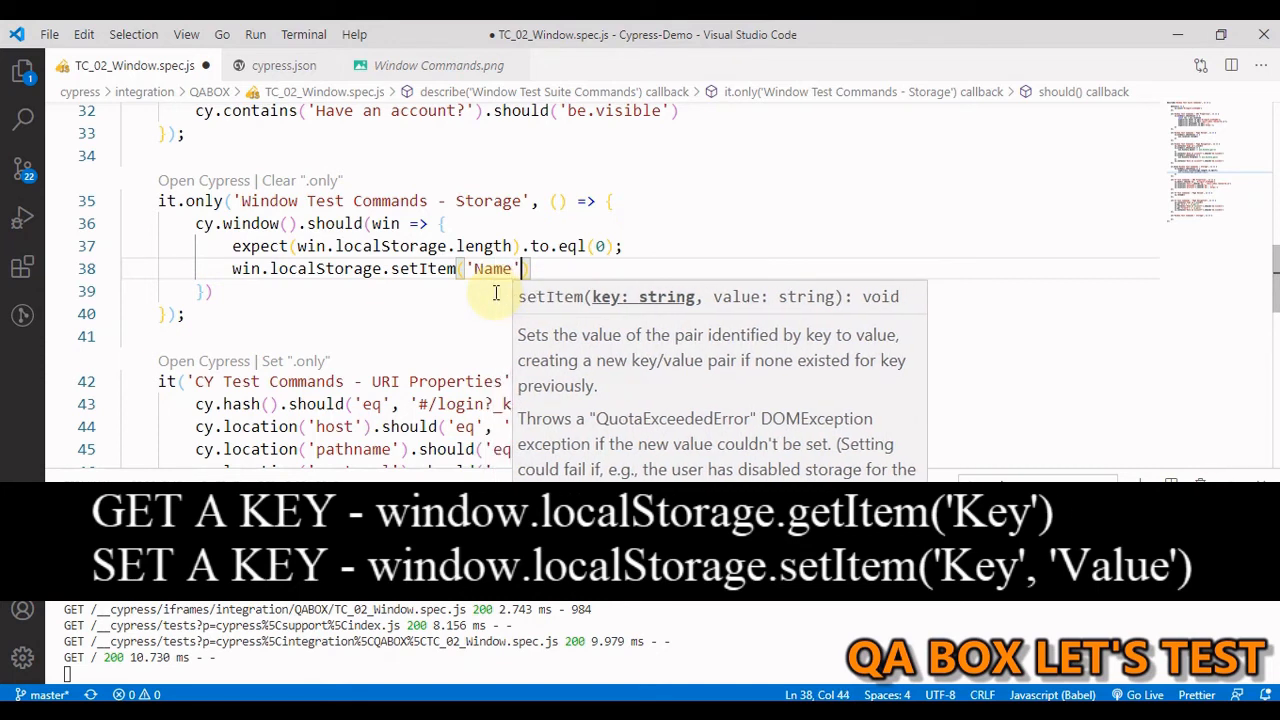
type(", ''")
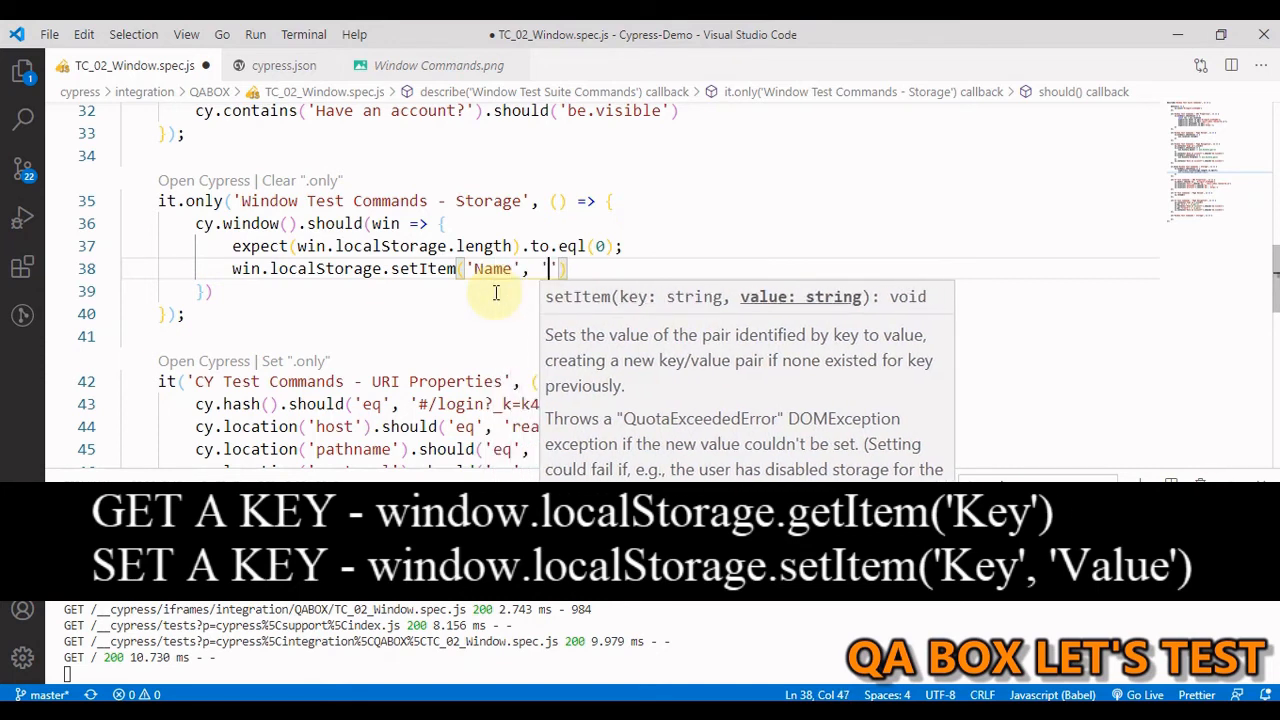
type("QA")
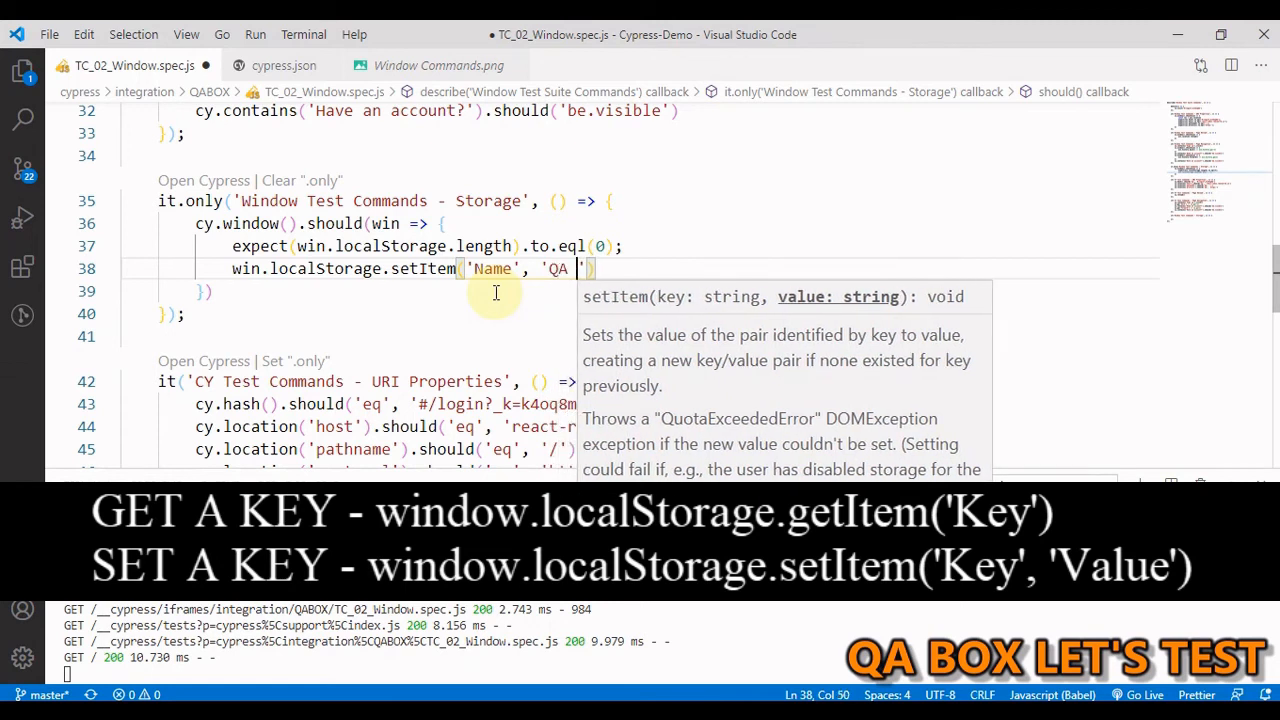
type("BOX LET")
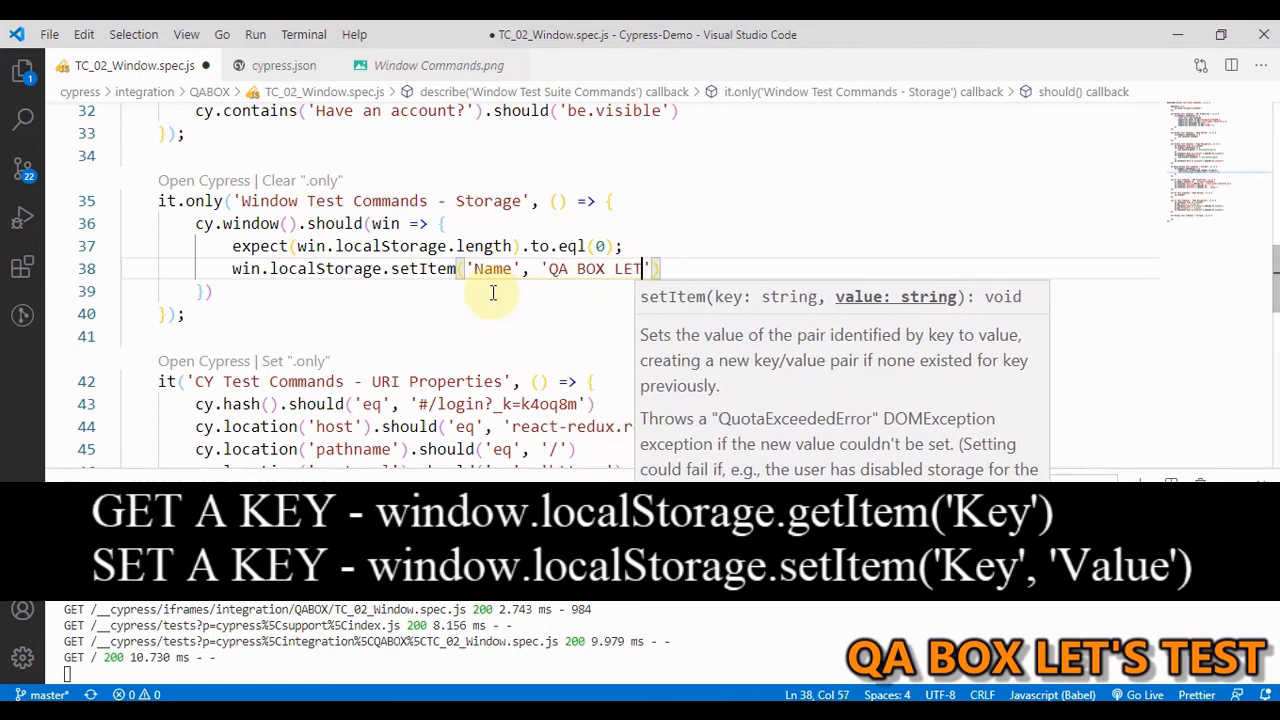
type("\\")
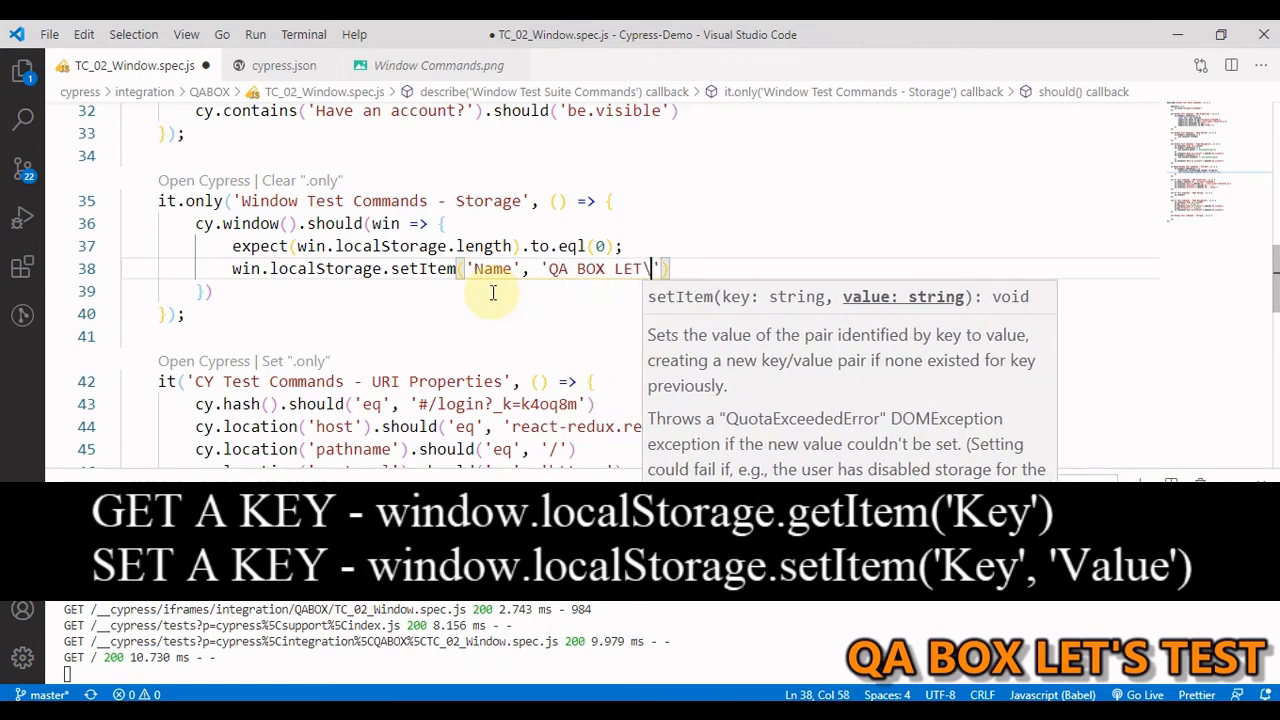
type("'S")
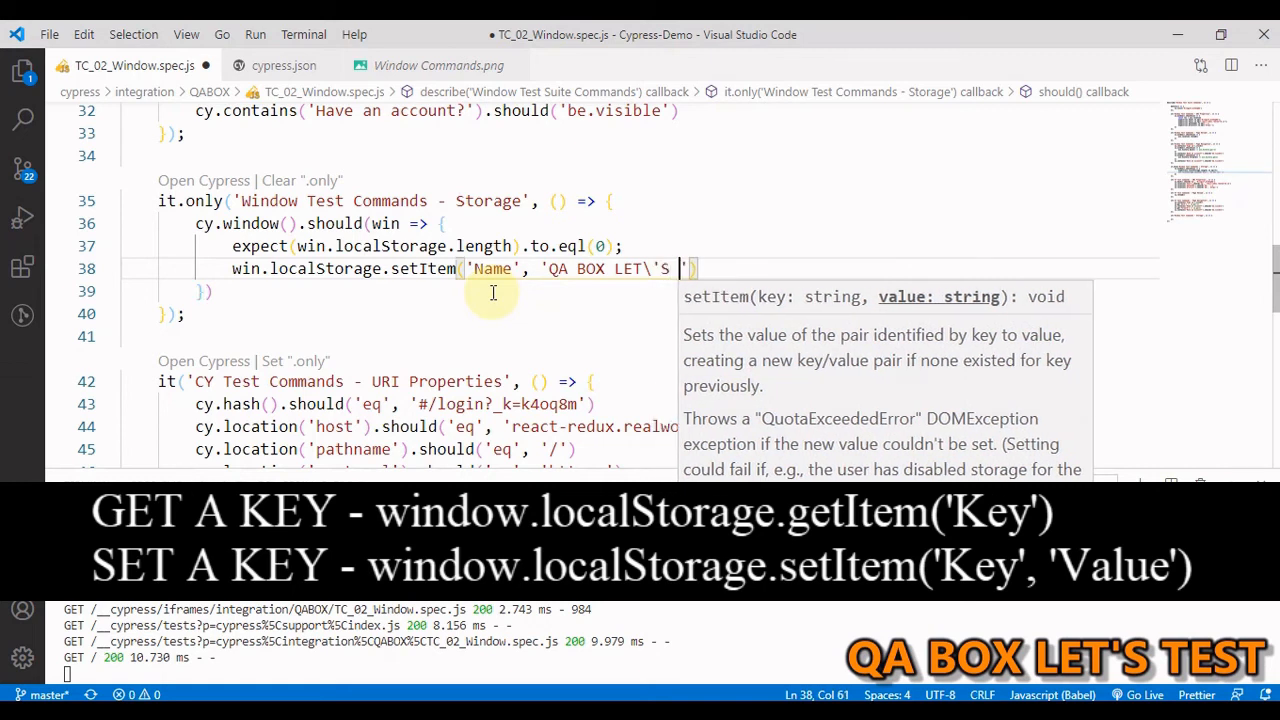
type("TEST")
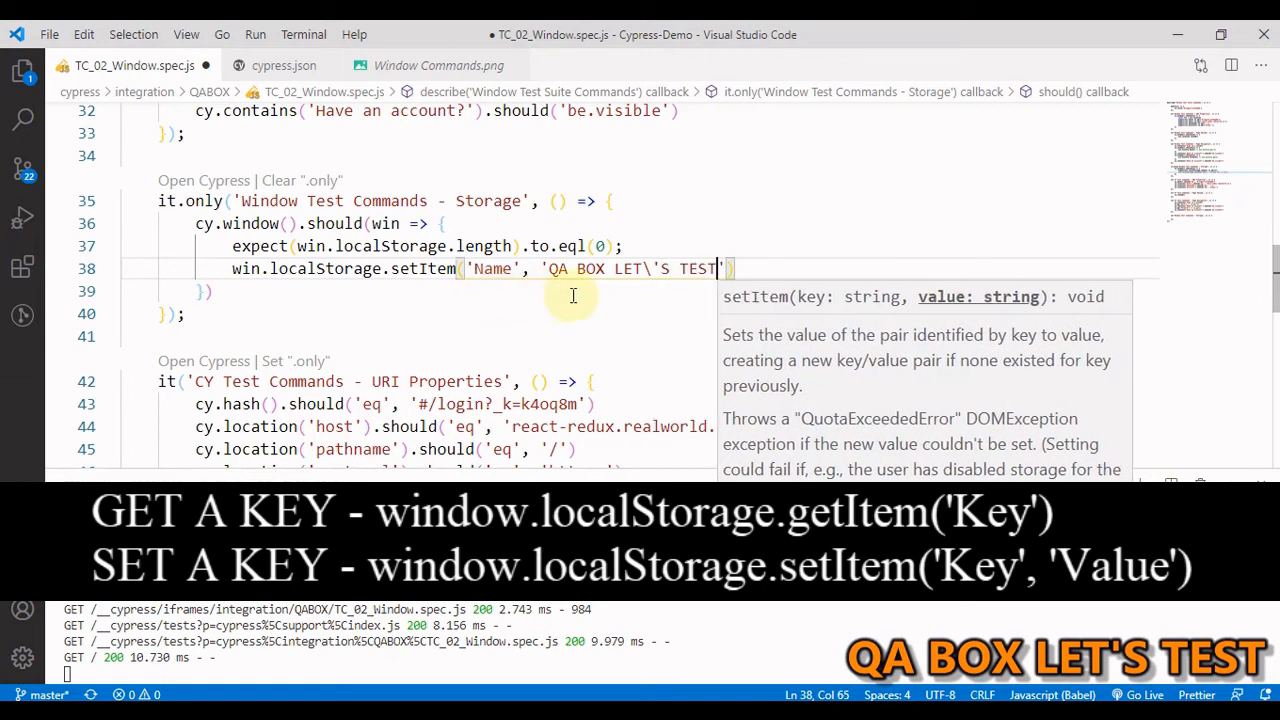
left_click(732, 268)
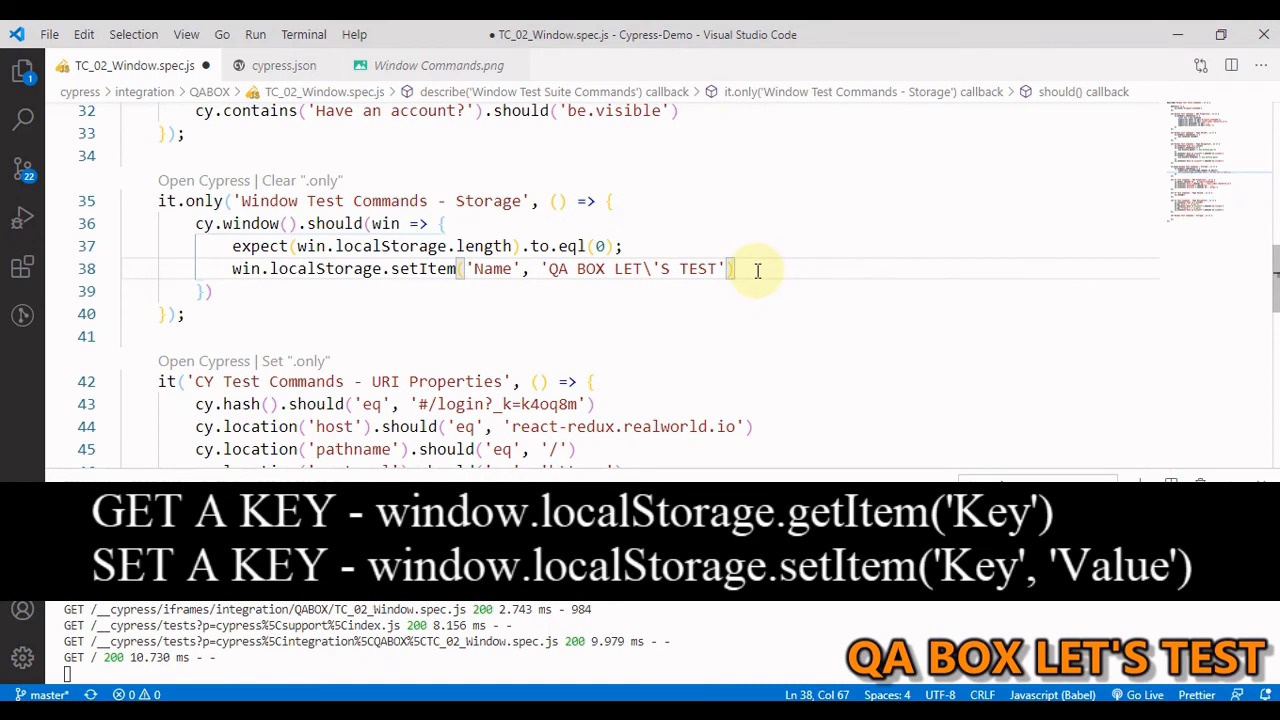
key("Enter")
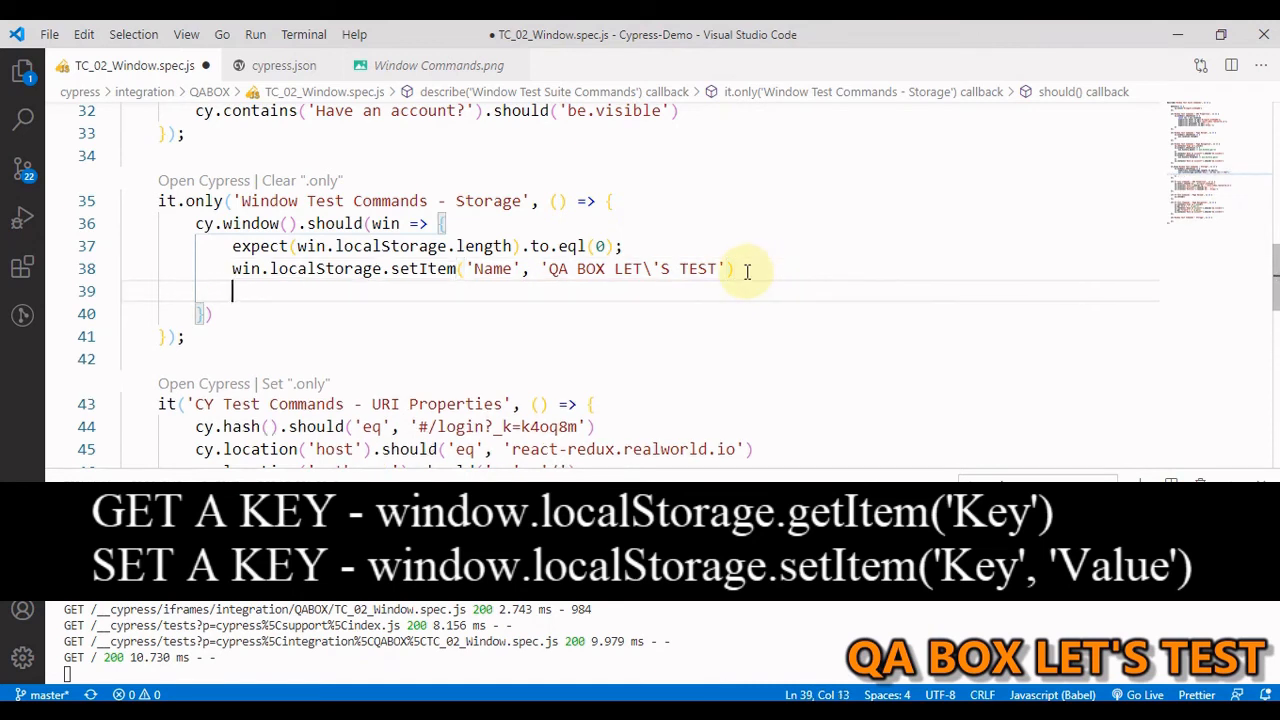
mouse_move(502, 310)
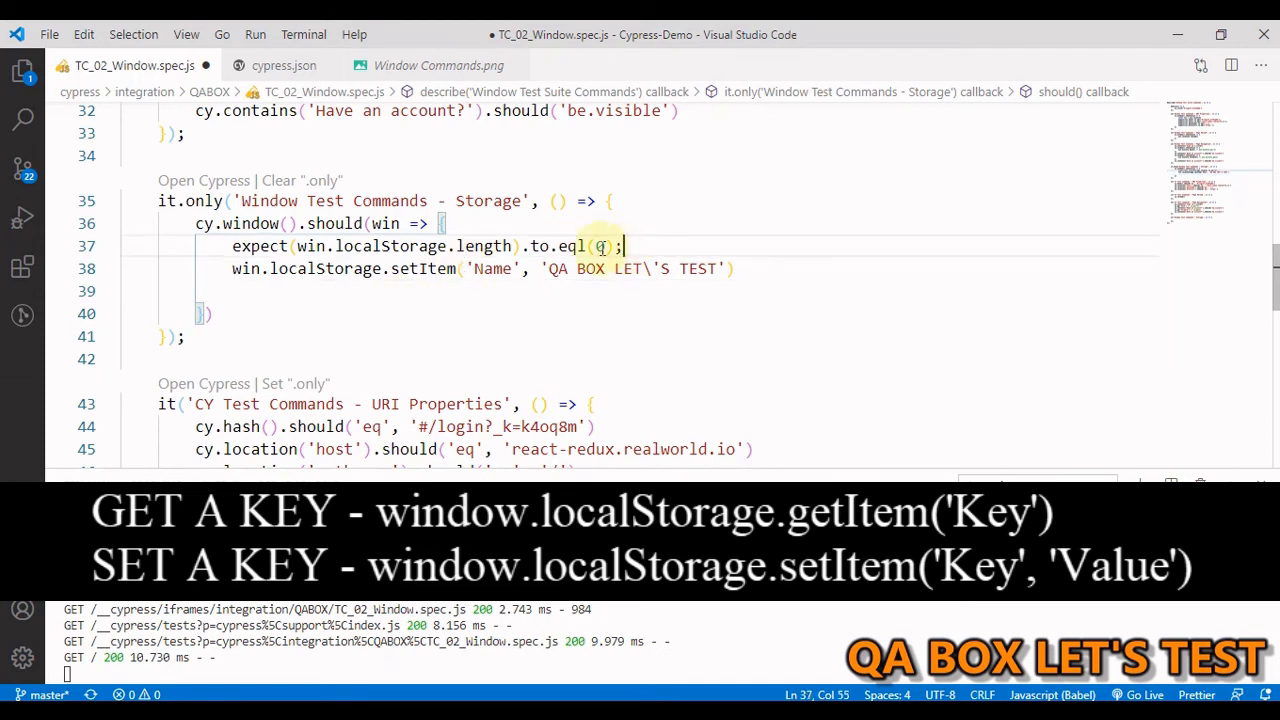
Duplicate the length assertion as expect(win.localStorage.getItem('Name')).to.eql('QA BOX LET\'S TEST').
double_click(260, 246)
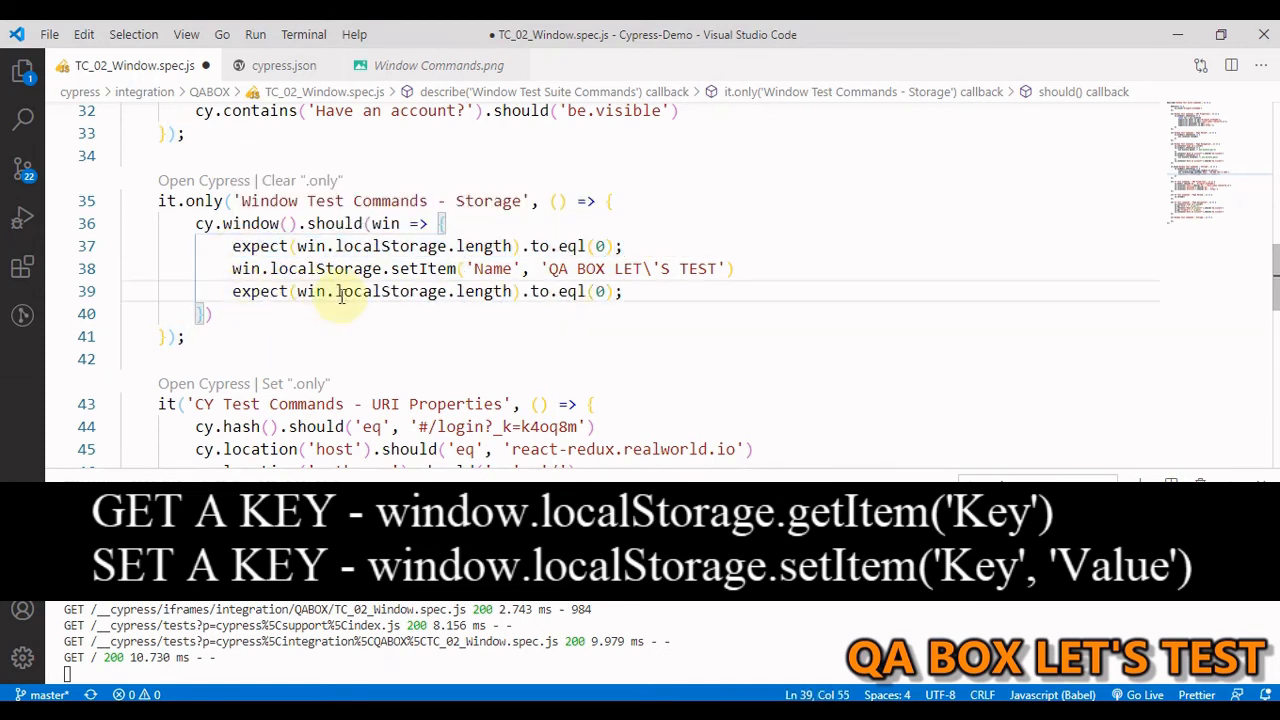
double_click(484, 292)
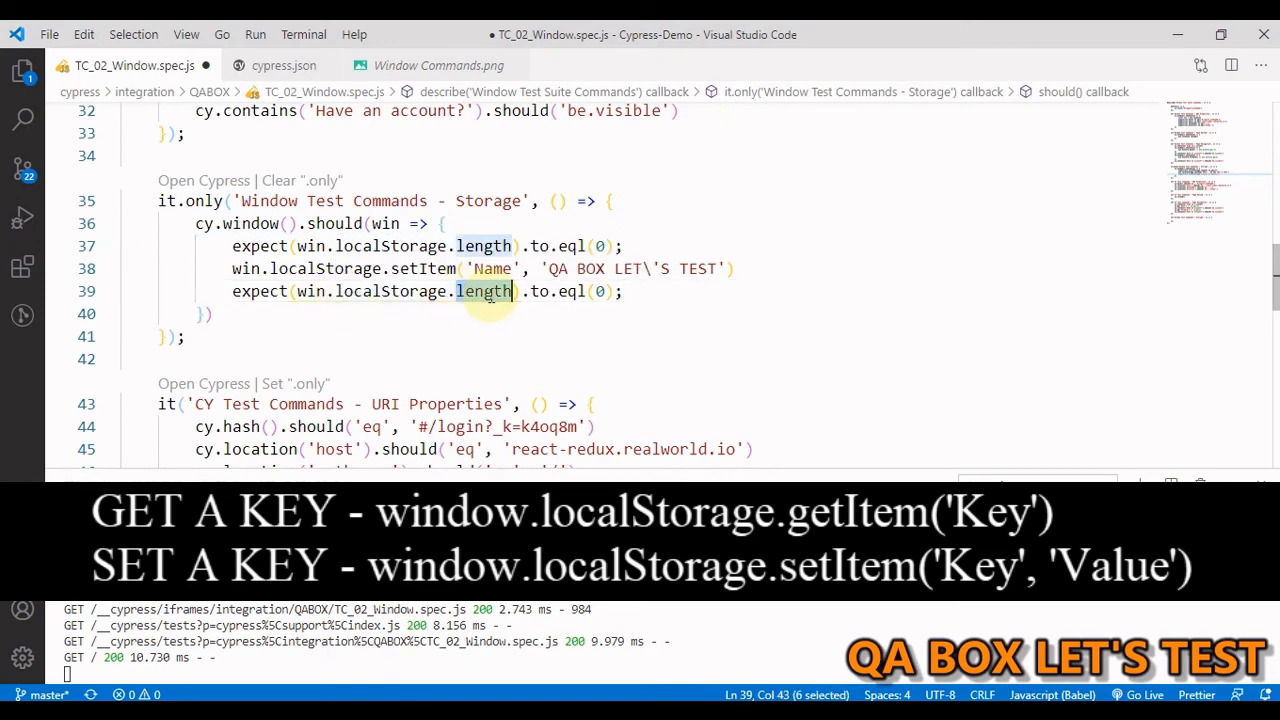
type("GE")
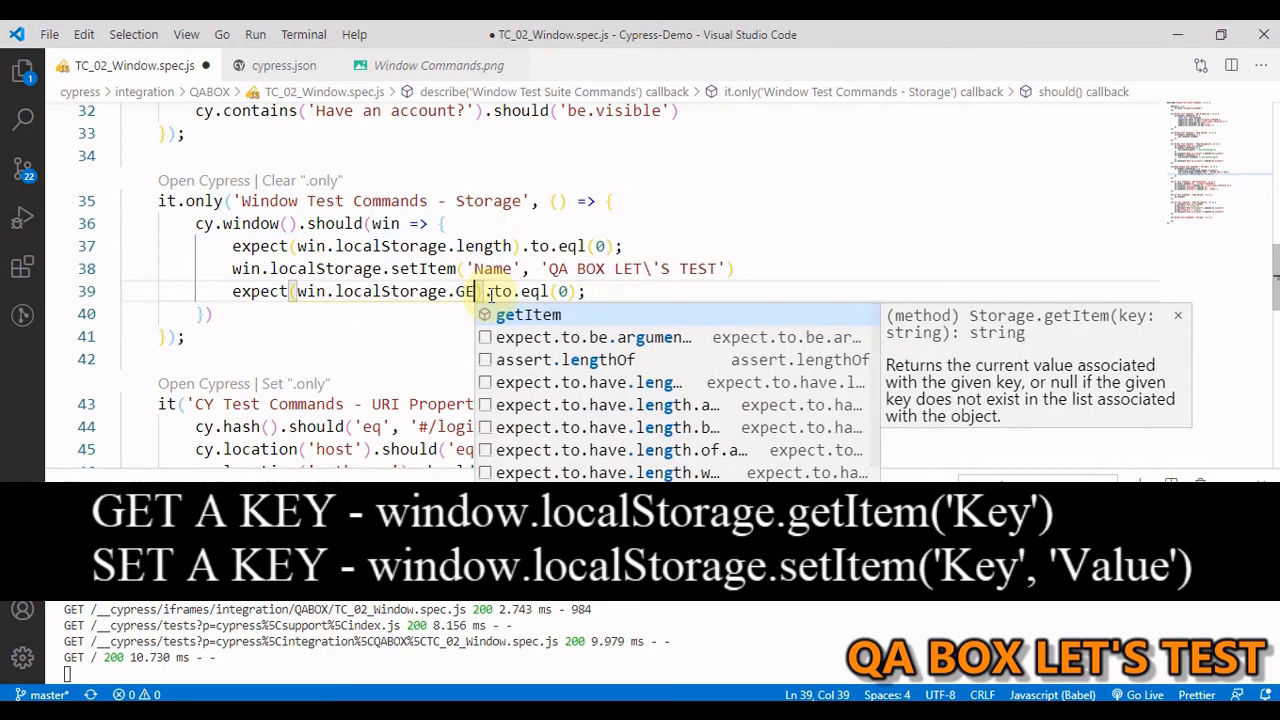
type("tItem(")
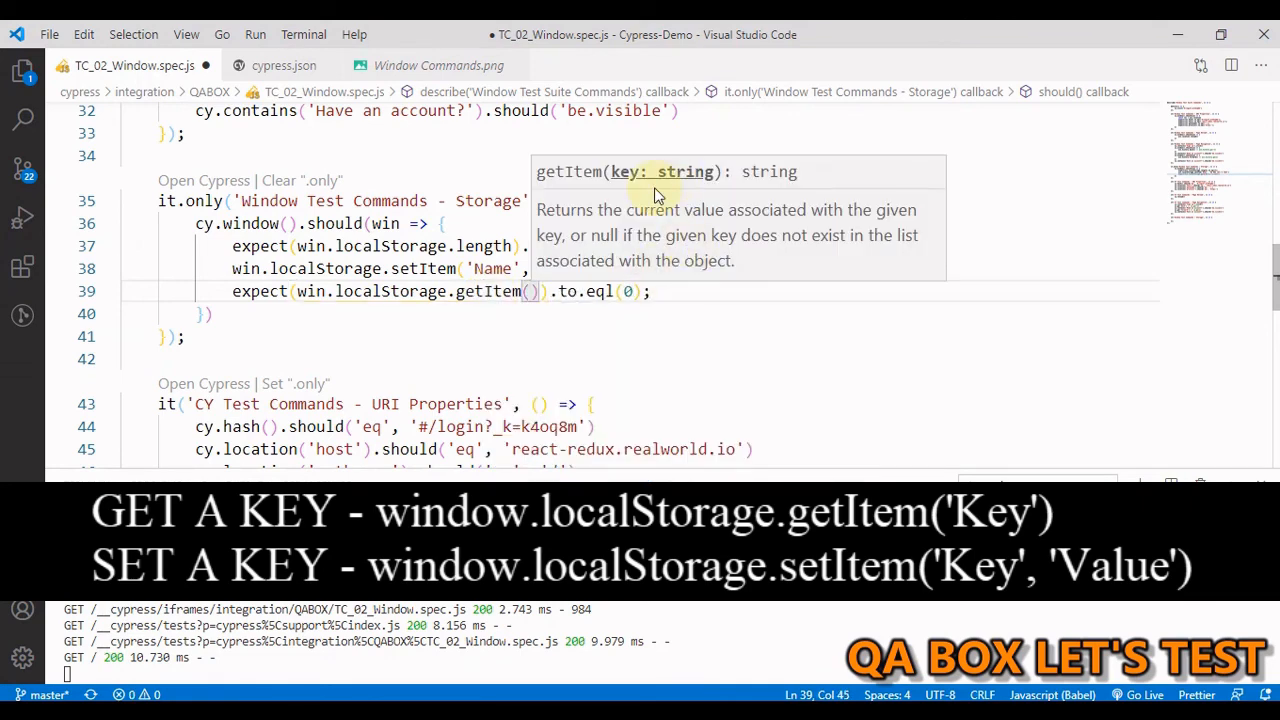
type("'")
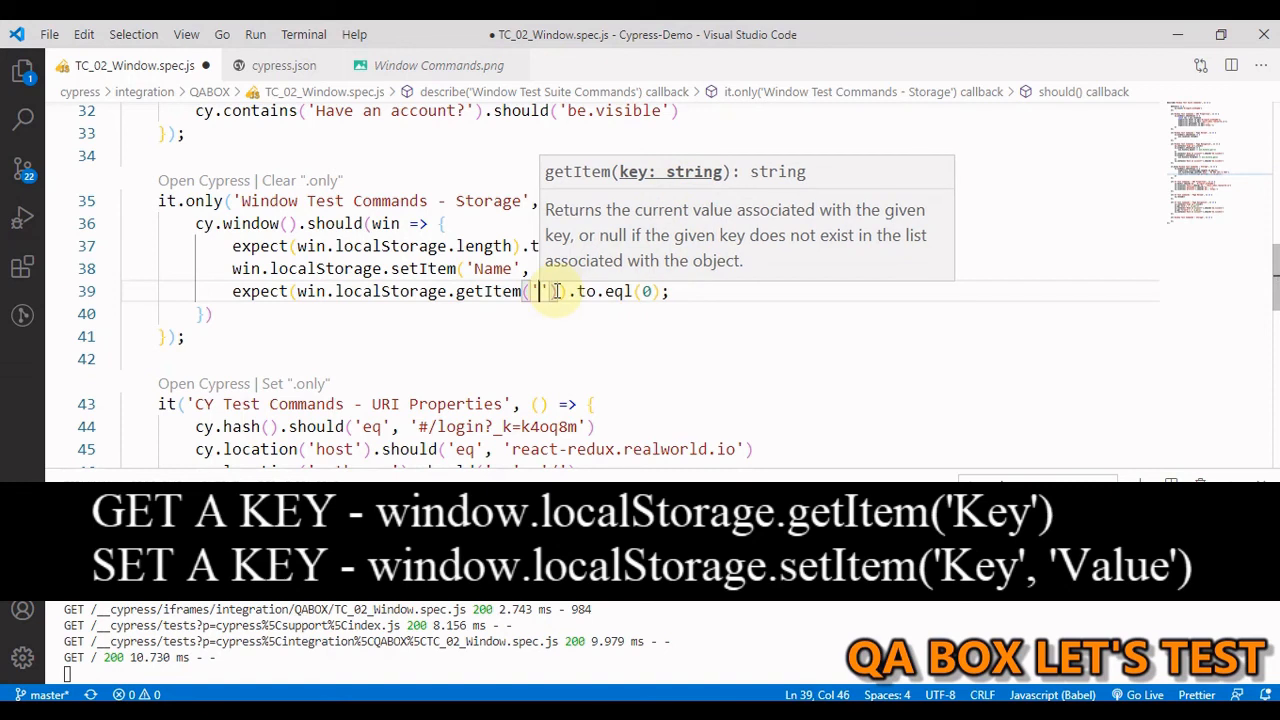
type("Name")
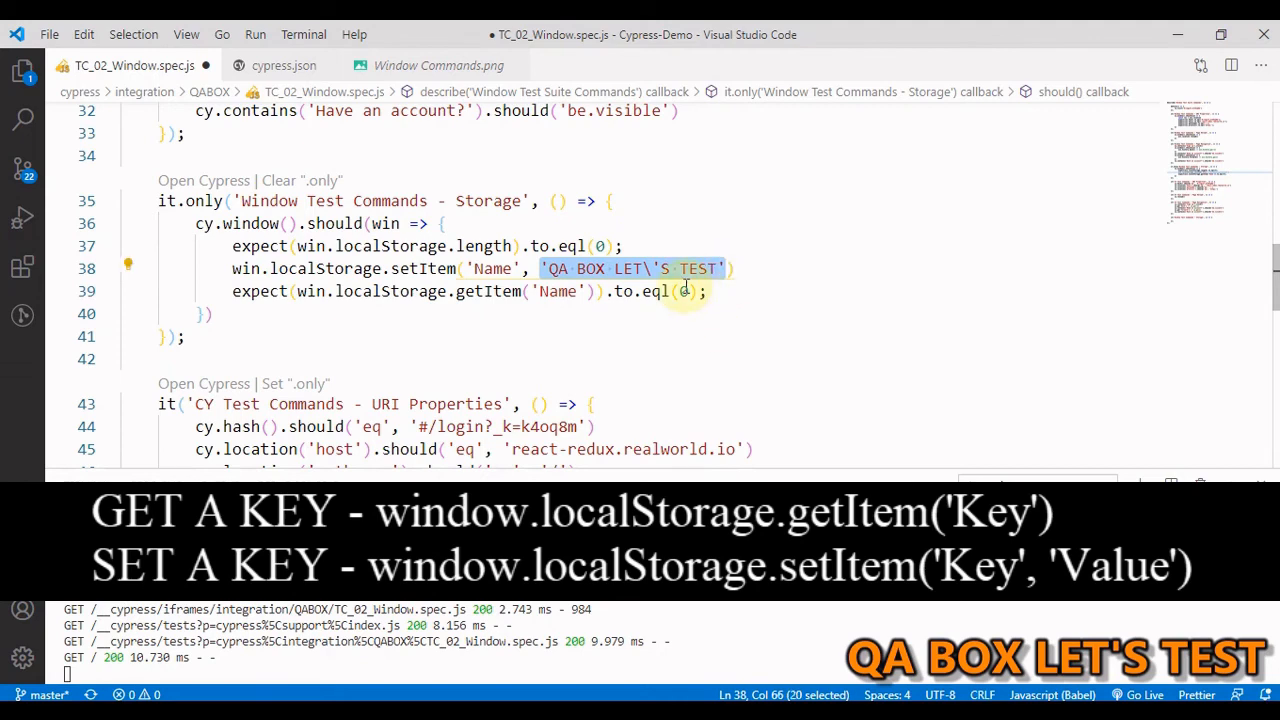
type("'QA BOX LET\\'S TEST'")
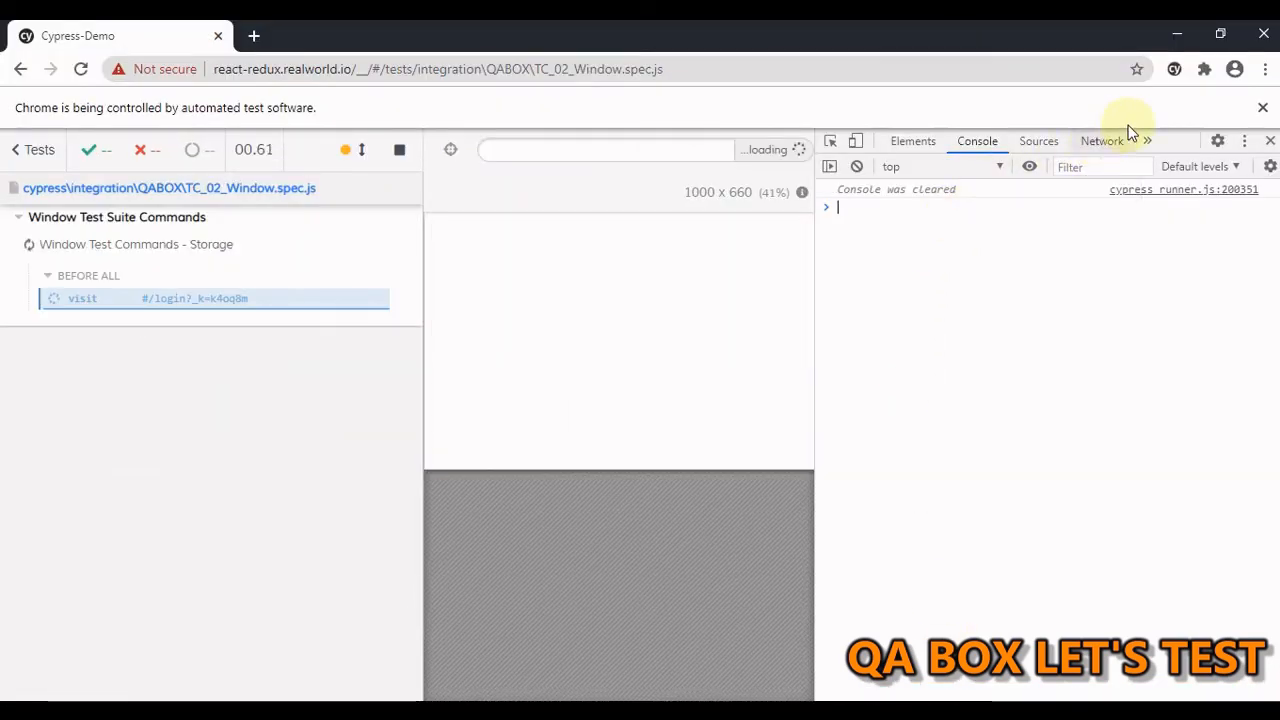
Switch DevTools to the Application panel to inspect stored data after both Storage assertions pass.
left_click(1148, 140)
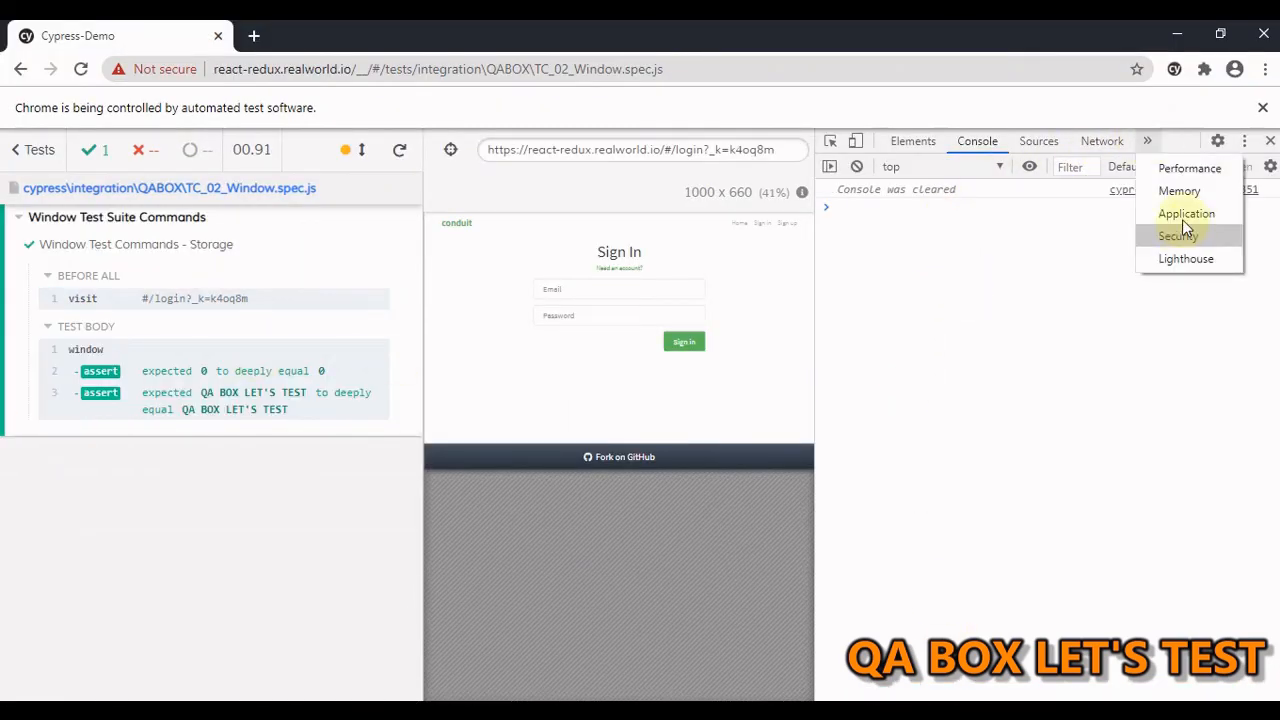
left_click(1188, 212)
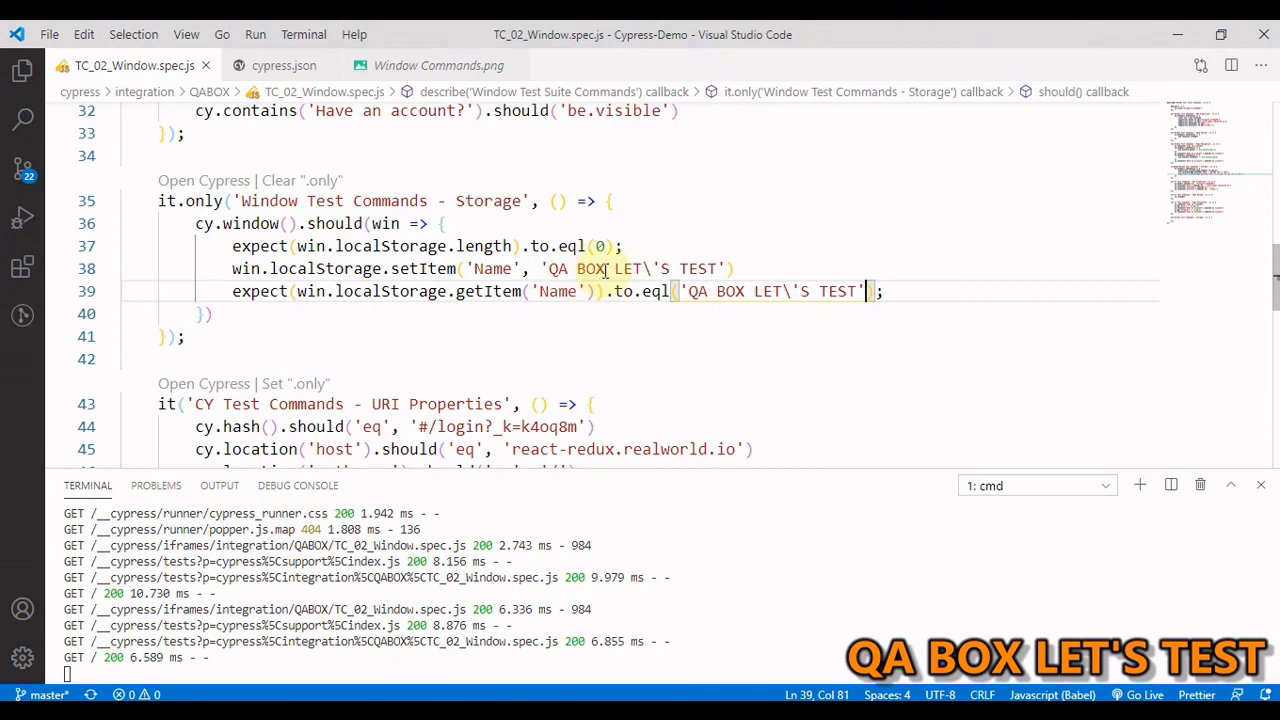
Add an empty it('Window Test Commands - Storage', () => {}) block after the Page Navigation test.
left_click(324, 268)
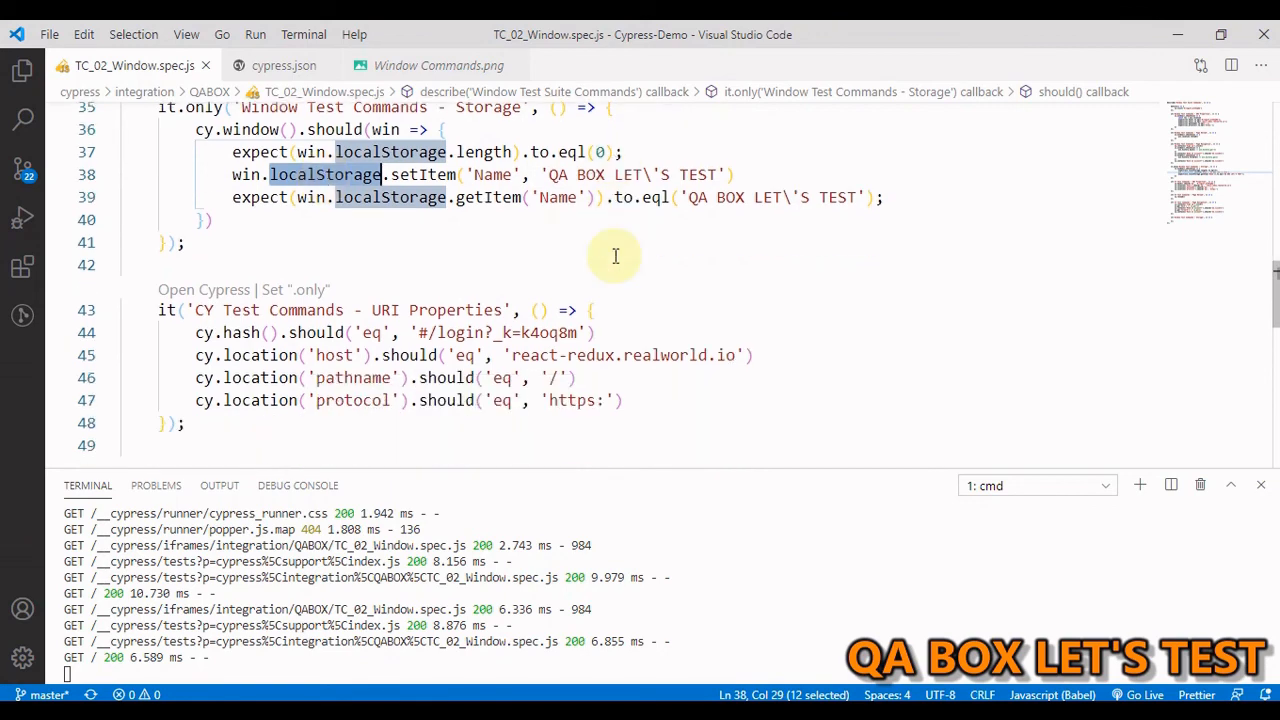
mouse_move(290, 184)
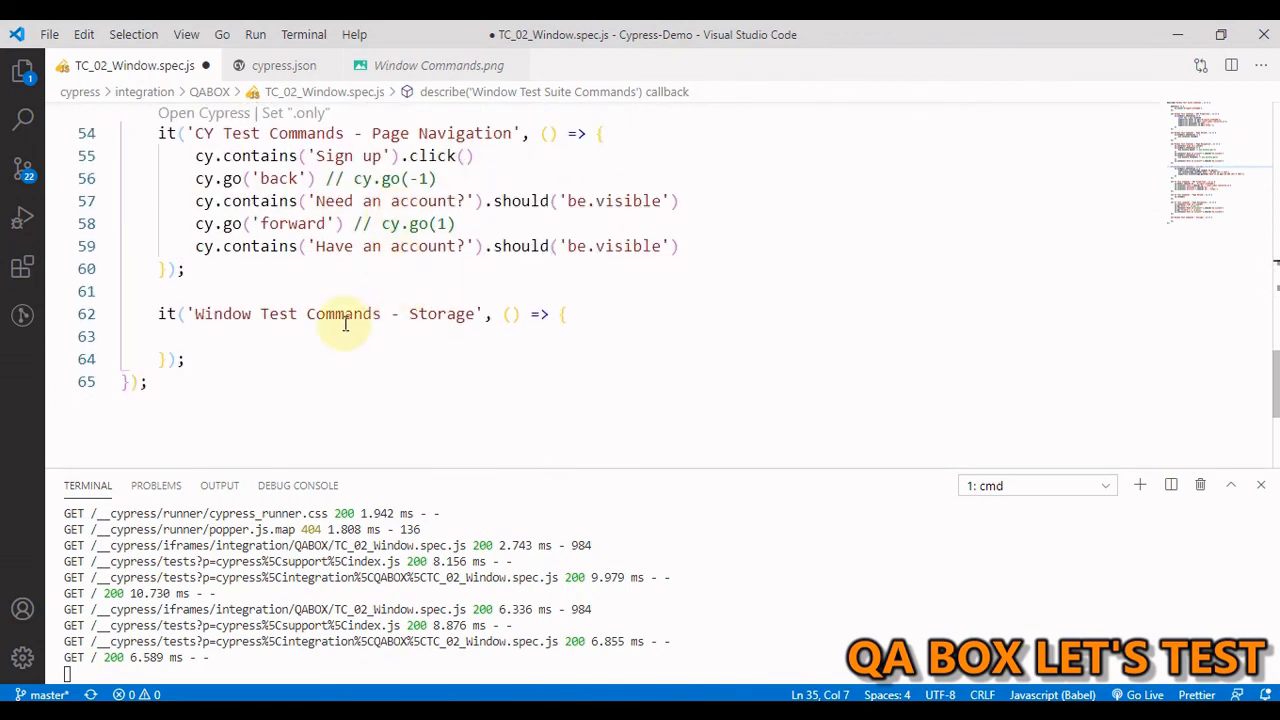
Write cy.clearLocalStorage() in the Storage test and mark it with .only to run alone.
left_click(244, 336)
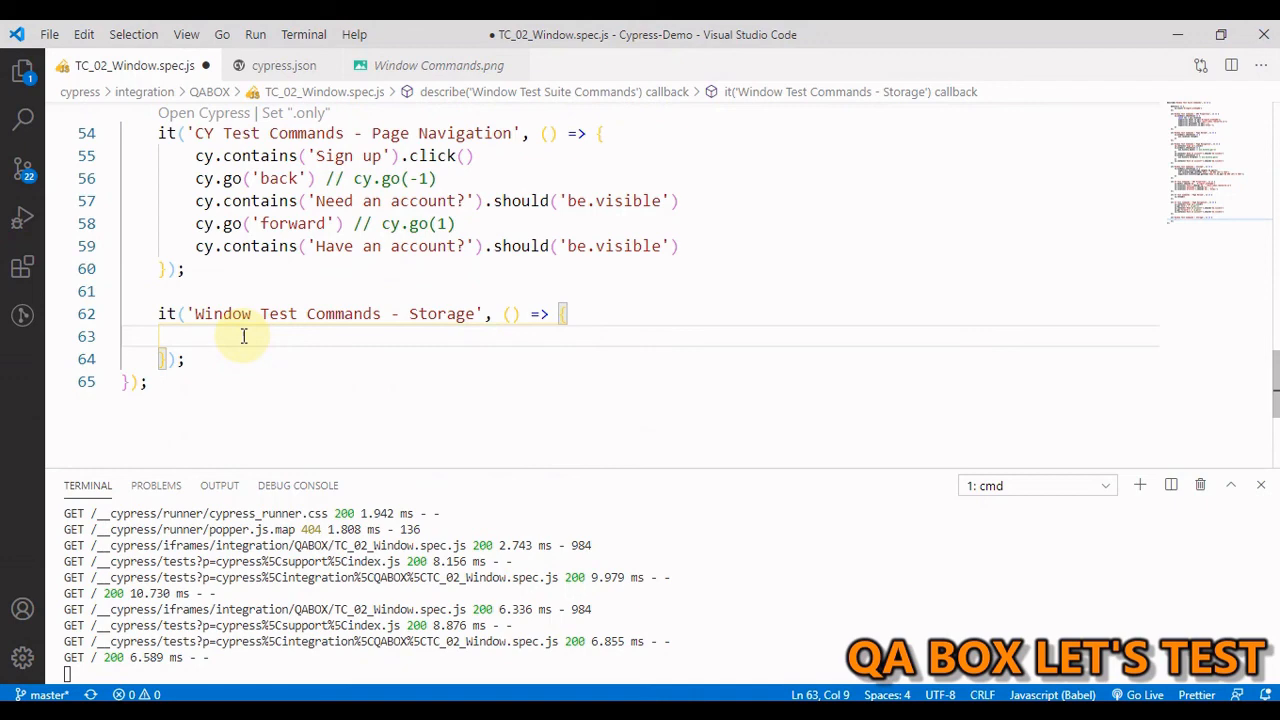
type("cy.")
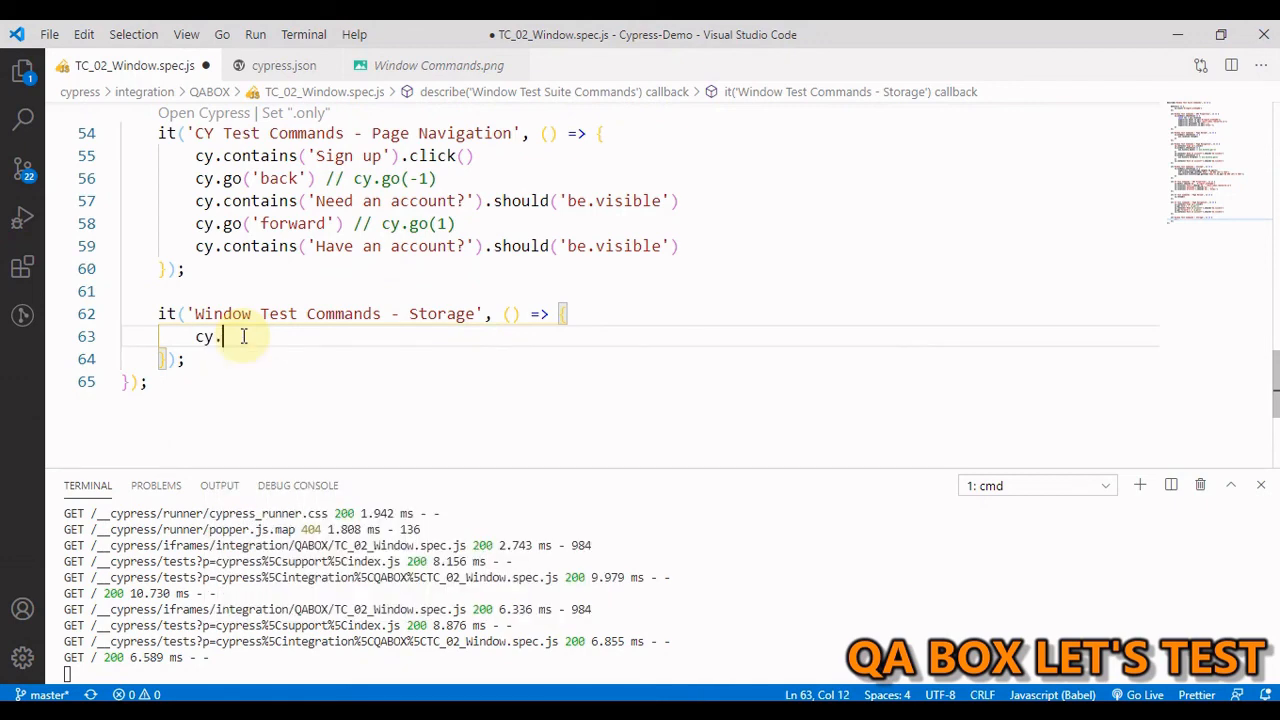
type("clearLocalStorage")
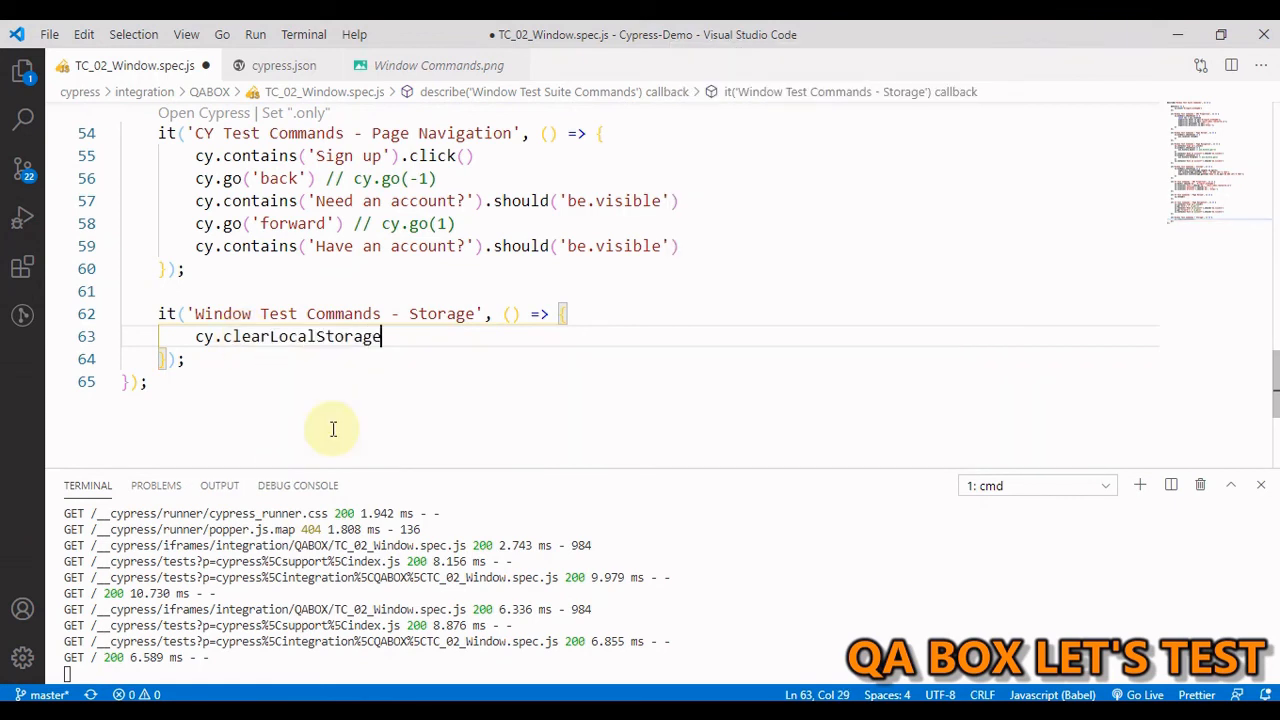
type("()")
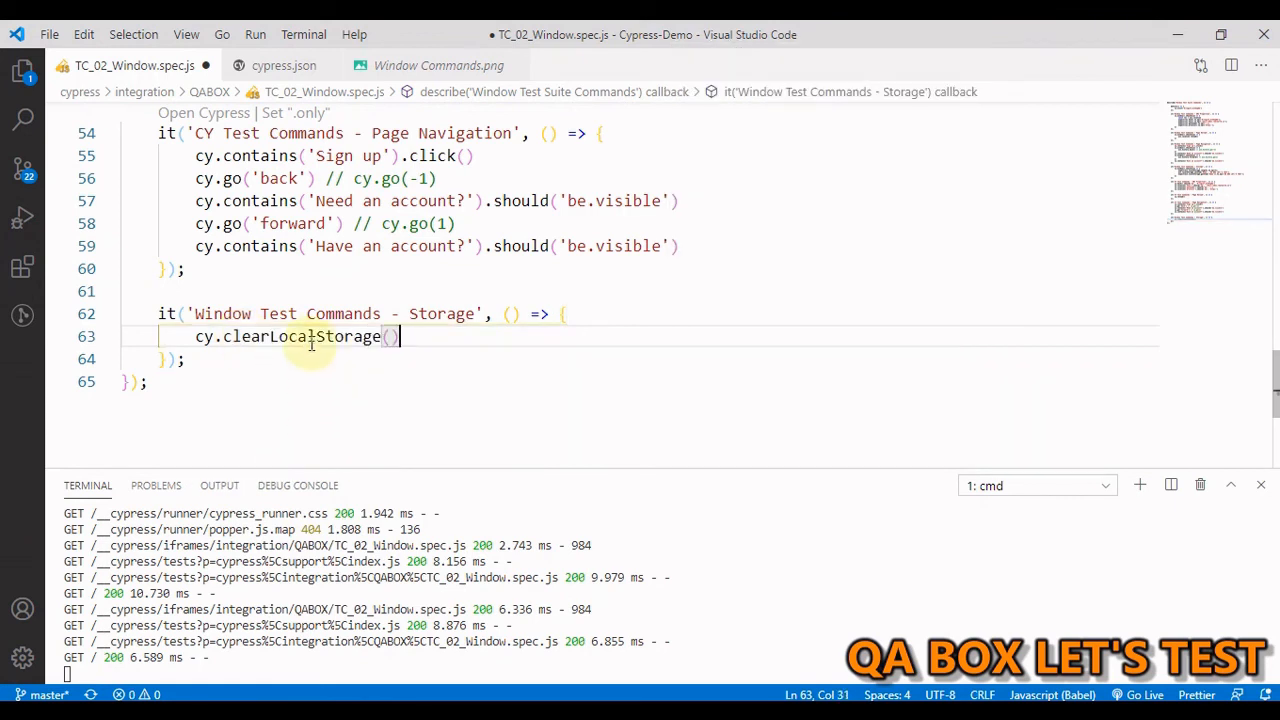
mouse_move(290, 336)
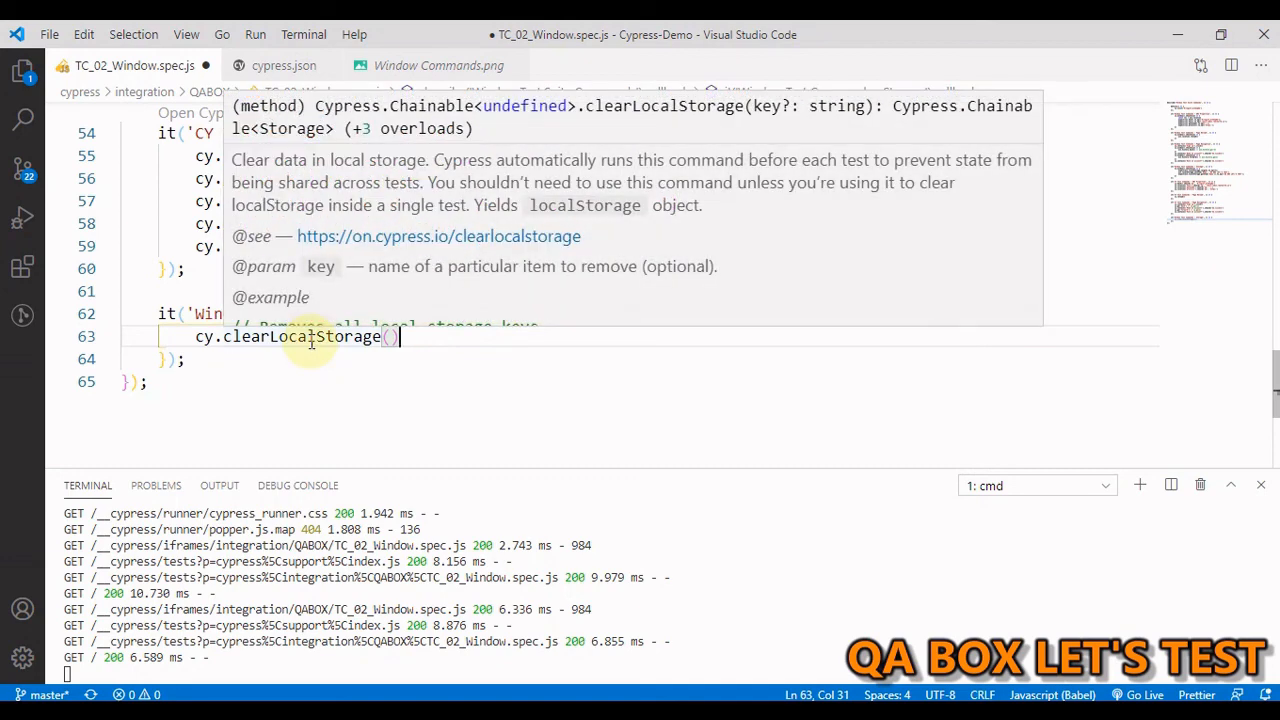
mouse_move(376, 178)
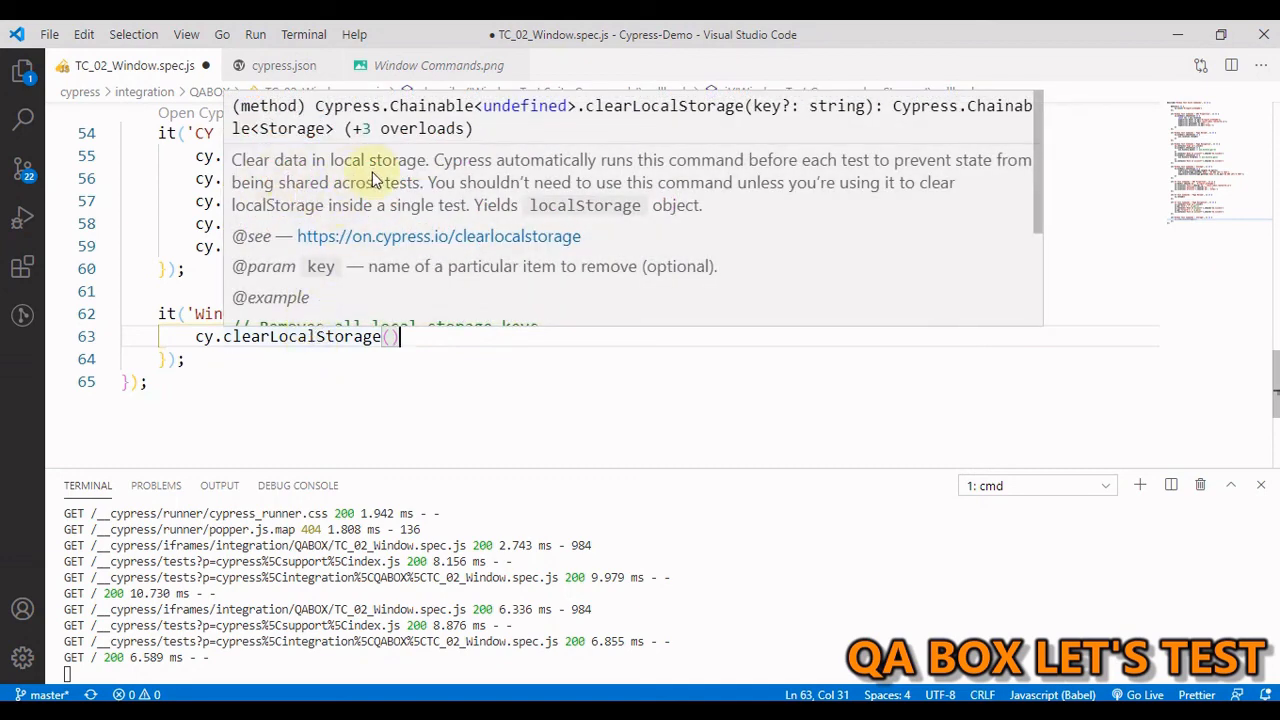
mouse_move(720, 170)
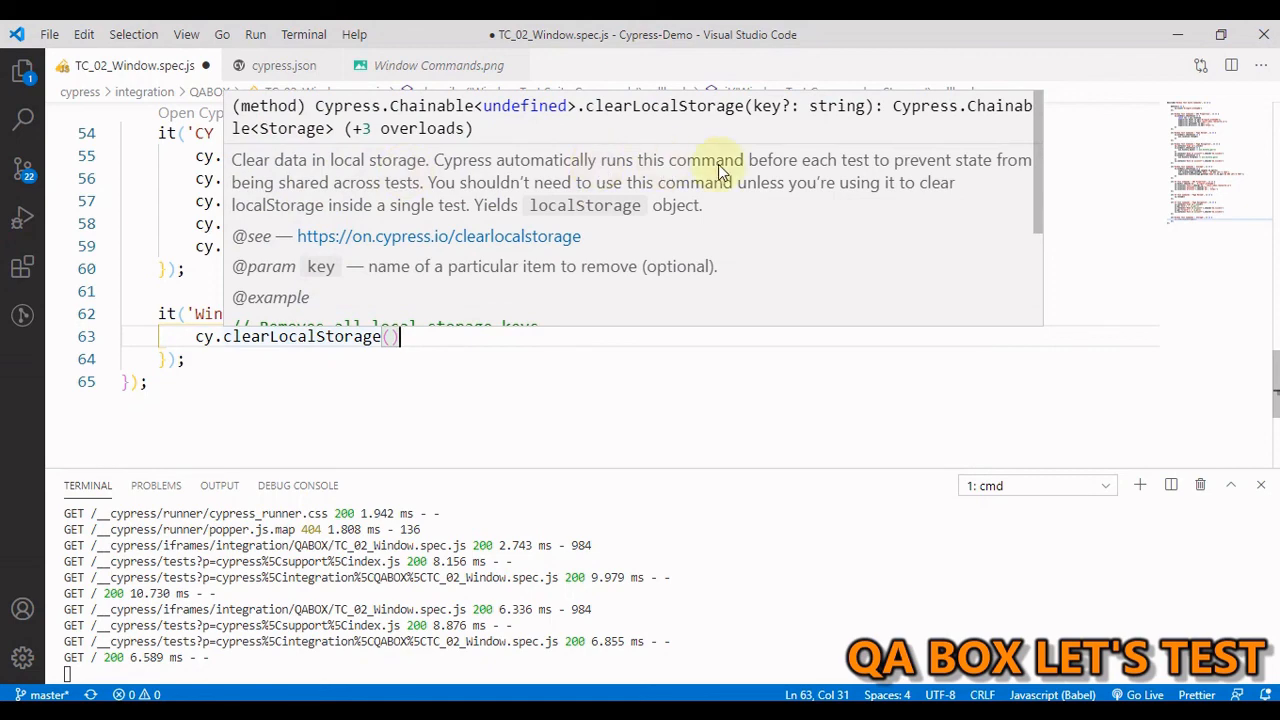
mouse_move(984, 170)
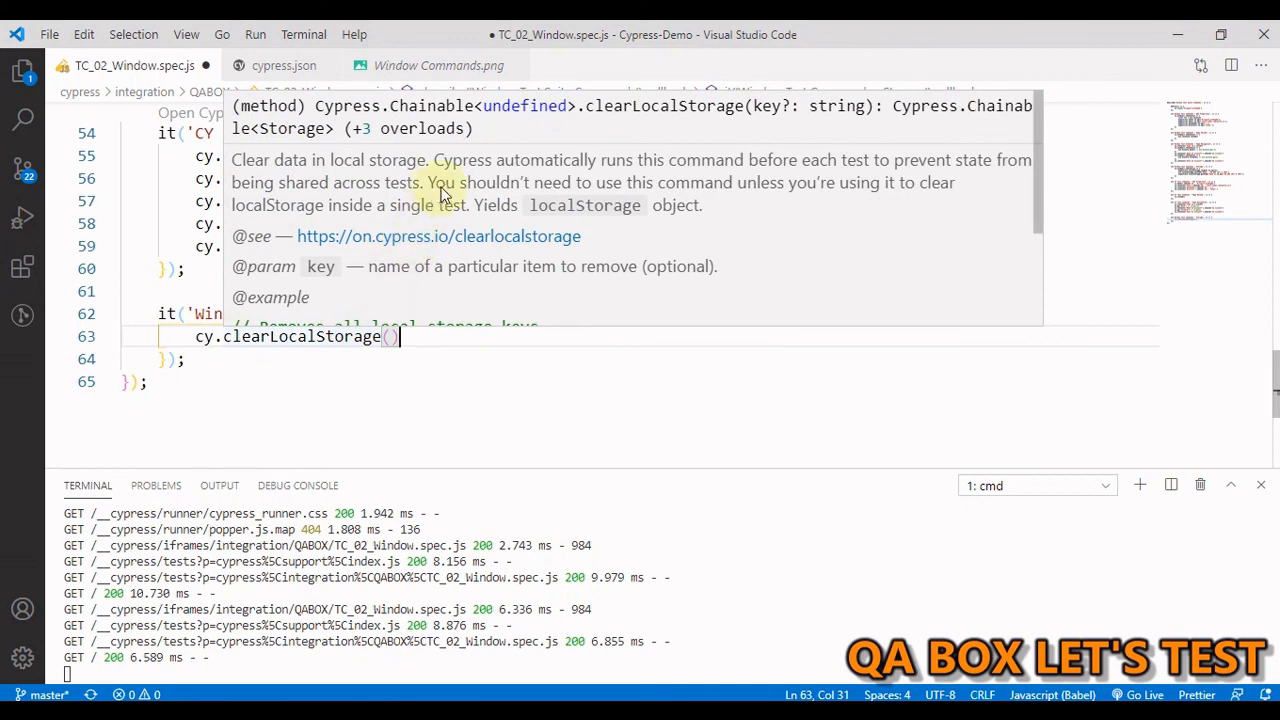
mouse_move(870, 190)
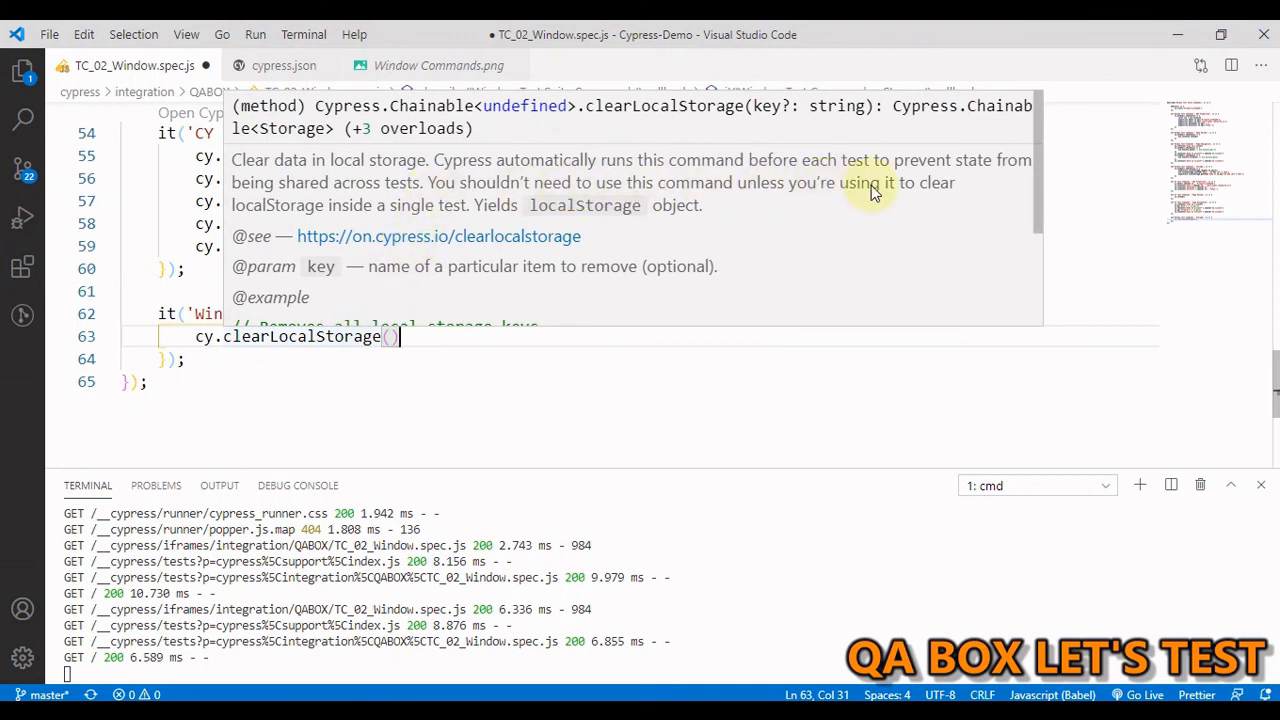
mouse_move(428, 218)
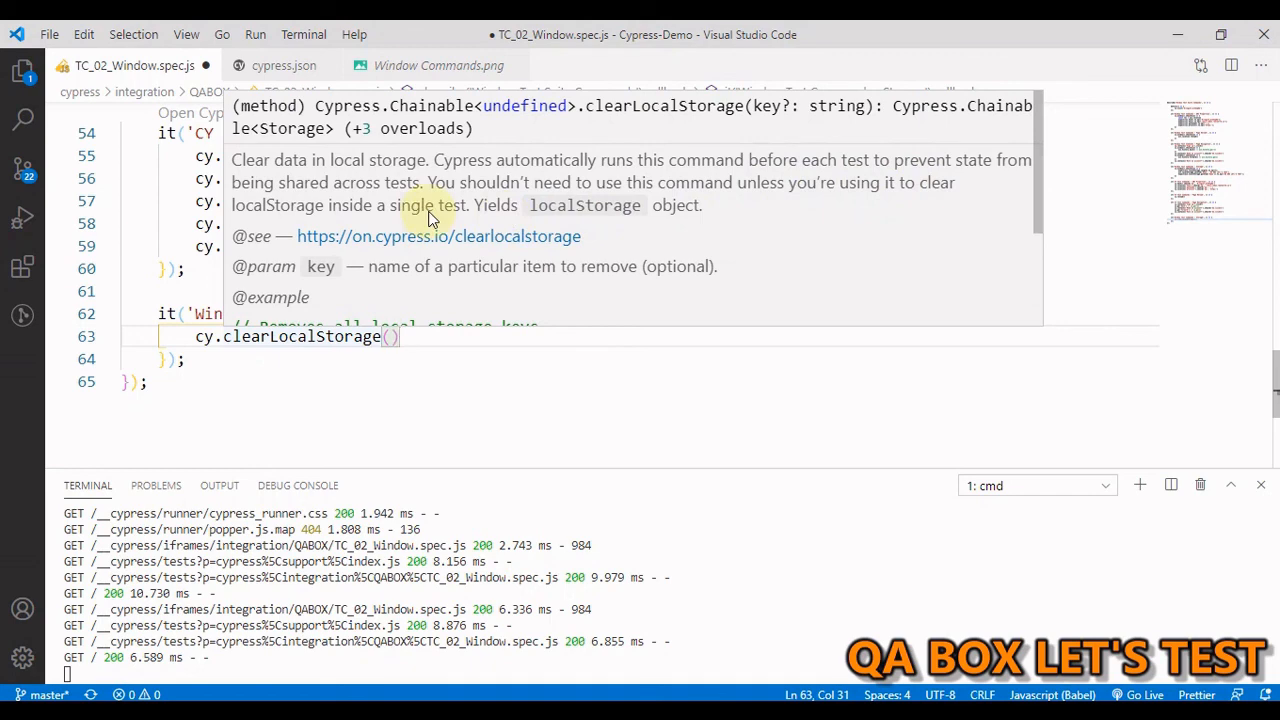
mouse_move(468, 384)
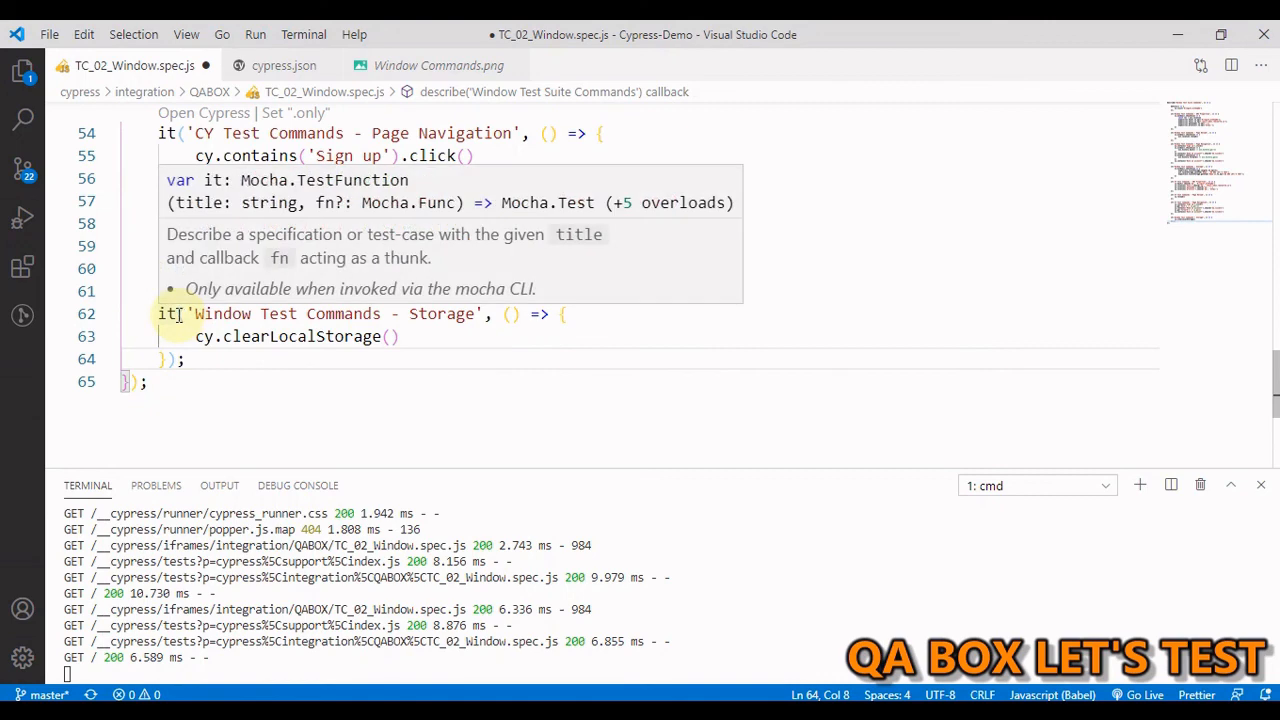
type(".only")
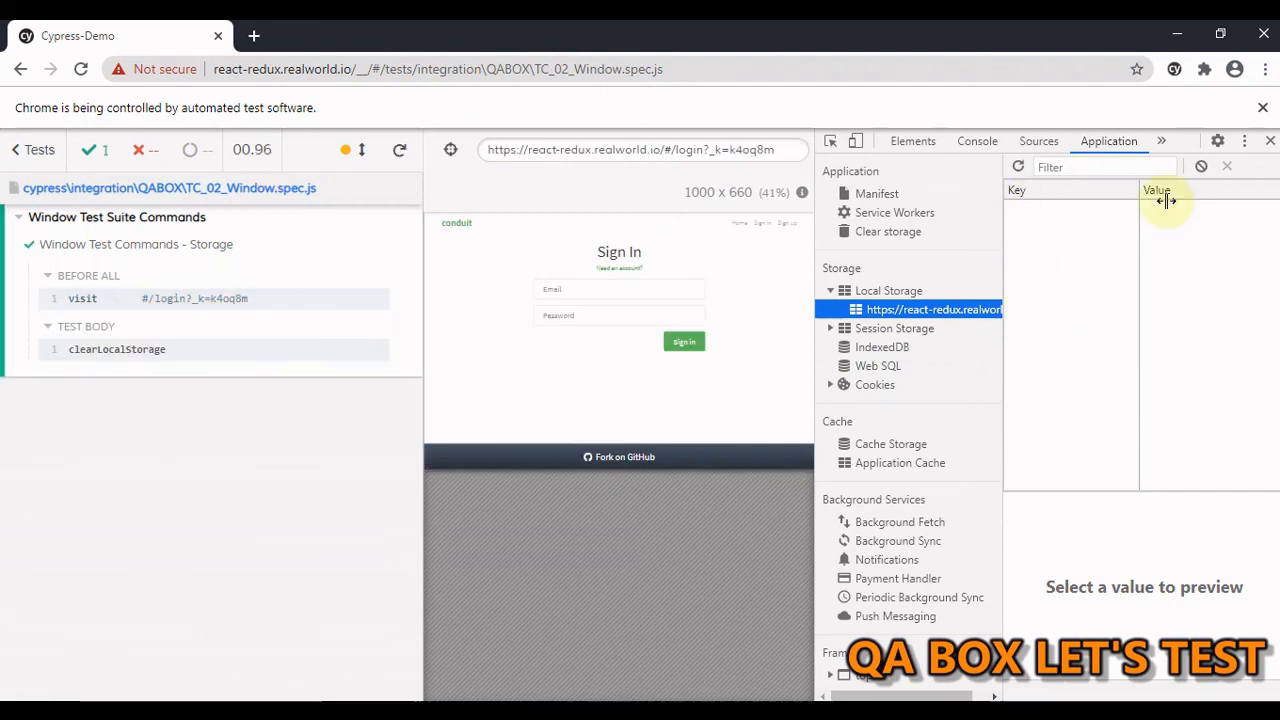
mouse_move(520, 344)
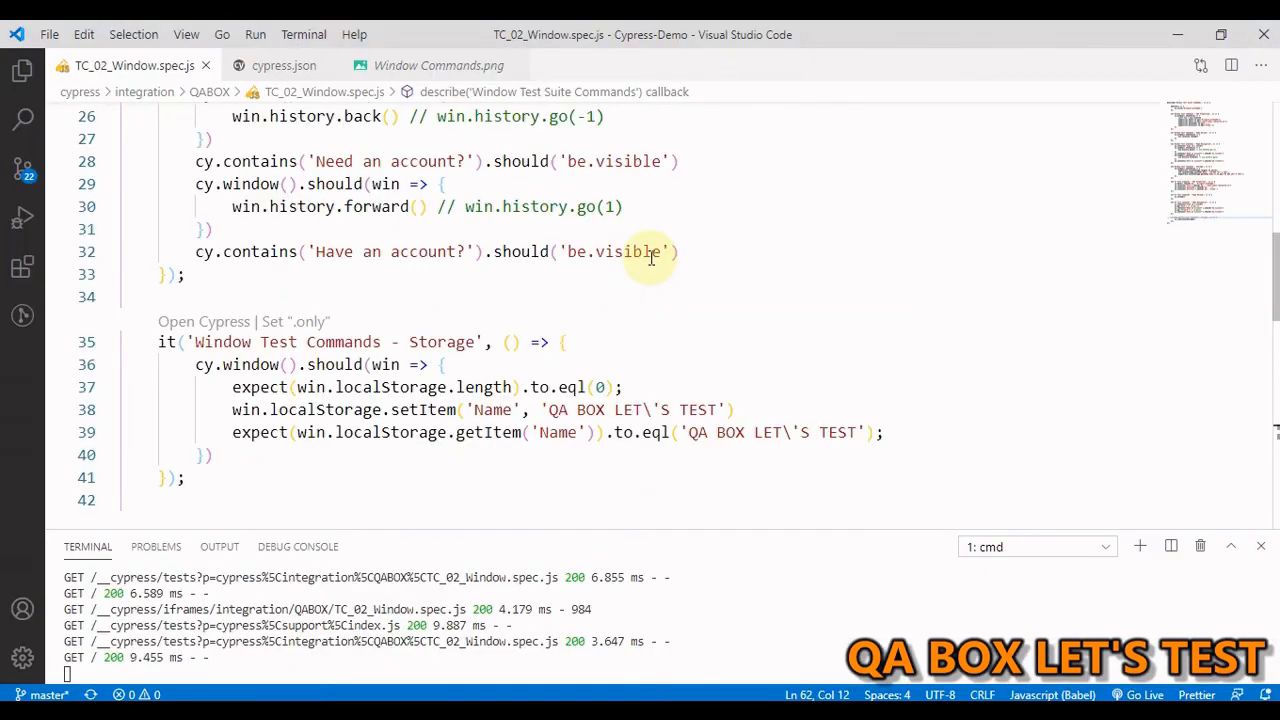
mouse_move(732, 276)
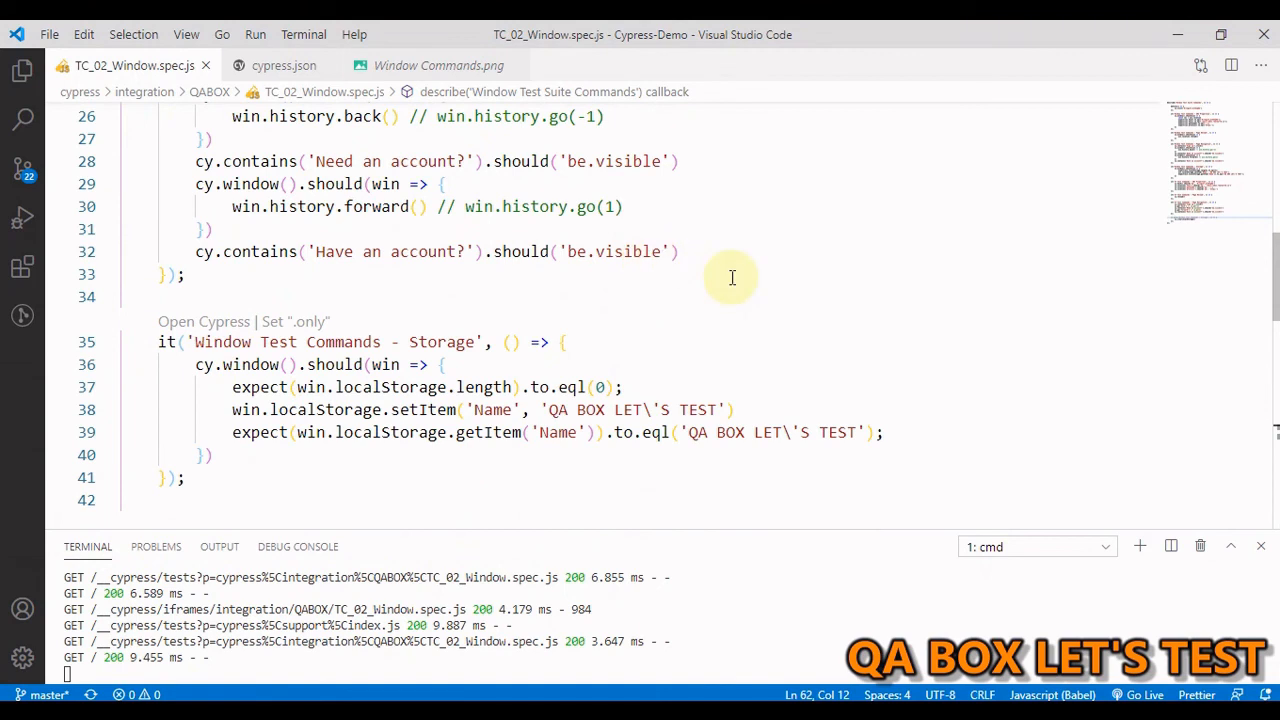